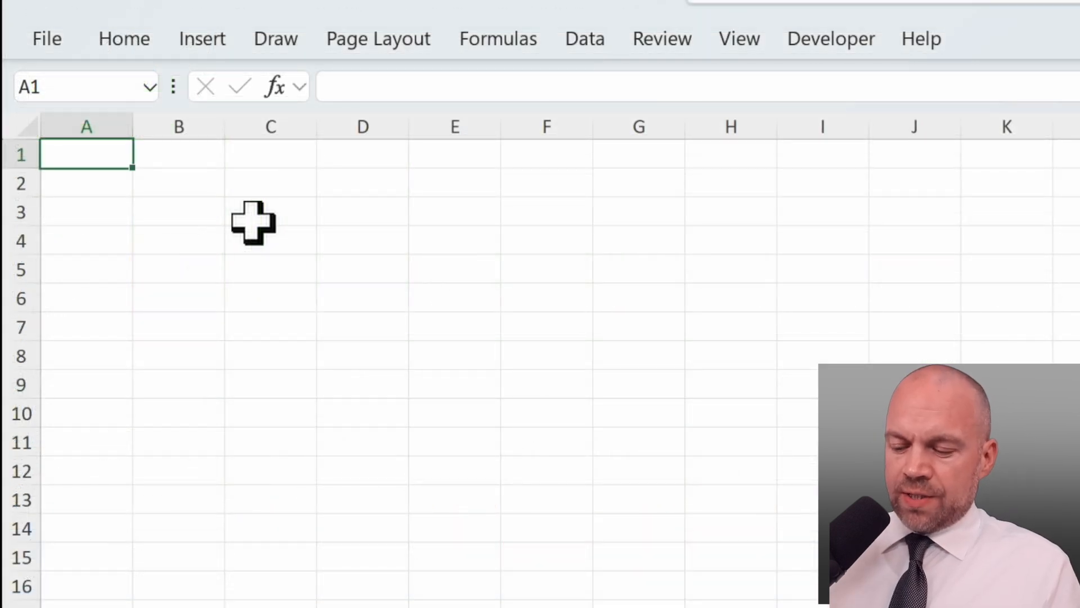
Enter the Month and Days header labels, with Month in A4 below Year 2024.
{"action": "type", "text": "Month"}
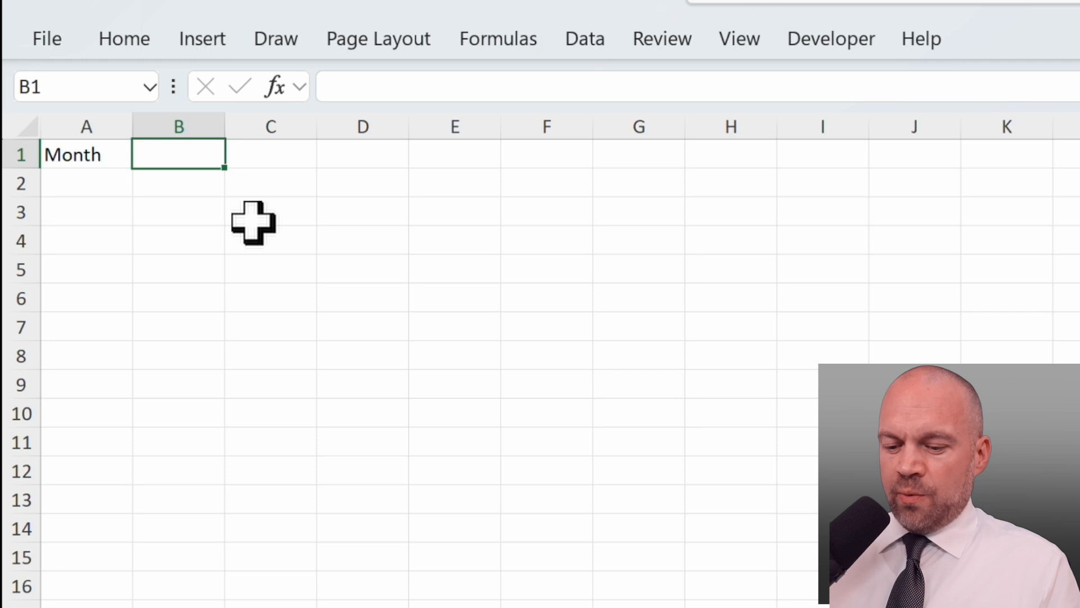
{"action": "type", "text": "Days"}
{"action": "type", "text": "2024"}
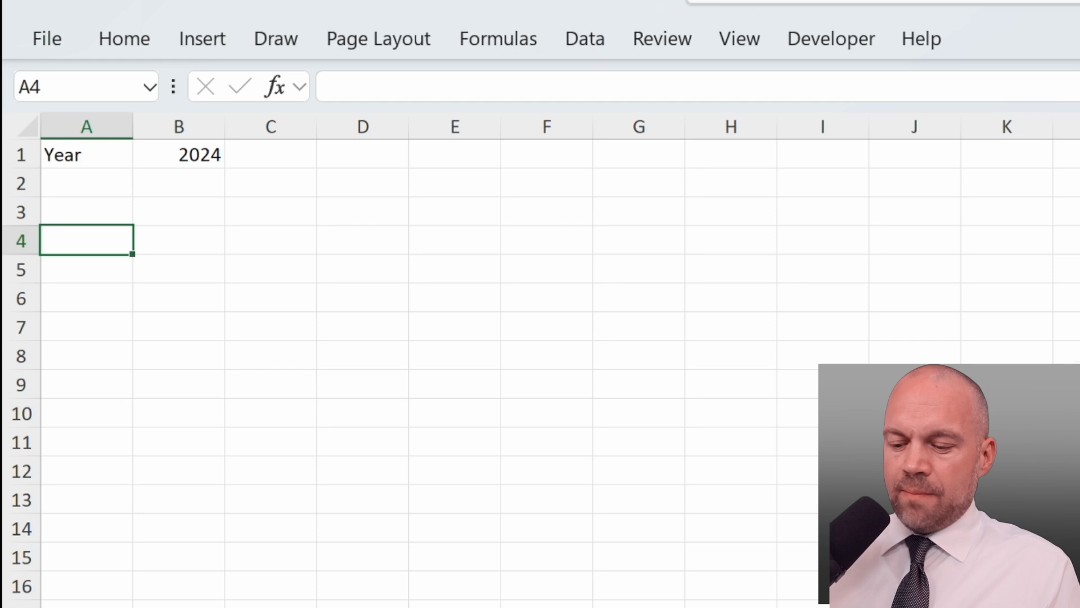
{"action": "type", "text": "Month"}
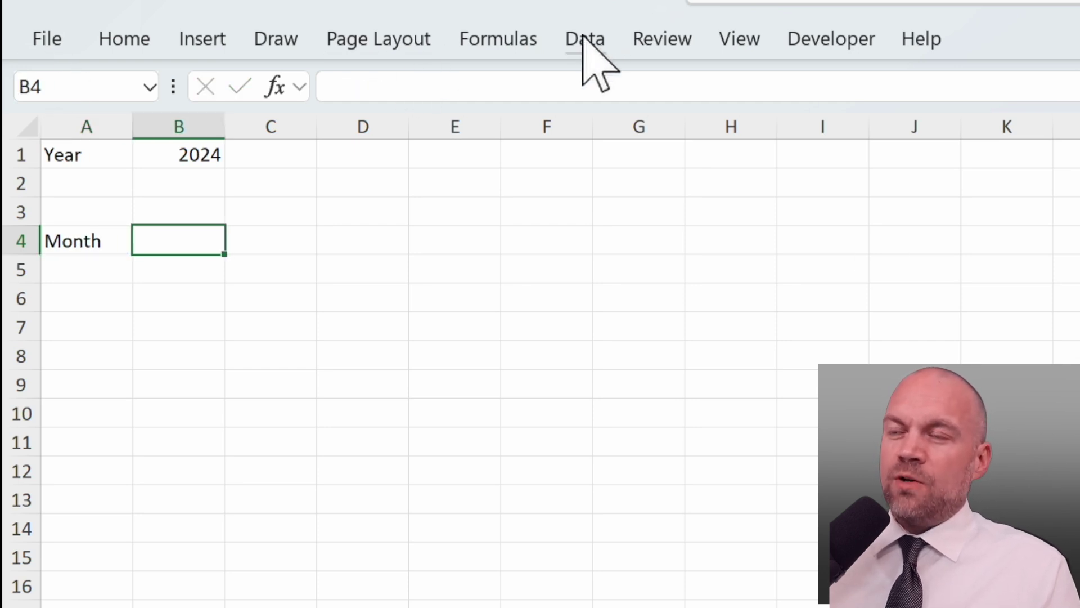
{"action": "left_click", "coordinate": [584, 38]}
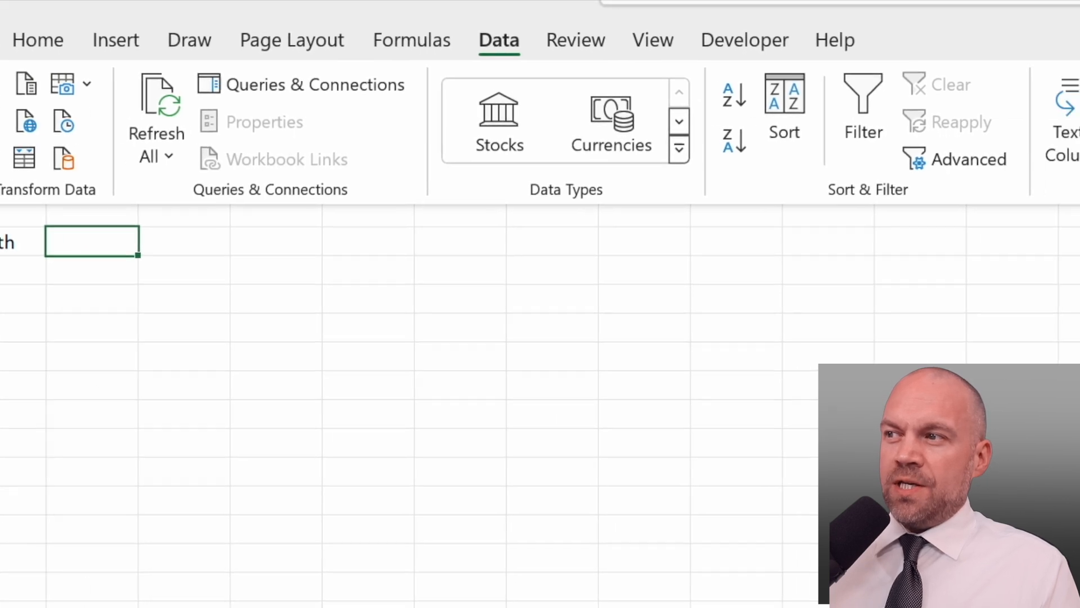
Add List data validation to B4 sourced from 'A. Dropdown_EN'!$A$2:$A$13.
{"action": "left_click", "coordinate": [839, 154]}
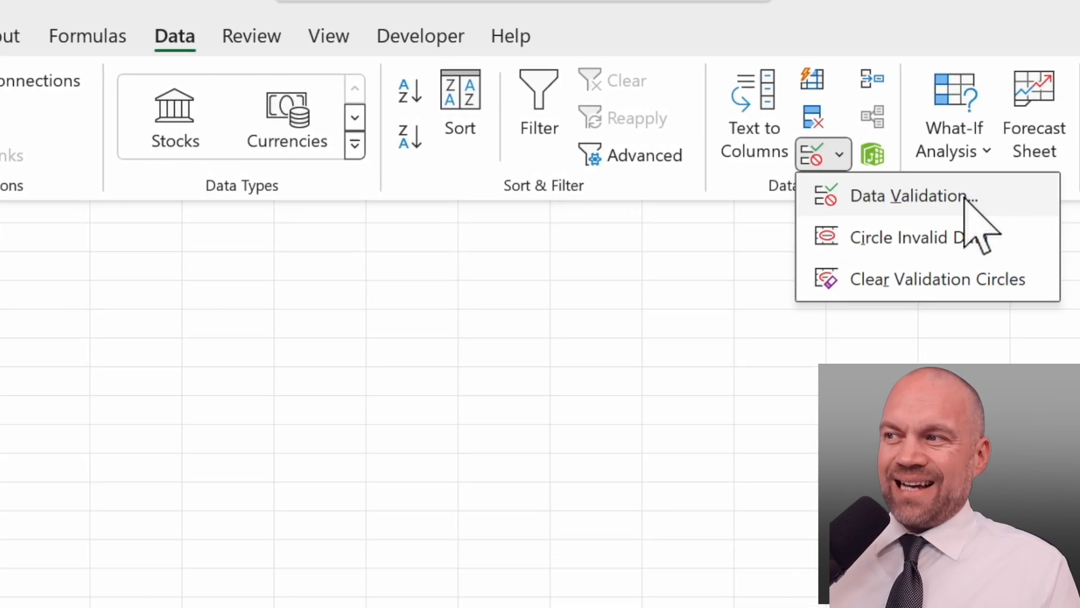
{"action": "left_click", "coordinate": [914, 196]}
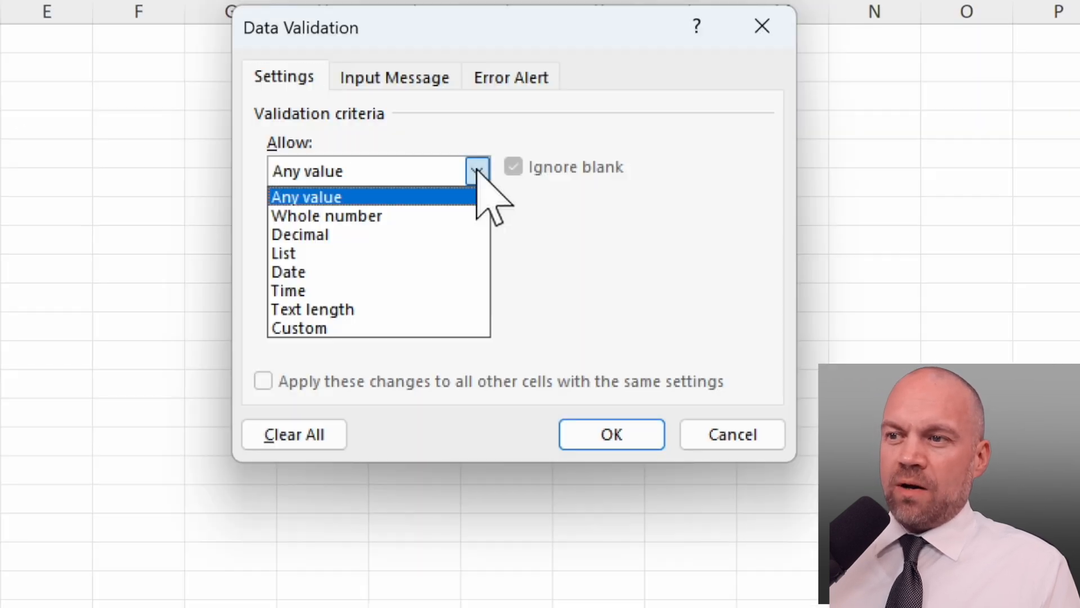
{"action": "left_click", "coordinate": [283, 253]}
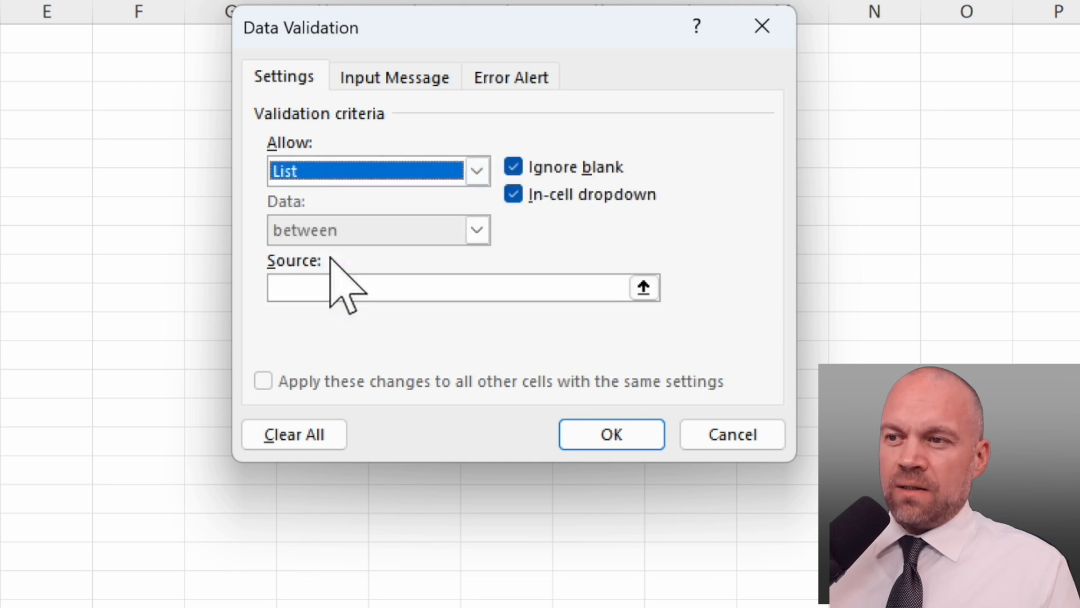
{"action": "left_click", "coordinate": [642, 287]}
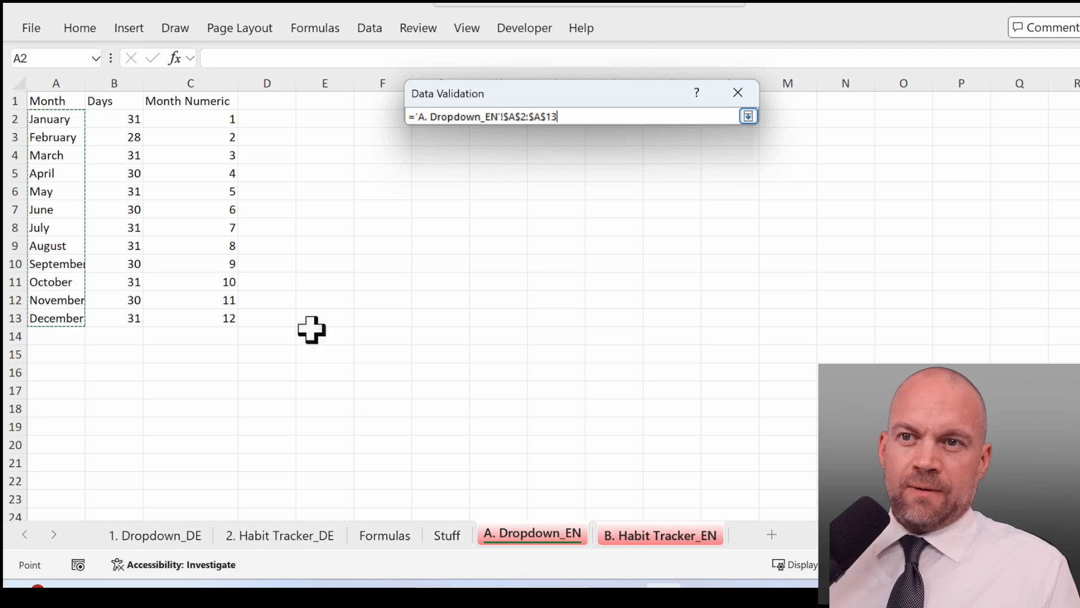
{"action": "left_click", "coordinate": [749, 116]}
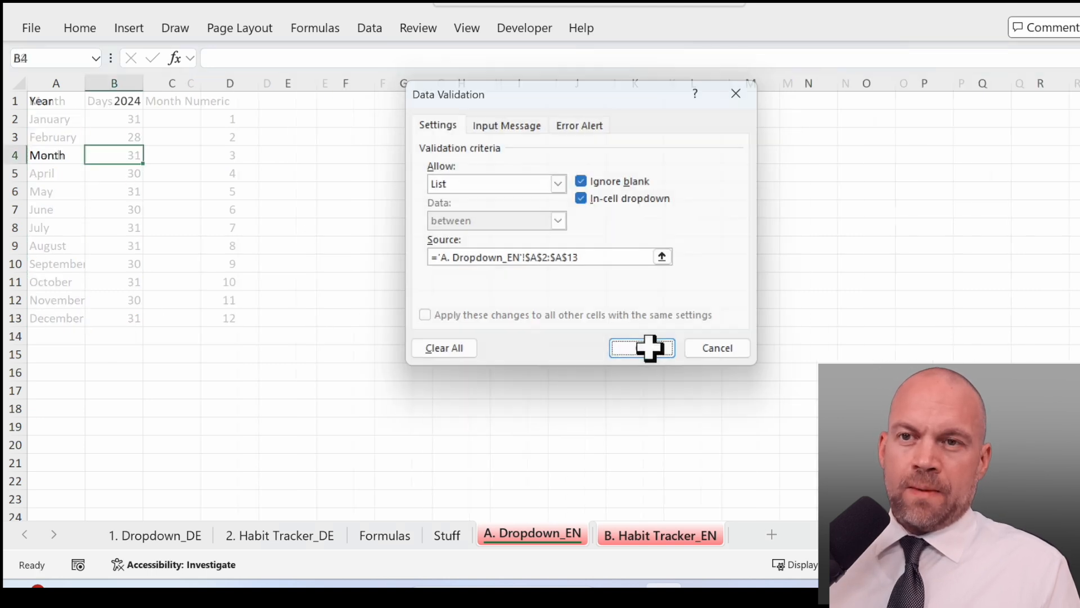
{"action": "left_click", "coordinate": [640, 348]}
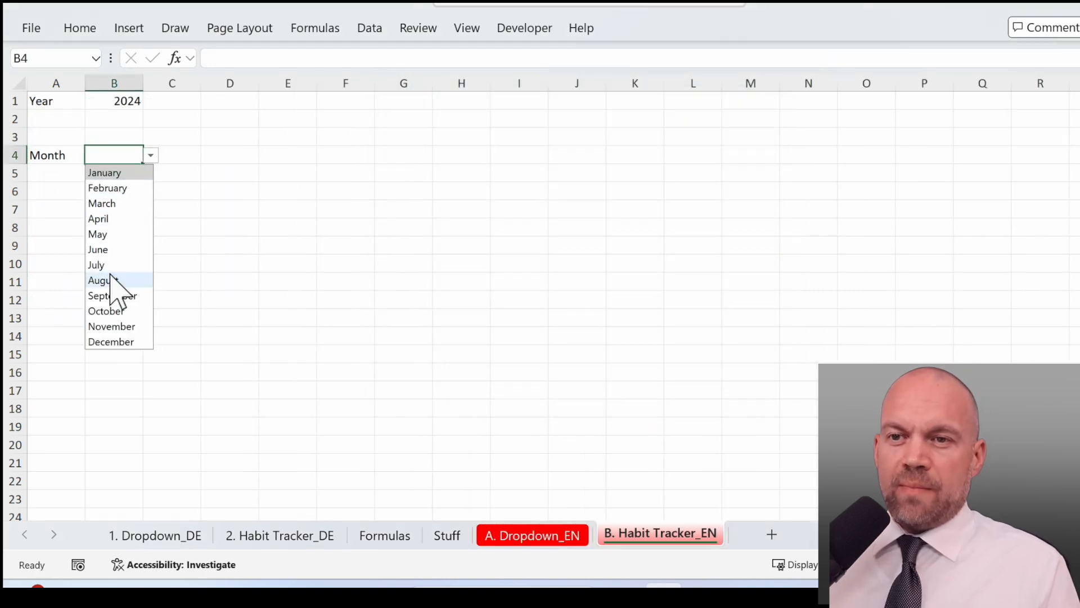
Choose January in B4, then merge A17:B18 and enter the Habits heading.
{"action": "left_click", "coordinate": [104, 172]}
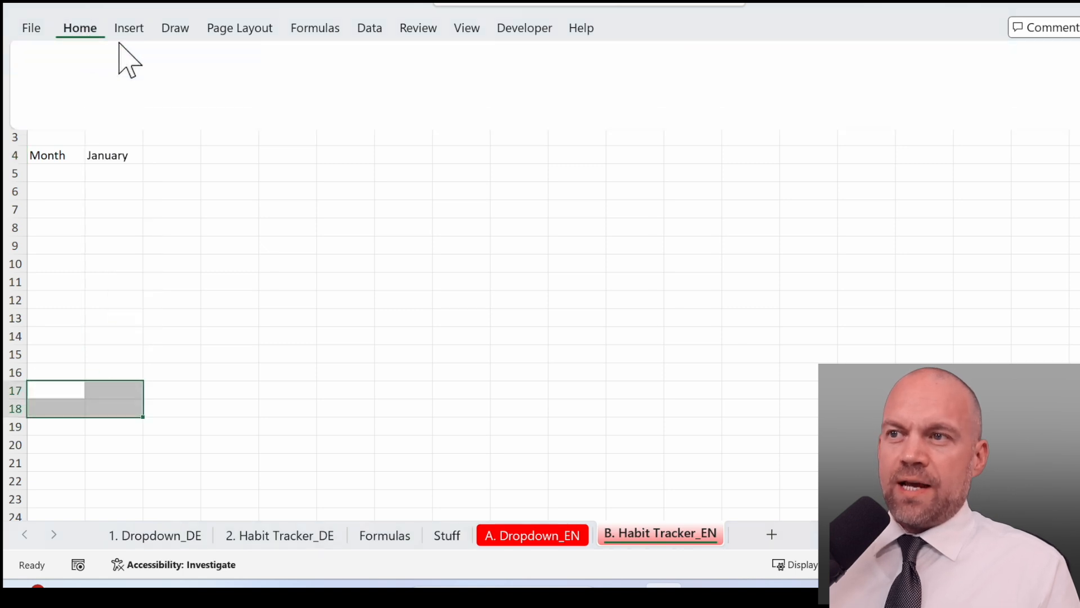
{"action": "left_click", "coordinate": [79, 27]}
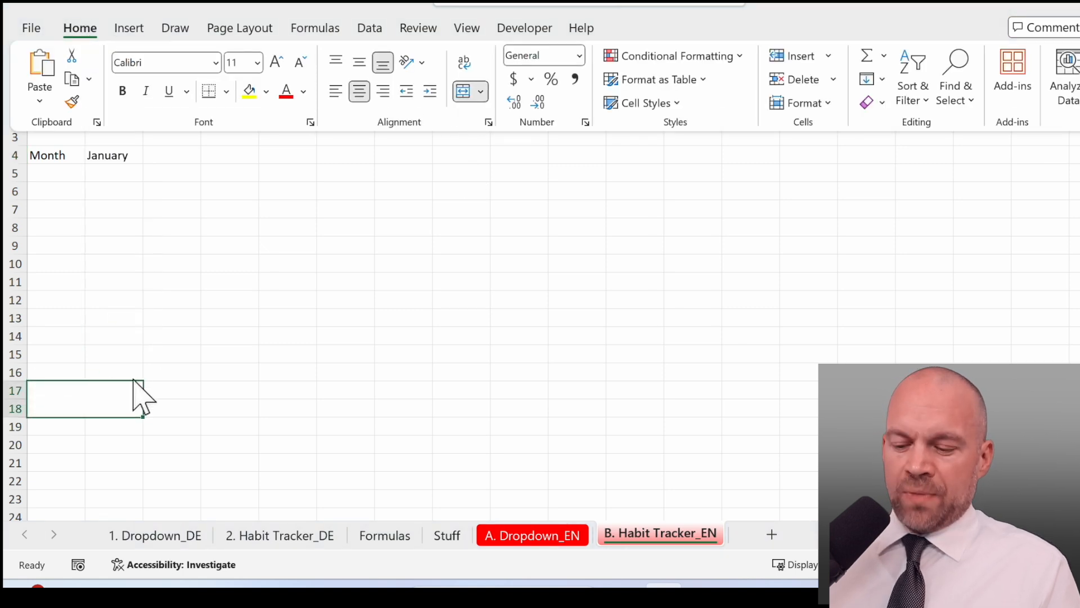
{"action": "type", "text": "Habits"}
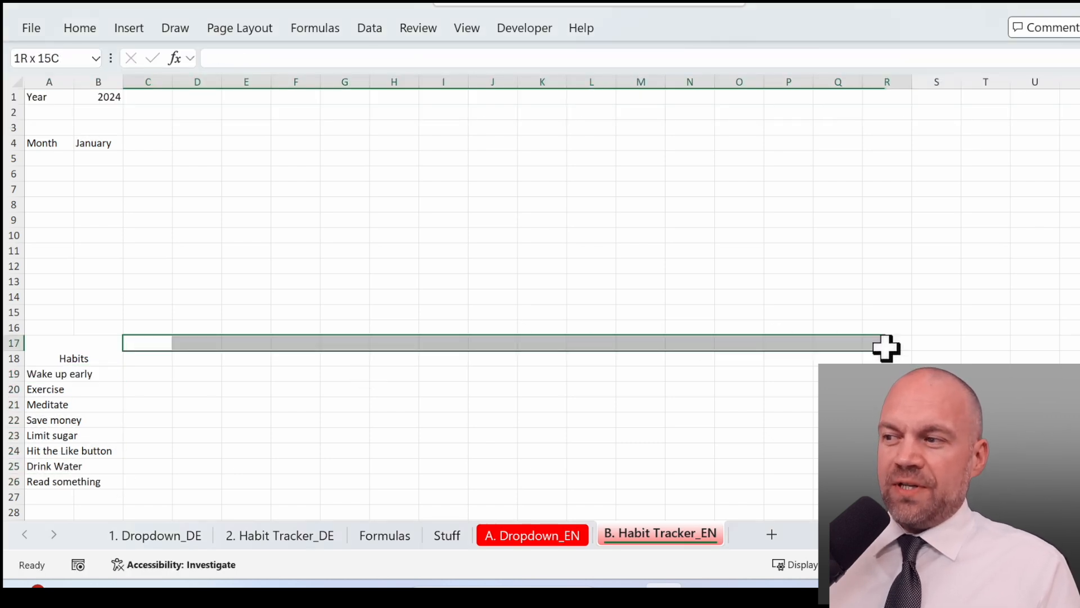
{"action": "left_click", "coordinate": [147, 343]}
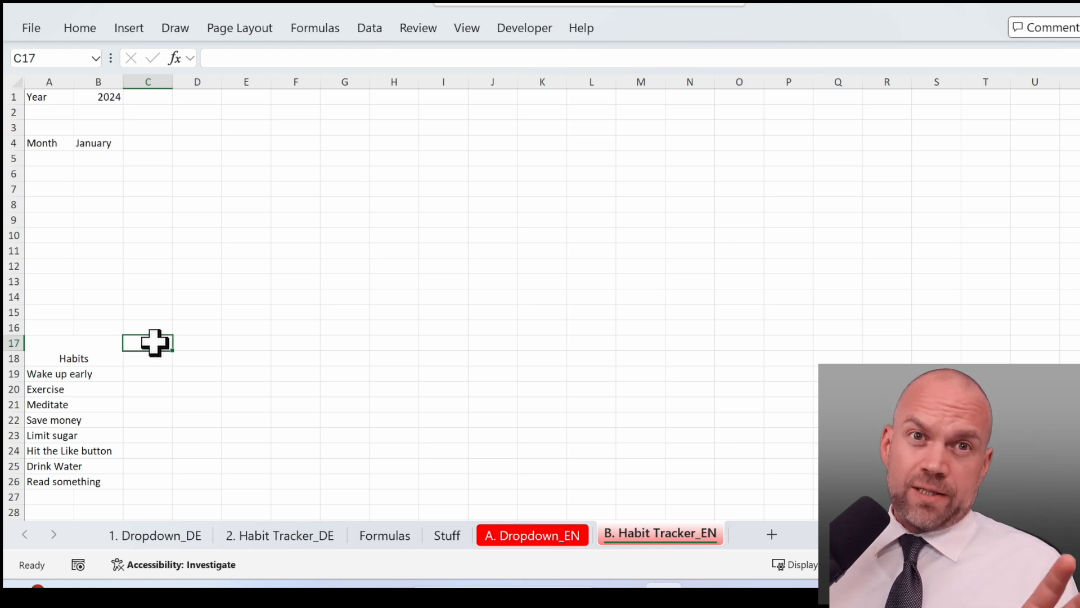
{"action": "left_click", "coordinate": [384, 535]}
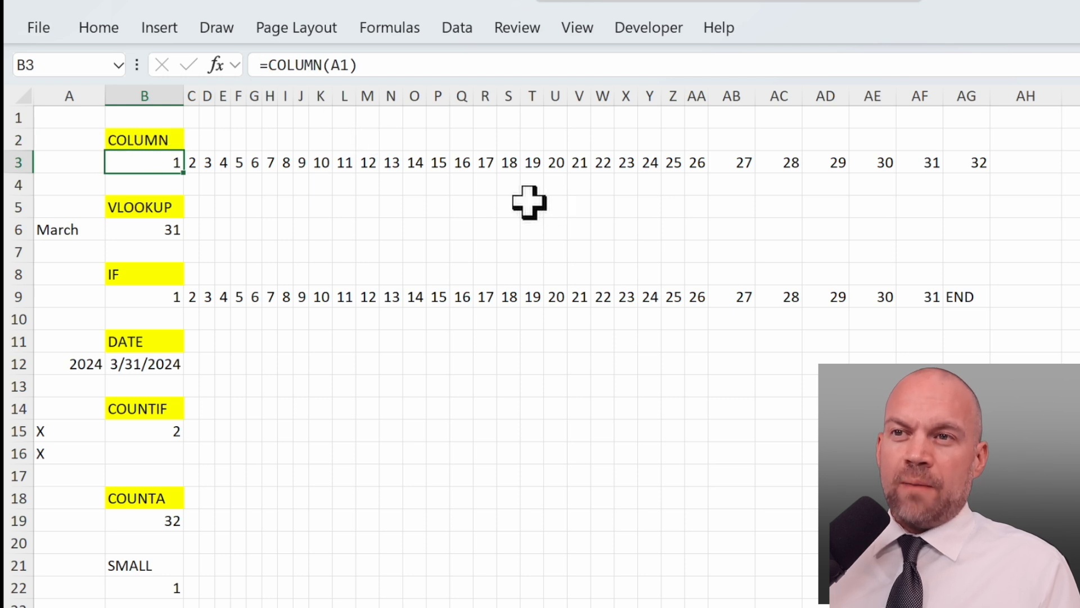
{"action": "mouse_move", "coordinate": [384, 65]}
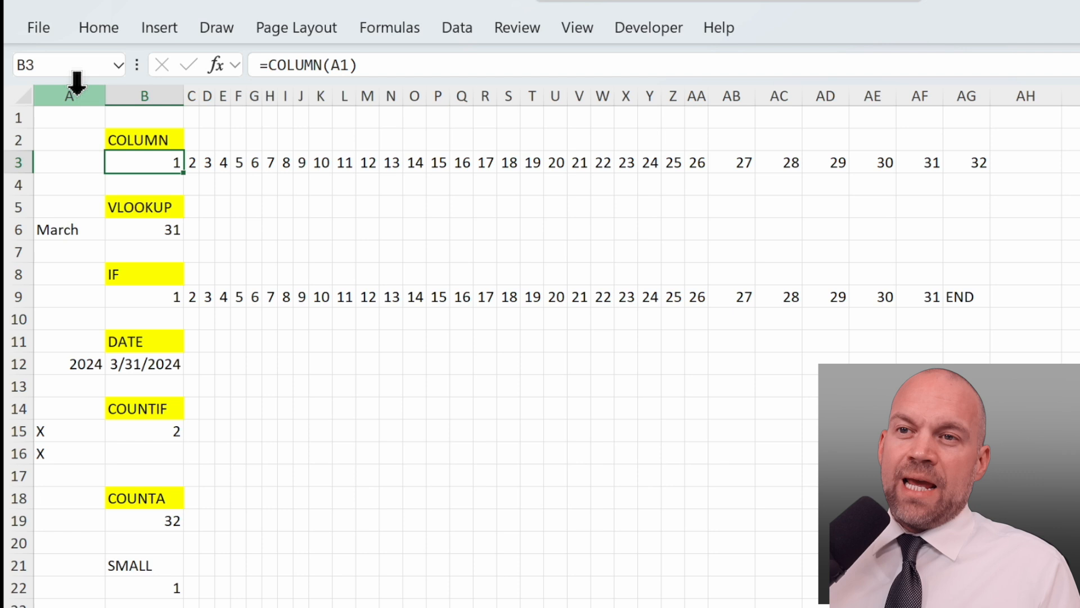
{"action": "mouse_move", "coordinate": [536, 237]}
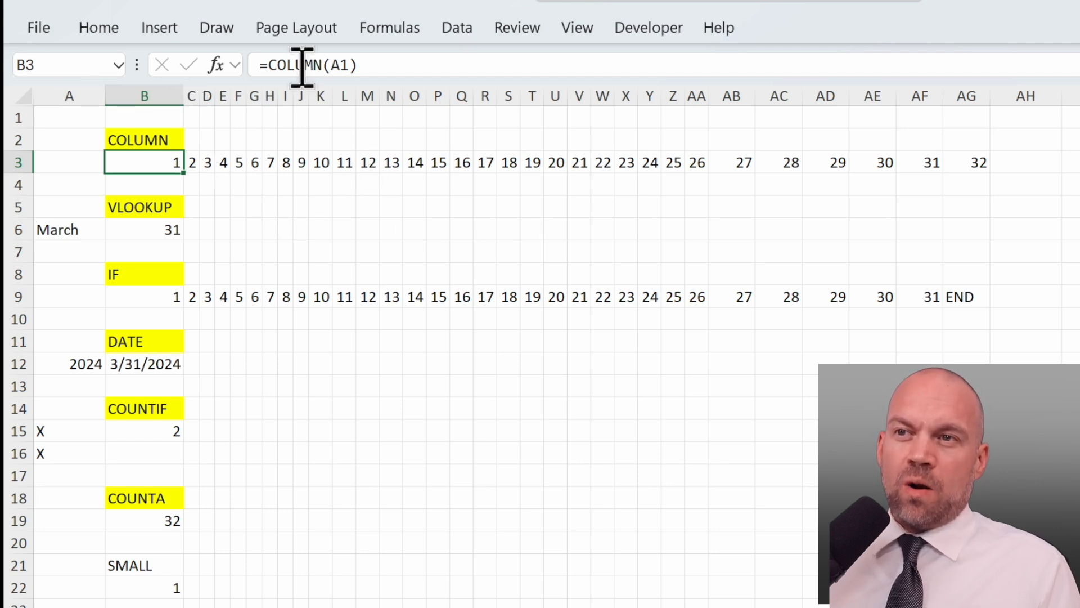
{"action": "mouse_move", "coordinate": [168, 181]}
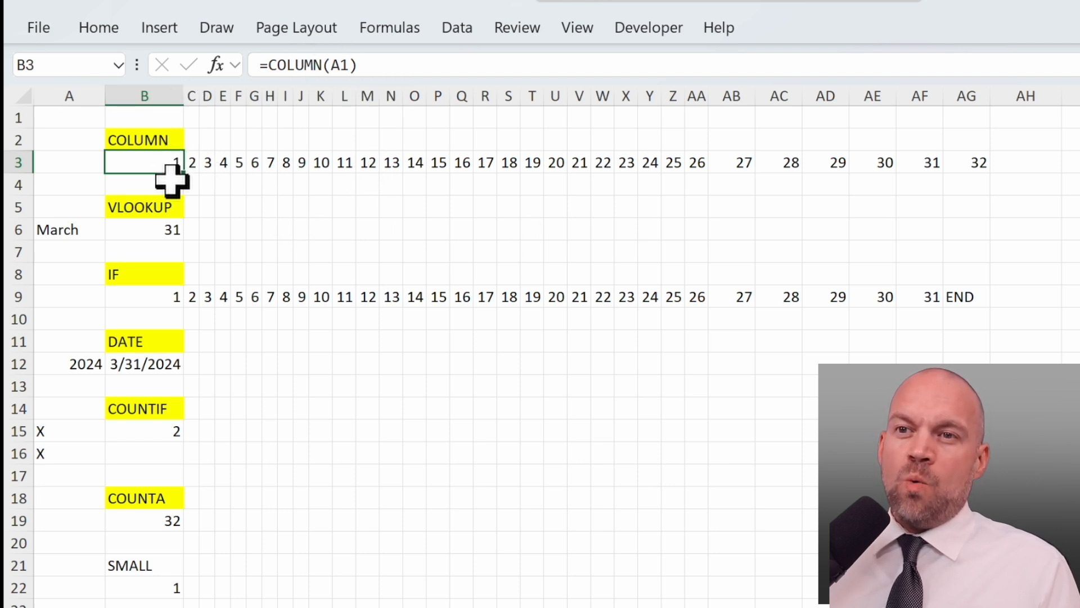
{"action": "mouse_move", "coordinate": [954, 144]}
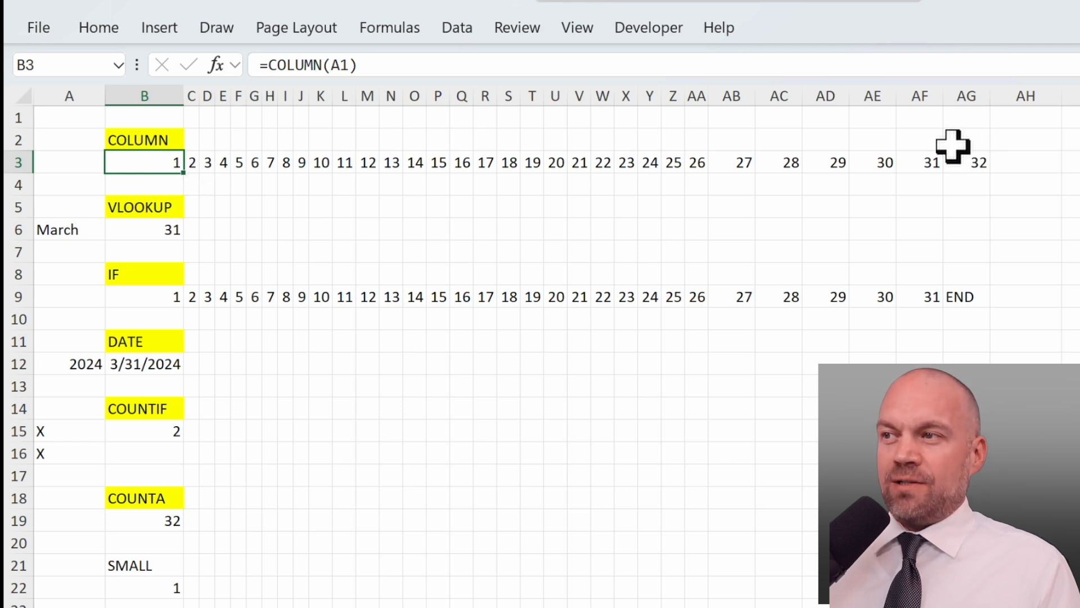
{"action": "left_click", "coordinate": [918, 163]}
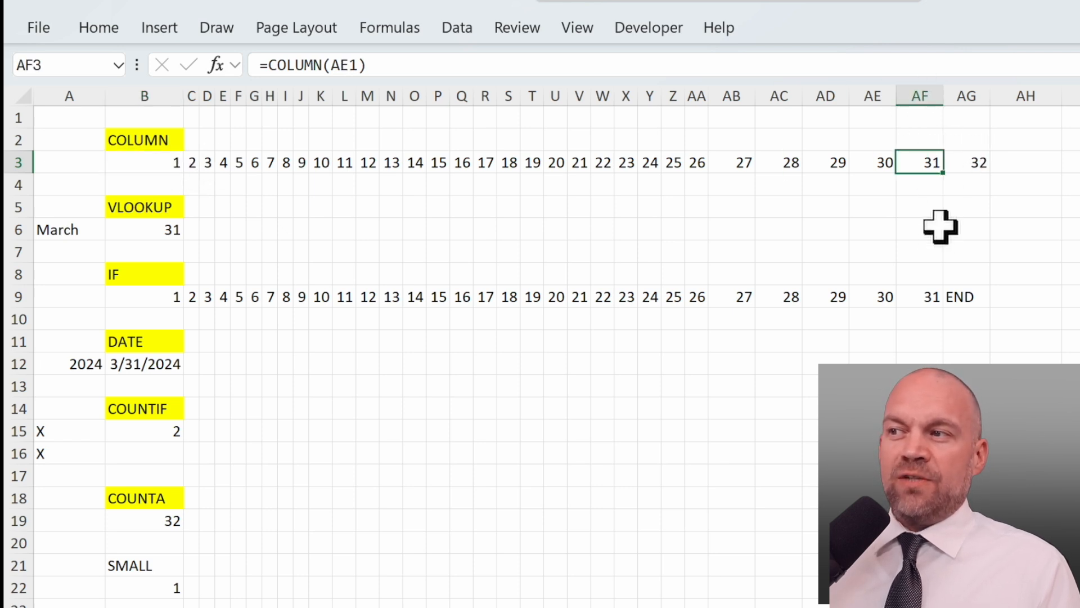
{"action": "mouse_move", "coordinate": [261, 83]}
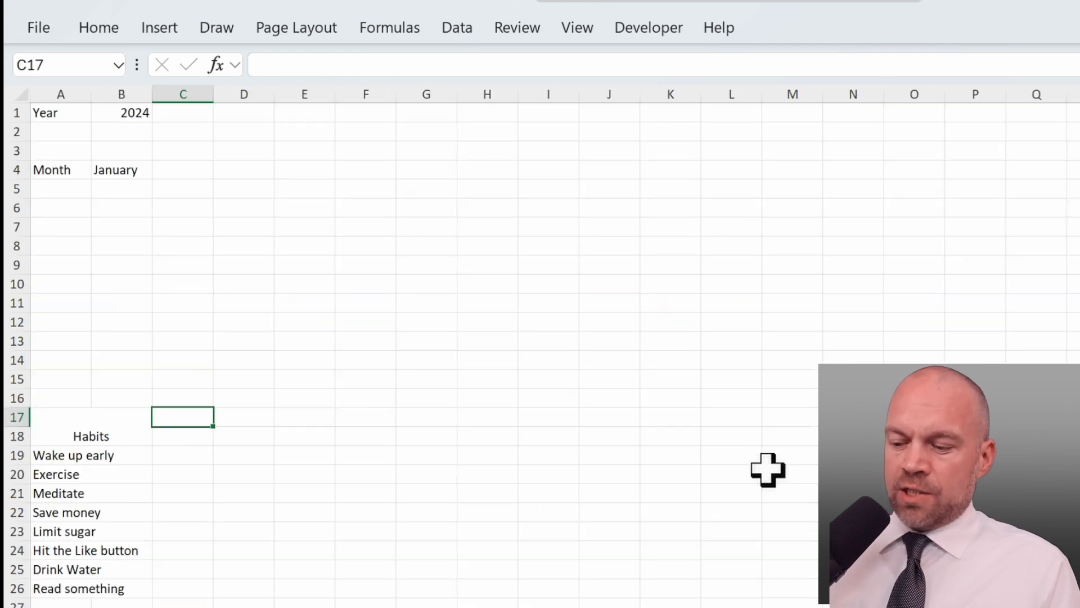
Enter =COLUMN(A15) in C17 so row 17 numbers the days from 1.
{"action": "type", "text": "=col"}
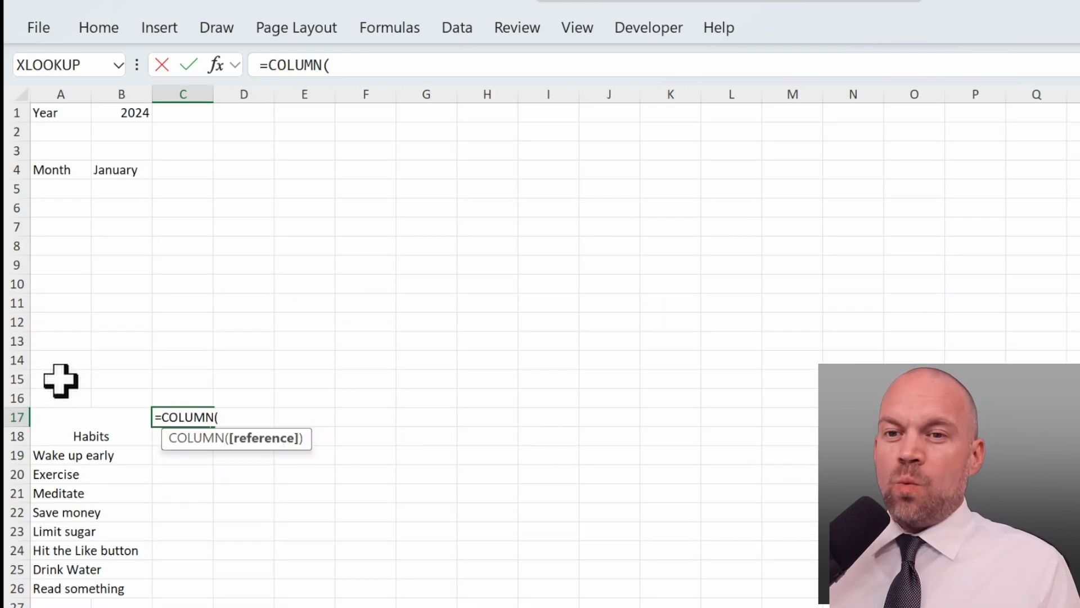
{"action": "left_click", "coordinate": [61, 378]}
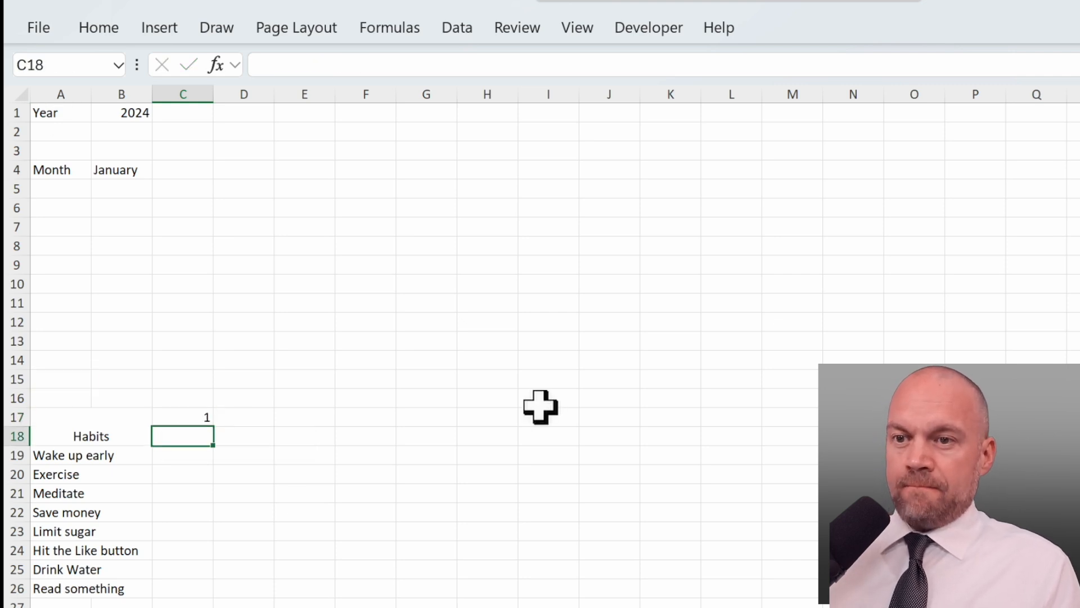
{"action": "left_click", "coordinate": [182, 417]}
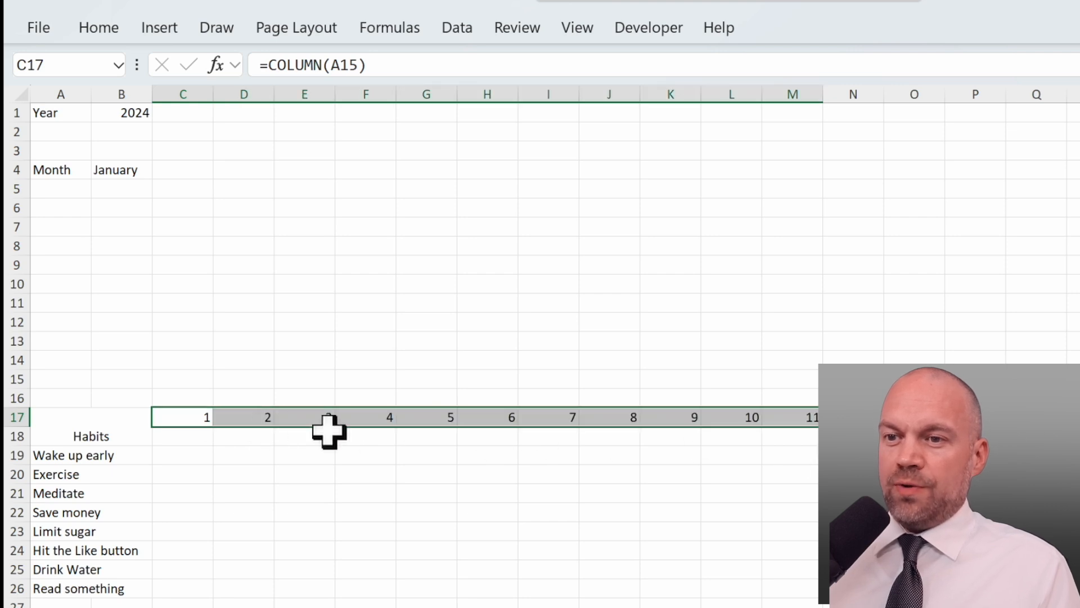
{"action": "left_click", "coordinate": [182, 435]}
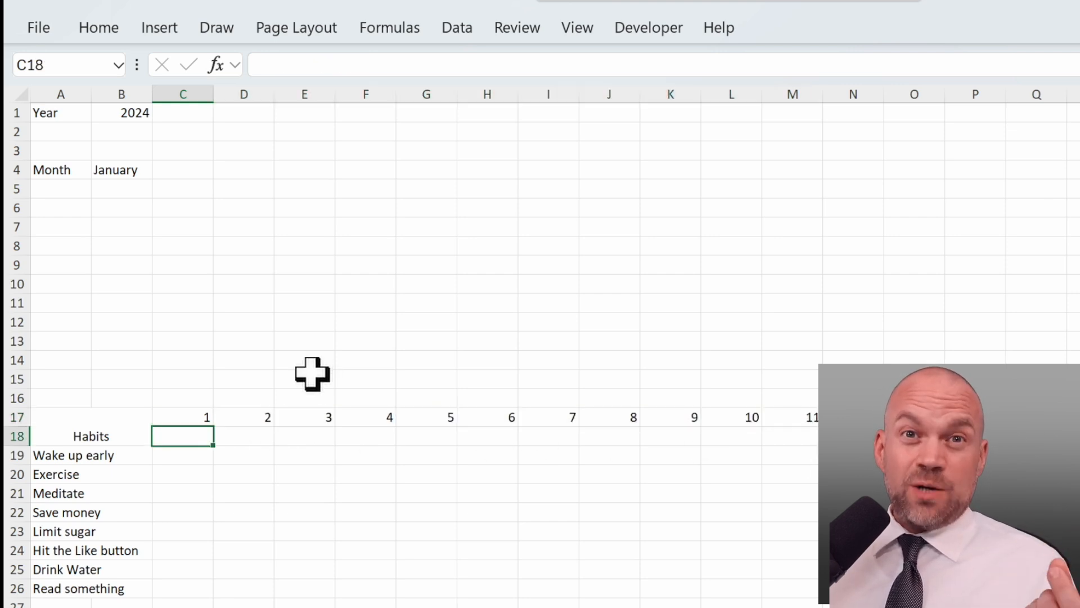
{"action": "mouse_move", "coordinate": [227, 407]}
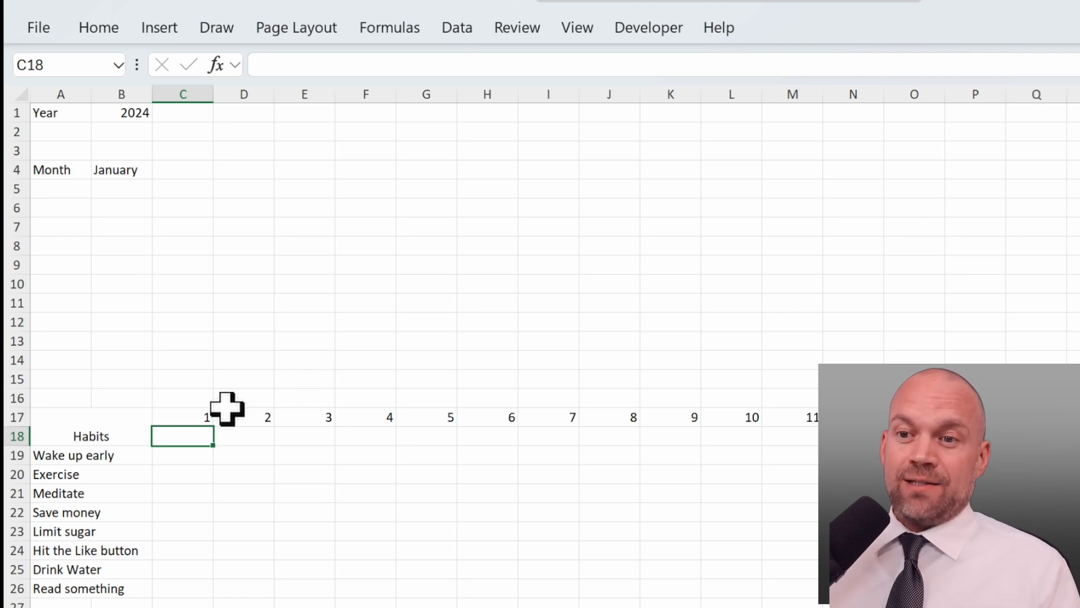
{"action": "left_click", "coordinate": [182, 417]}
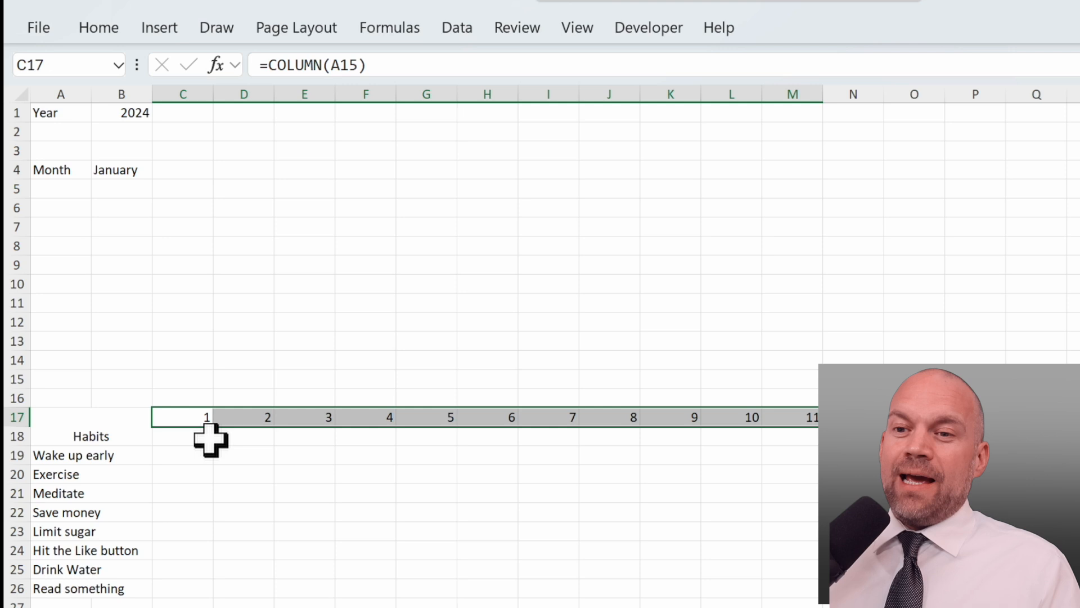
{"action": "mouse_move", "coordinate": [195, 440]}
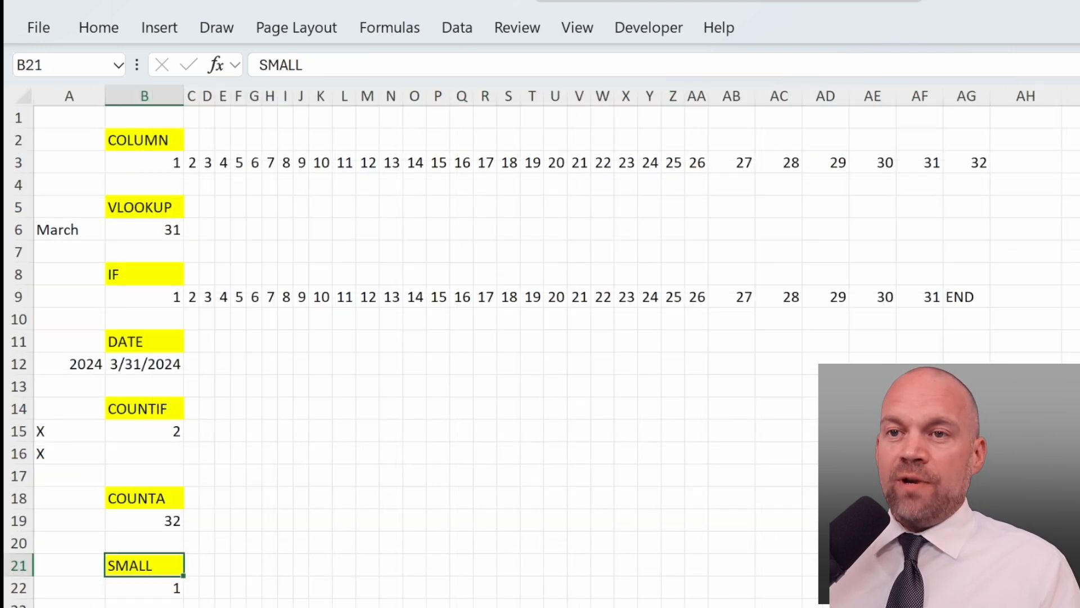
{"action": "left_click", "coordinate": [144, 230]}
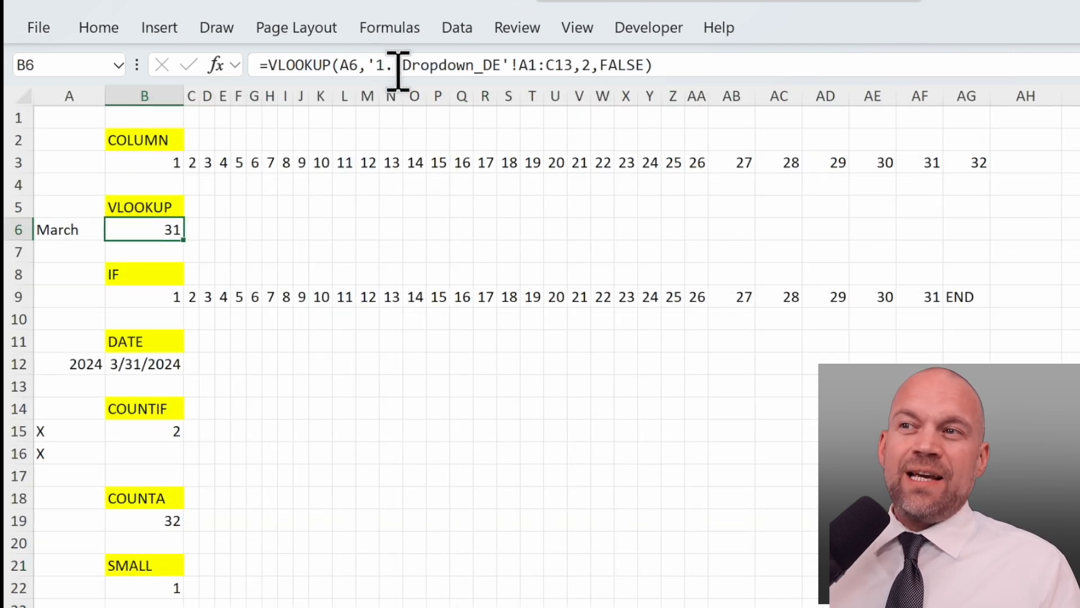
{"action": "mouse_move", "coordinate": [685, 73]}
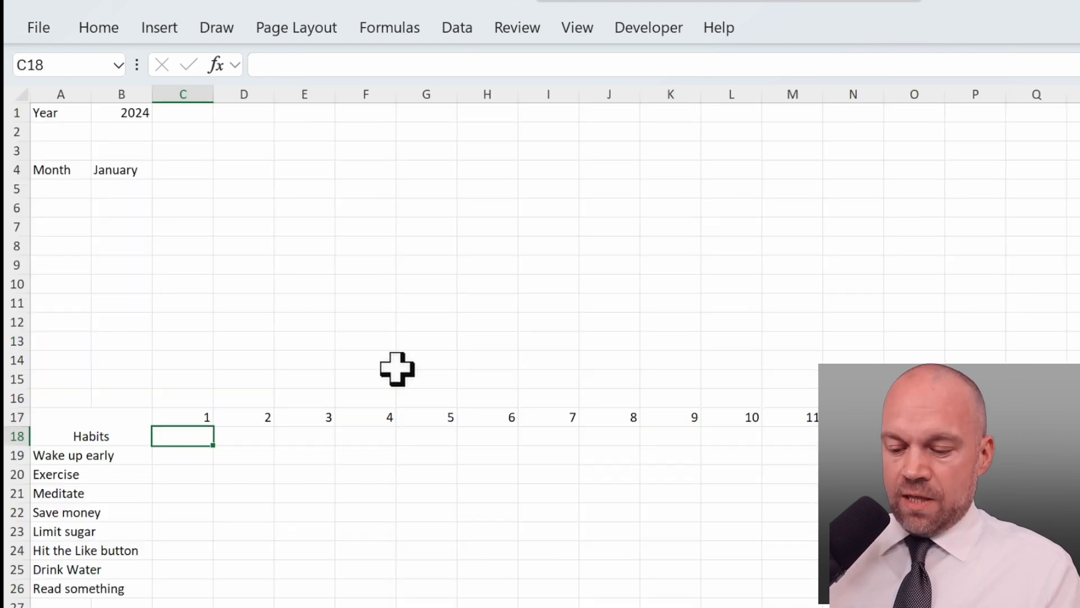
Enter a VLOOKUP on locked $B$4 in C18, returning column 2 (31 days).
{"action": "type", "text": "=VLOOKUP("}
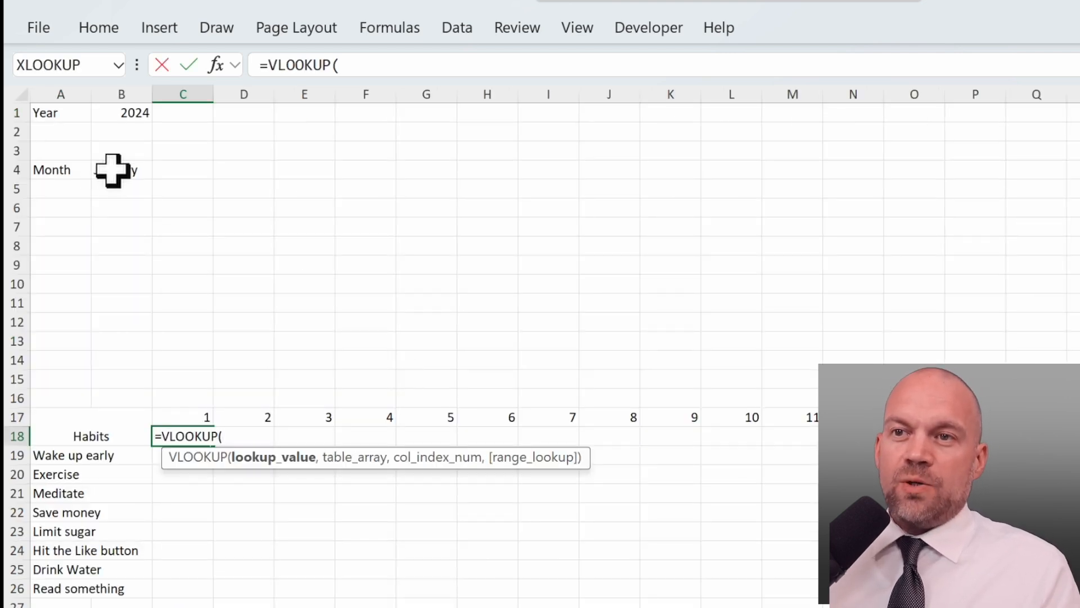
{"action": "left_click", "coordinate": [122, 169]}
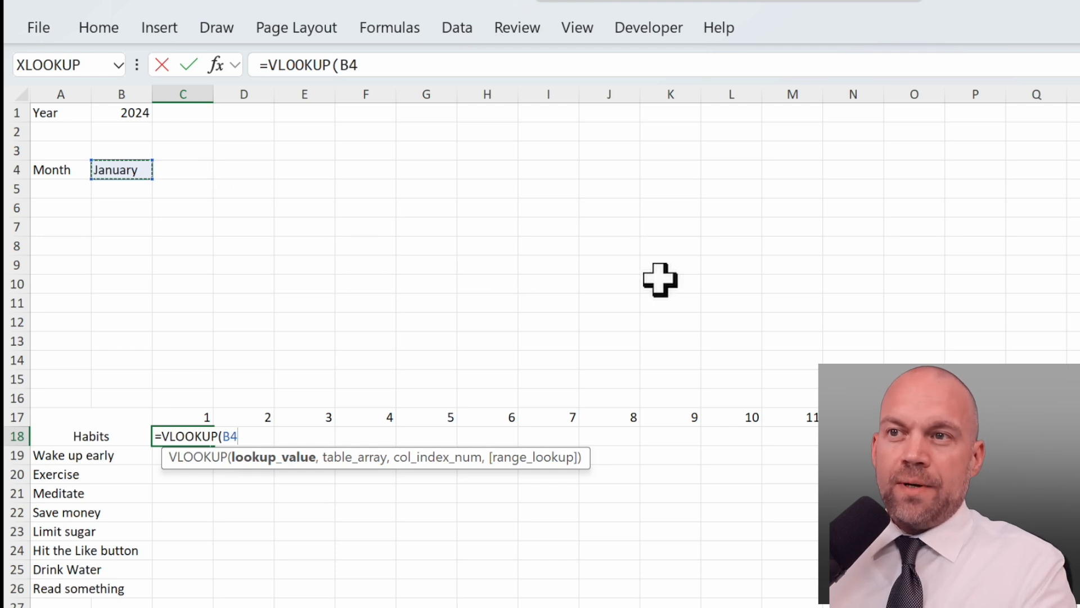
{"action": "key", "text": "f4"}
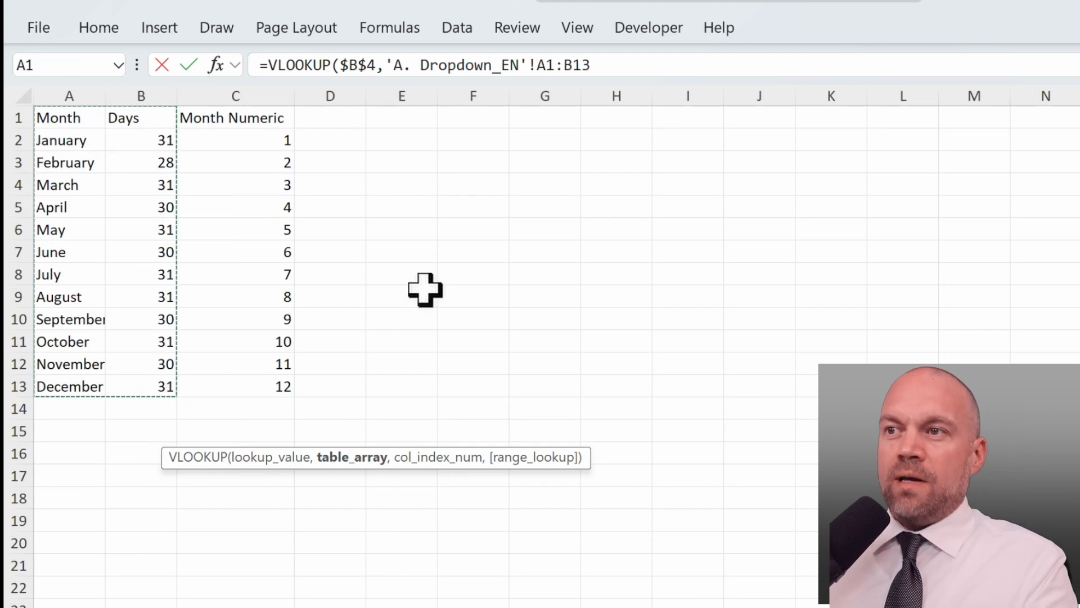
{"action": "type", "text": ",2,FALSE)"}
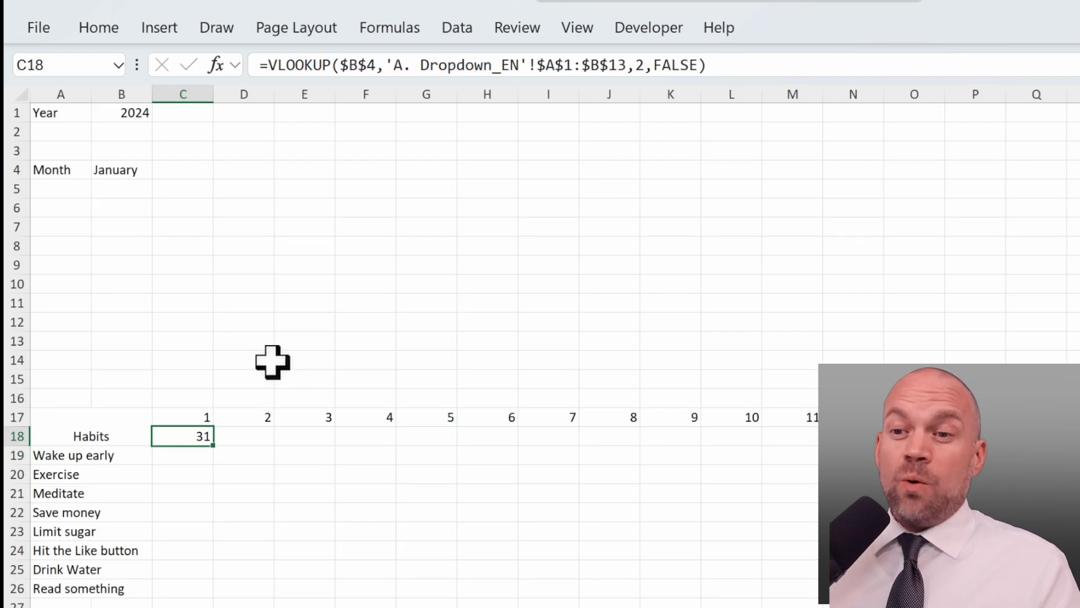
{"action": "mouse_move", "coordinate": [554, 479]}
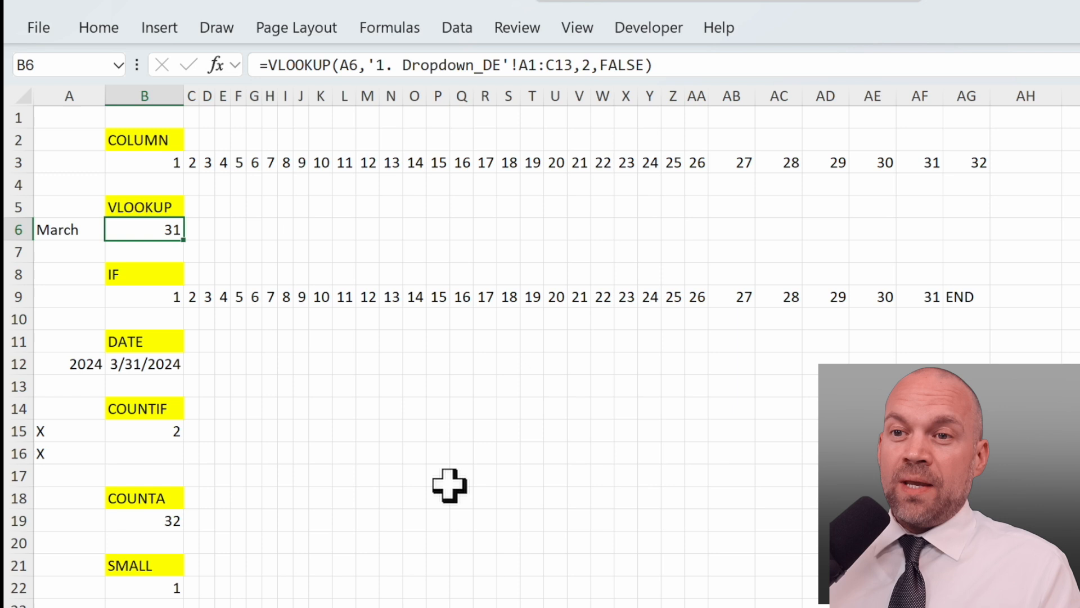
Inspect the IF, VLOOKUP and COLUMN example formulas, including day 31 and beyond END.
{"action": "left_click", "coordinate": [144, 296]}
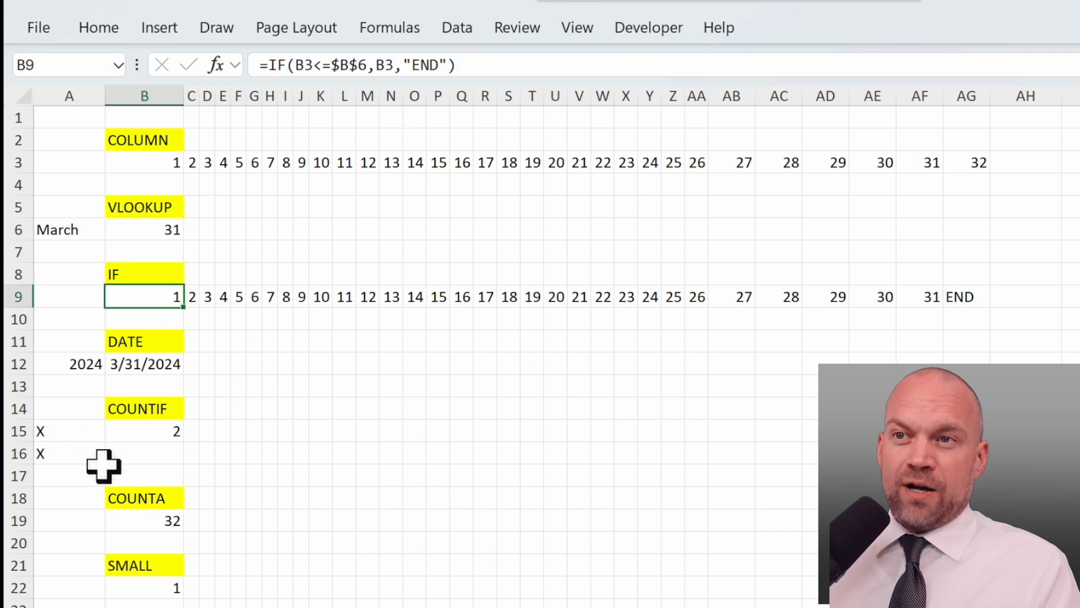
{"action": "mouse_move", "coordinate": [386, 338]}
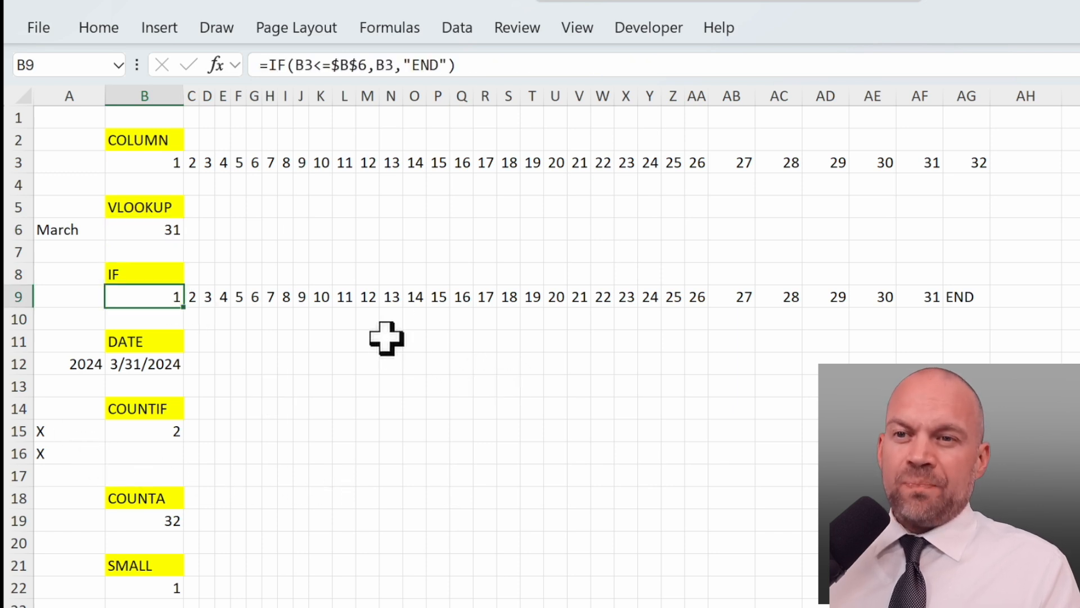
{"action": "mouse_move", "coordinate": [265, 255]}
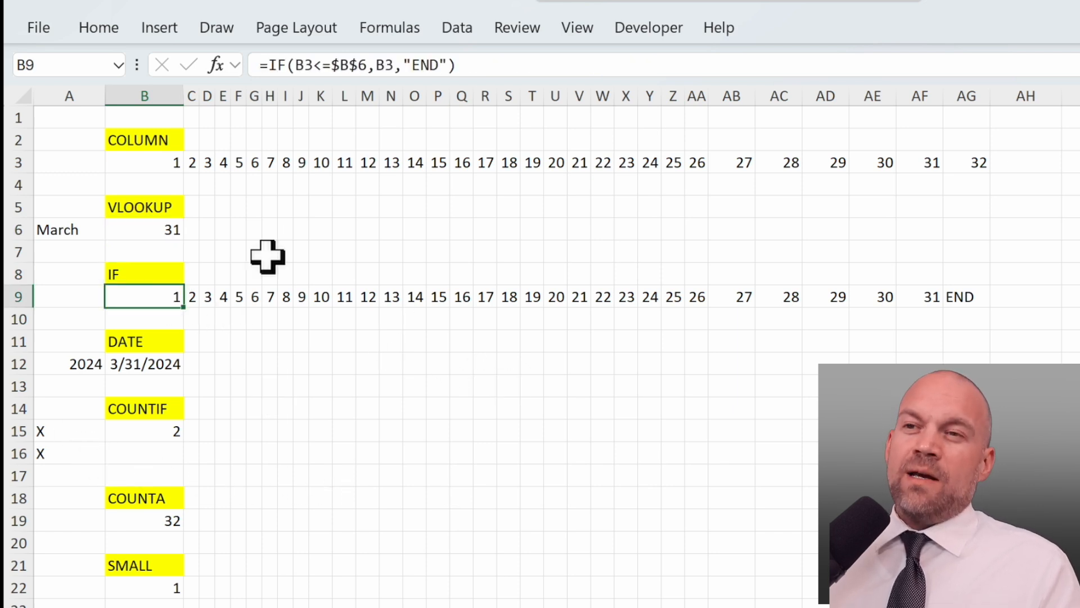
{"action": "mouse_move", "coordinate": [325, 249]}
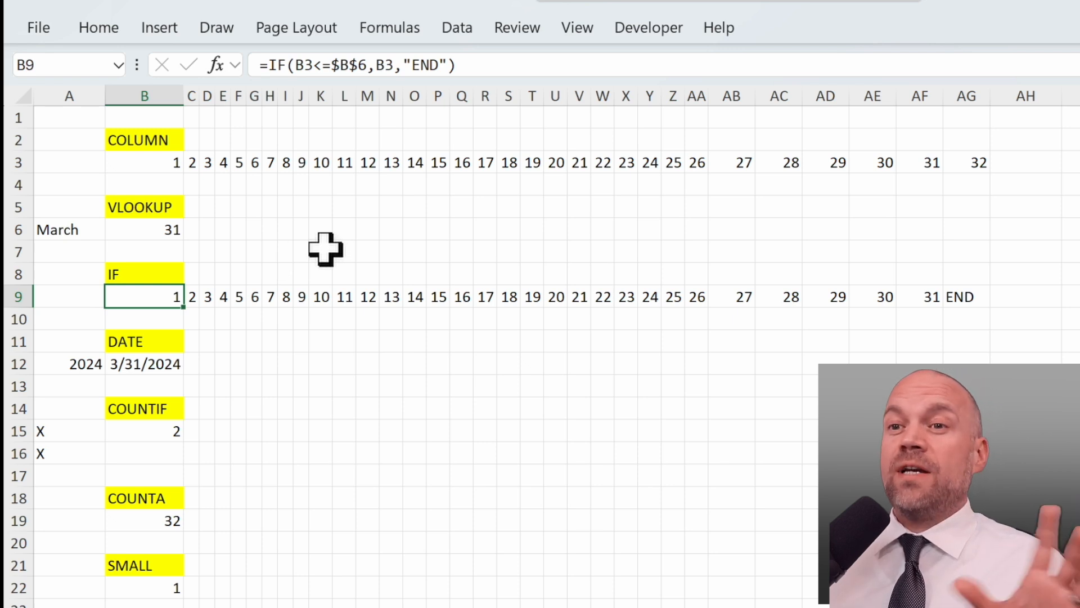
{"action": "mouse_move", "coordinate": [301, 144]}
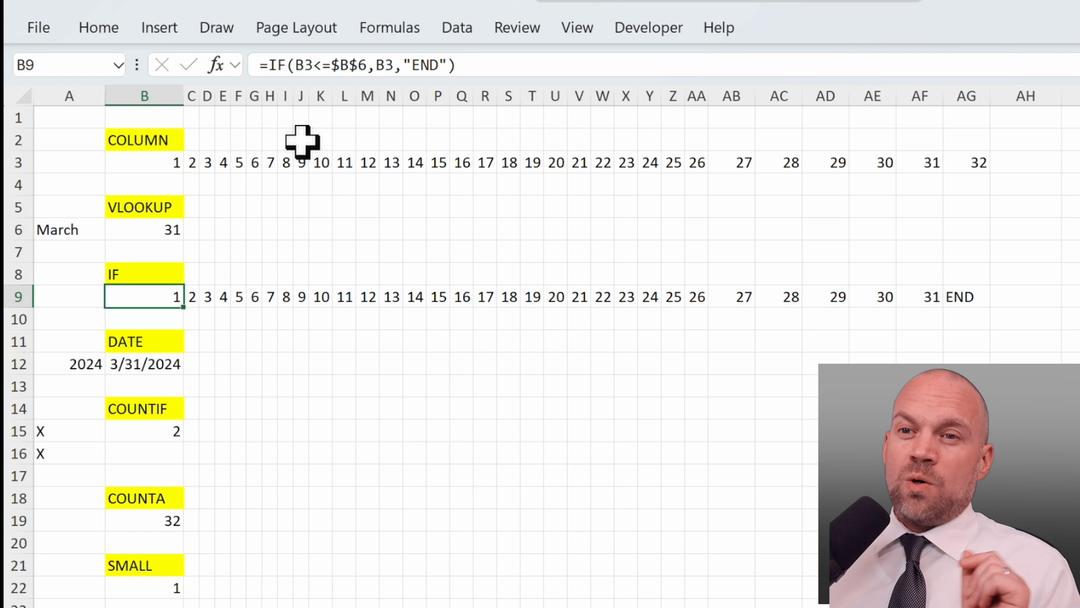
{"action": "mouse_move", "coordinate": [275, 175]}
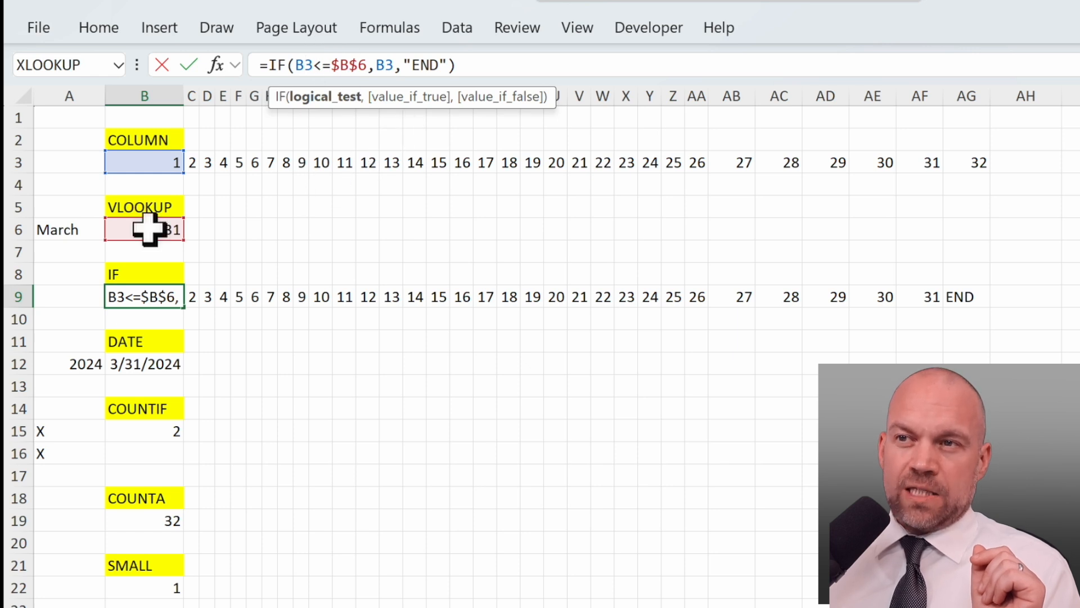
{"action": "mouse_move", "coordinate": [408, 193]}
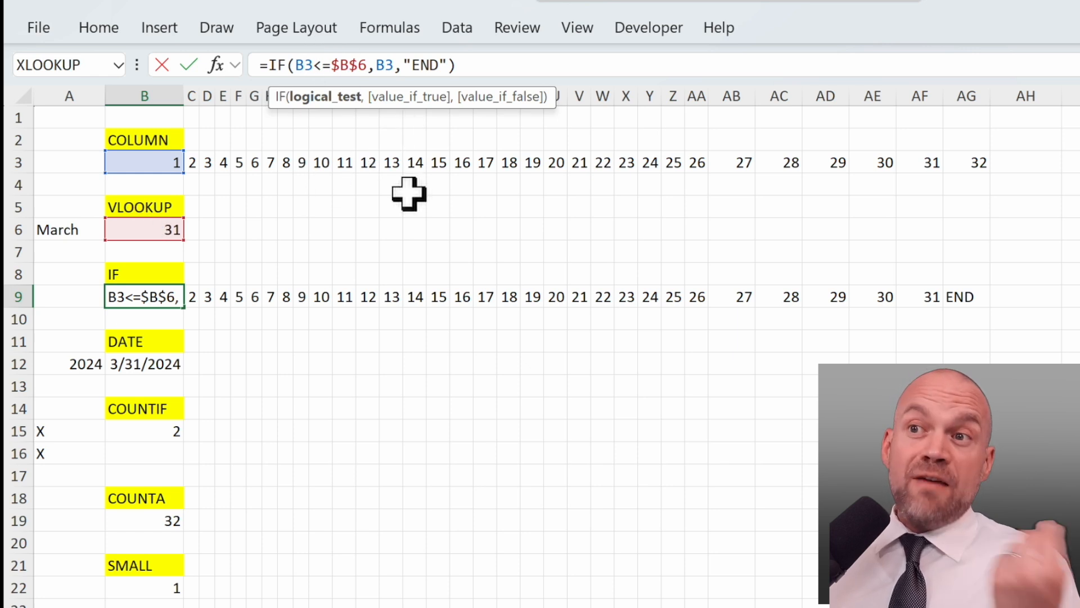
{"action": "mouse_move", "coordinate": [366, 205]}
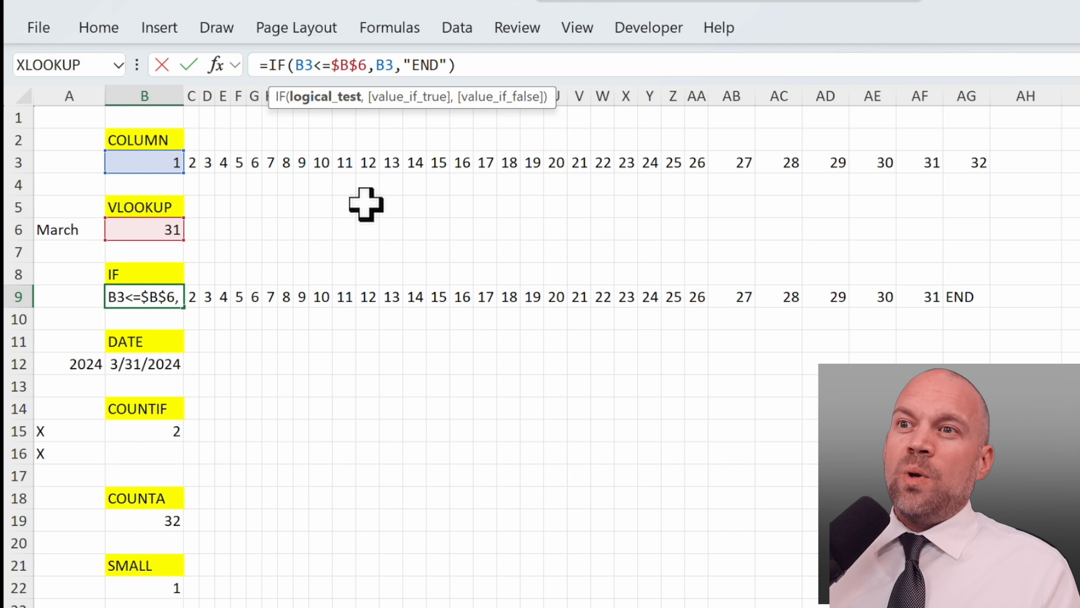
{"action": "mouse_move", "coordinate": [157, 164]}
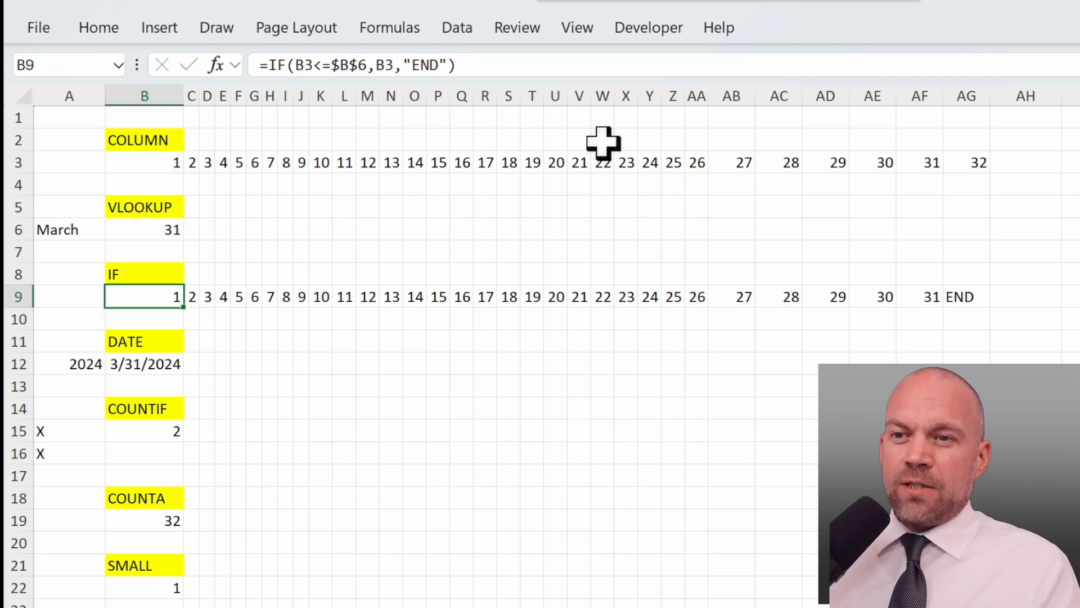
{"action": "left_click", "coordinate": [1025, 297]}
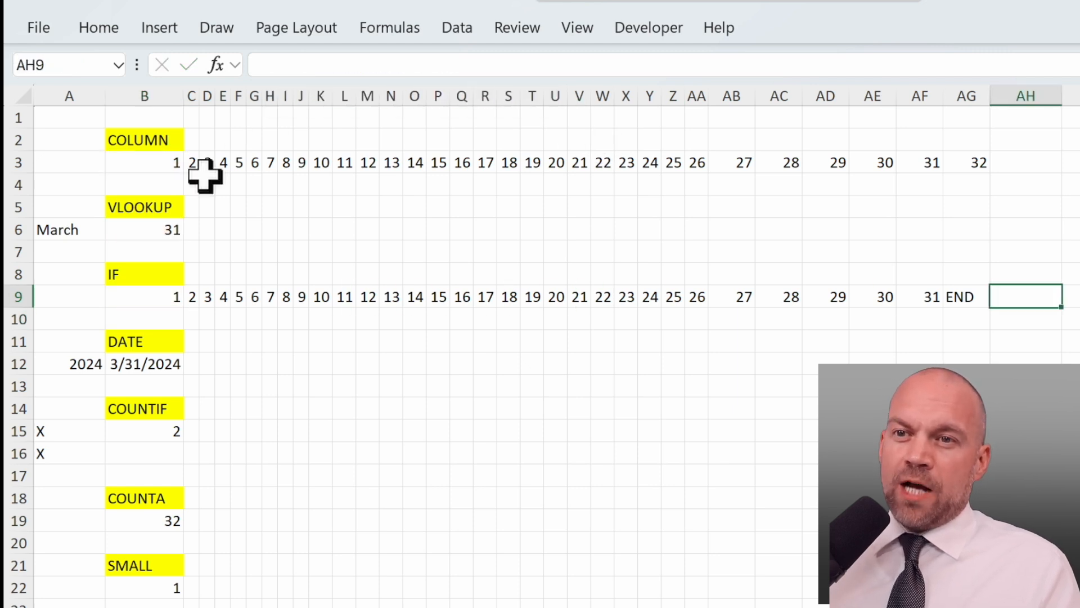
{"action": "left_click", "coordinate": [144, 230]}
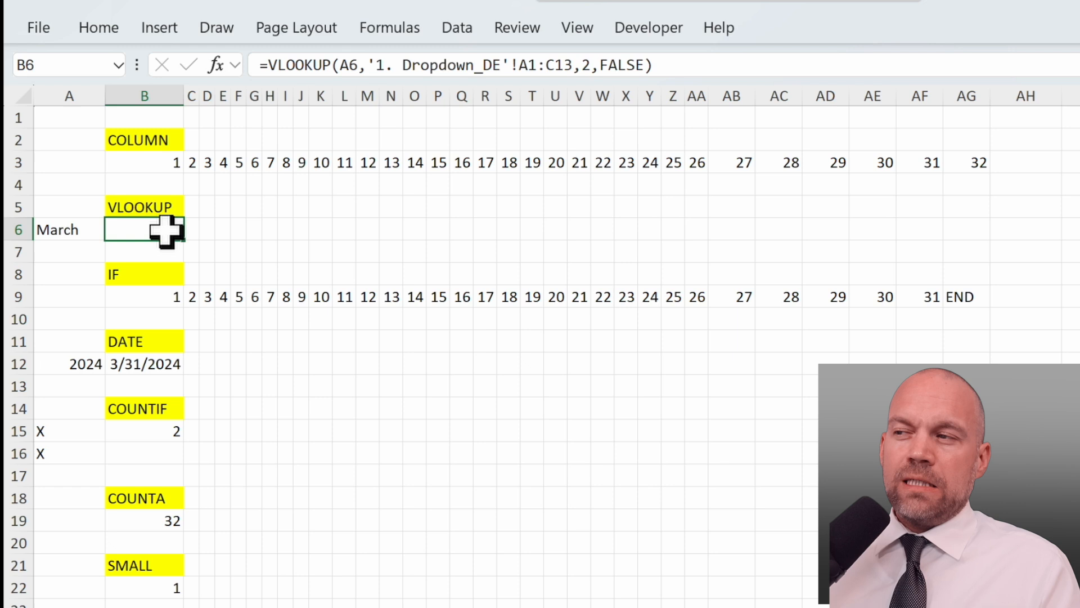
{"action": "left_click", "coordinate": [919, 162]}
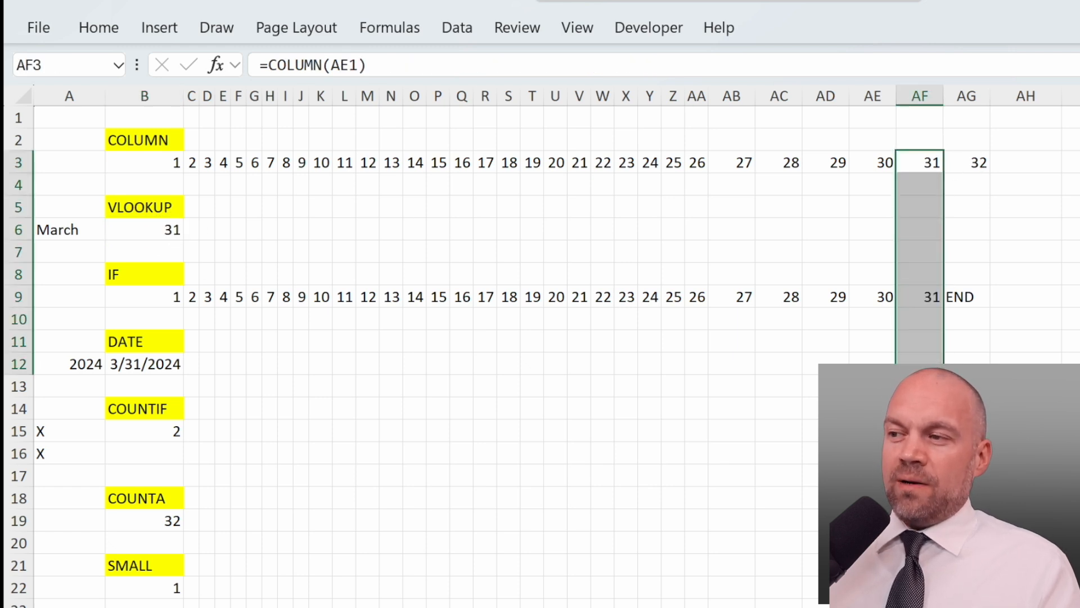
{"action": "left_click", "coordinate": [919, 296]}
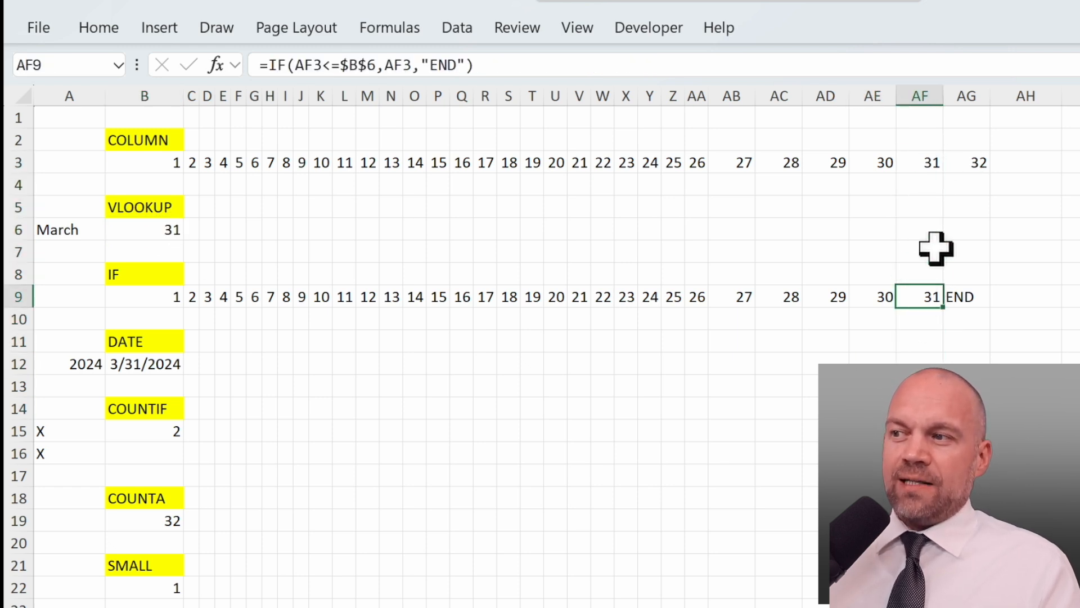
{"action": "left_click", "coordinate": [966, 297]}
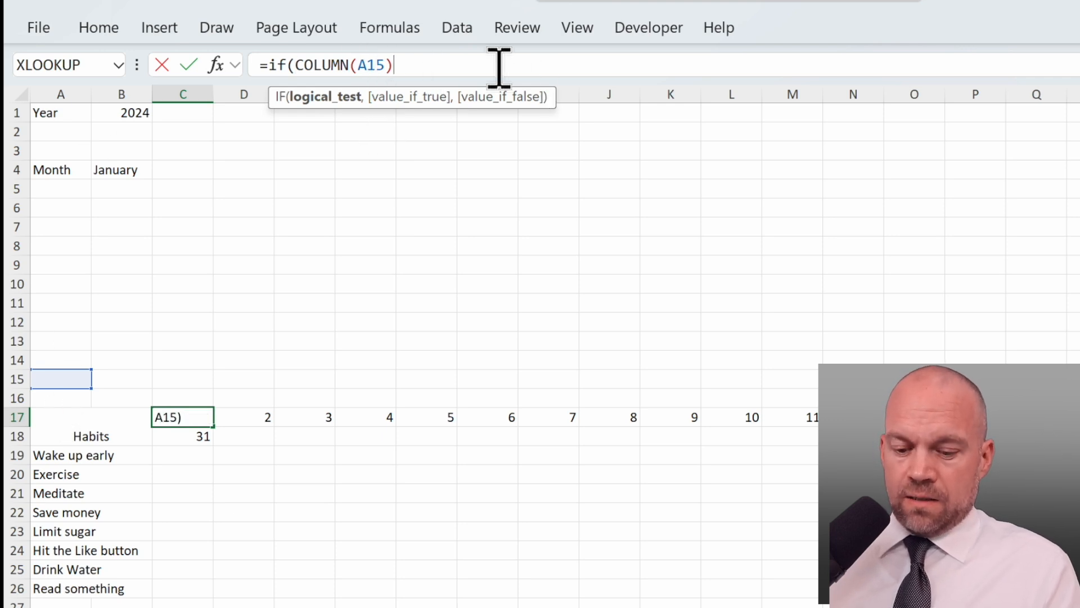
Complete C17's =IF(COLUMN(A15)<=VLOOKUP(...),COLUMN(A15),"") formula, then select C18 to clear it.
{"action": "type", "text": "<"}
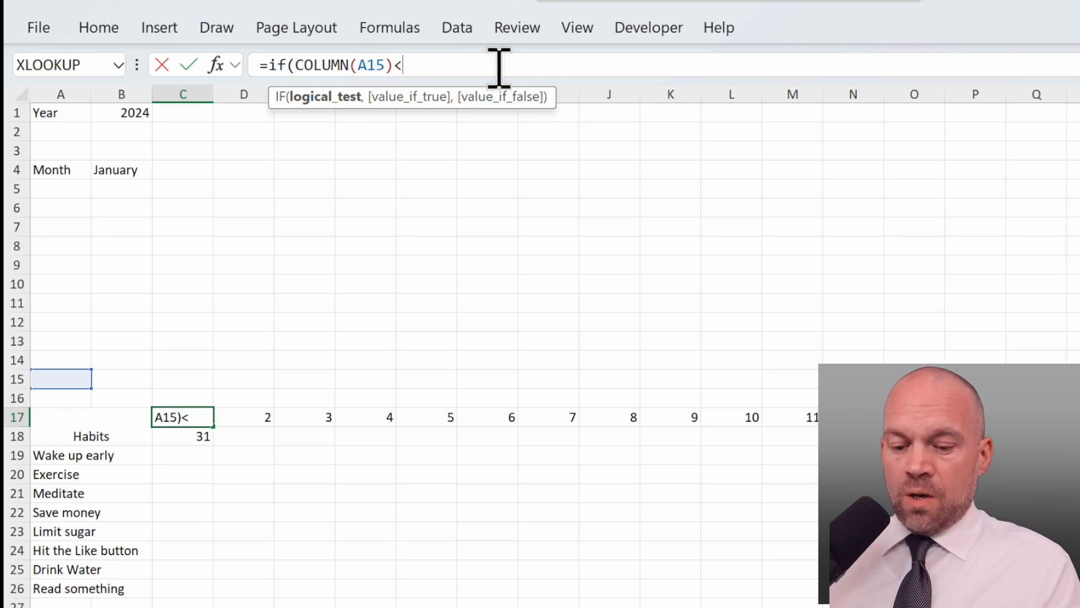
{"action": "type", "text": "="}
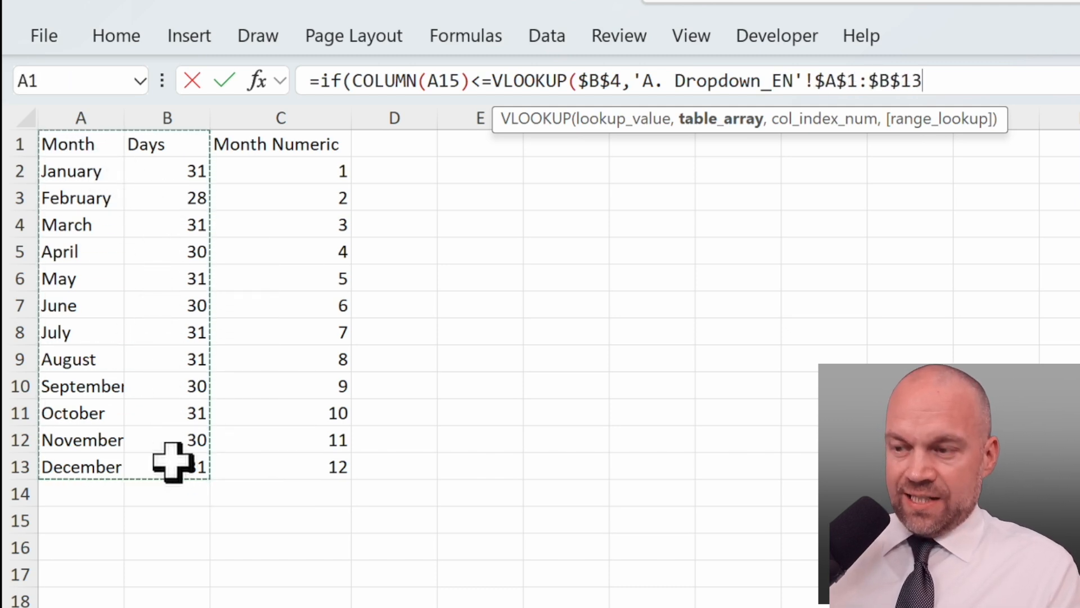
{"action": "type", "text": ",2;"}
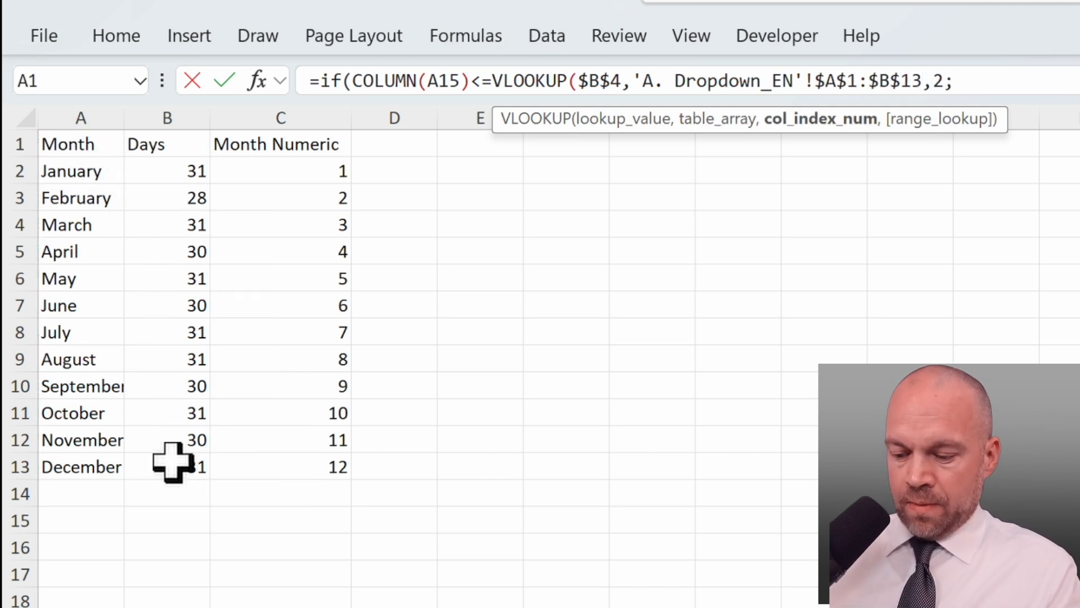
{"action": "type", "text": "false)"}
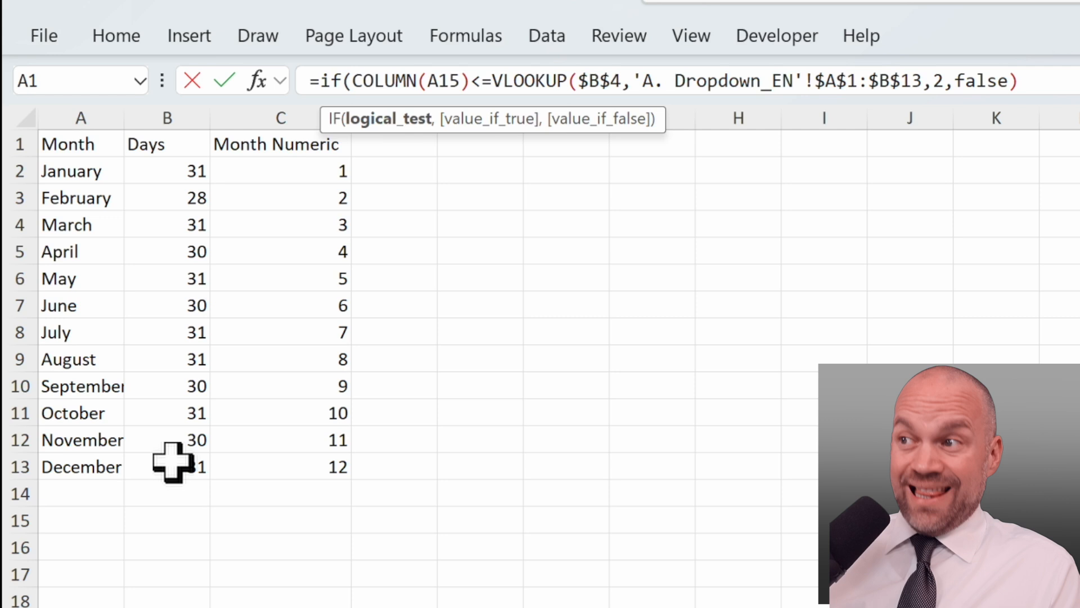
{"action": "type", "text": ","}
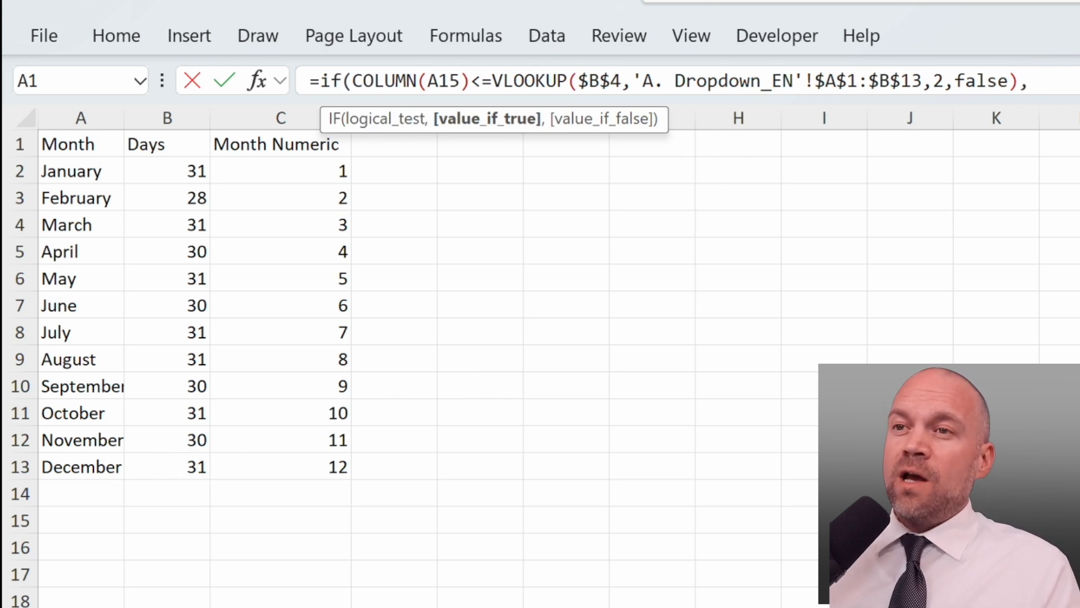
{"action": "type", "text": ",col"}
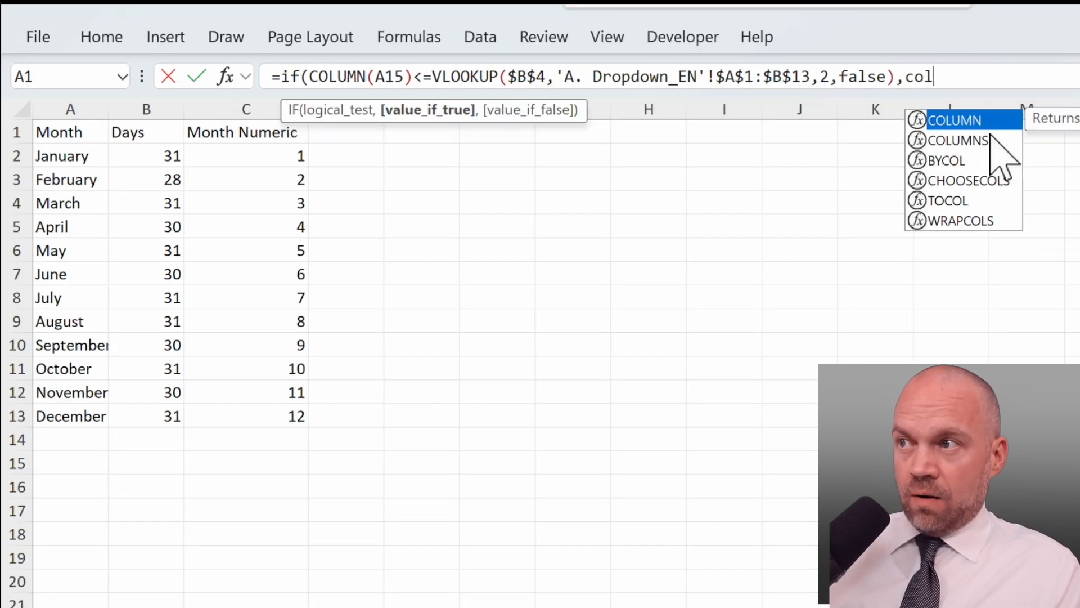
{"action": "left_click", "coordinate": [957, 119]}
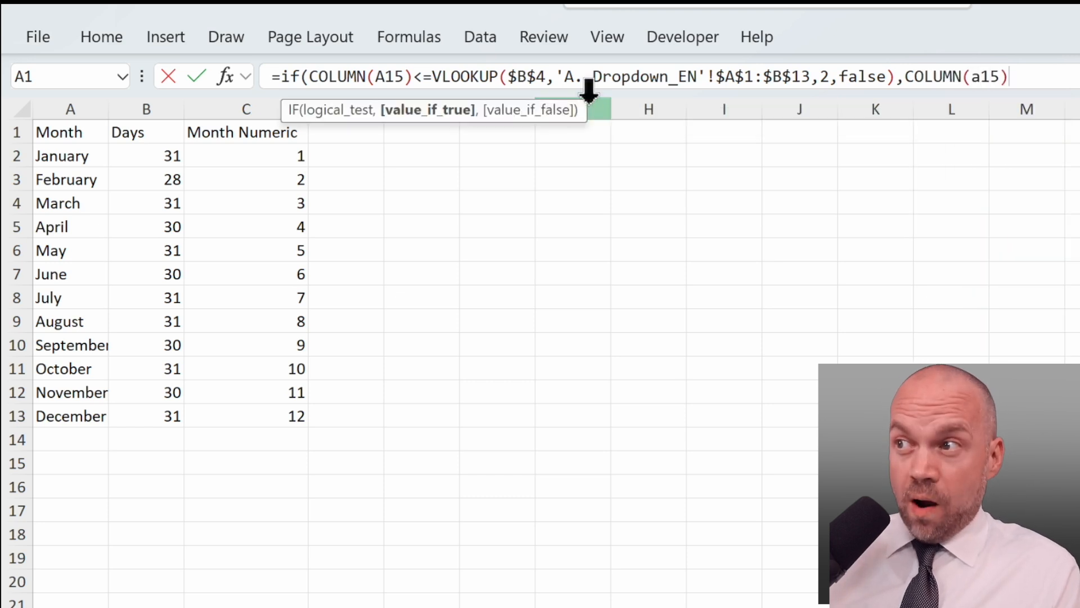
{"action": "type", "text": ",\"\")"}
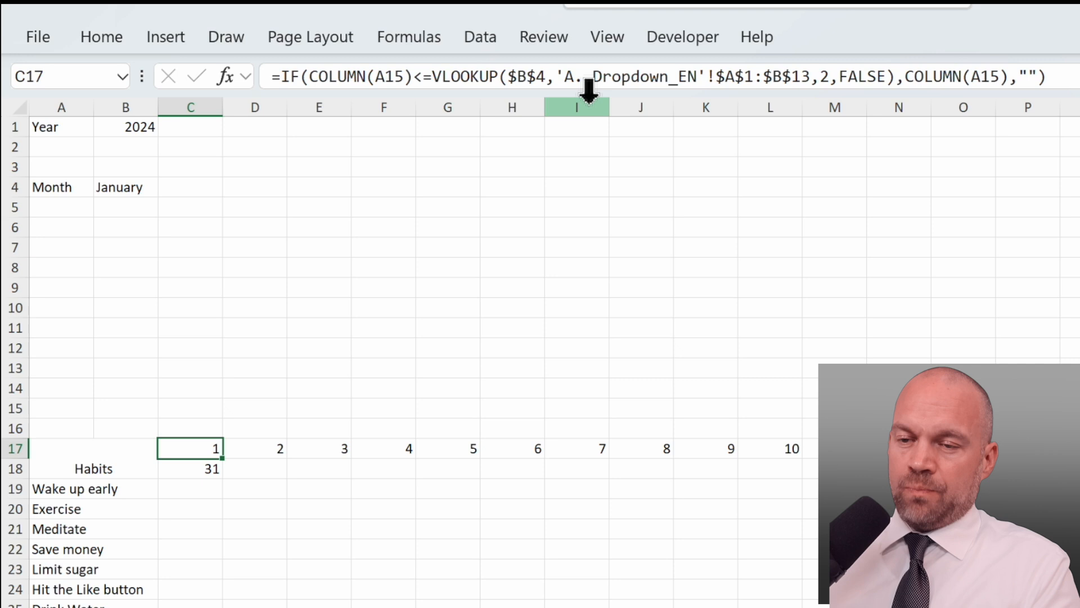
{"action": "left_click", "coordinate": [191, 468]}
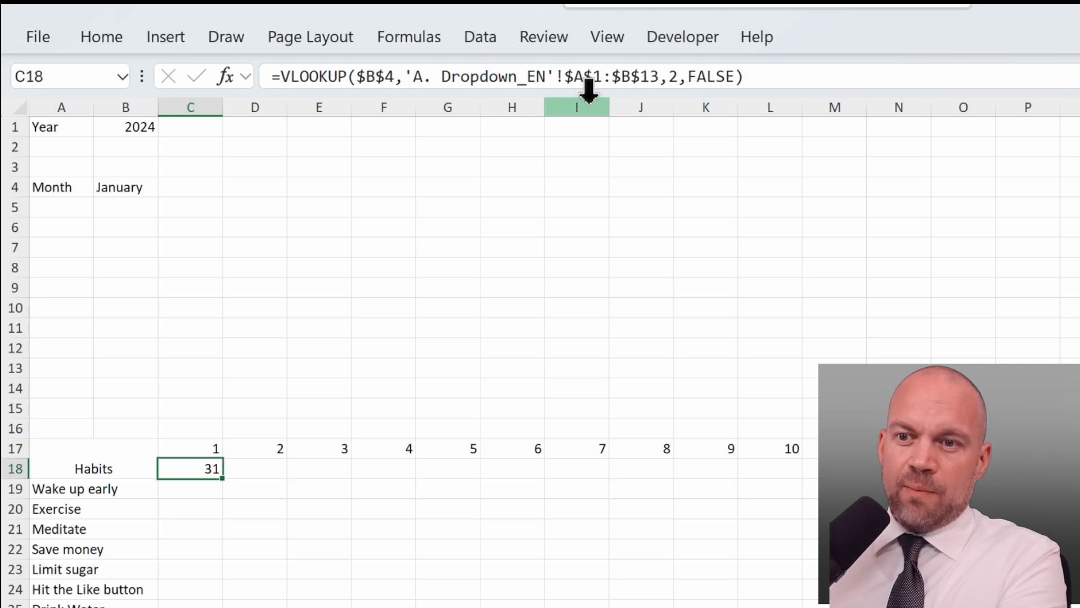
{"action": "left_click", "coordinate": [191, 448]}
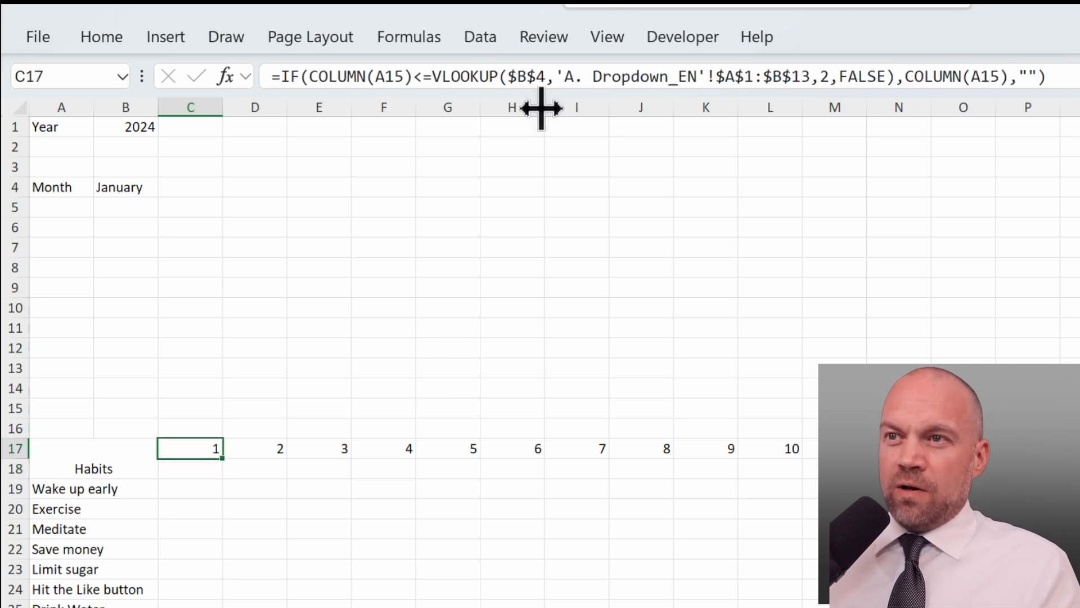
{"action": "mouse_move", "coordinate": [349, 83]}
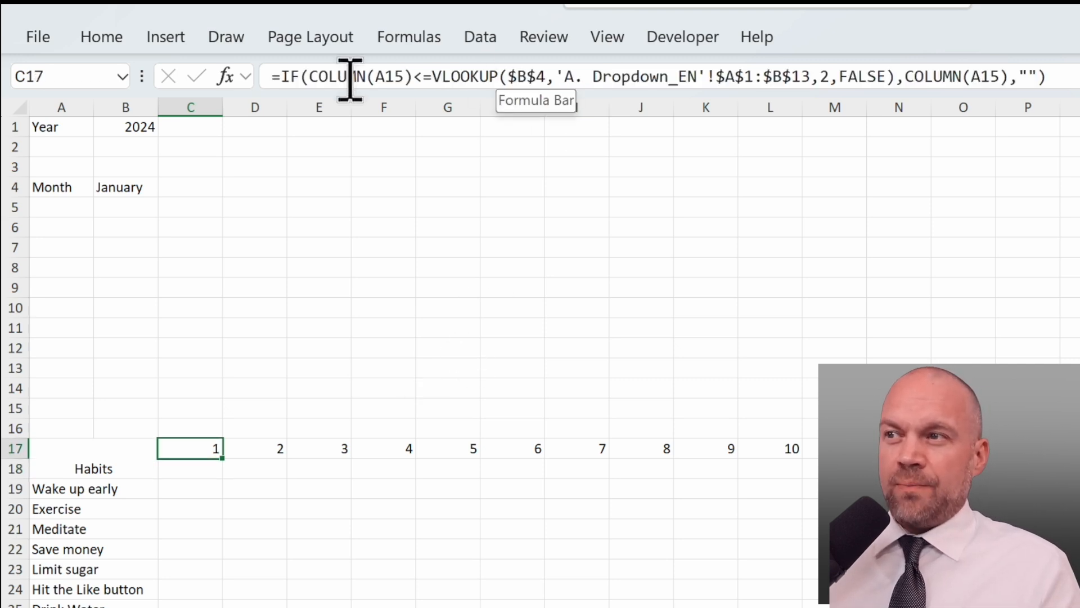
{"action": "mouse_move", "coordinate": [949, 73]}
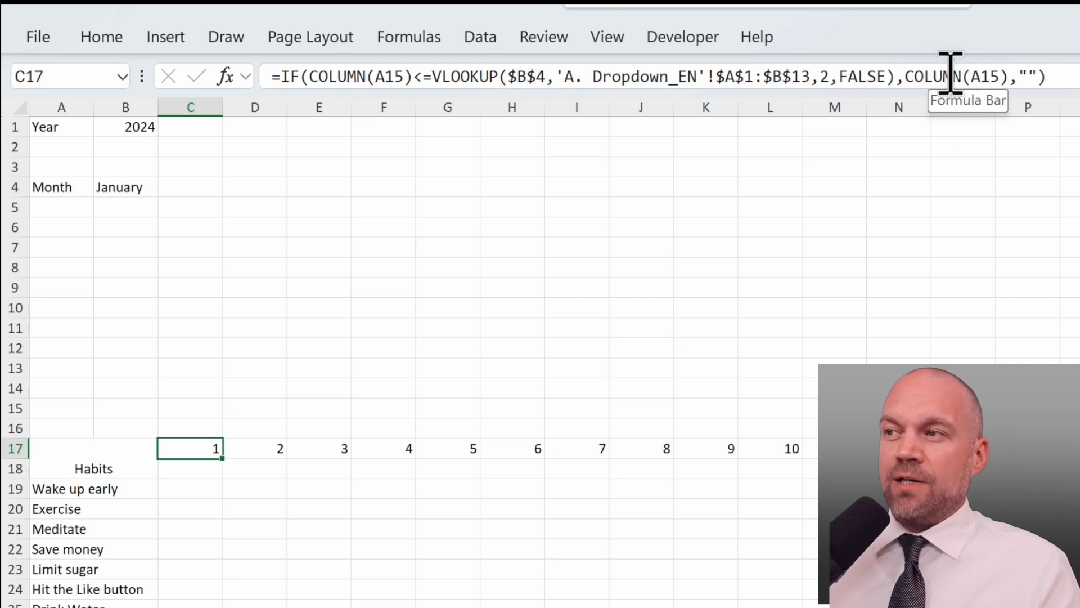
{"action": "mouse_move", "coordinate": [226, 463]}
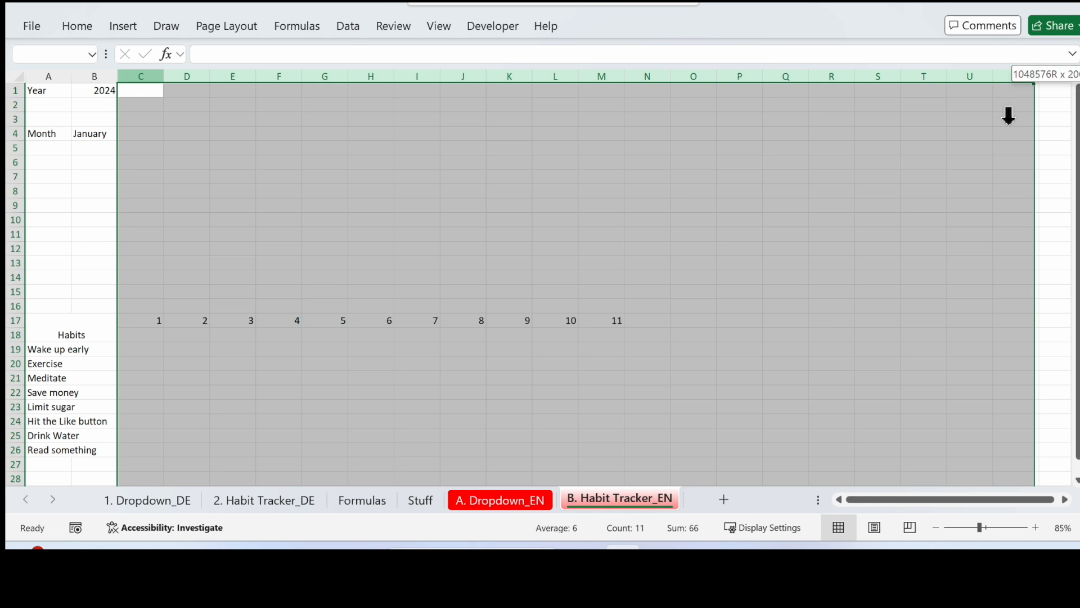
Scroll along row 17 and narrow the day columns to show days 1–31.
{"action": "scroll", "scroll_direction": "right", "scroll_amount": 3}
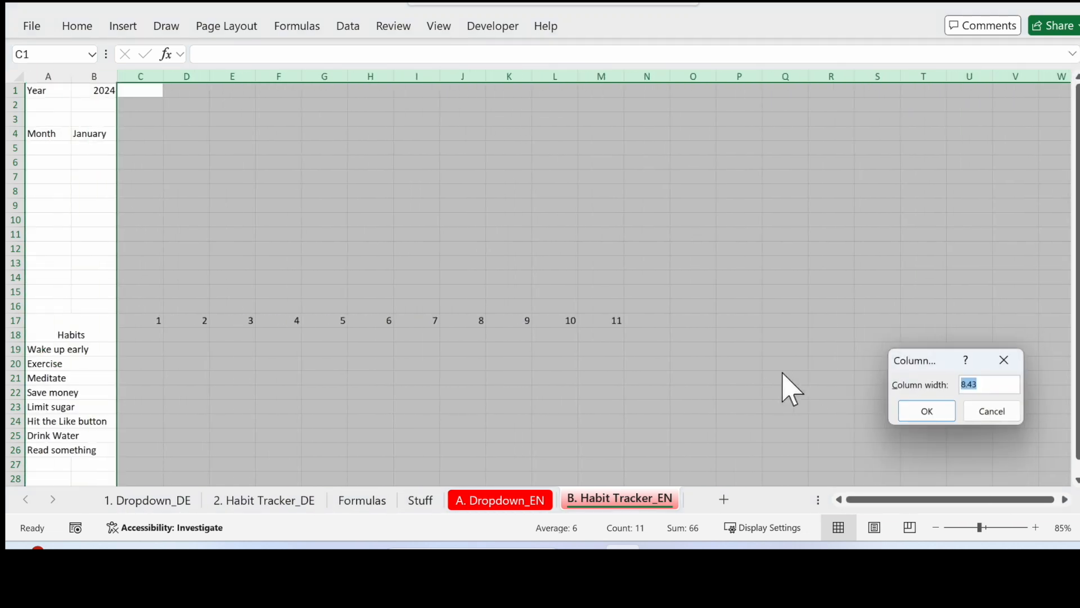
{"action": "left_click", "coordinate": [926, 411]}
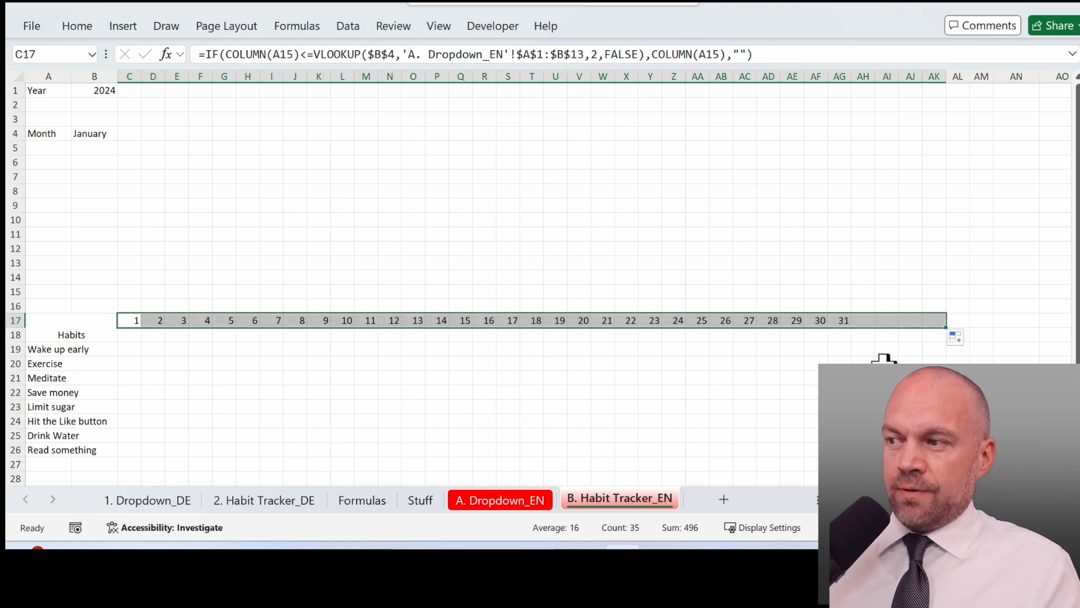
{"action": "mouse_move", "coordinate": [835, 320]}
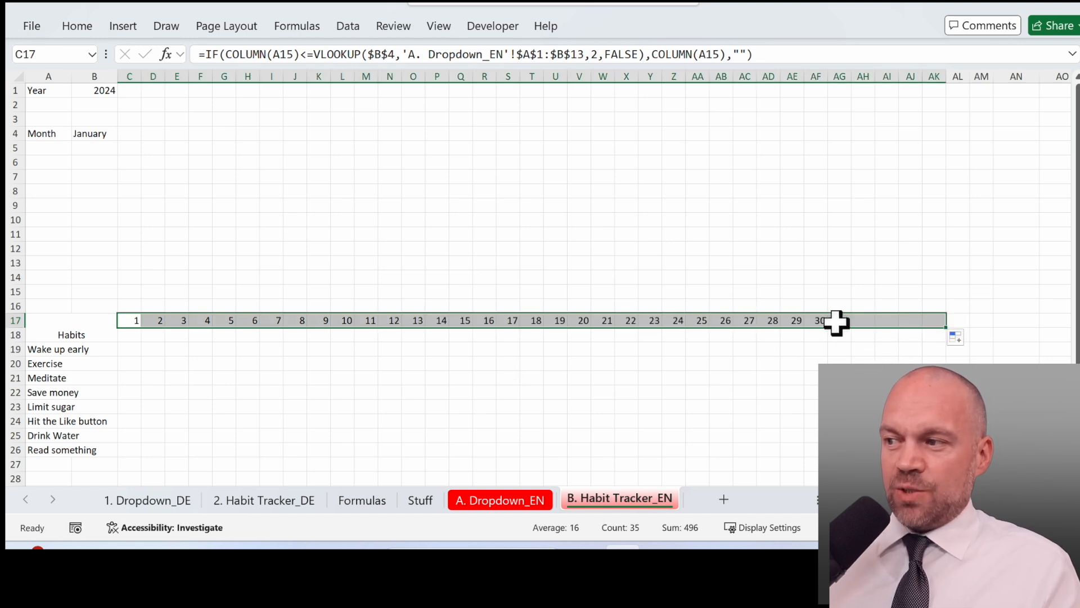
{"action": "mouse_move", "coordinate": [909, 324]}
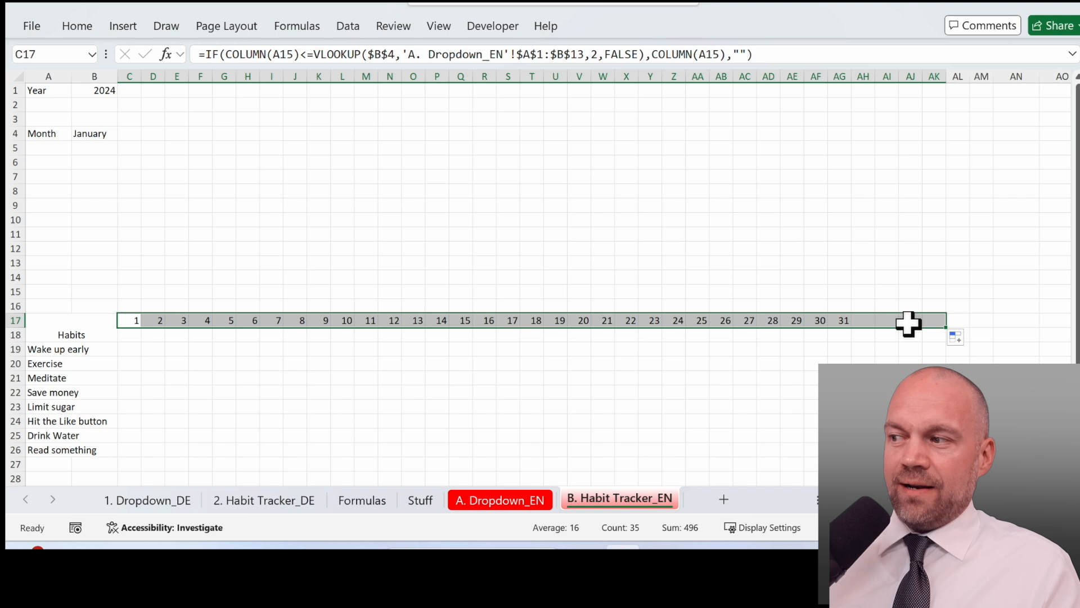
{"action": "mouse_move", "coordinate": [853, 356]}
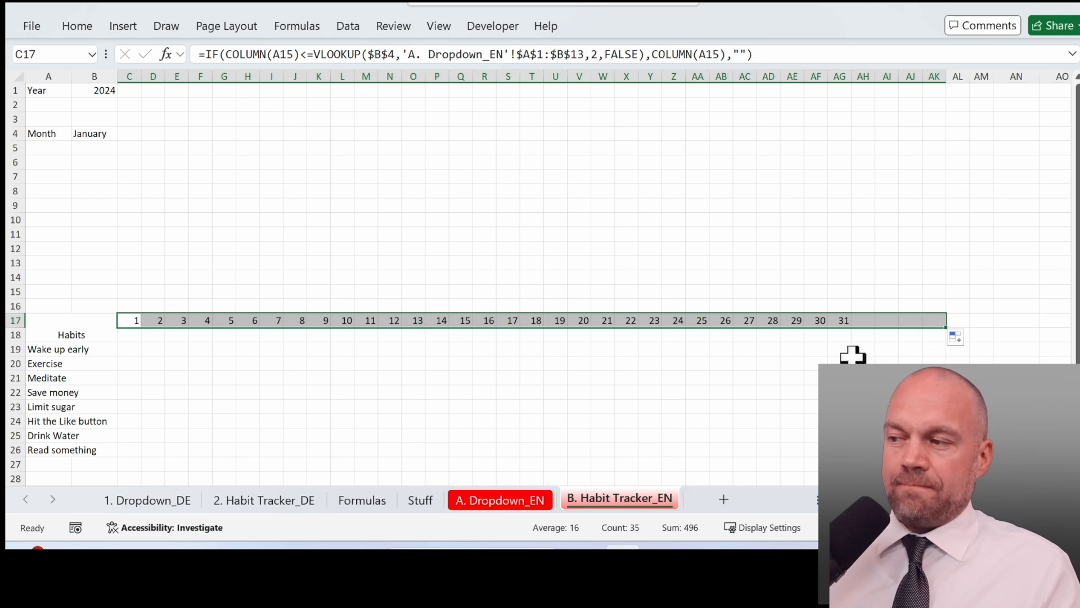
Switch B4 to February, then December, so the day row shows 28, then 31 days.
{"action": "left_click", "coordinate": [94, 133]}
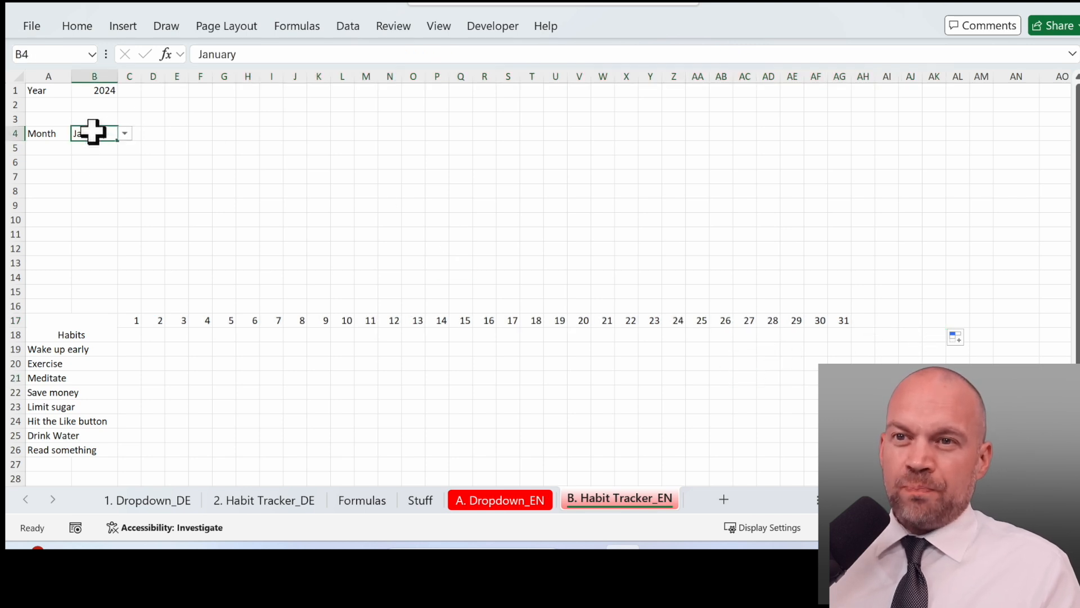
{"action": "left_click", "coordinate": [123, 133]}
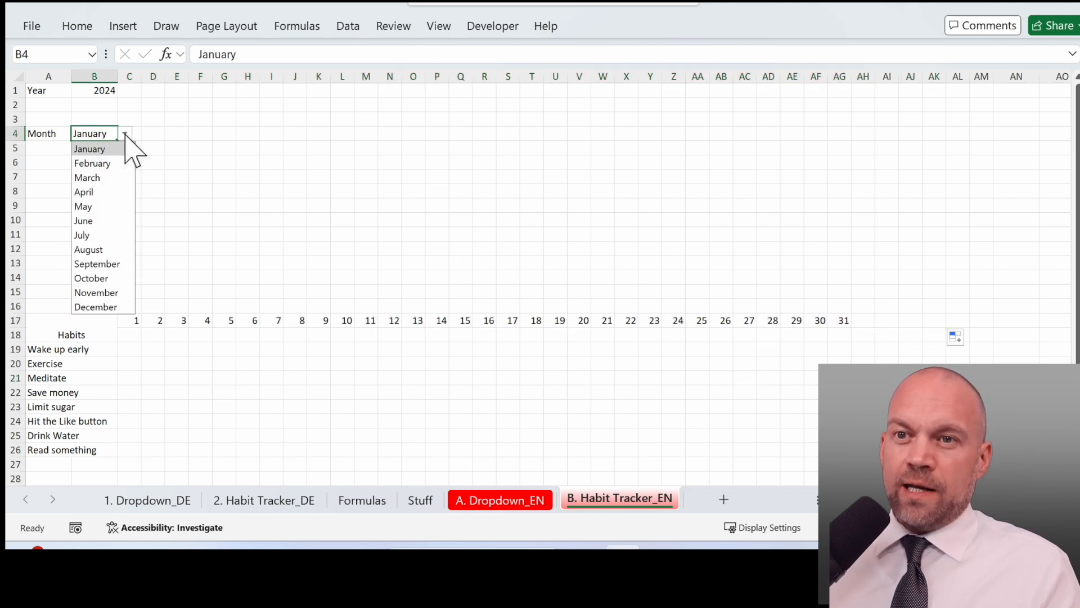
{"action": "left_click", "coordinate": [92, 163]}
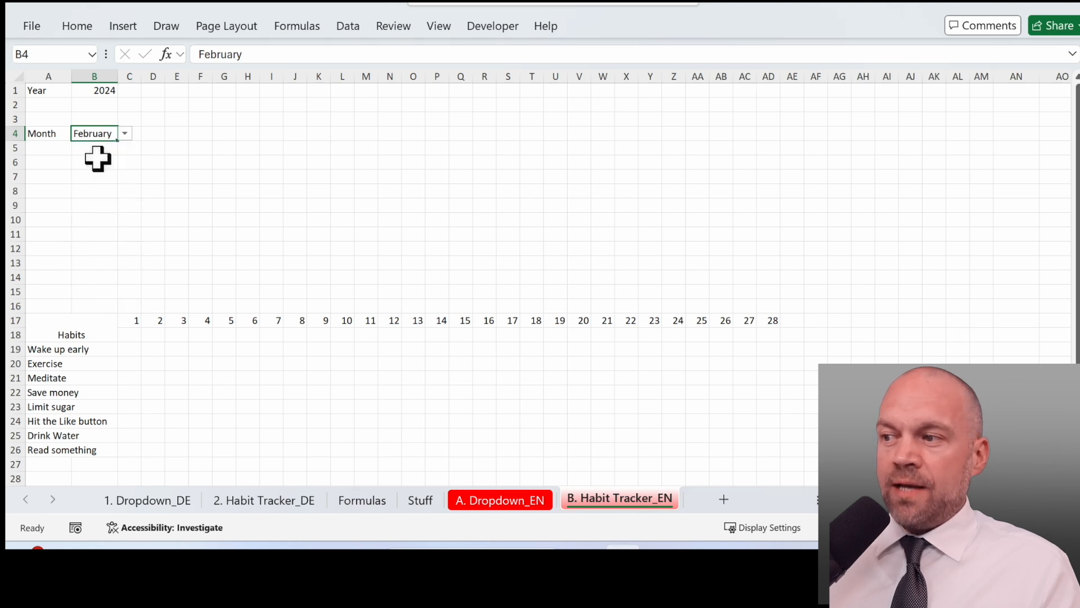
{"action": "mouse_move", "coordinate": [98, 319]}
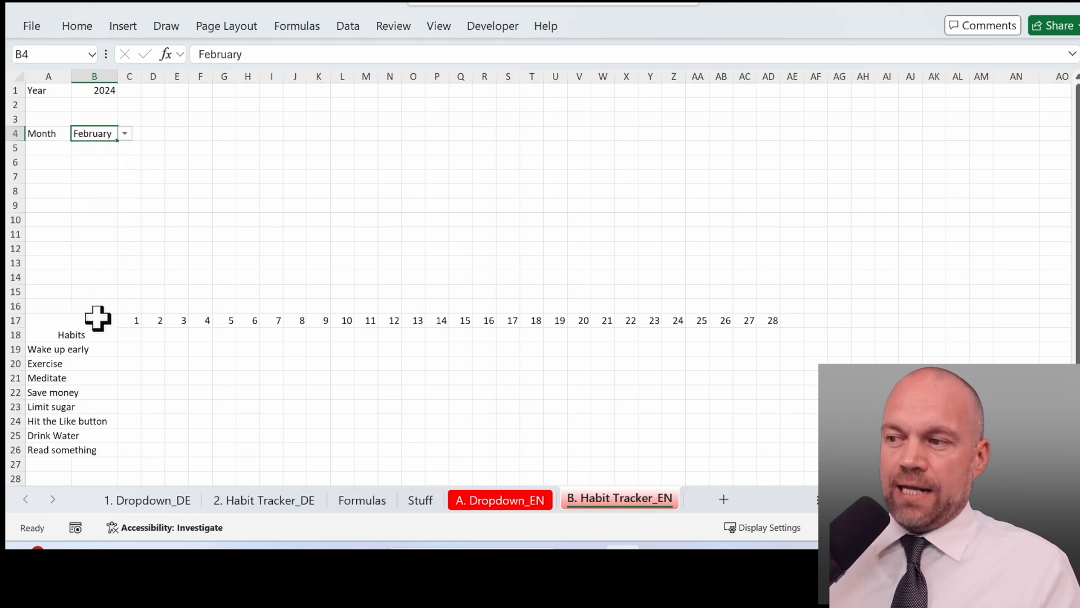
{"action": "left_click", "coordinate": [128, 133]}
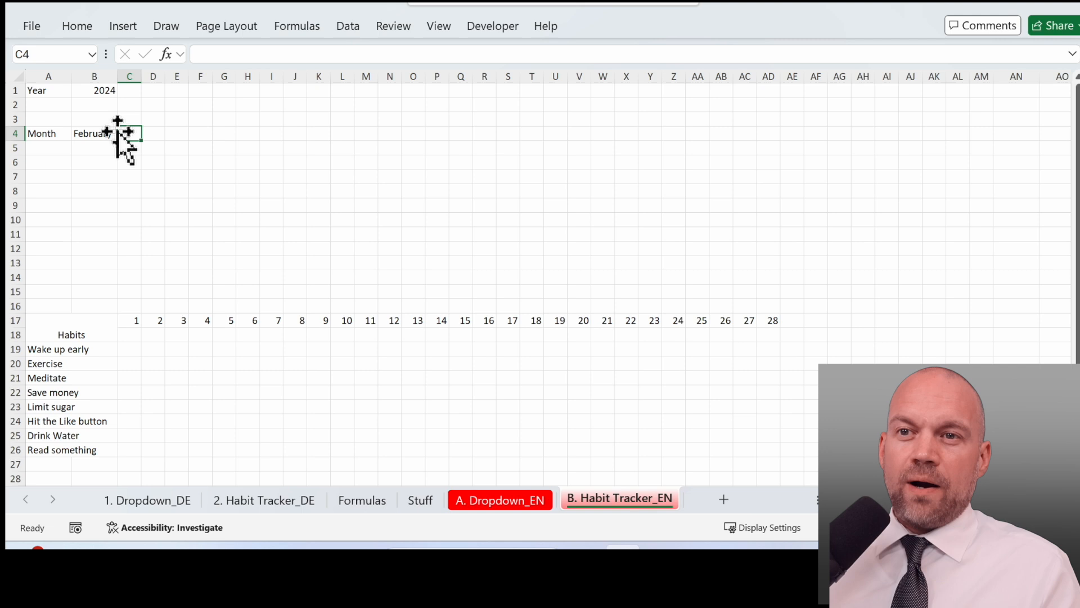
{"action": "left_click", "coordinate": [125, 132]}
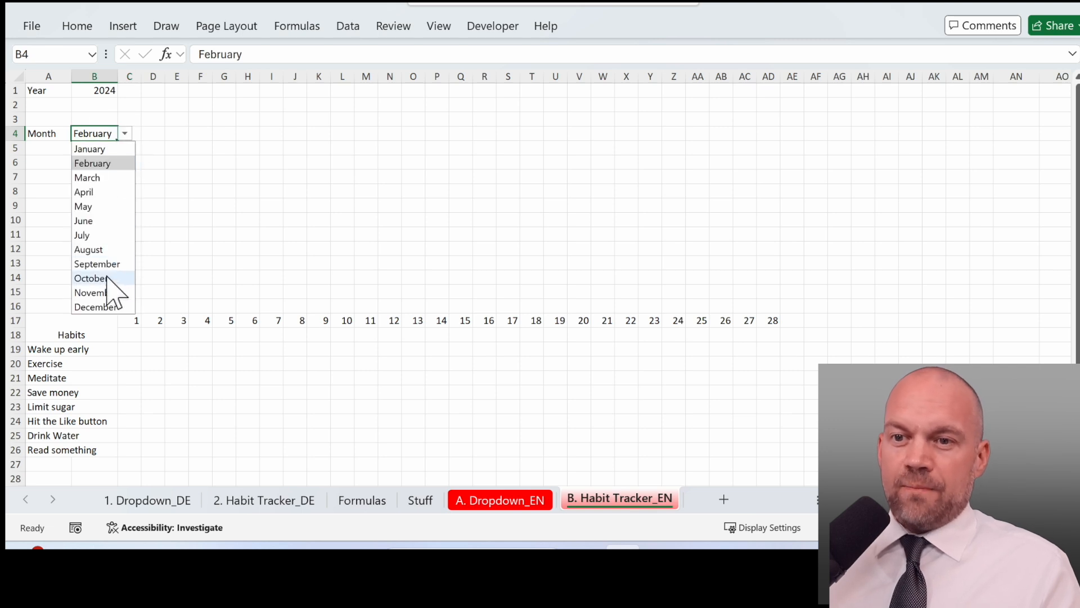
{"action": "left_click", "coordinate": [96, 306]}
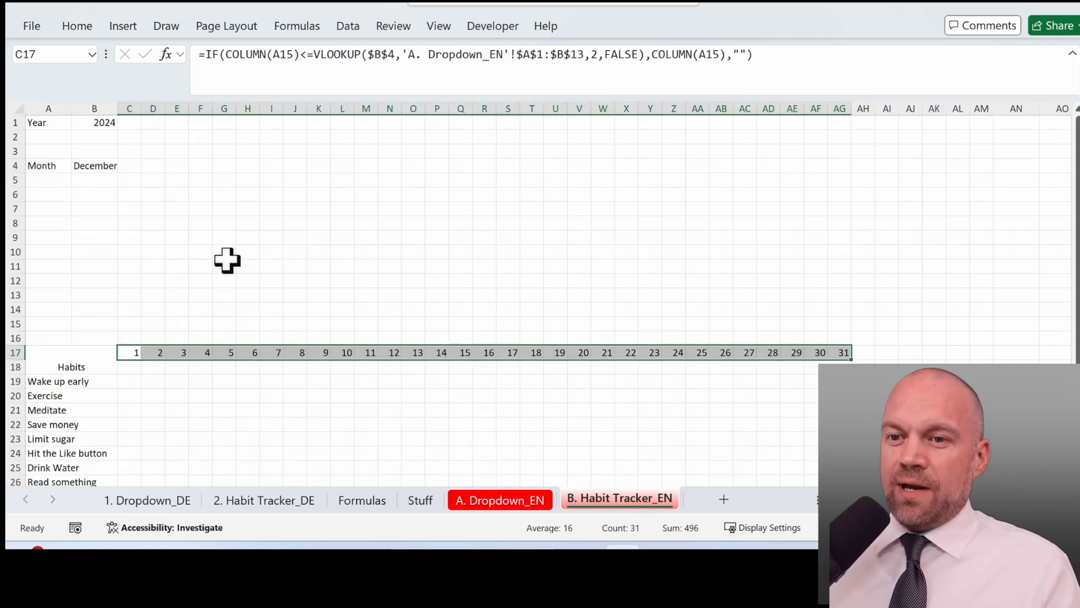
{"action": "mouse_move", "coordinate": [807, 351]}
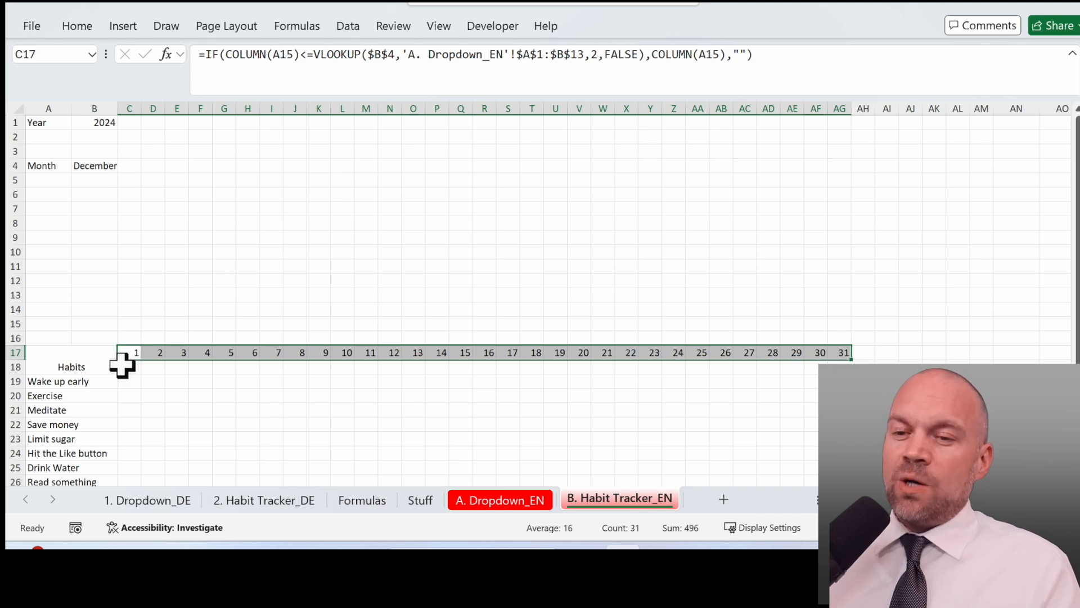
{"action": "mouse_move", "coordinate": [135, 365]}
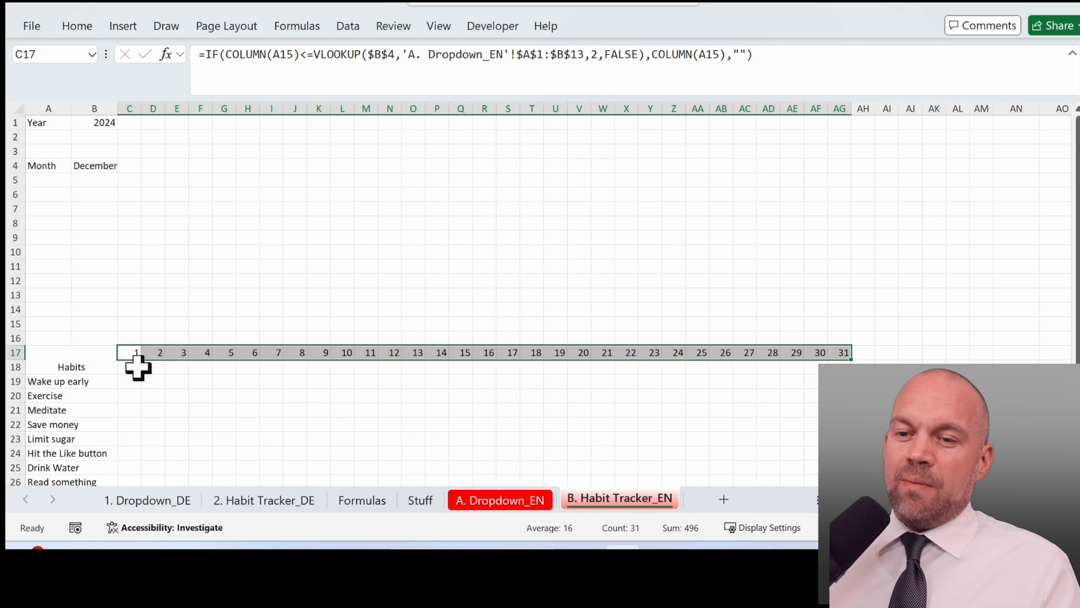
Review the Formulas sheet's DATE example and the Month Numeric column in the month table.
{"action": "left_click", "coordinate": [129, 366]}
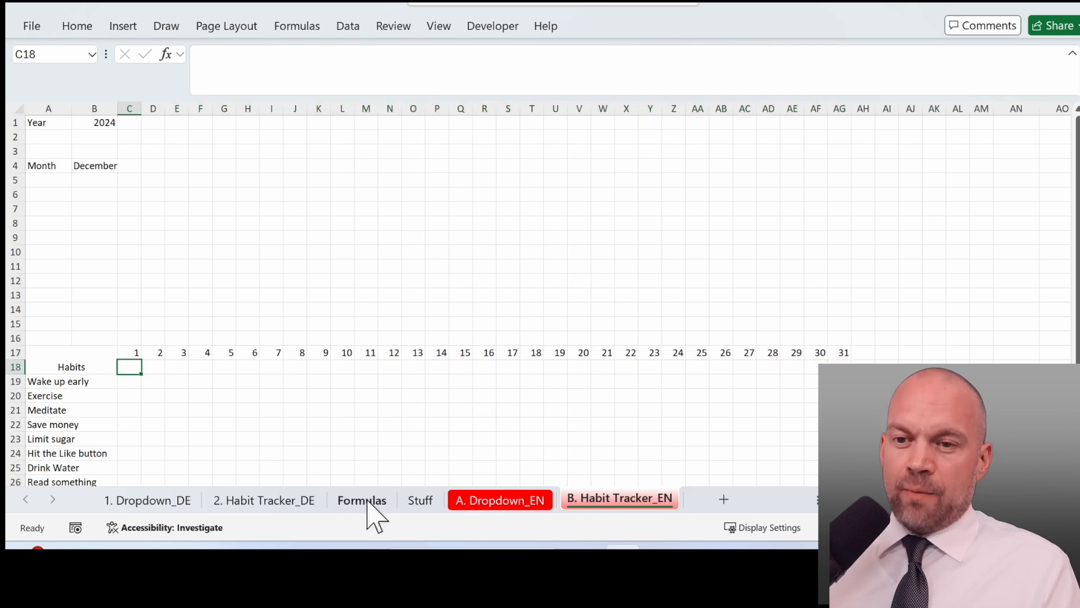
{"action": "left_click", "coordinate": [361, 499]}
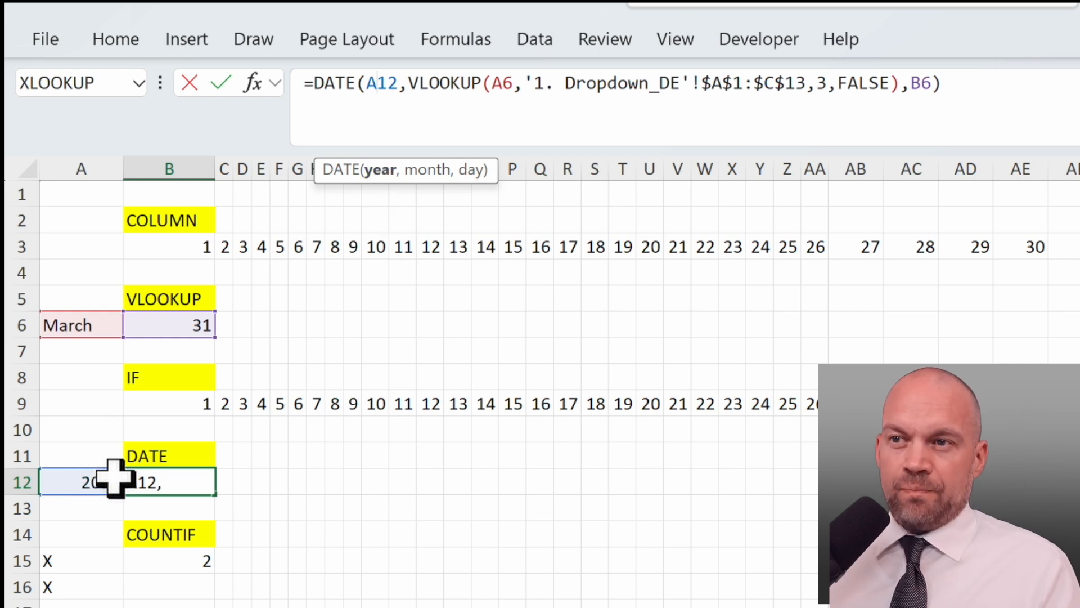
{"action": "mouse_move", "coordinate": [478, 184]}
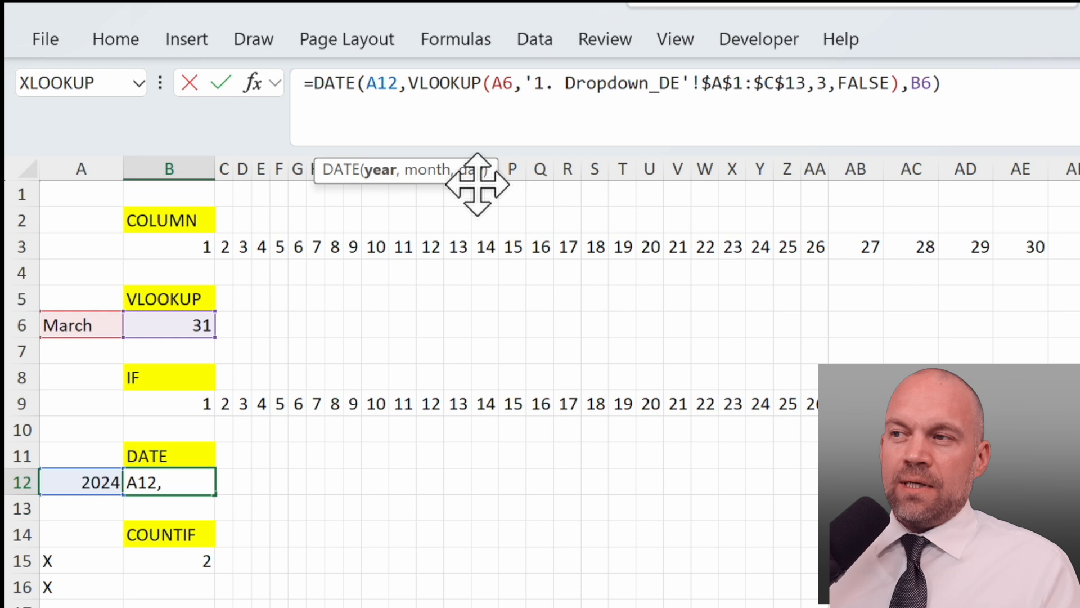
{"action": "mouse_move", "coordinate": [183, 292]}
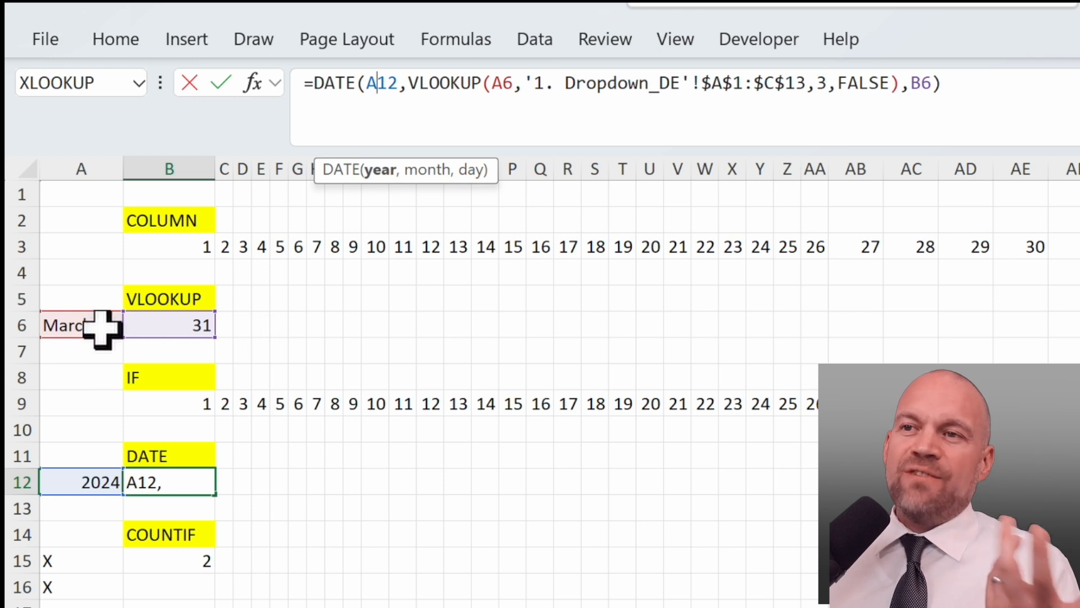
{"action": "mouse_move", "coordinate": [675, 283]}
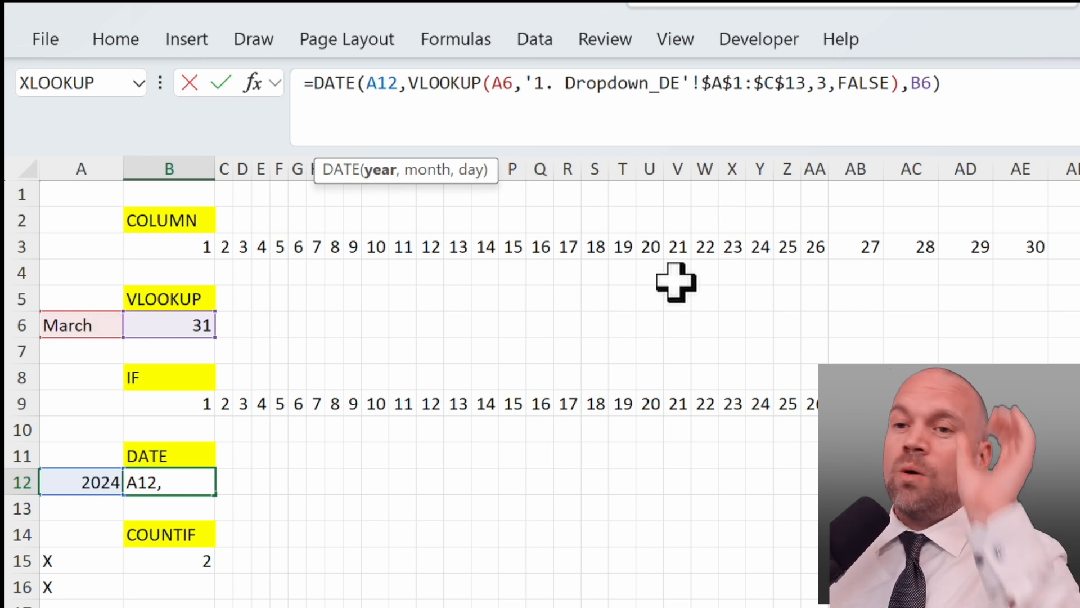
{"action": "mouse_move", "coordinate": [613, 297]}
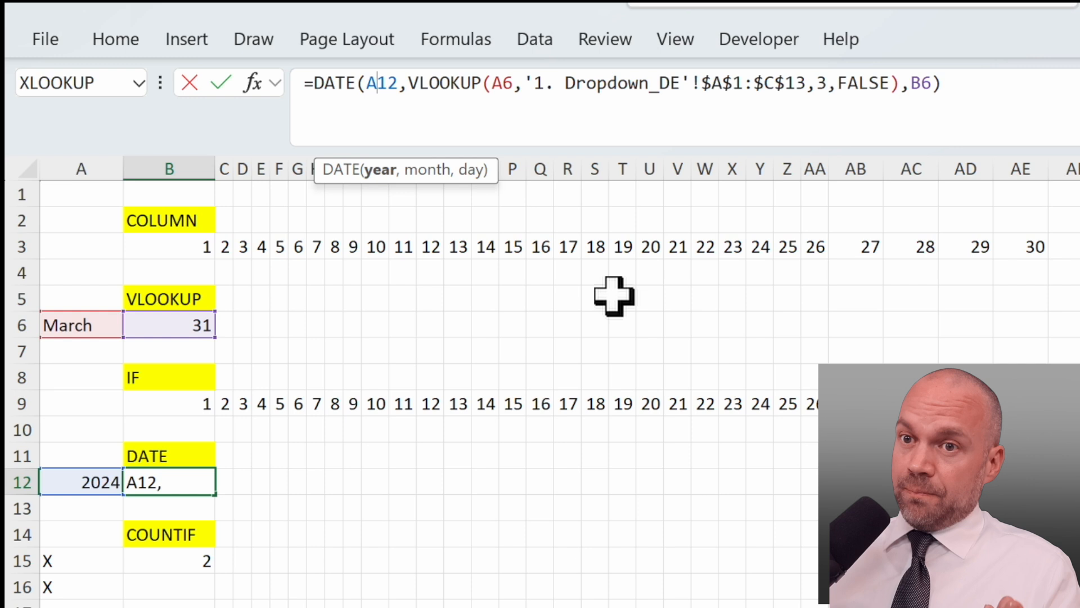
{"action": "mouse_move", "coordinate": [430, 82]}
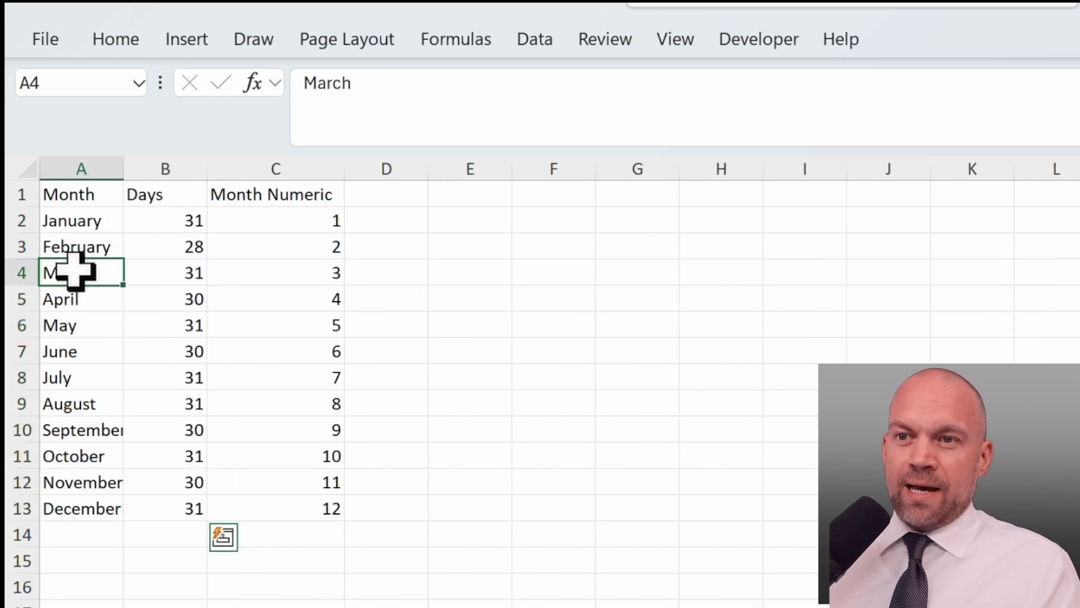
{"action": "left_click", "coordinate": [275, 168]}
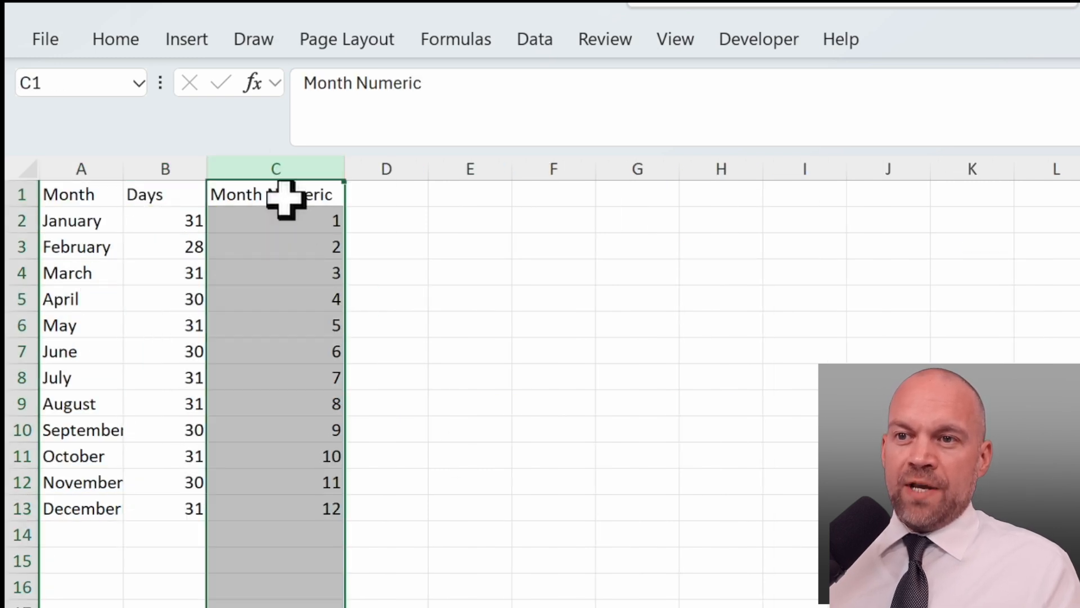
{"action": "left_click", "coordinate": [275, 273]}
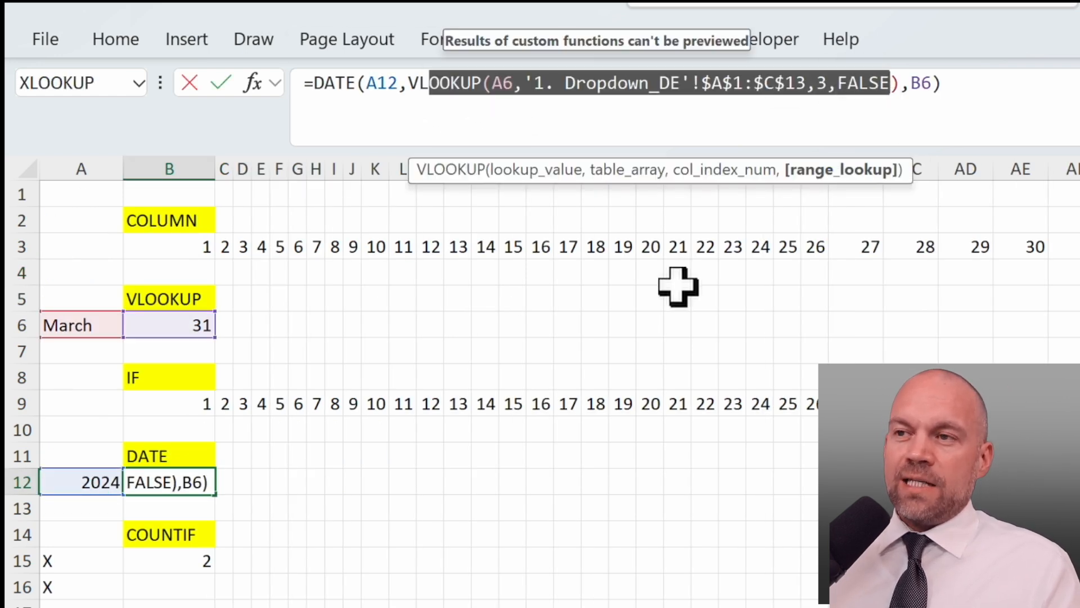
{"action": "mouse_move", "coordinate": [866, 345]}
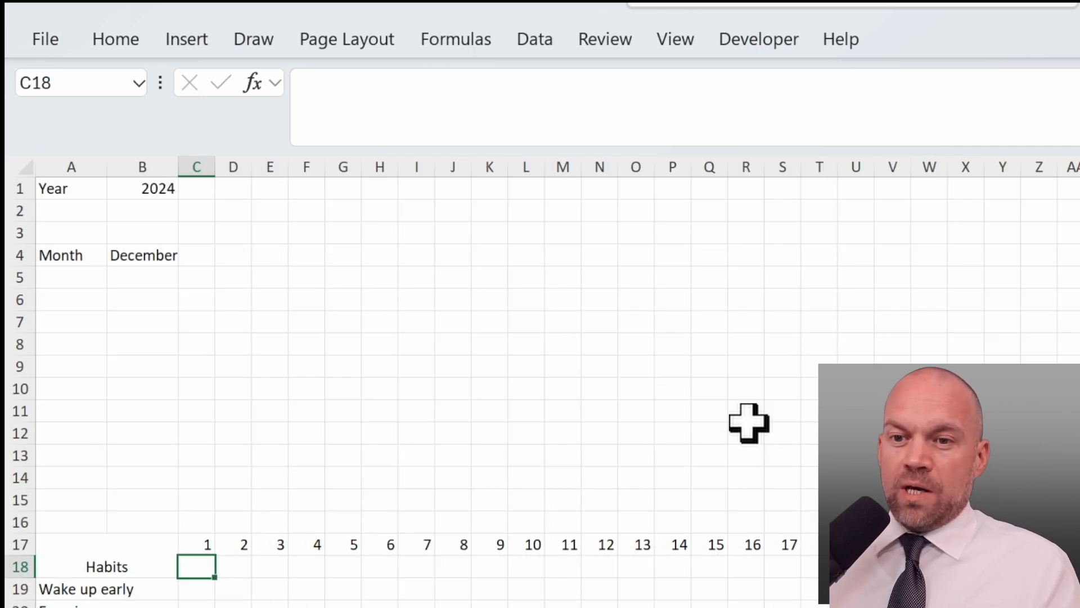
Enter =DATE(B1, VLOOKUP month number, C17) in C18, giving 12/1/2024.
{"action": "type", "text": "=date(B1"}
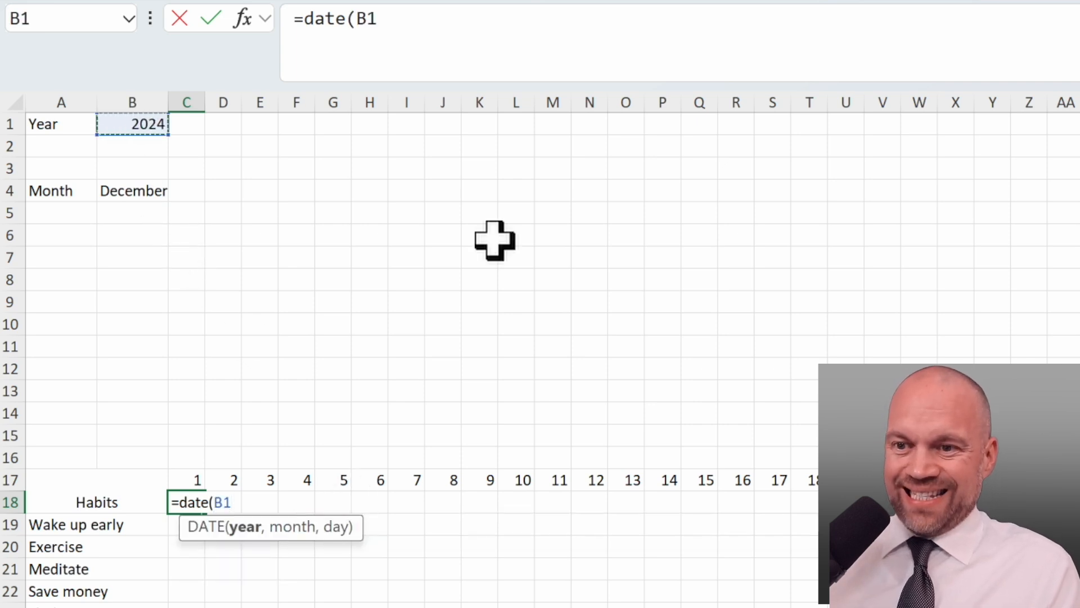
{"action": "type", "text": ",VLOOKUP(B4"}
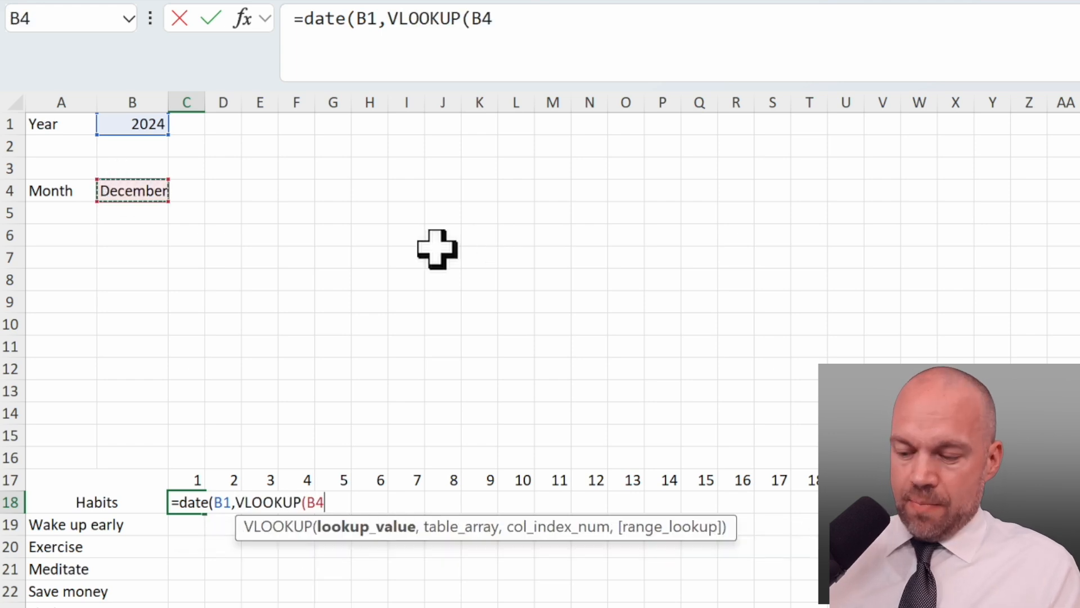
{"action": "type", "text": ",'A. Dropdown_EN'!$A$1:$C$13"}
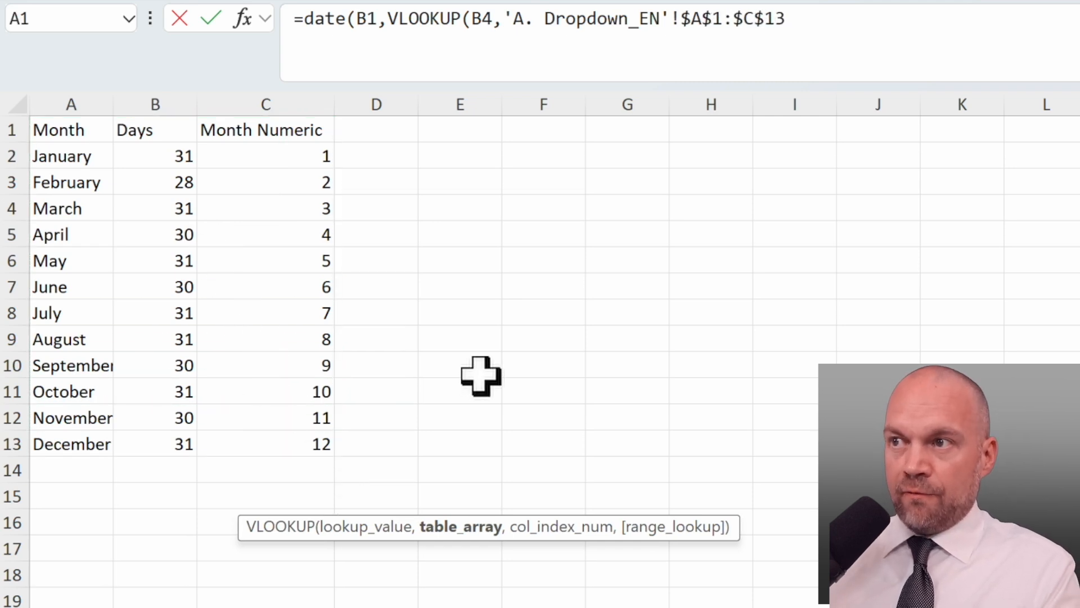
{"action": "type", "text": ",3,false)"}
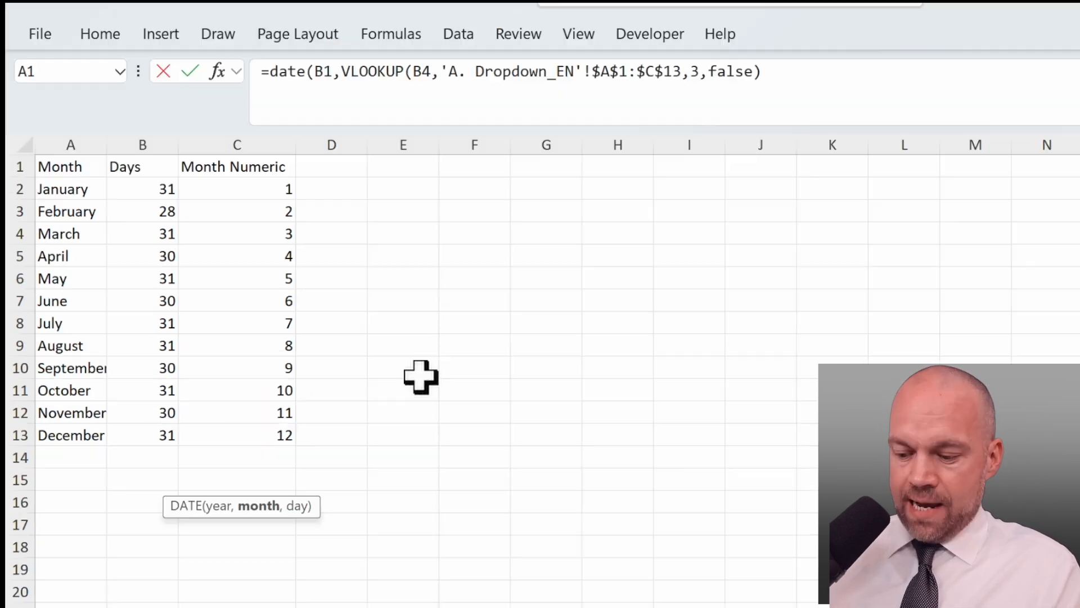
{"action": "type", "text": ","}
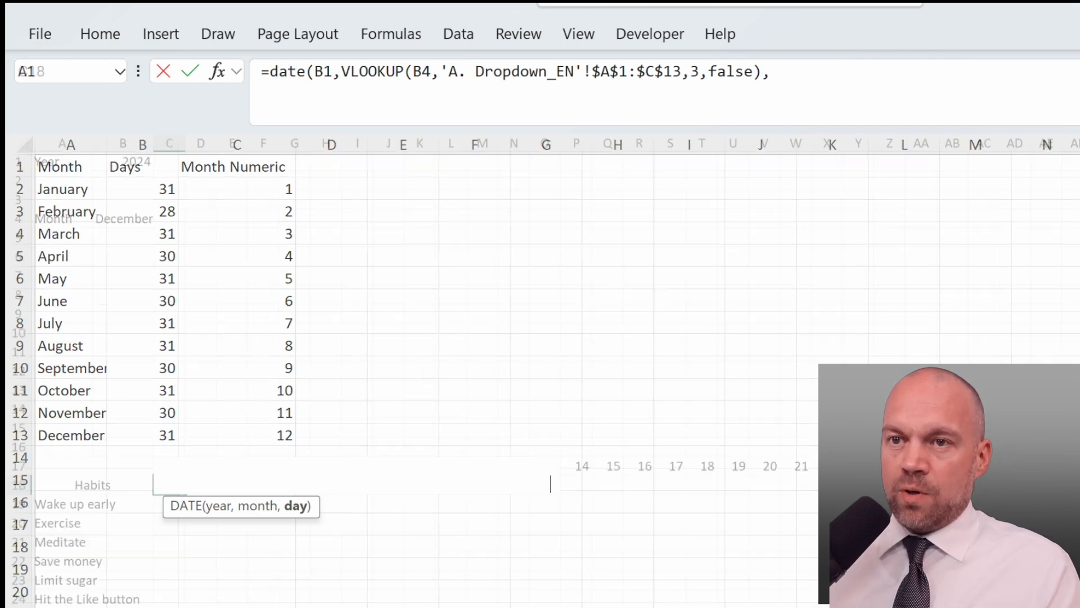
{"action": "type", "text": "'B. Habit Tracker_EN'!"}
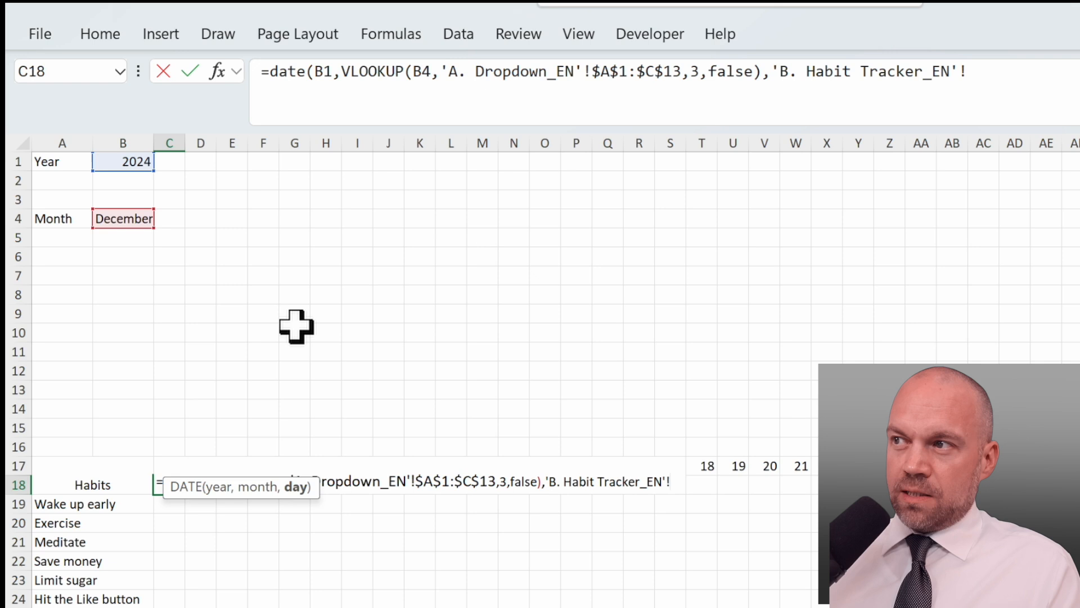
{"action": "mouse_move", "coordinate": [261, 363]}
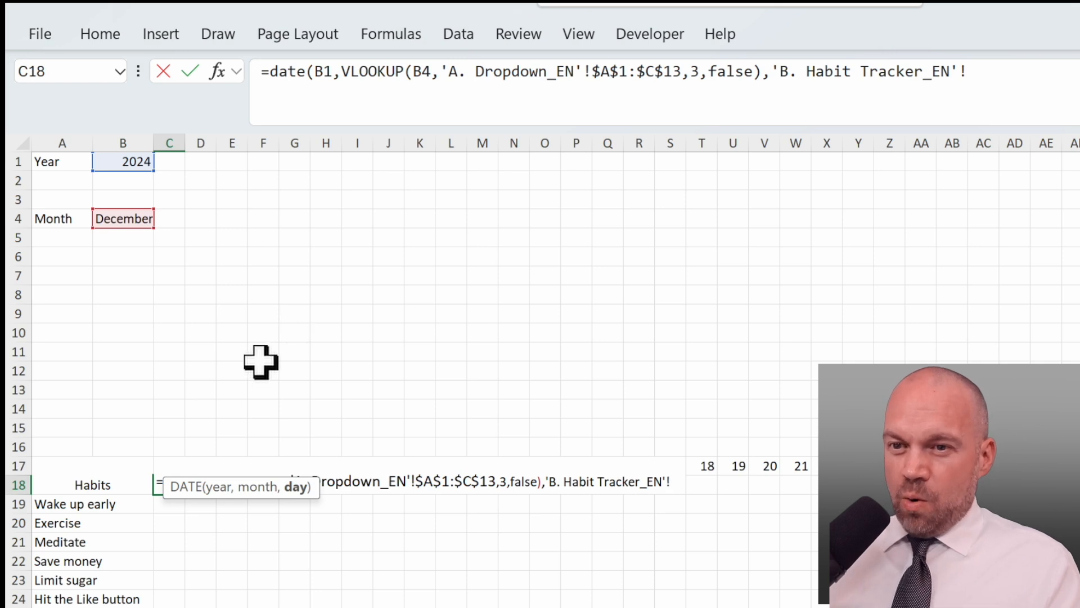
{"action": "left_click", "coordinate": [169, 466]}
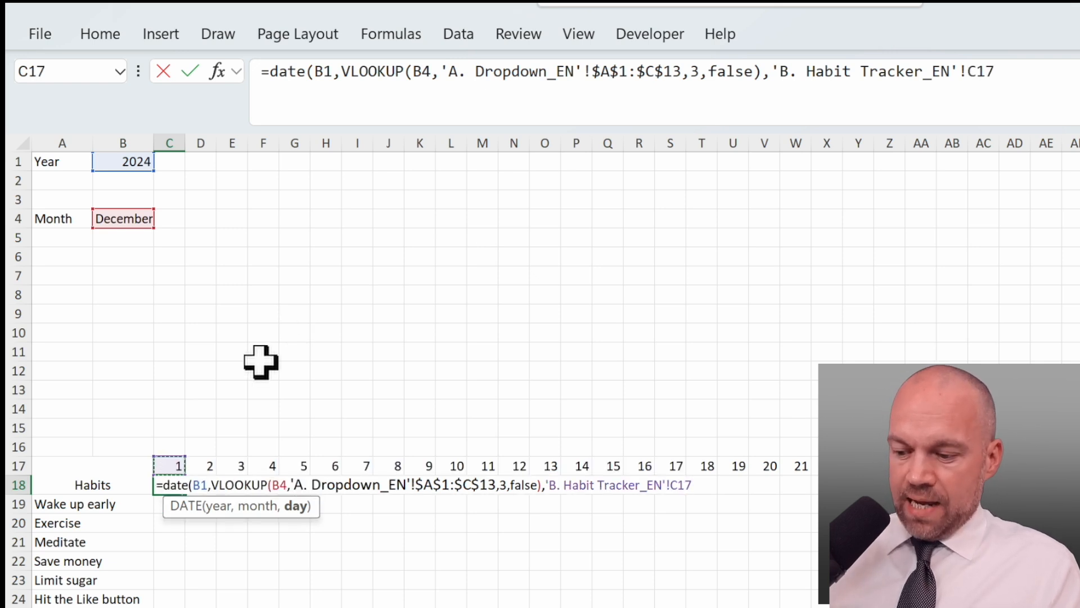
{"action": "key", "text": "Return"}
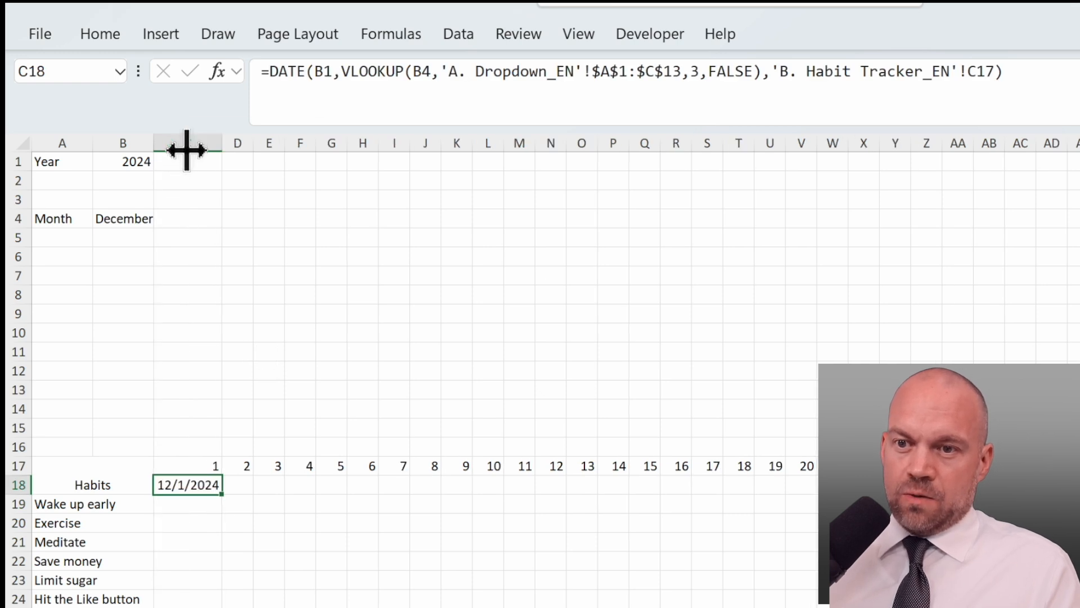
{"action": "mouse_move", "coordinate": [196, 510]}
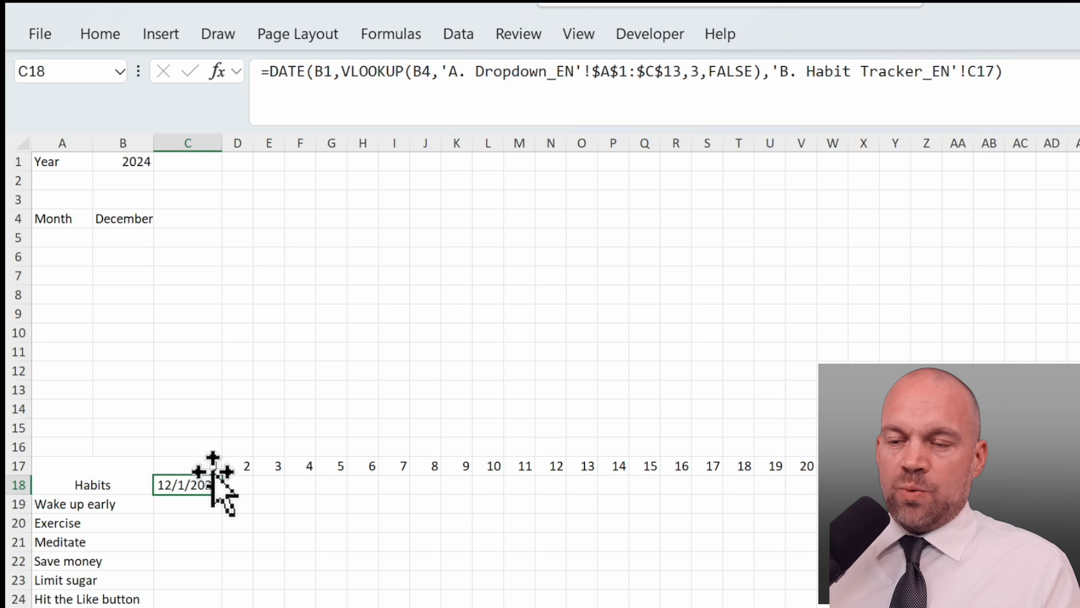
{"action": "mouse_move", "coordinate": [416, 539]}
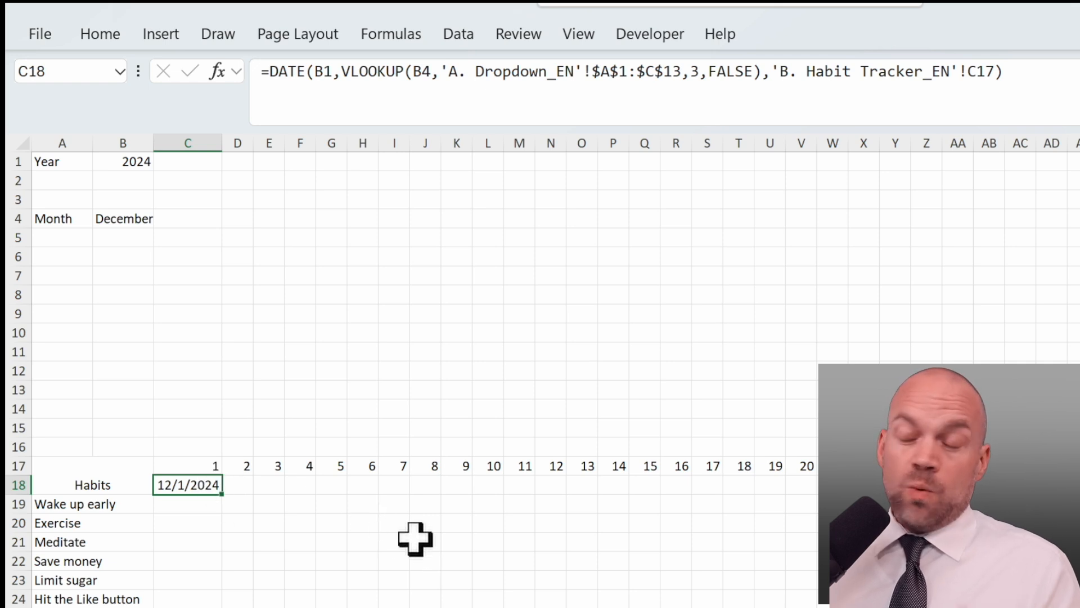
{"action": "mouse_move", "coordinate": [196, 482]}
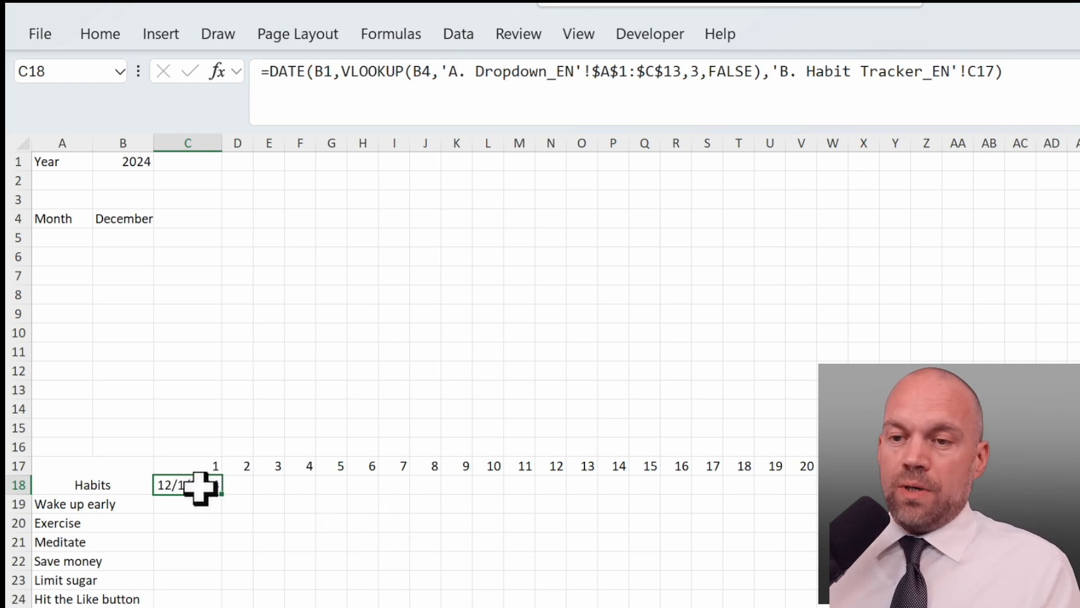
Give date cell C18 the custom number format ddd so it shows Sun.
{"action": "right_click", "coordinate": [172, 485]}
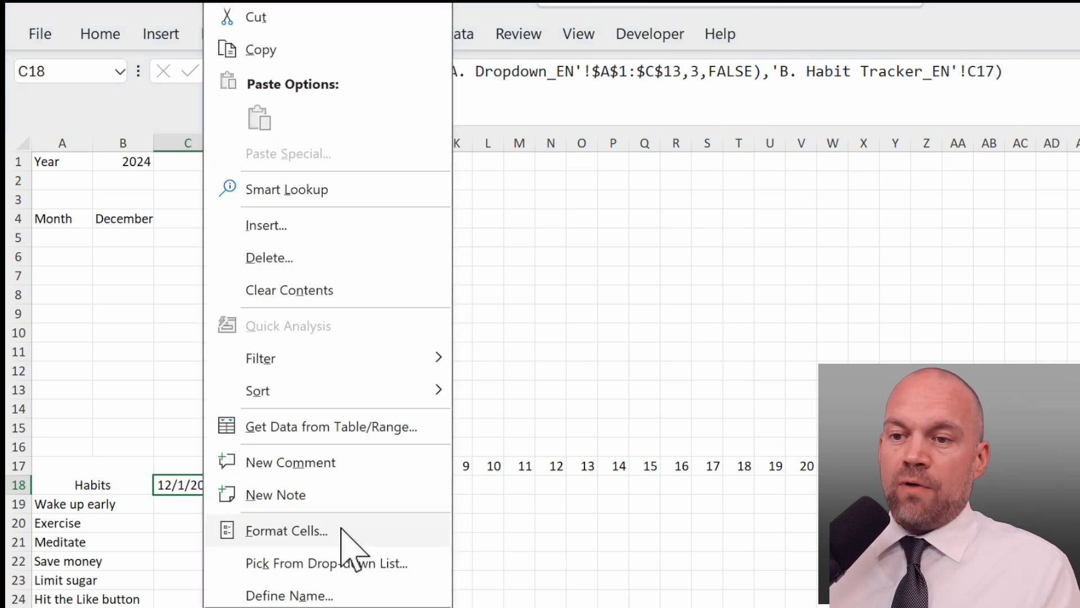
{"action": "left_click", "coordinate": [286, 530]}
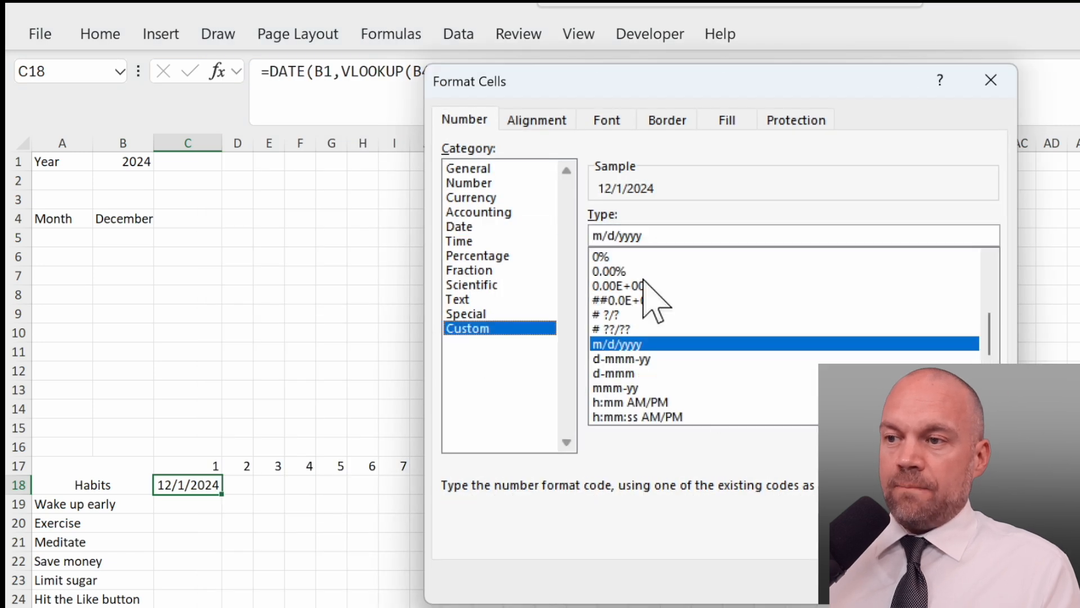
{"action": "mouse_move", "coordinate": [655, 248]}
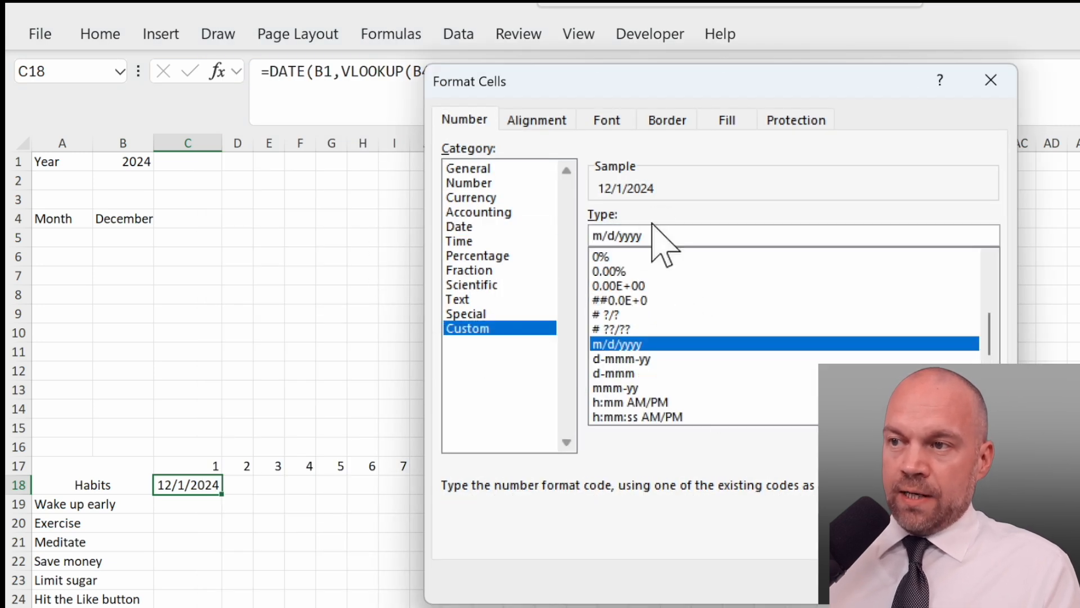
{"action": "type", "text": "ddd"}
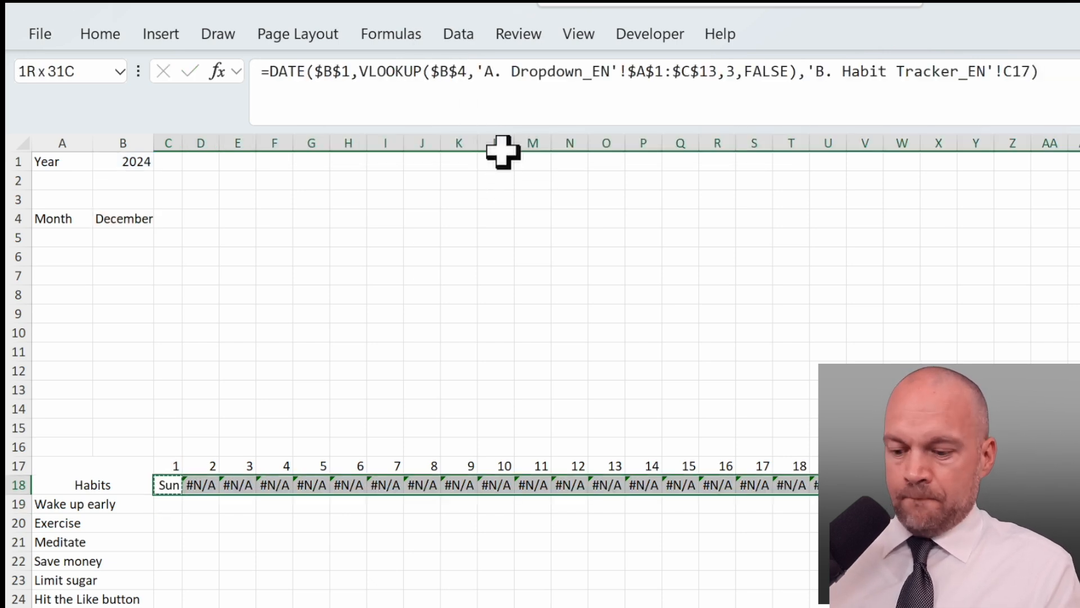
Select the day number and weekday rows to refill the corrected weekday formulas.
{"action": "left_click", "coordinate": [678, 332]}
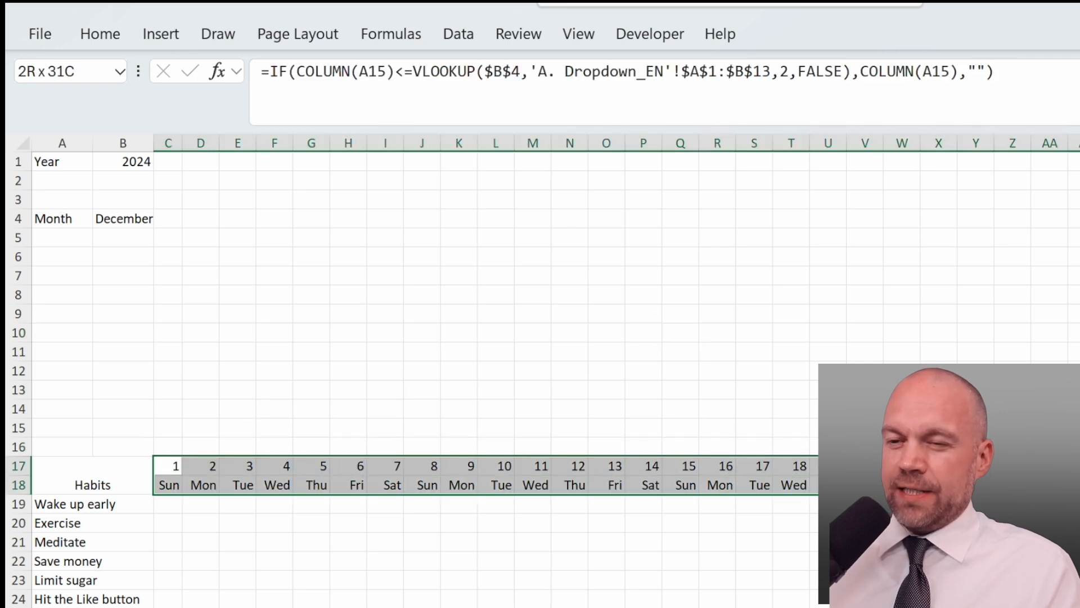
{"action": "left_click", "coordinate": [168, 446]}
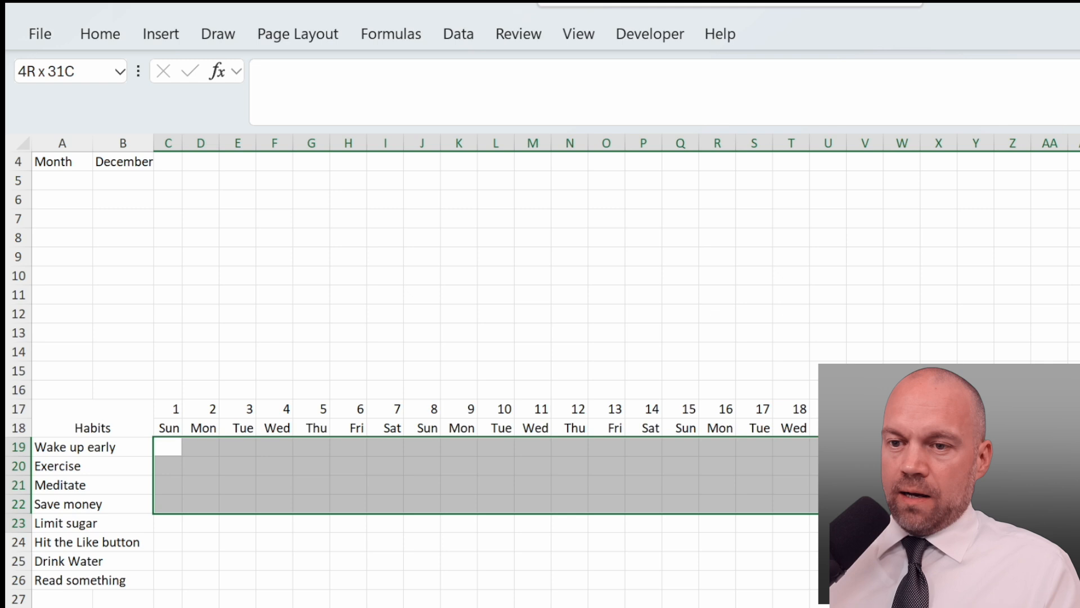
Select habit grid C19:AG26 and insert a checkbox into every cell.
{"action": "left_click", "coordinate": [167, 446]}
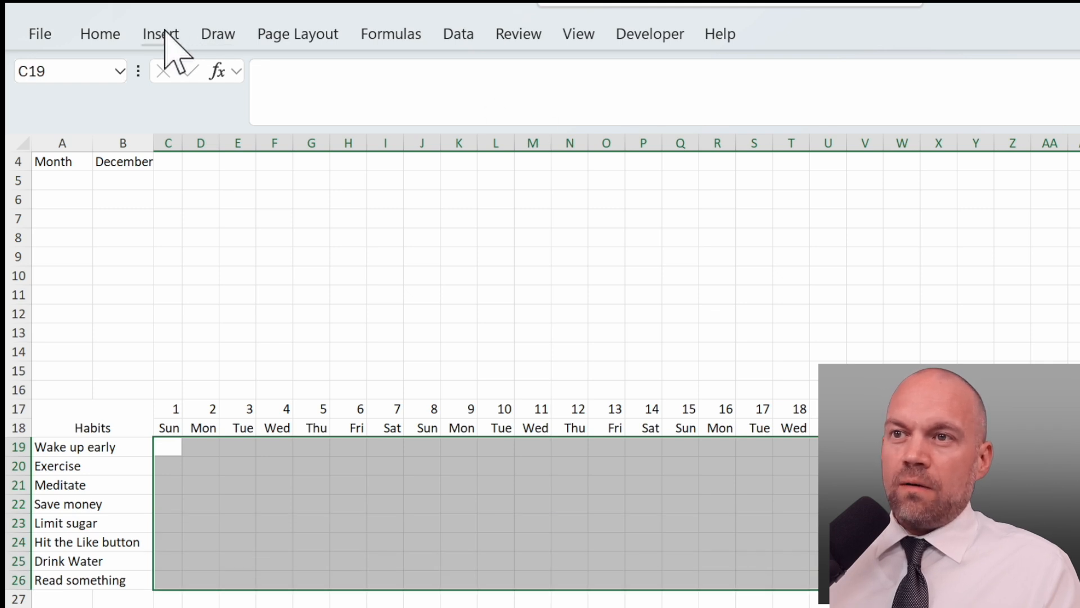
{"action": "left_click", "coordinate": [161, 33]}
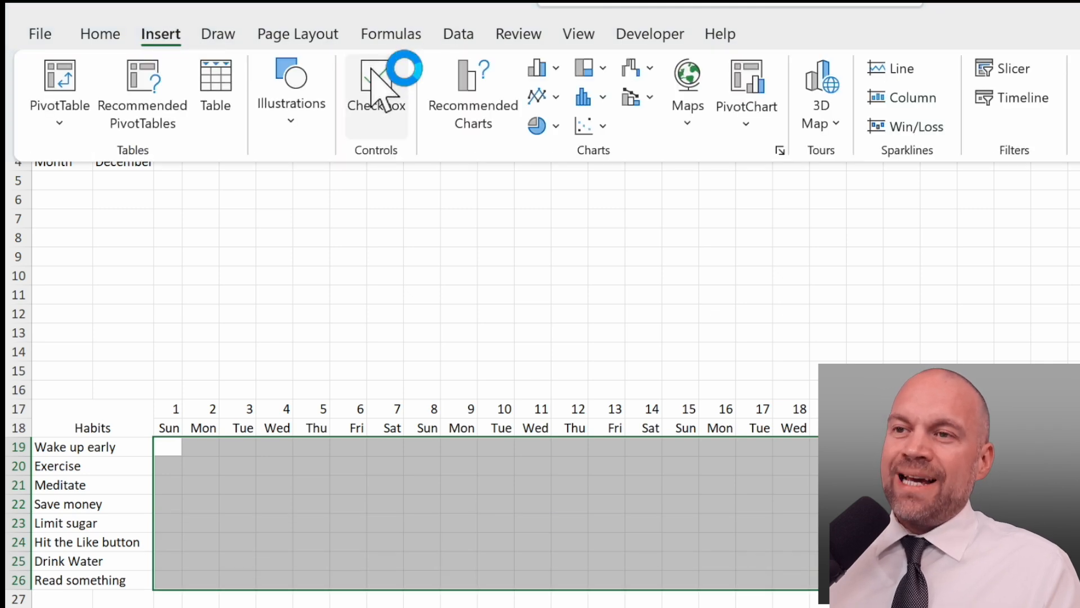
{"action": "mouse_move", "coordinate": [375, 93]}
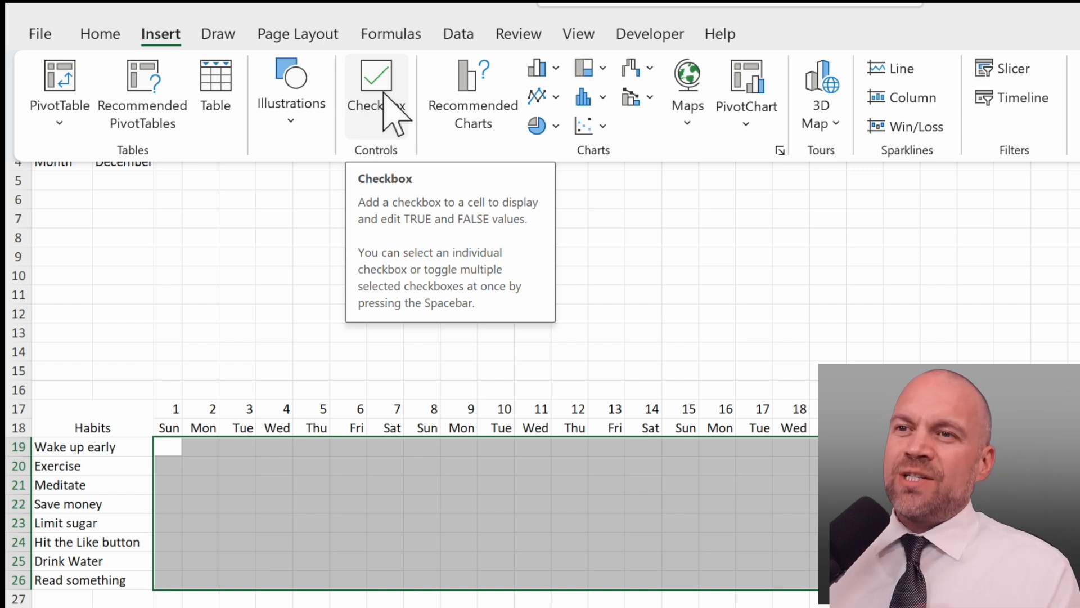
{"action": "mouse_move", "coordinate": [455, 307]}
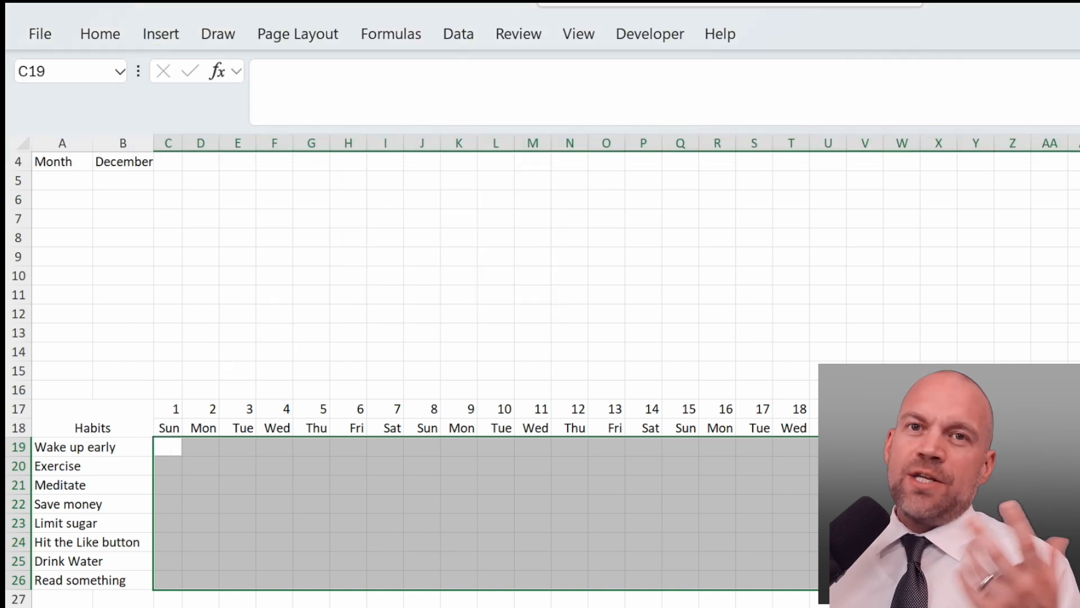
{"action": "mouse_move", "coordinate": [609, 200]}
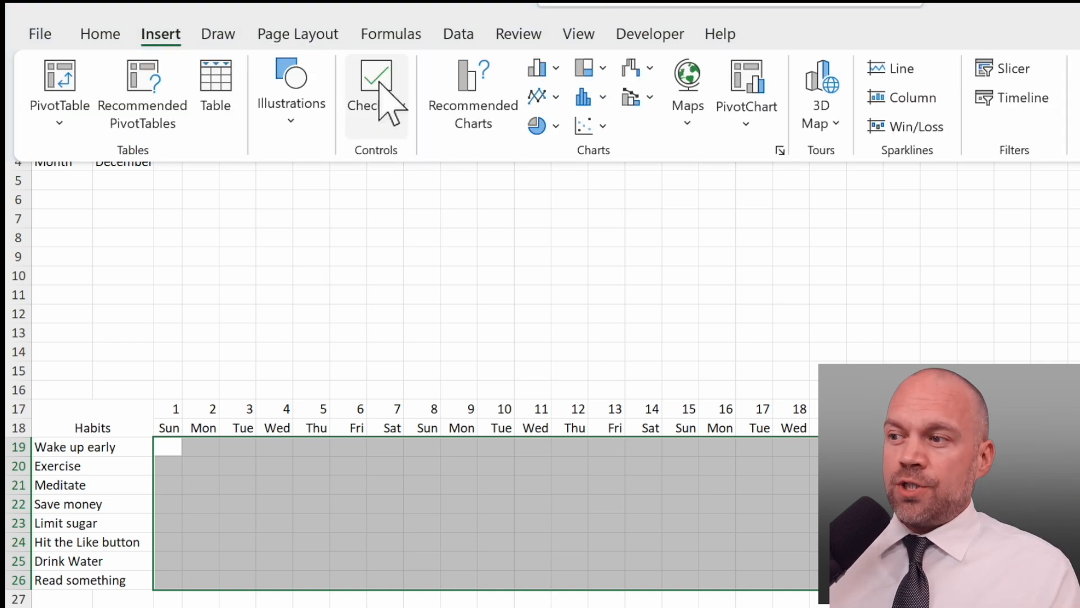
{"action": "mouse_move", "coordinate": [375, 80]}
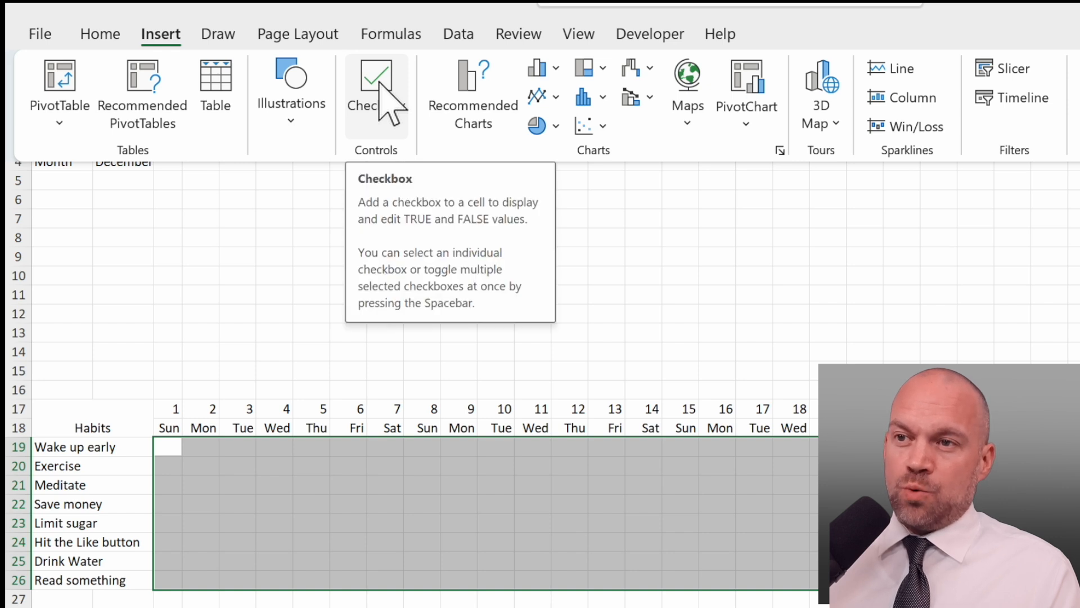
{"action": "left_click", "coordinate": [377, 76]}
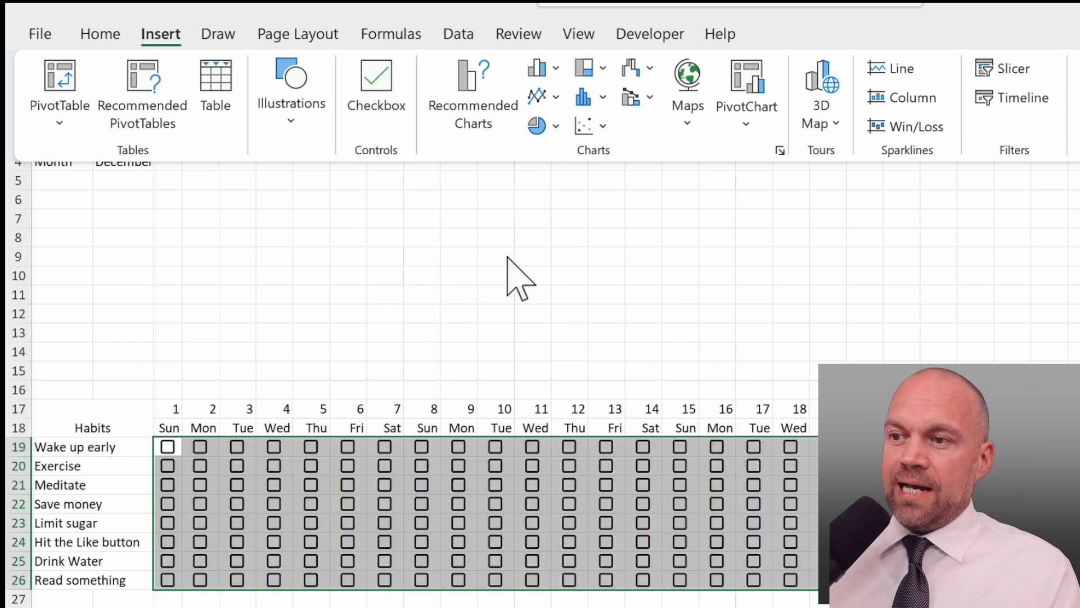
{"action": "left_click", "coordinate": [643, 332]}
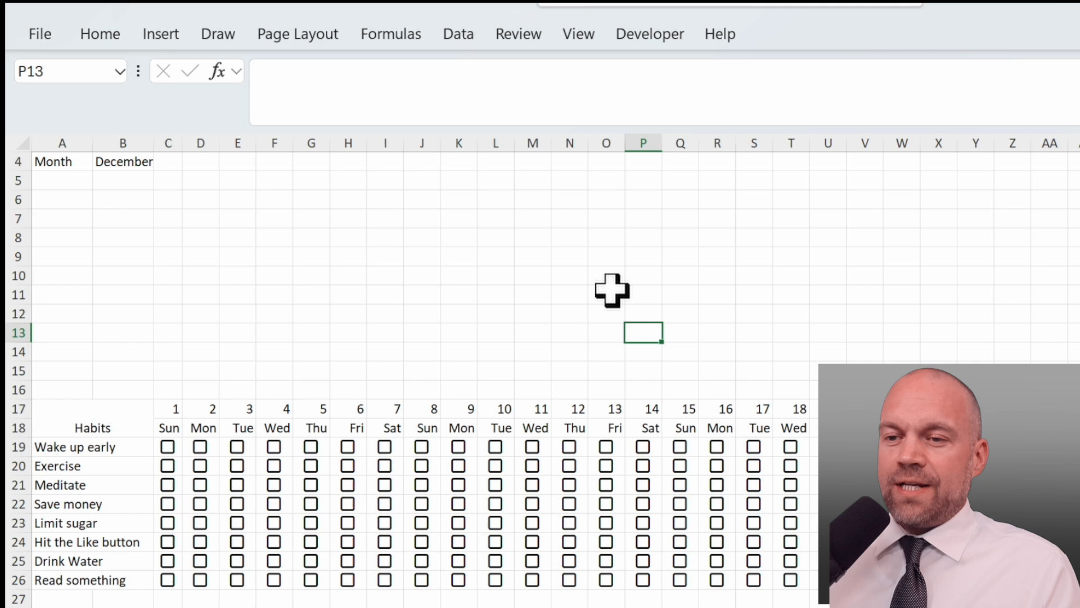
{"action": "mouse_move", "coordinate": [172, 446]}
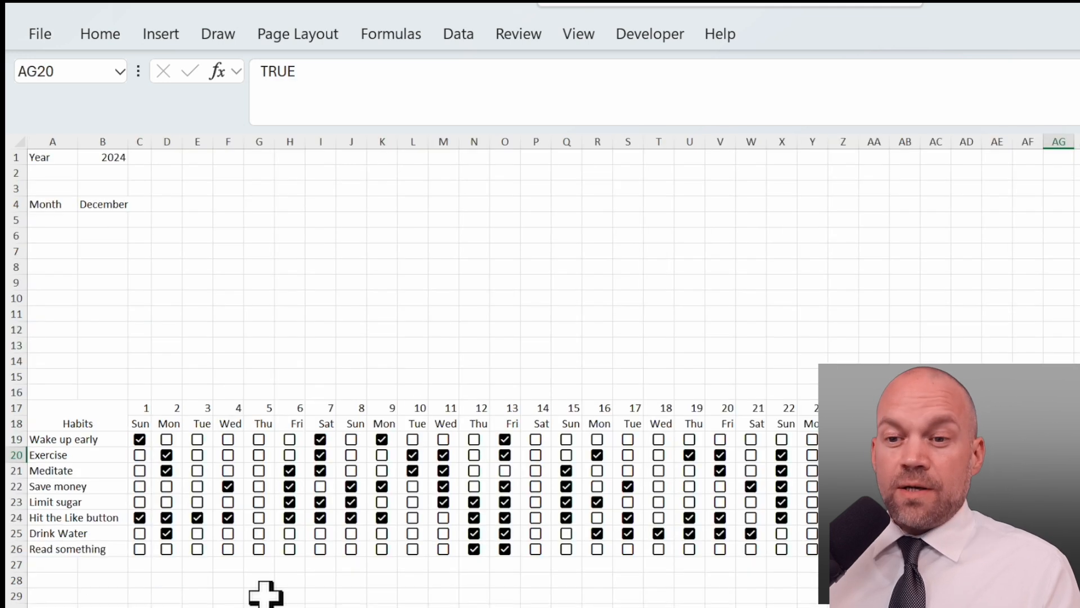
{"action": "left_click", "coordinate": [139, 564]}
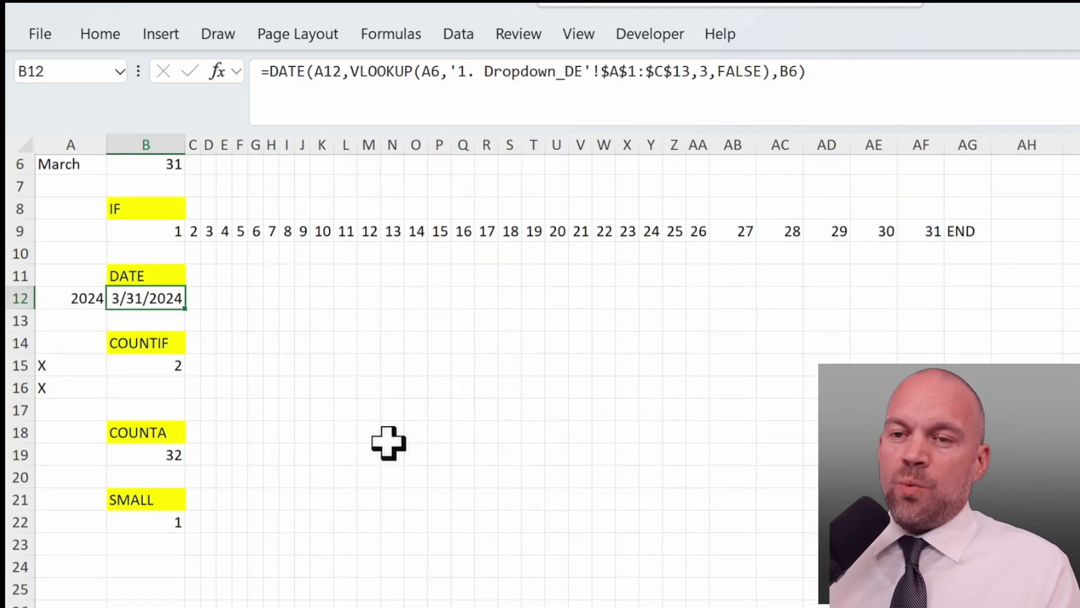
{"action": "left_click", "coordinate": [145, 345]}
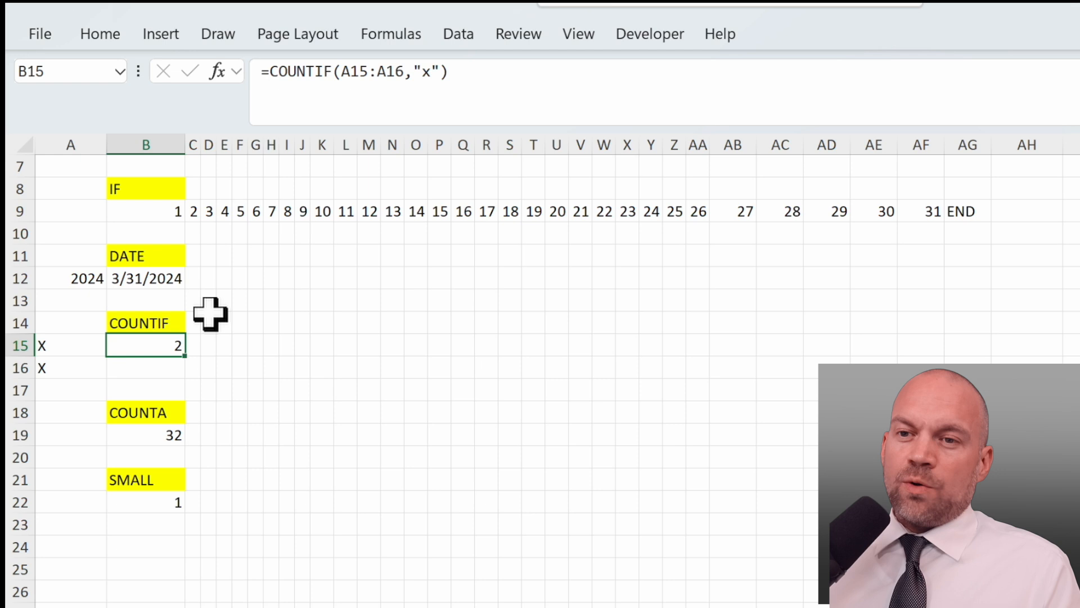
{"action": "mouse_move", "coordinate": [583, 444]}
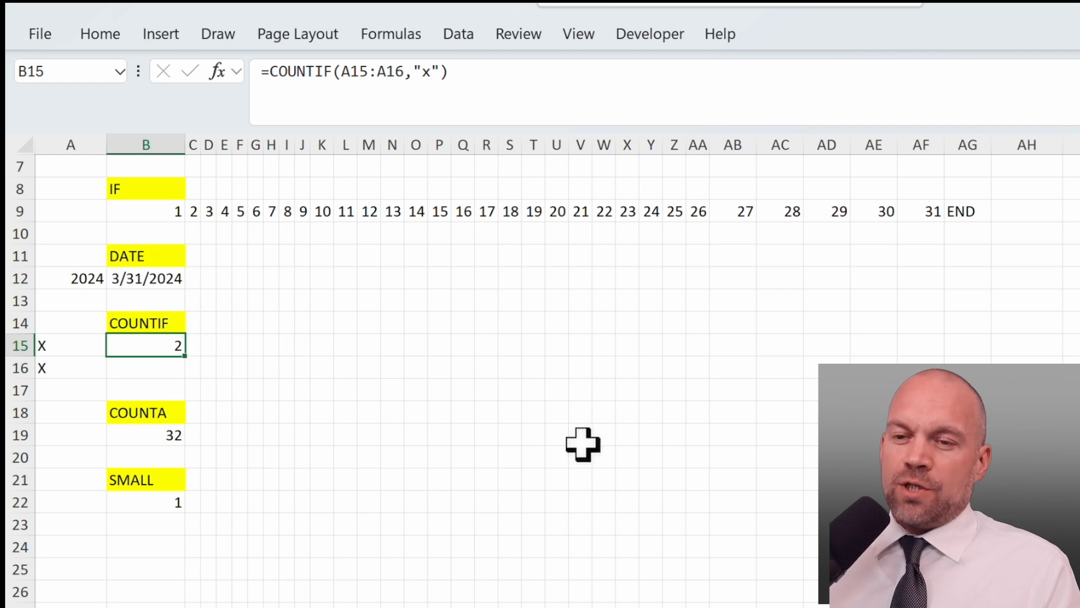
{"action": "left_click", "coordinate": [145, 434]}
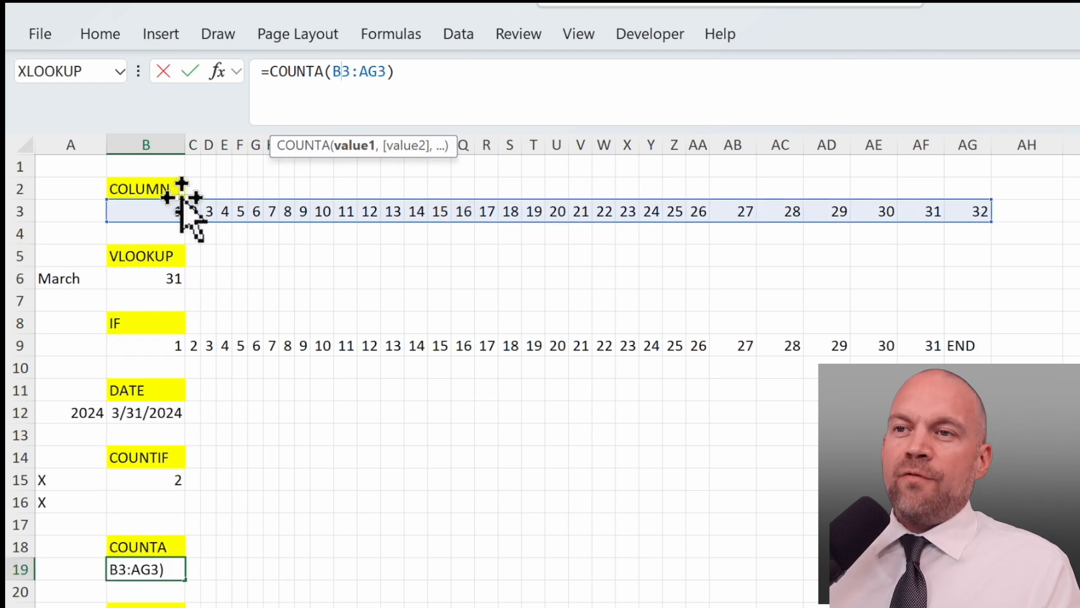
{"action": "key", "text": "Return"}
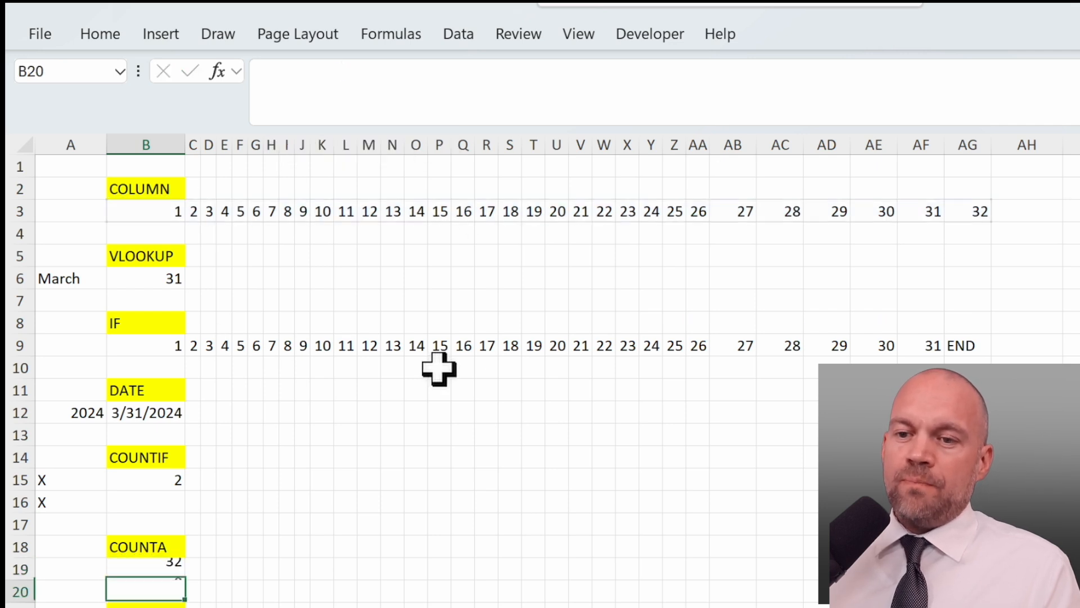
{"action": "left_click", "coordinate": [145, 568]}
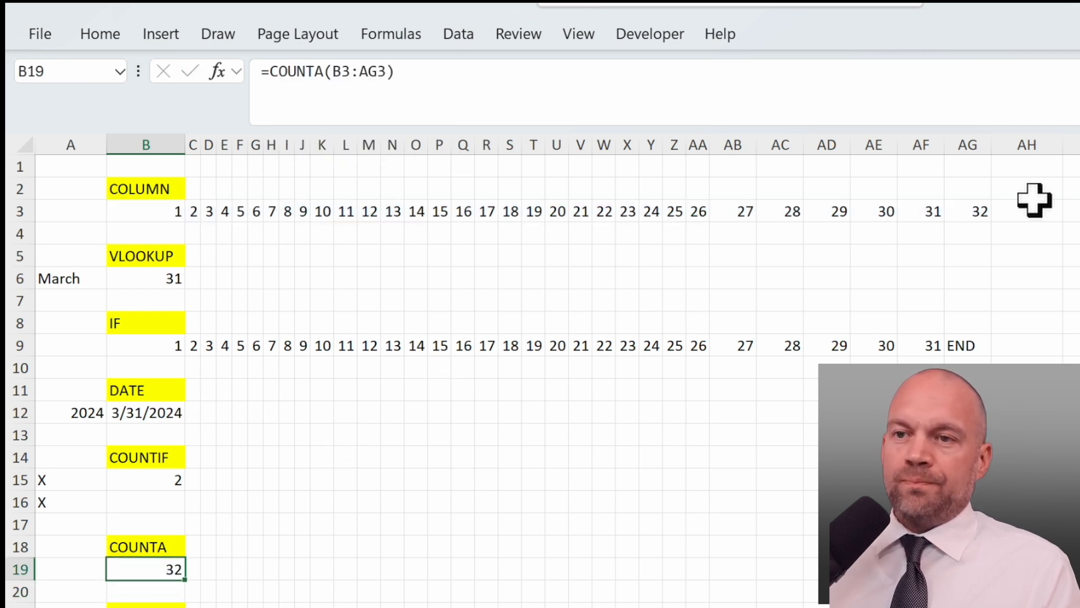
{"action": "left_click", "coordinate": [145, 479]}
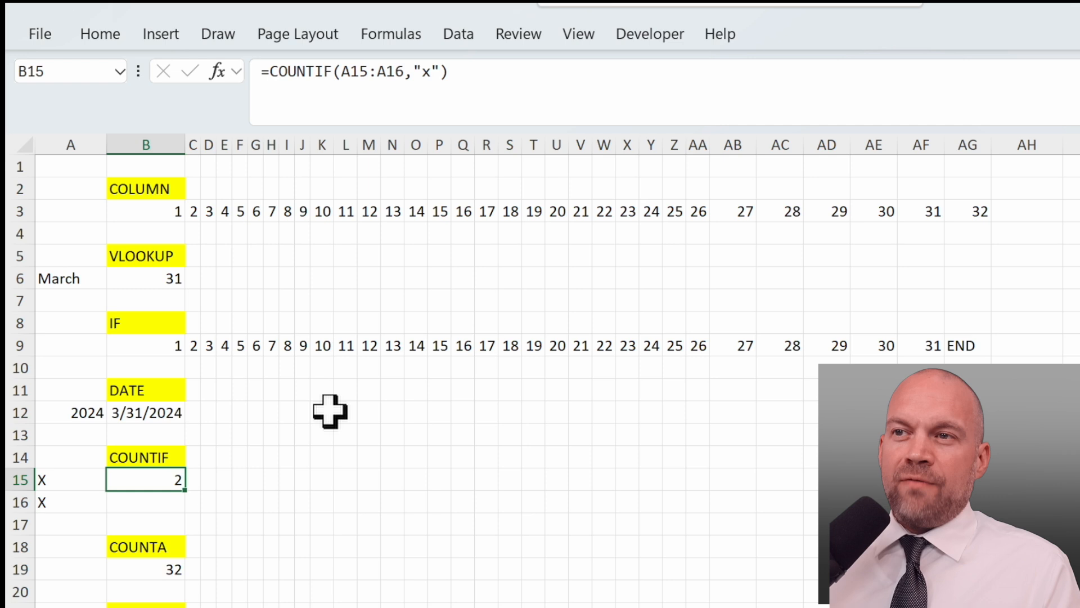
{"action": "mouse_move", "coordinate": [387, 118]}
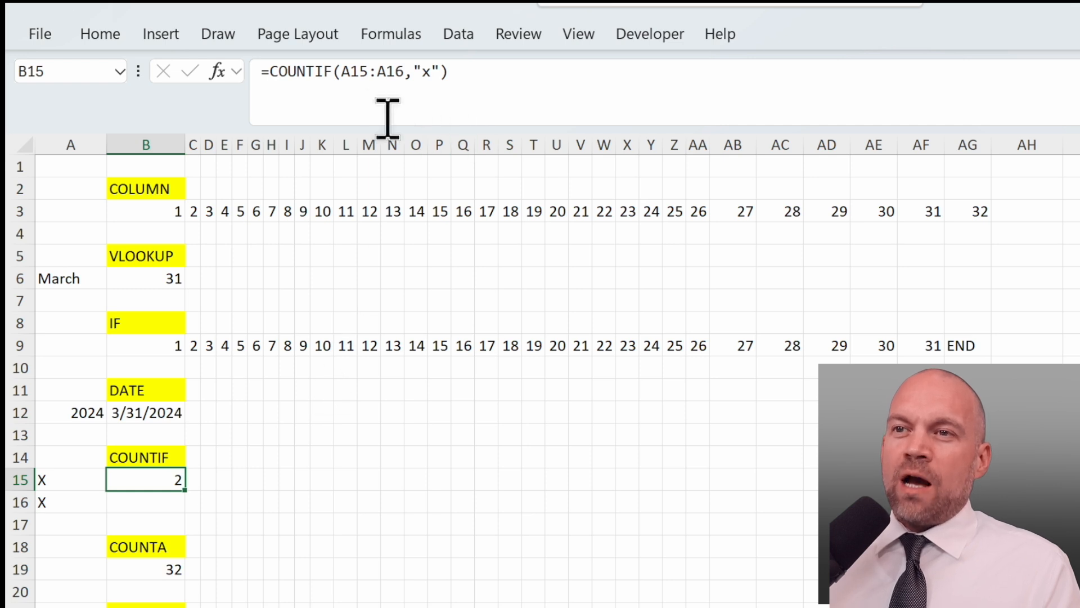
{"action": "mouse_move", "coordinate": [426, 73]}
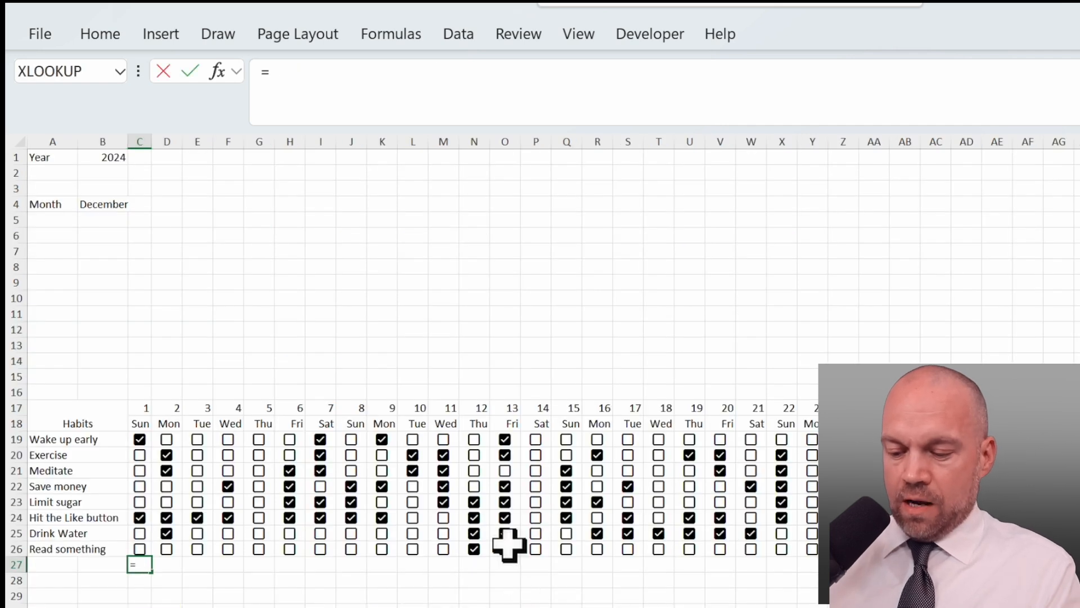
Enter =COUNTIF(C19:C26,"True")/COUNTA($A$19:$B$26) in C27 and apply Percent Style.
{"action": "type", "text": "COUNTIF(C19:C26"}
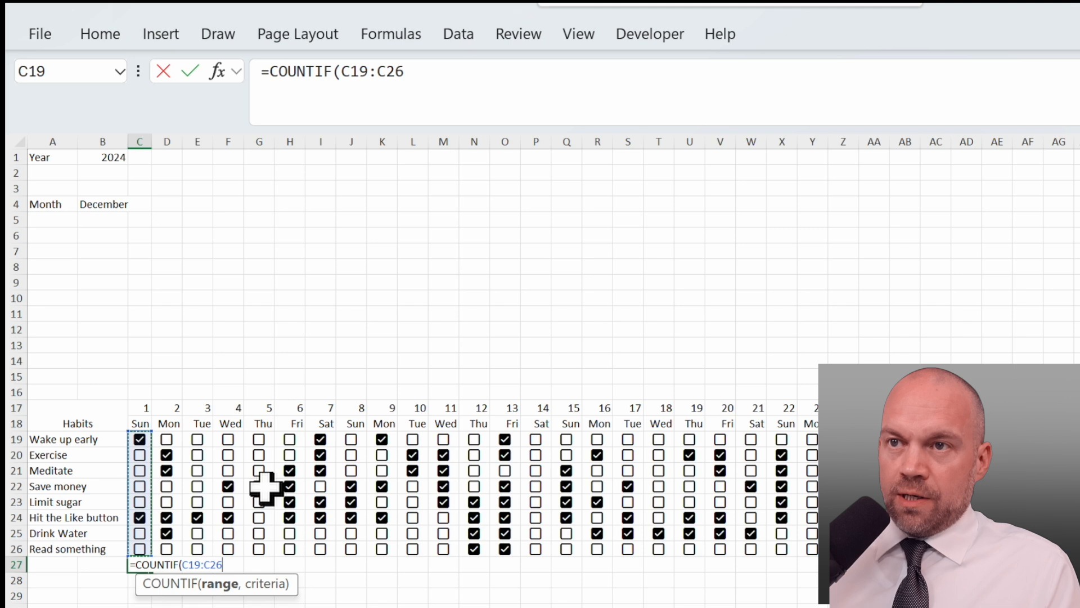
{"action": "type", "text": ";"}
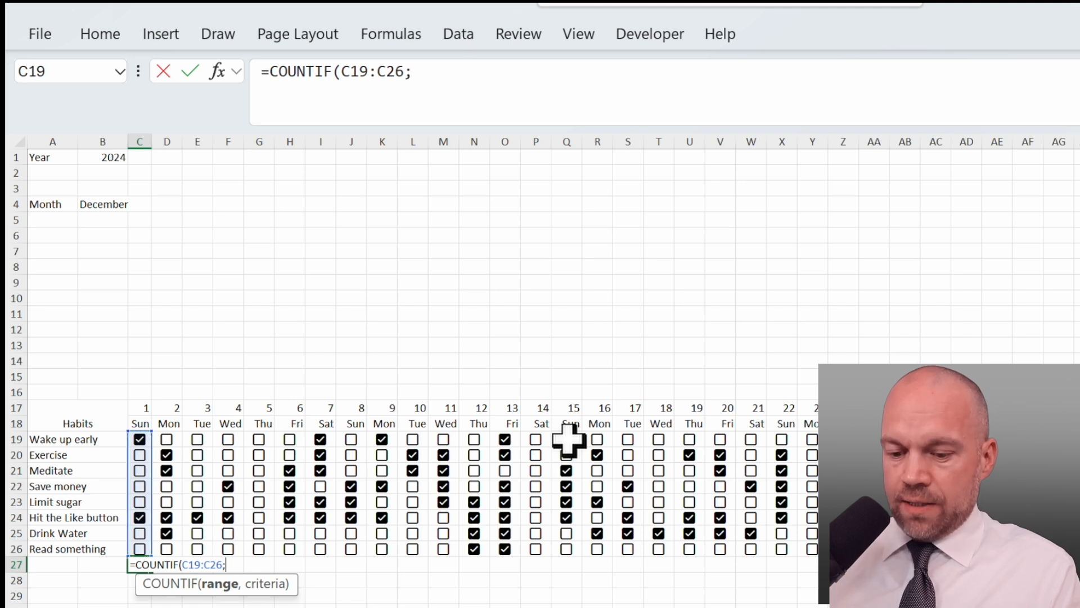
{"action": "type", "text": "\""}
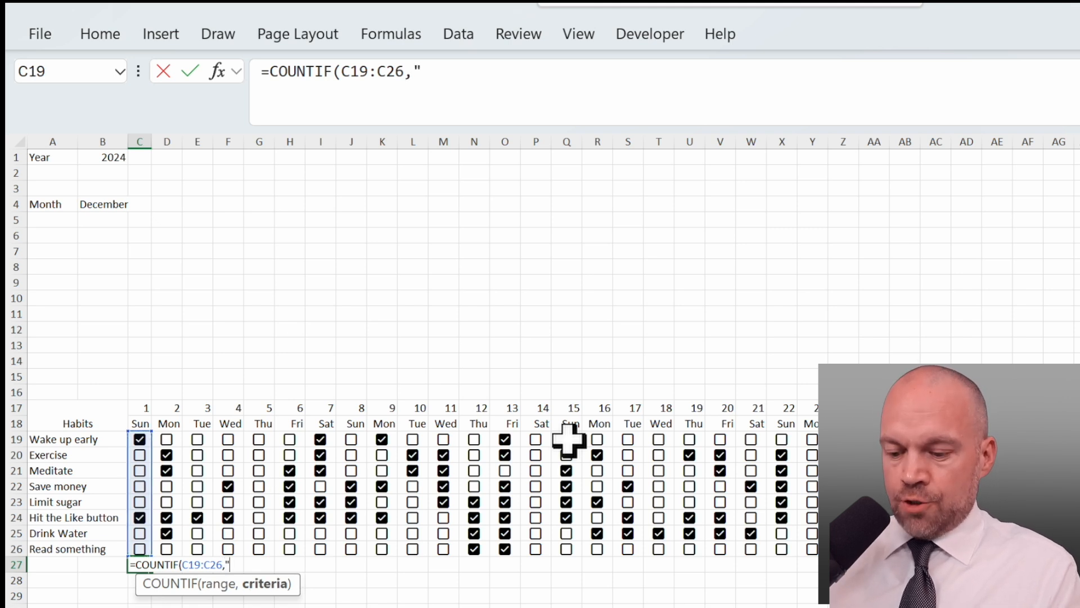
{"action": "type", "text": "True\")"}
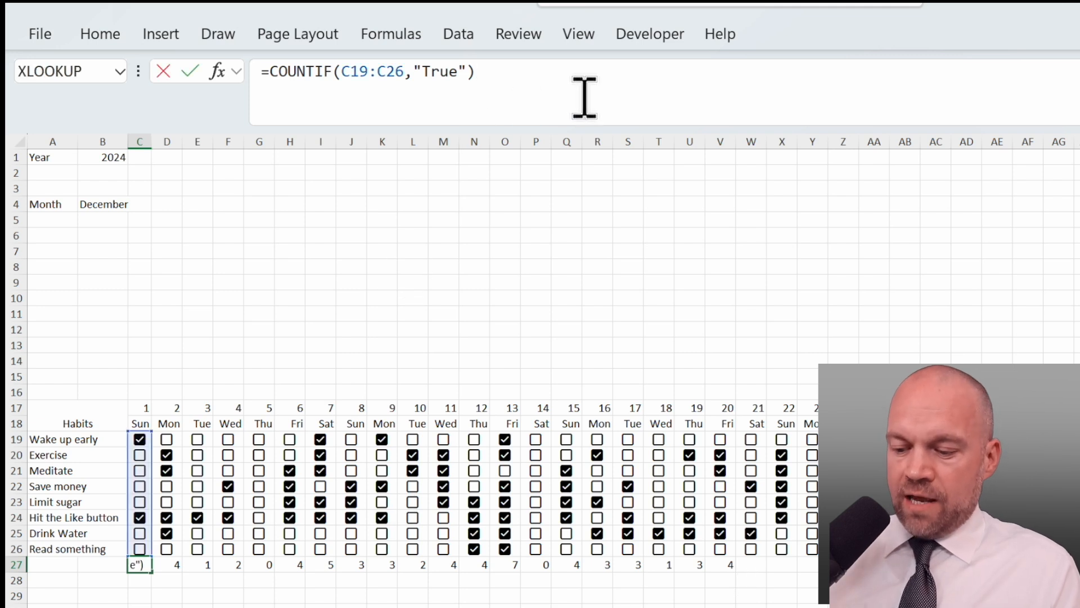
{"action": "type", "text": "/"}
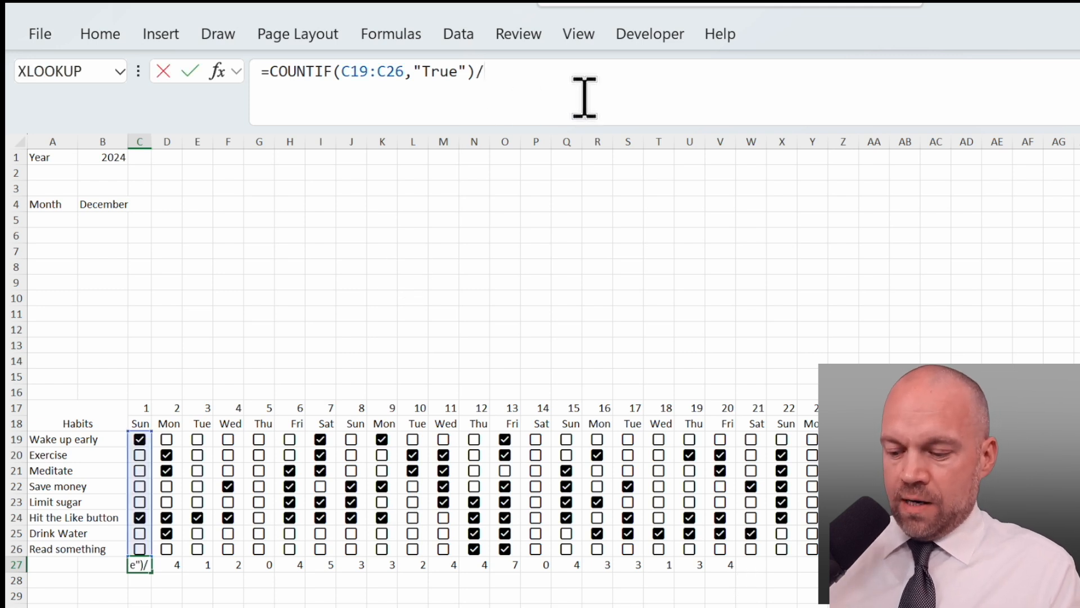
{"action": "type", "text": "counta($A$19:$B$26"}
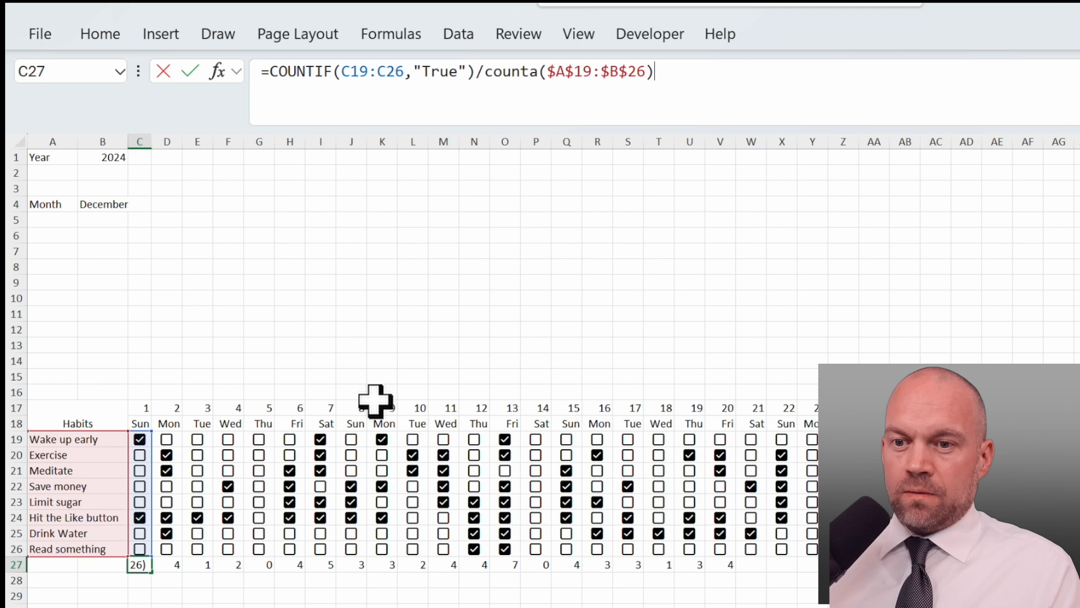
{"action": "key", "text": "Return"}
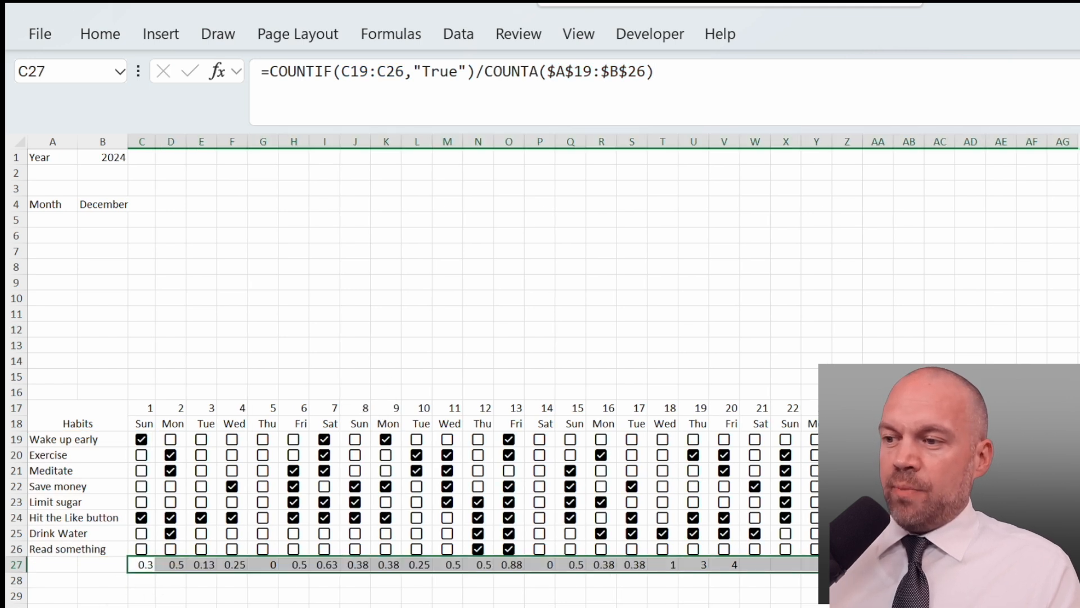
{"action": "left_click", "coordinate": [100, 33]}
{"action": "type", "text": "=B4"}
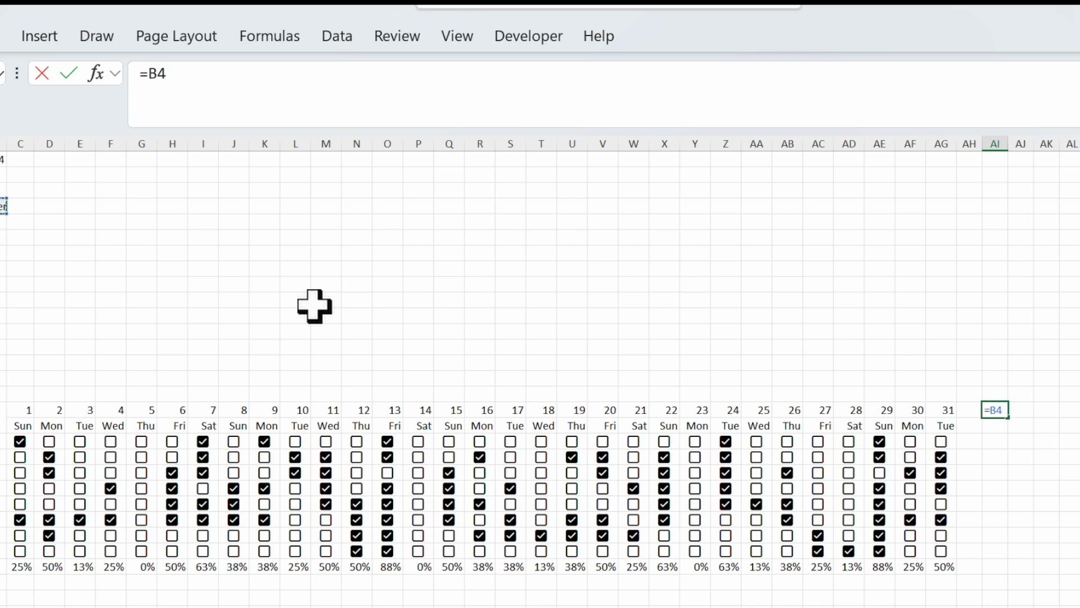
Label AI18 'Completion' and enter COUNTIF ticks divided by VLOOKUP month days in AI19.
{"action": "type", "text": "Completion"}
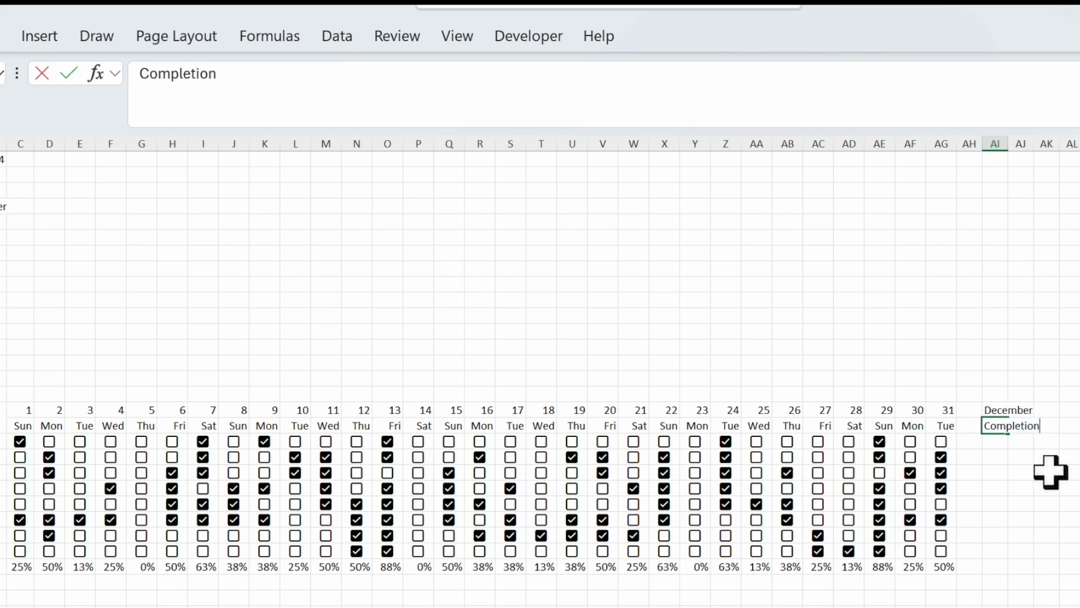
{"action": "type", "text": "=c"}
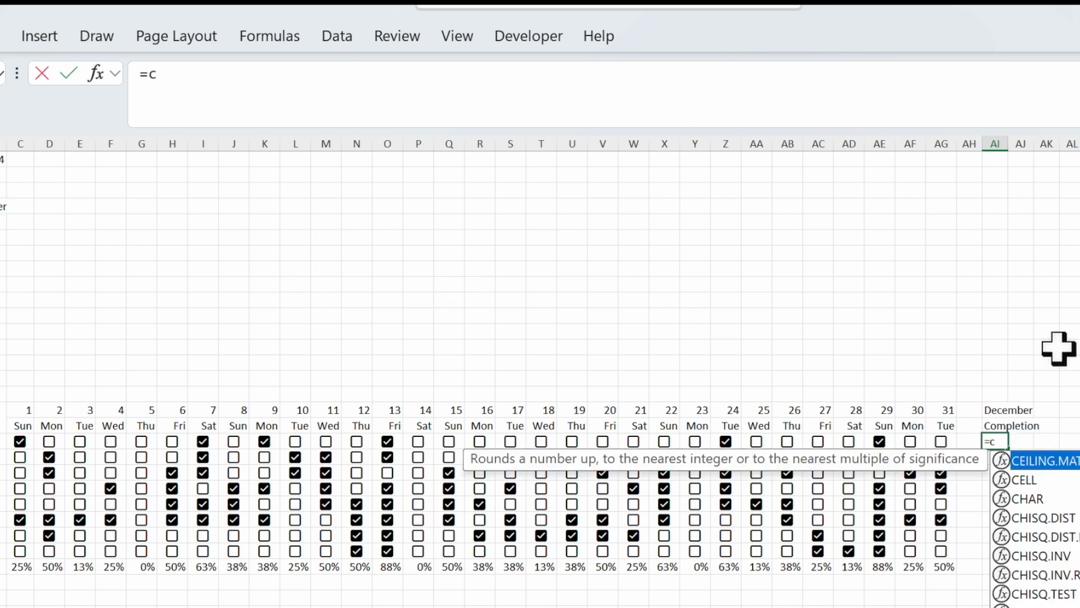
{"action": "type", "text": "OUNTif(C19:AG19,\""}
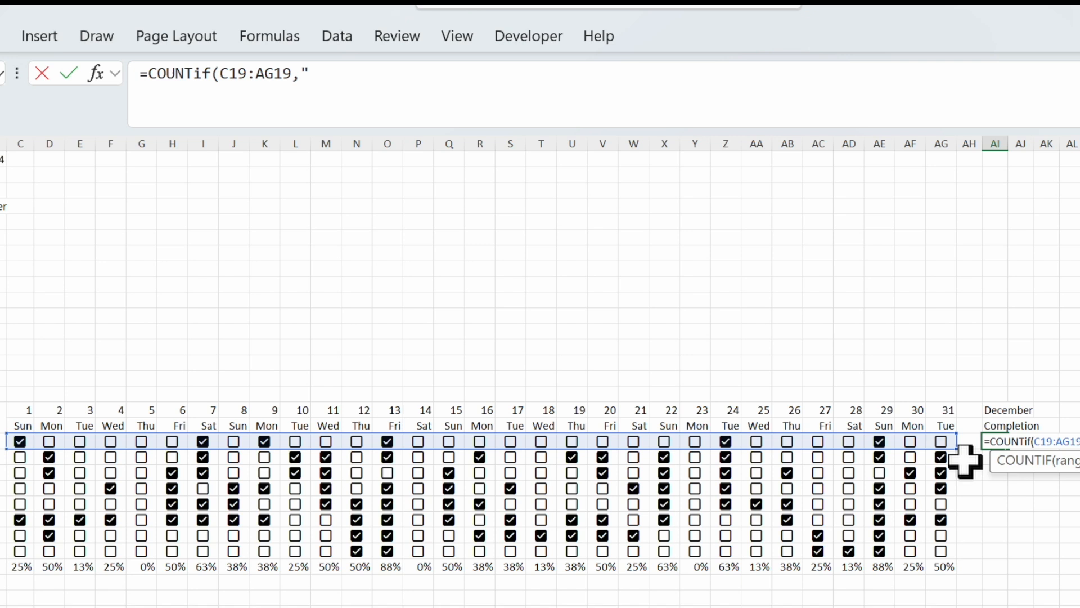
{"action": "type", "text": "True\")/vl"}
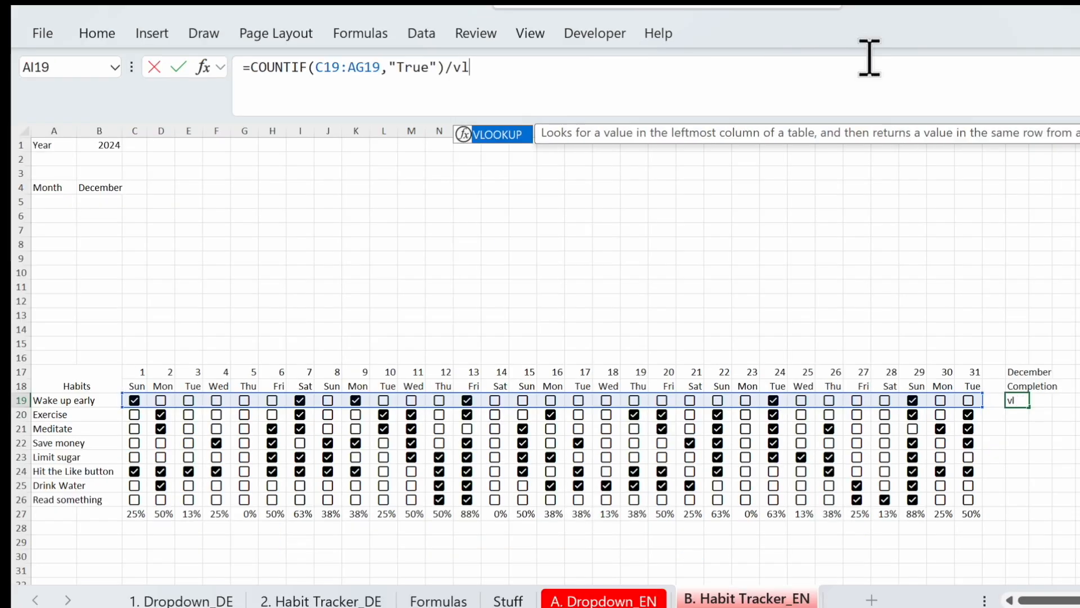
{"action": "left_click", "coordinate": [99, 187]}
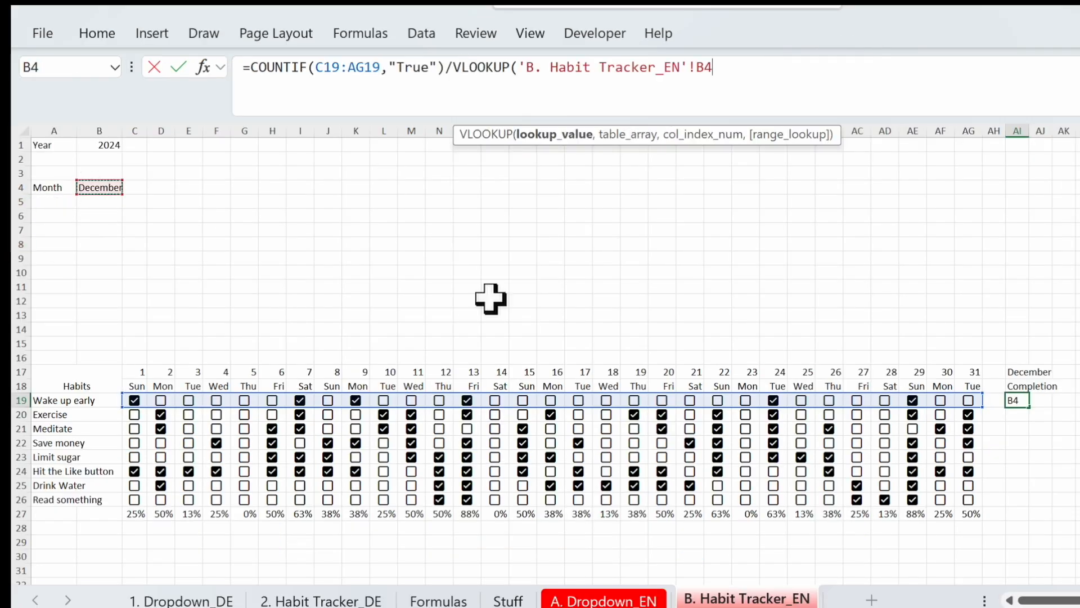
{"action": "left_click", "coordinate": [602, 600]}
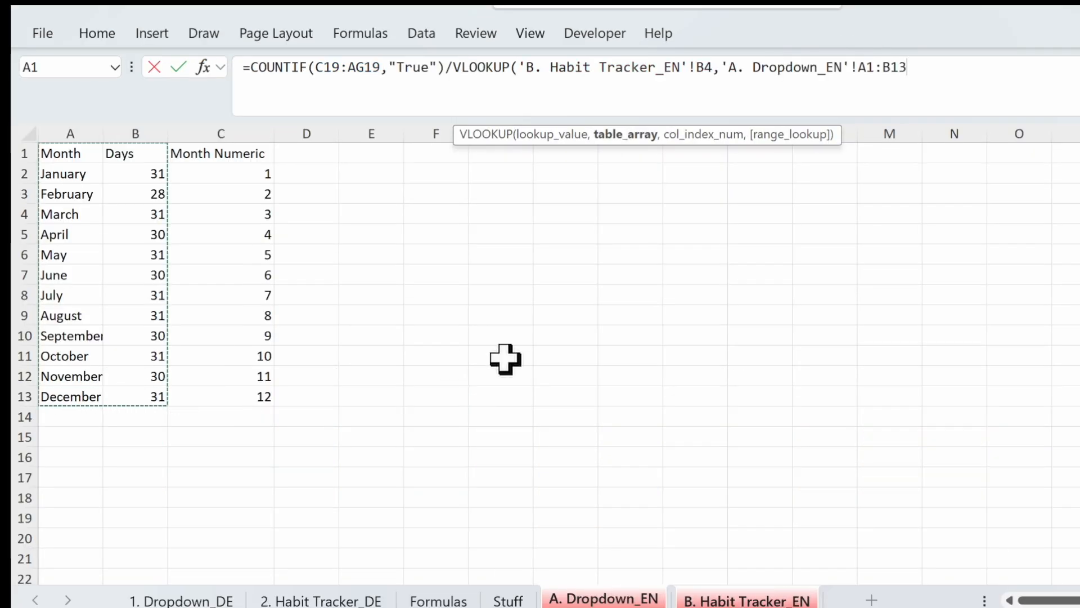
{"action": "type", "text": "$A$1:$B$13,2,"}
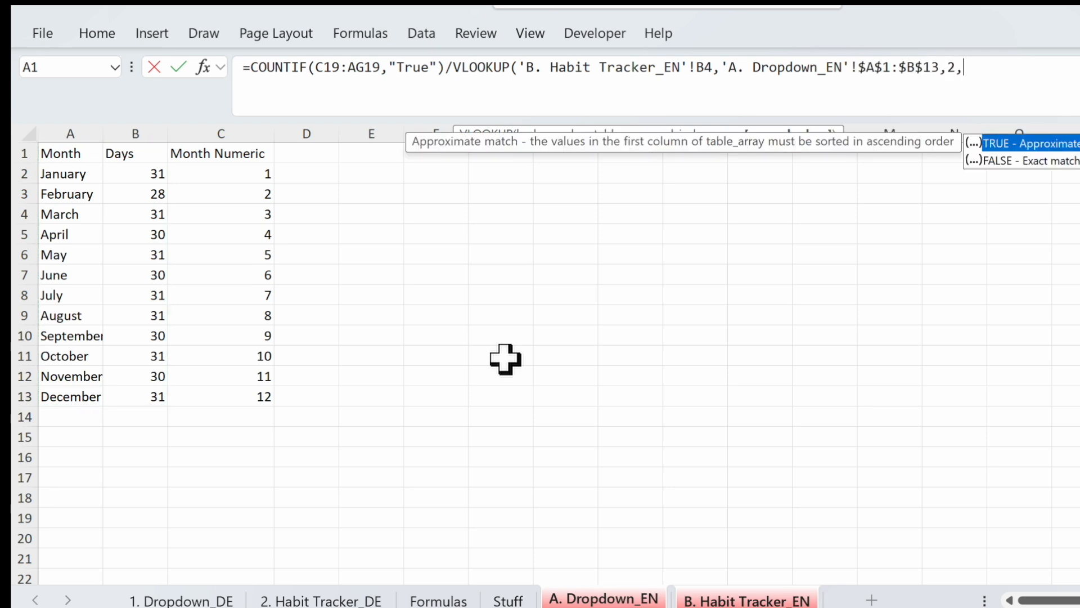
{"action": "type", "text": "false)"}
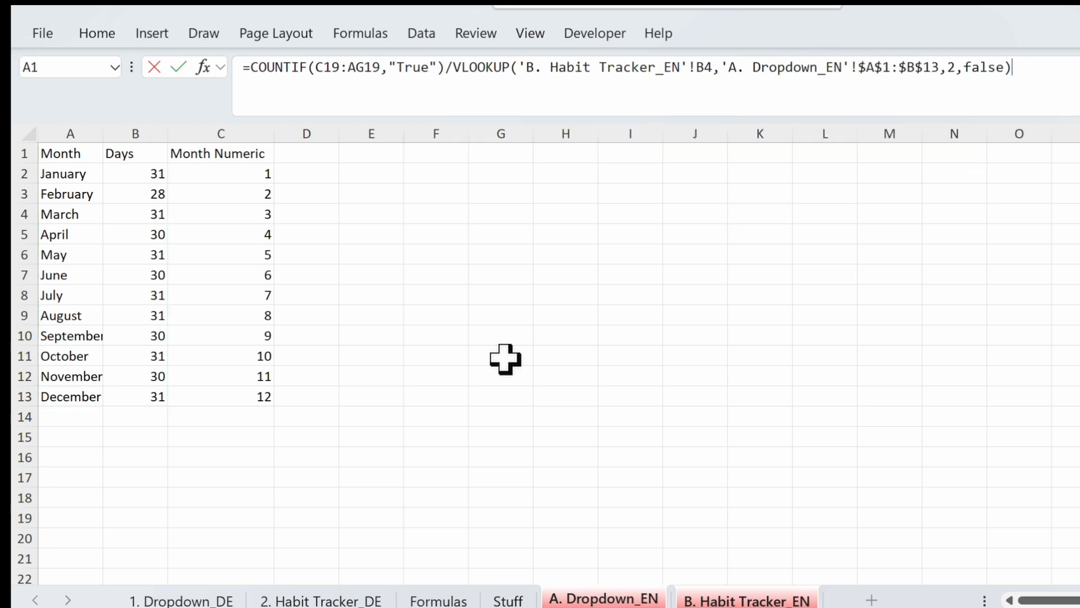
{"action": "left_click", "coordinate": [746, 600]}
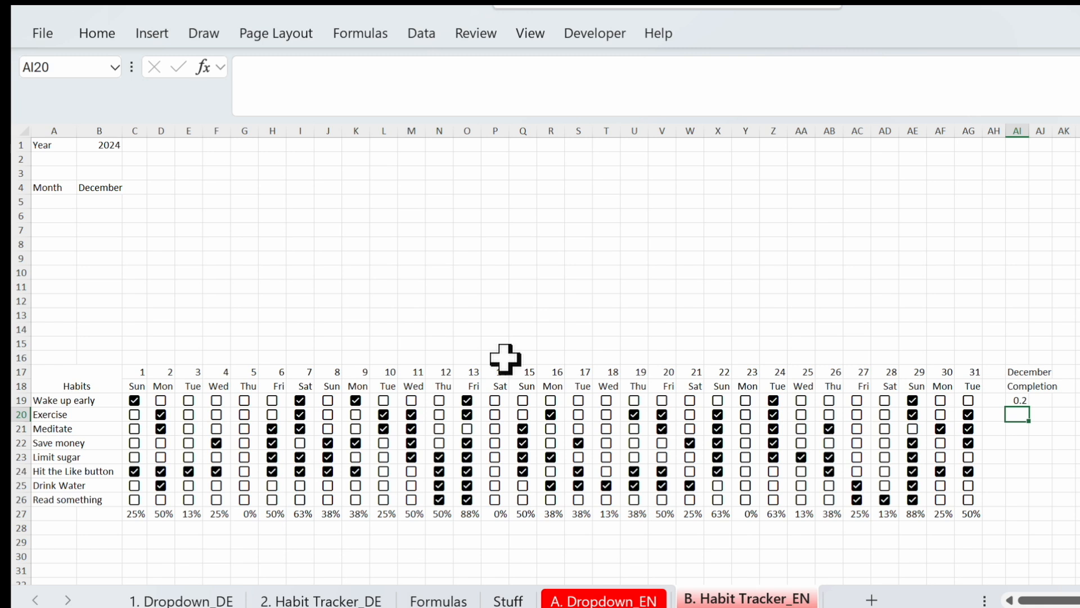
Wrap the habit completion formula in ROUND(...,1).
{"action": "left_click", "coordinate": [1017, 400]}
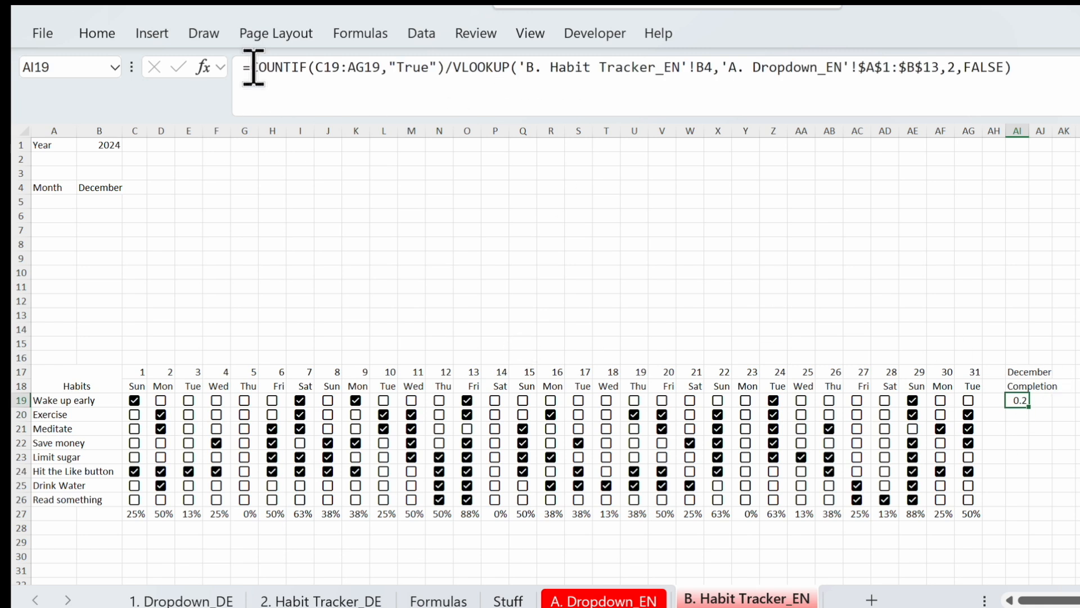
{"action": "type", "text": "round("}
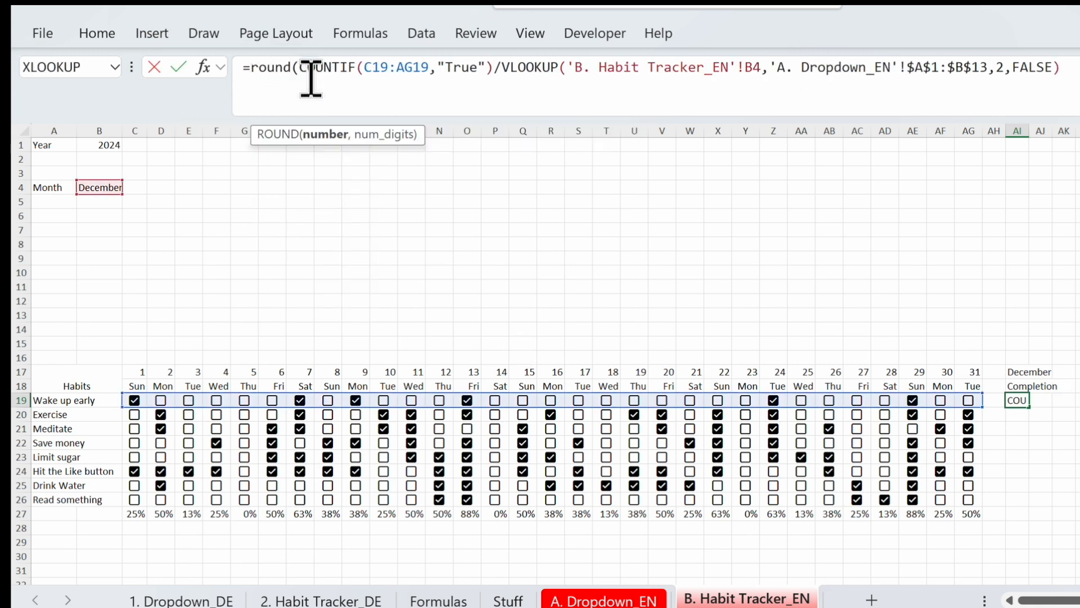
{"action": "type", "text": "),1"}
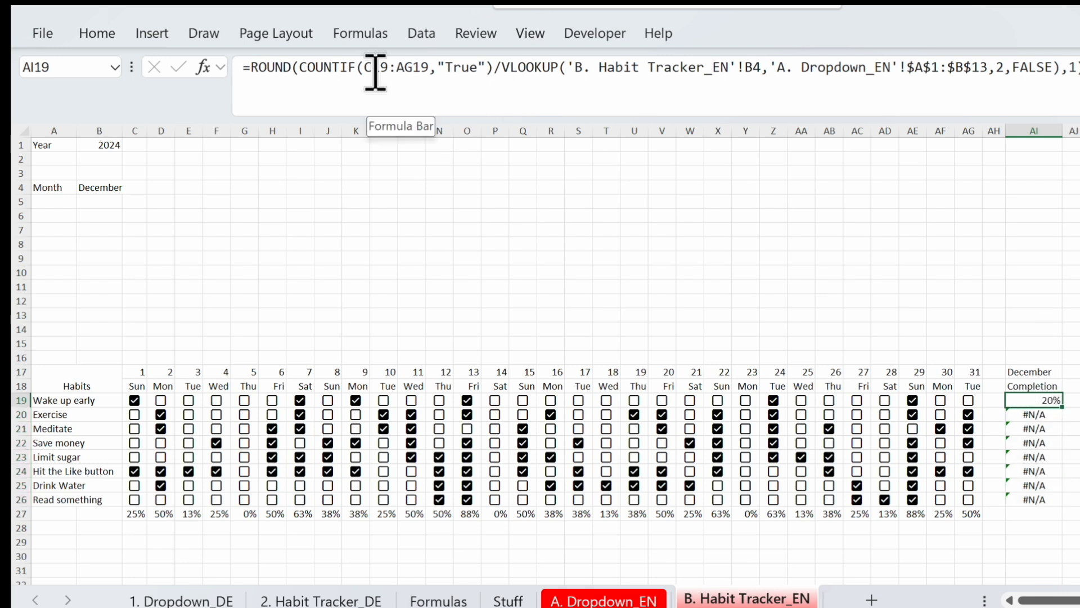
{"action": "mouse_move", "coordinate": [755, 68]}
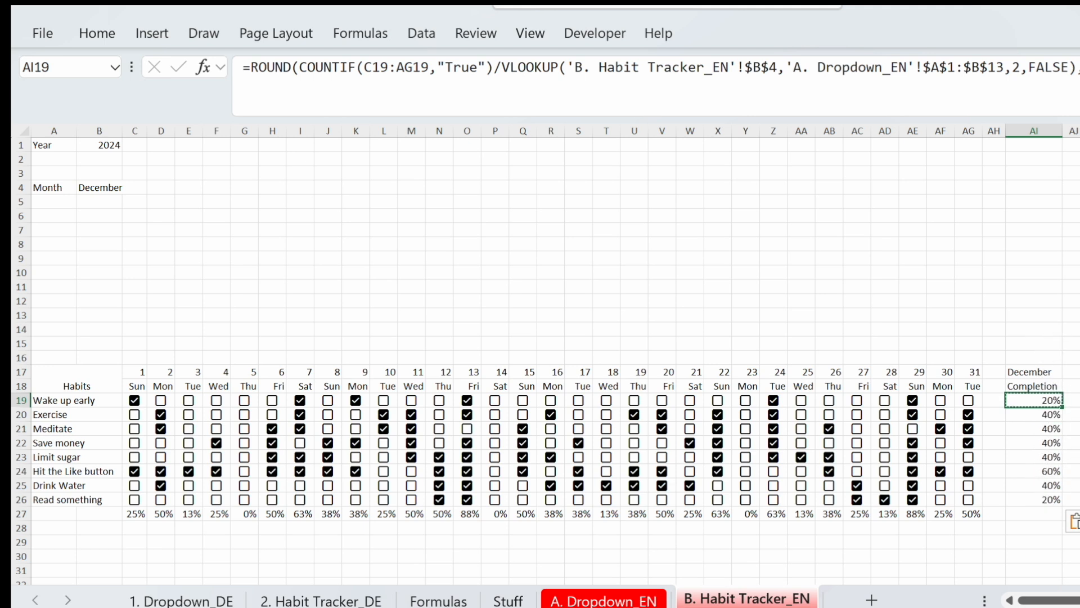
Wrap the C27 daily completion formula in ROUND(...,1) and select the row.
{"action": "left_click", "coordinate": [134, 514]}
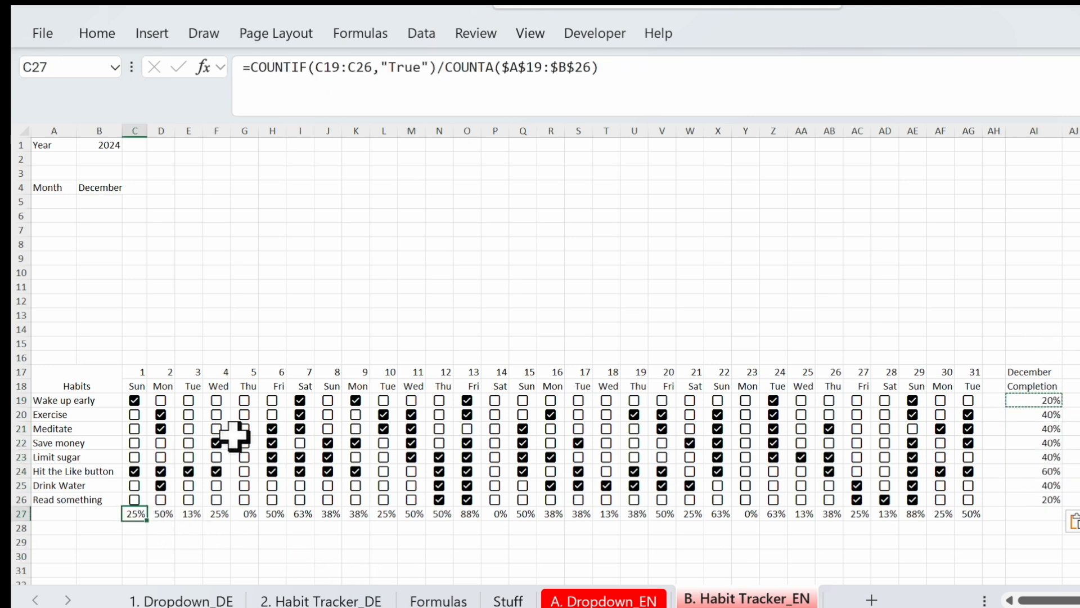
{"action": "type", "text": "rou"}
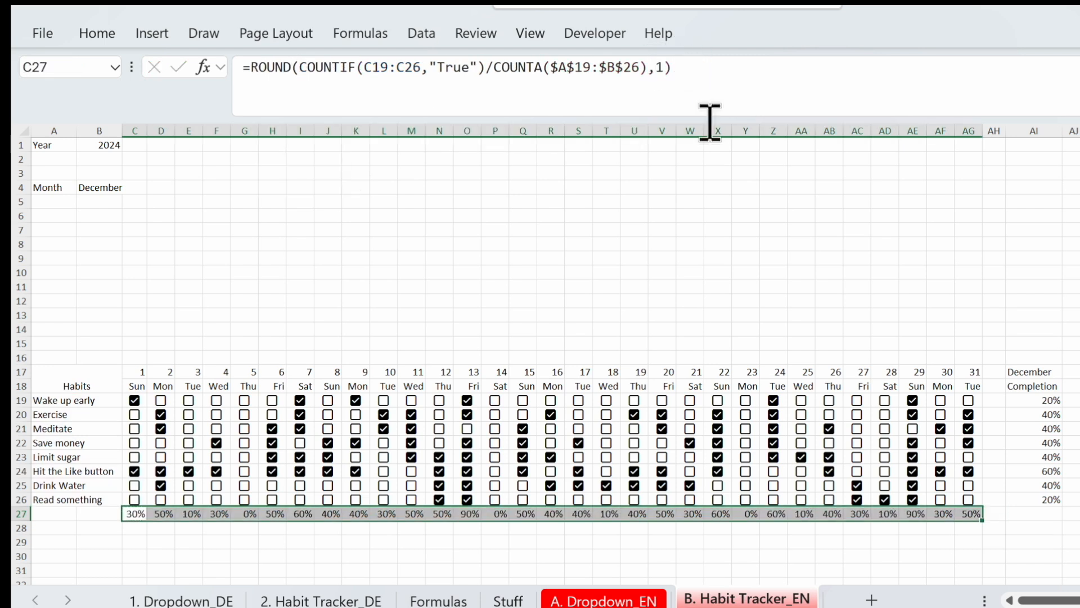
{"action": "left_click", "coordinate": [885, 201]}
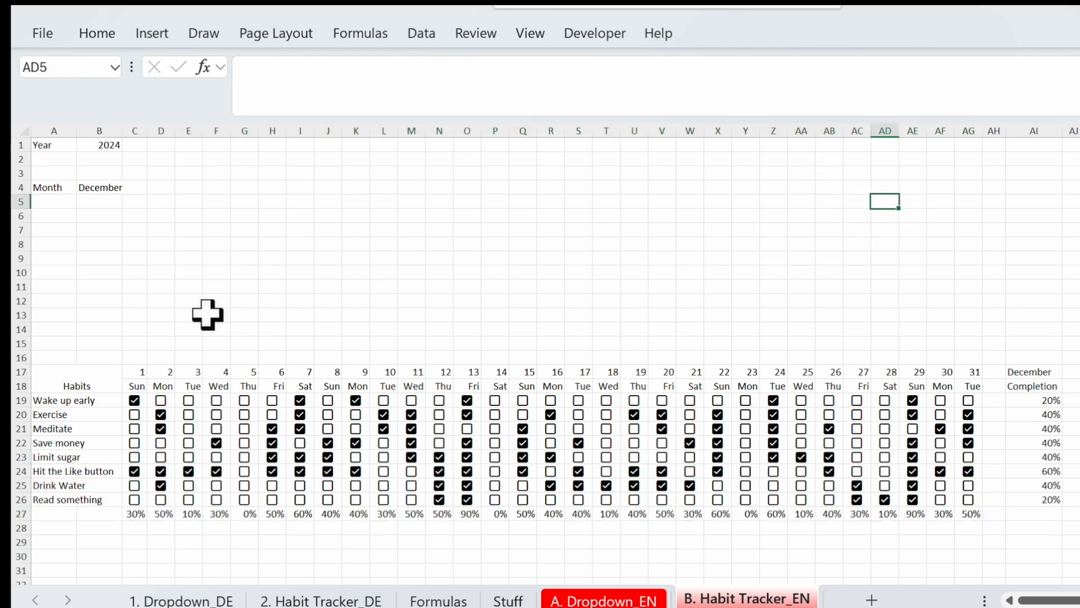
{"action": "mouse_move", "coordinate": [135, 513]}
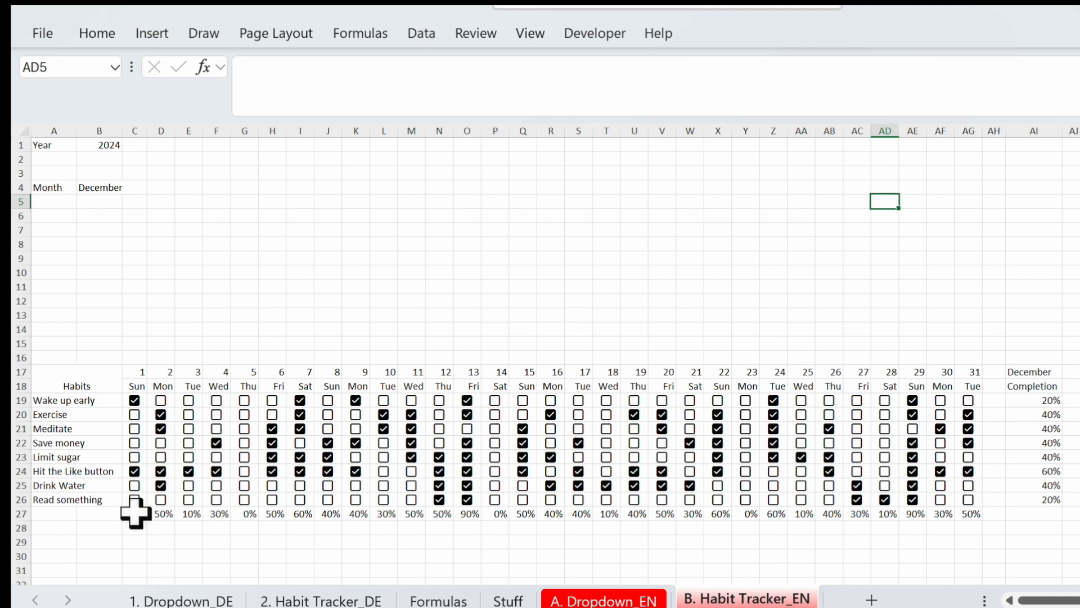
{"action": "left_click", "coordinate": [135, 513]}
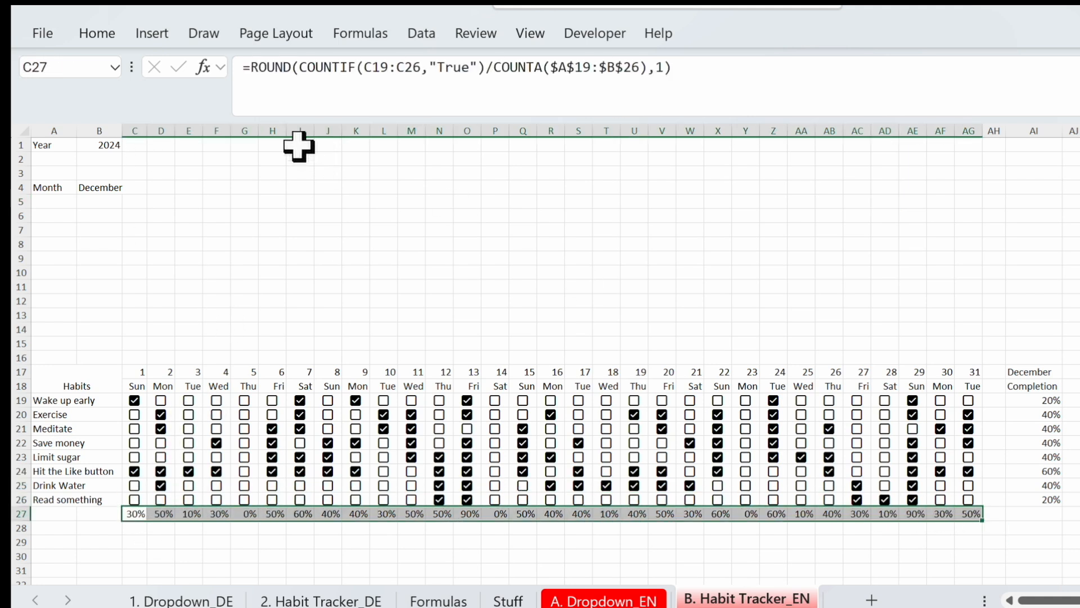
Insert a clustered column chart of daily completion percentages for days 1–31.
{"action": "left_click", "coordinate": [151, 32]}
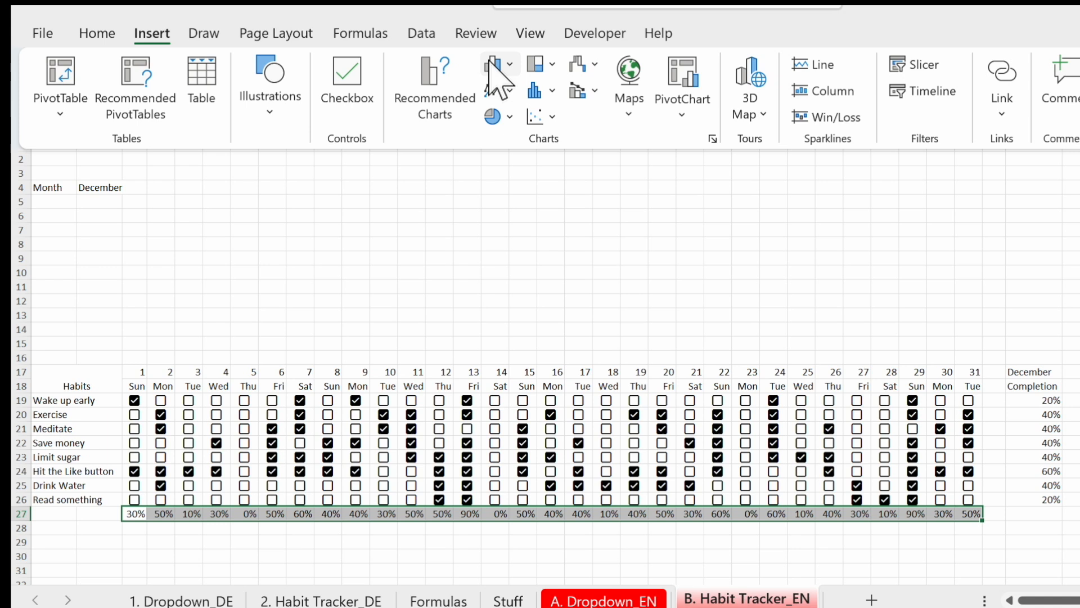
{"action": "left_click", "coordinate": [534, 90]}
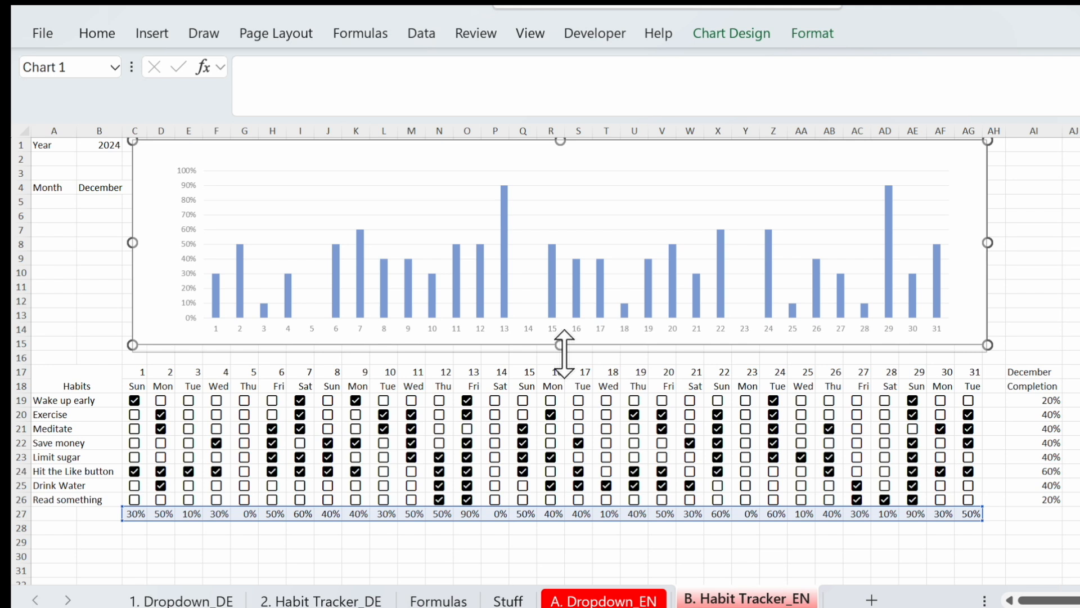
{"action": "left_click", "coordinate": [54, 229]}
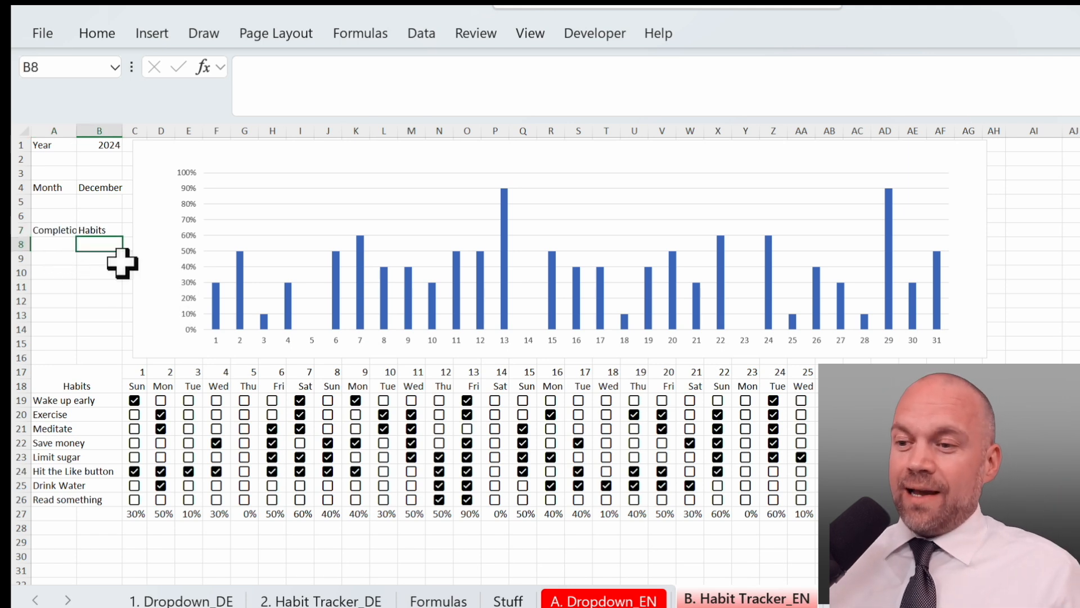
On the Formulas sheet, change the SMALL example's k argument to 2.
{"action": "left_click", "coordinate": [439, 600]}
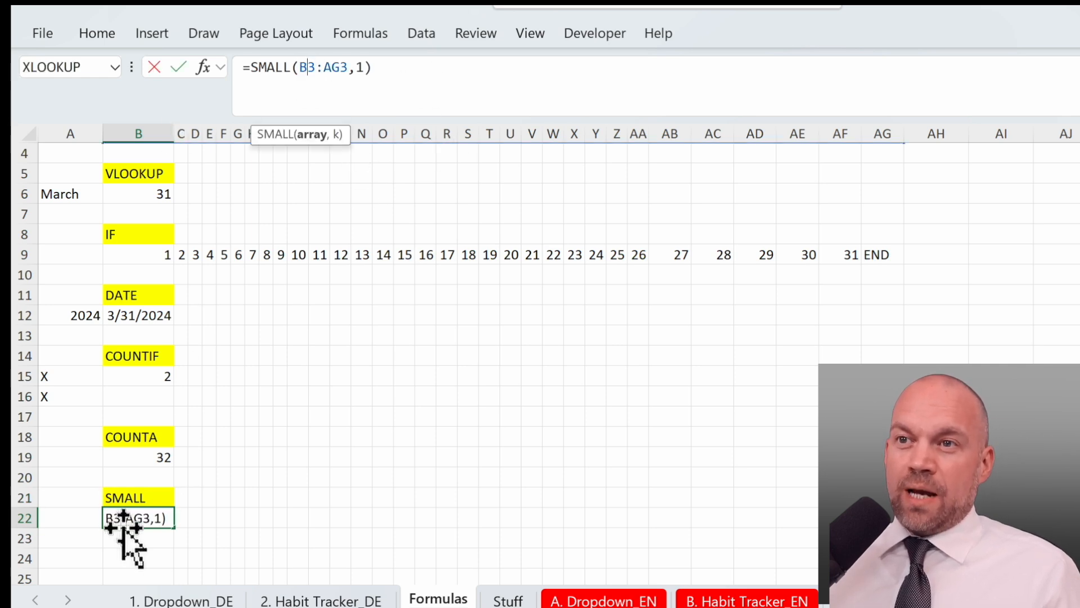
{"action": "mouse_move", "coordinate": [399, 179]}
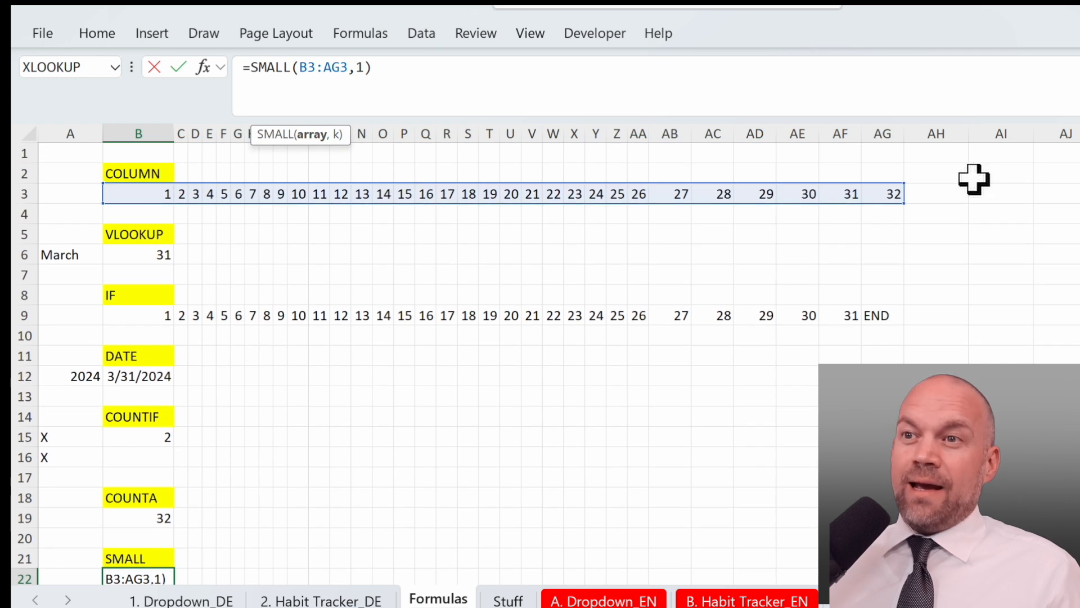
{"action": "mouse_move", "coordinate": [449, 90]}
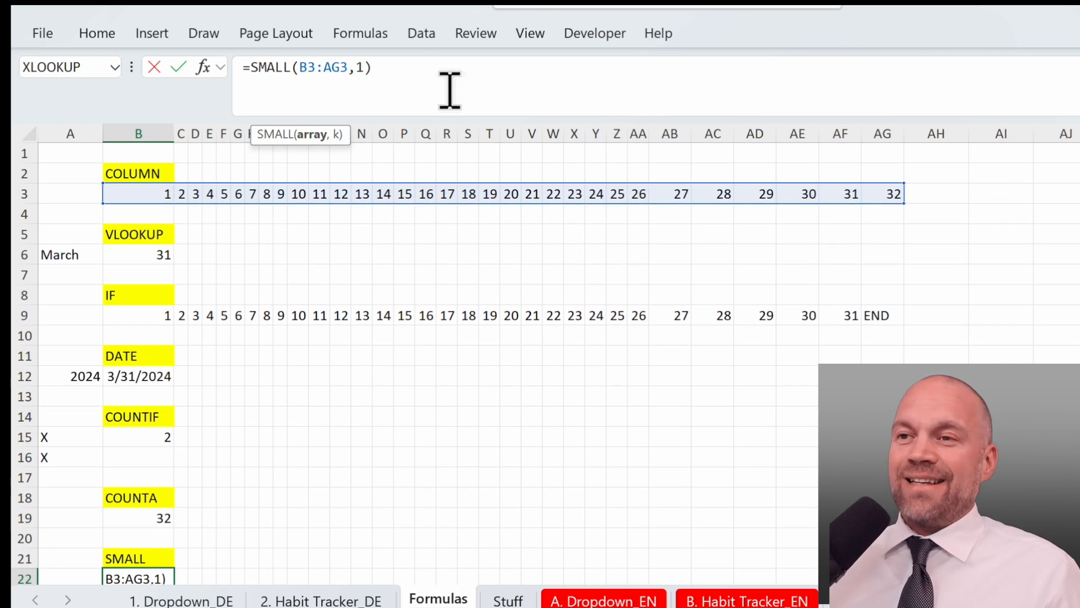
{"action": "mouse_move", "coordinate": [414, 69]}
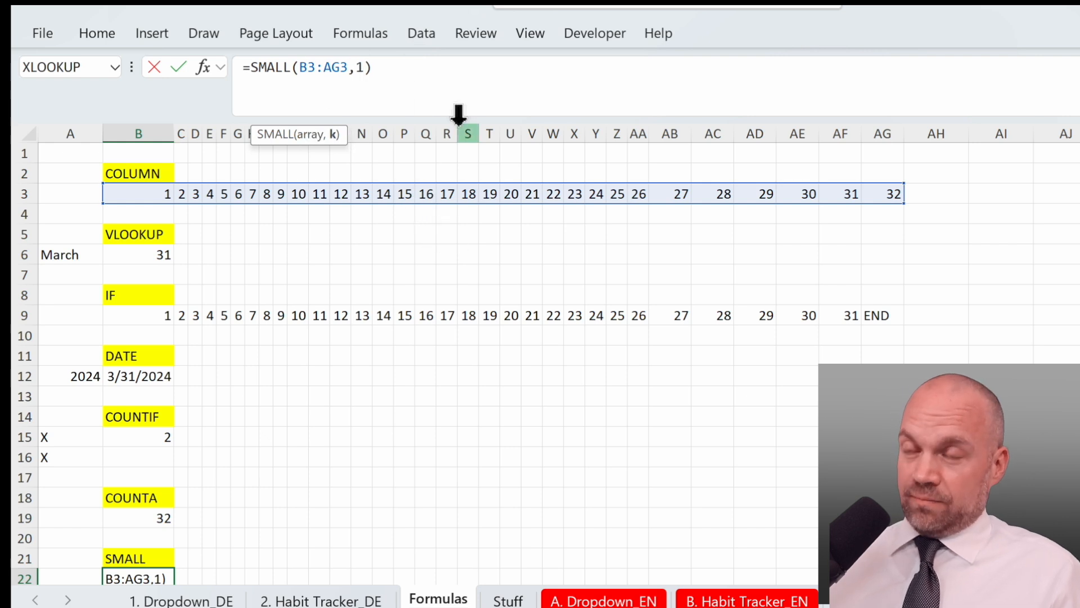
{"action": "type", "text": "2"}
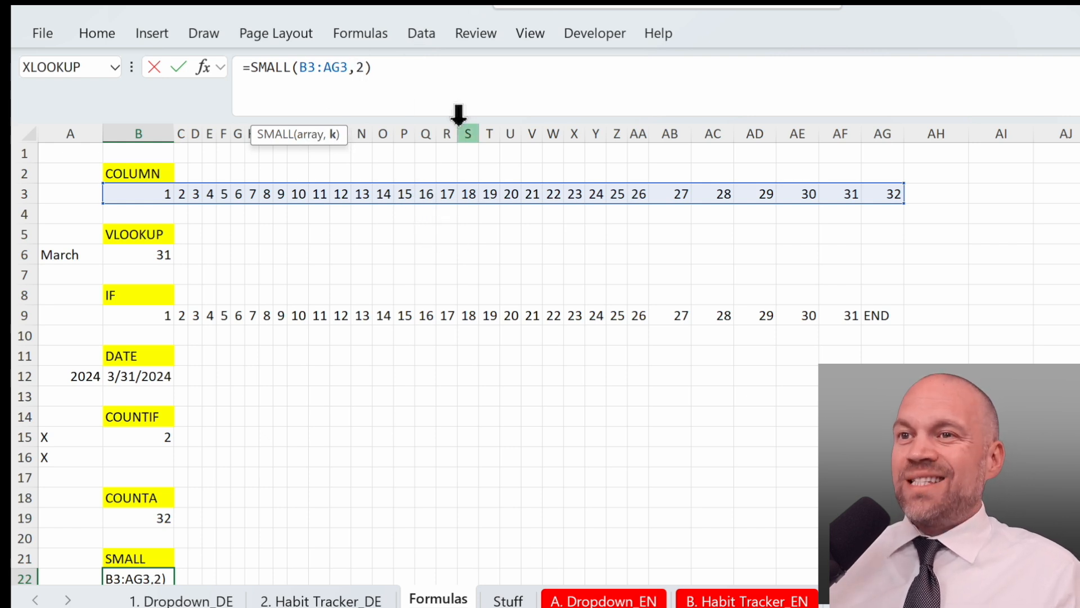
{"action": "left_click", "coordinate": [746, 600]}
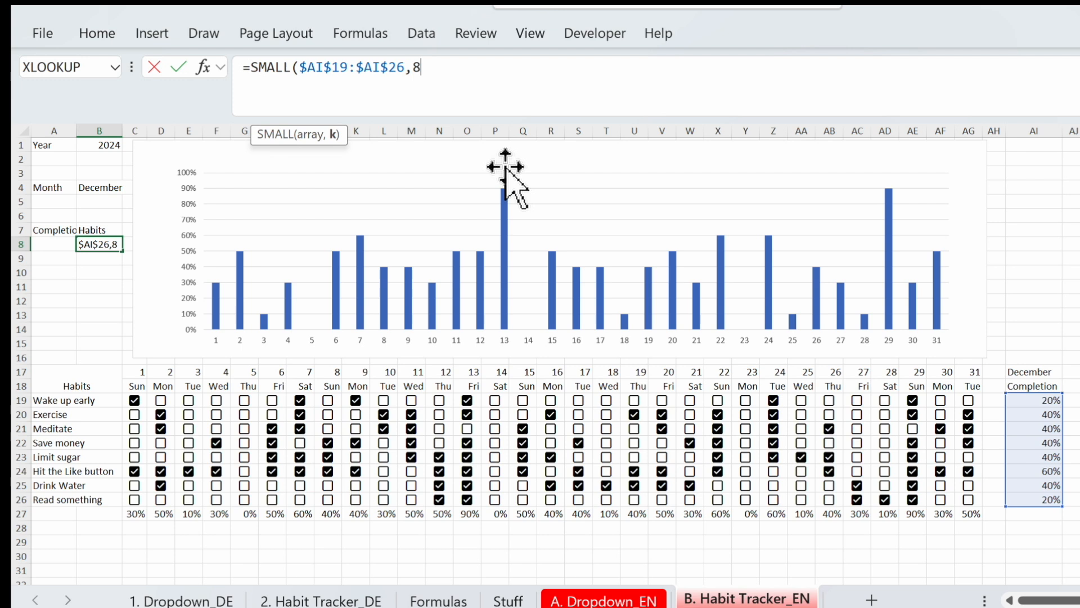
Confirm the SMALL ranking formula in B8 and tick Hit the Like button on days 5, 10, 27.
{"action": "key", "text": "Return"}
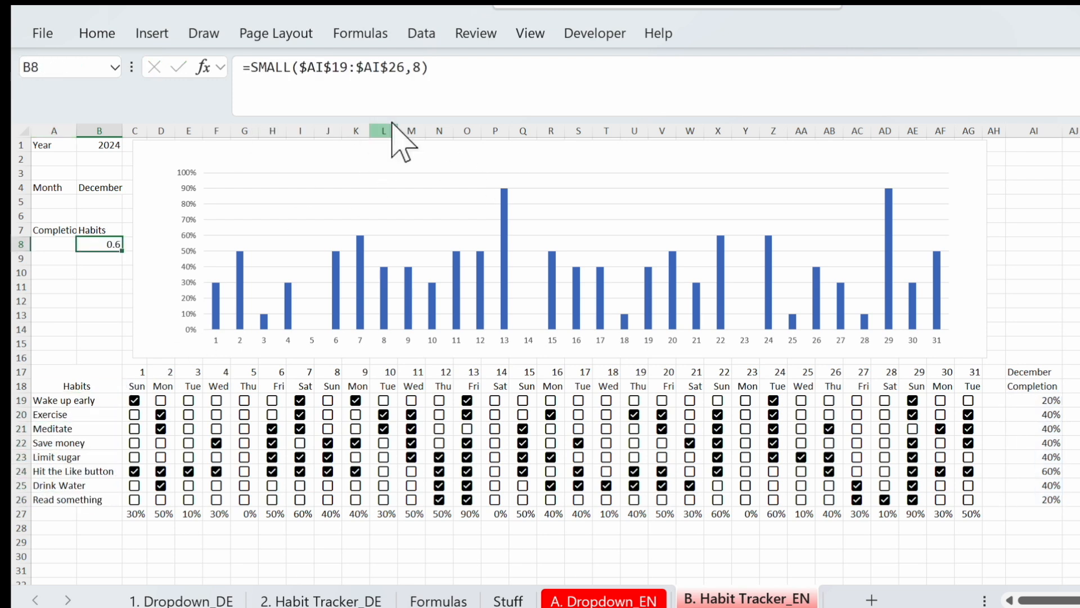
{"action": "type", "text": "cou"}
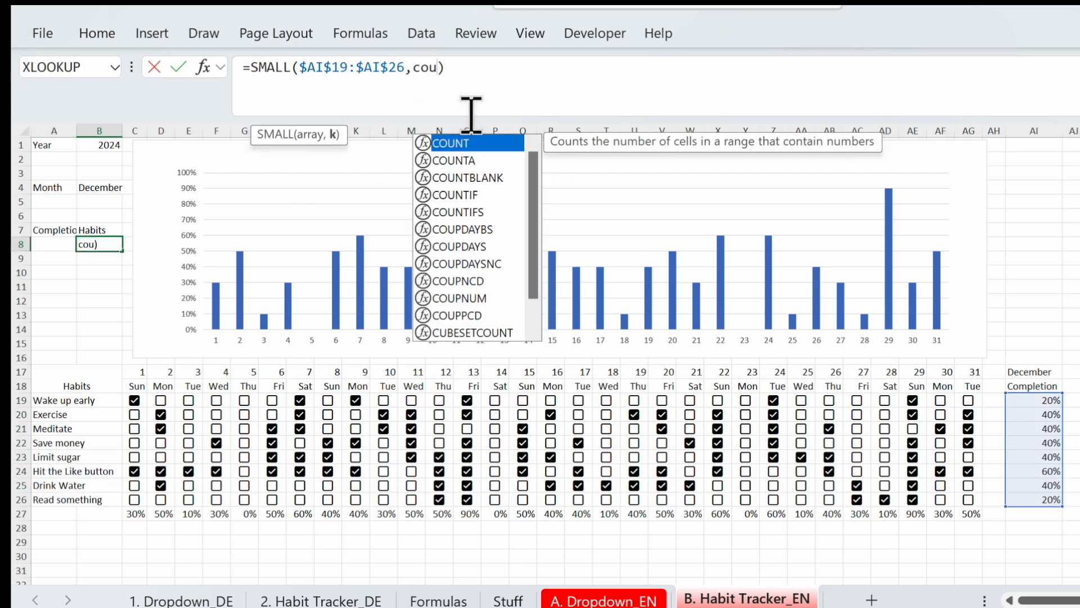
{"action": "type", "text": "n"}
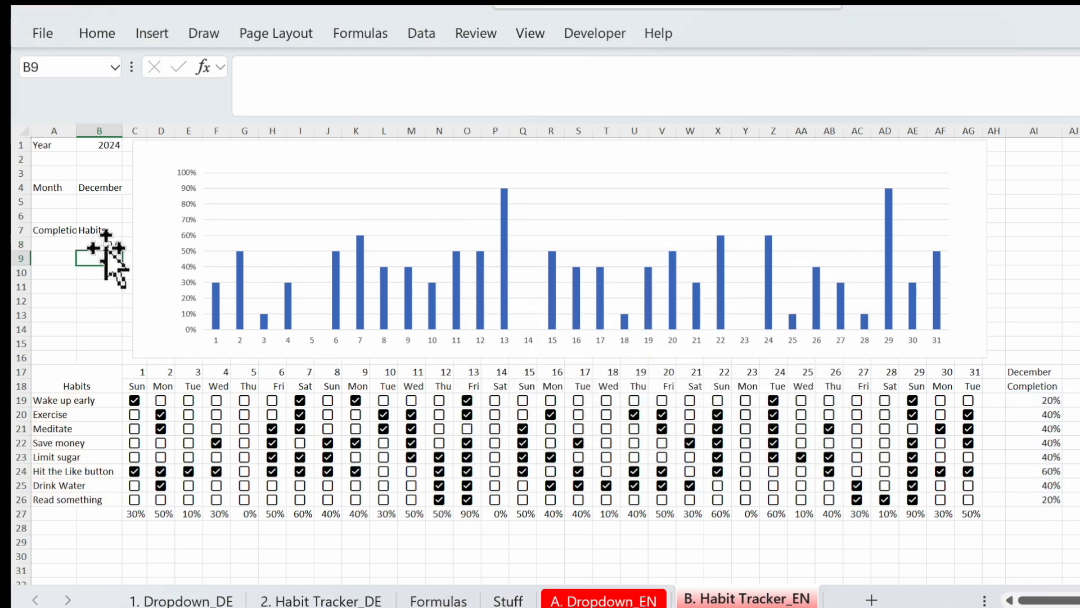
{"action": "left_click", "coordinate": [98, 244]}
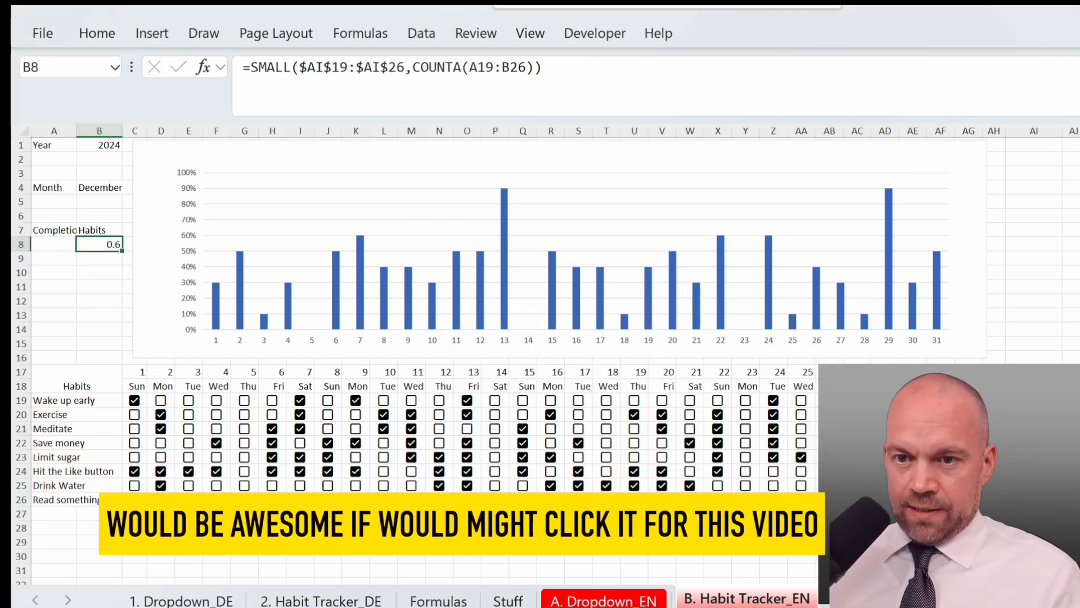
{"action": "left_click", "coordinate": [244, 471]}
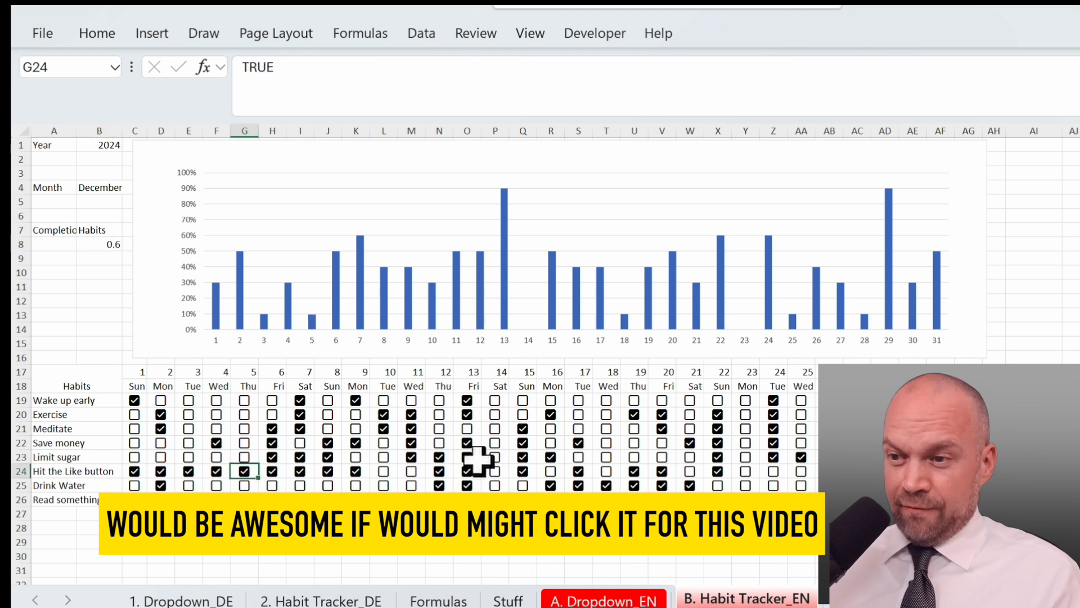
{"action": "left_click", "coordinate": [383, 471]}
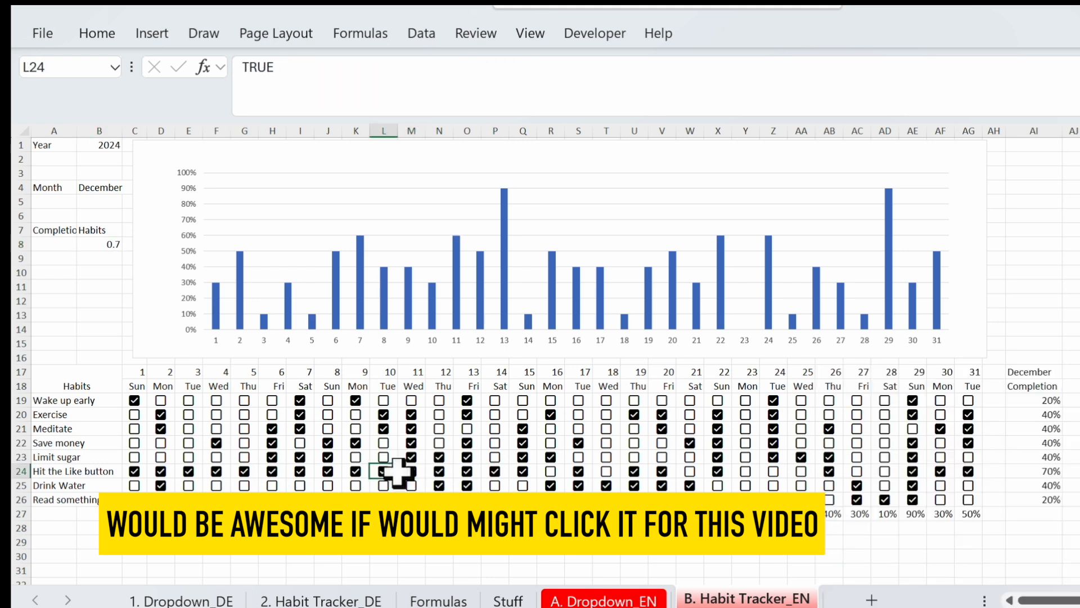
{"action": "left_click", "coordinate": [799, 471]}
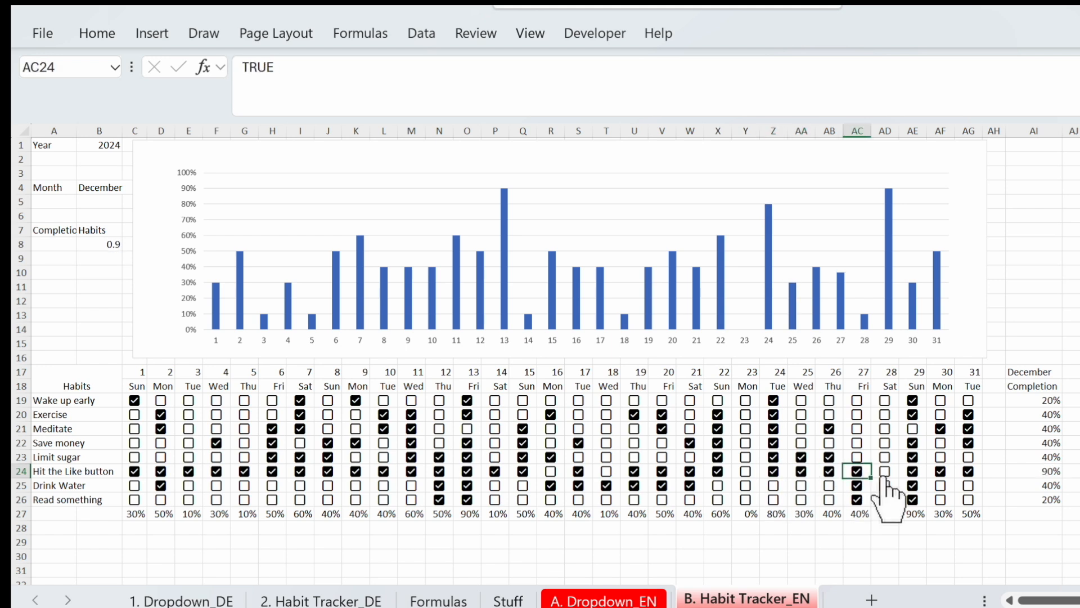
Edit B9 to subtract 'A. Dropdown_EN'!C2 from COUNTA, then fill down to B15.
{"action": "left_click", "coordinate": [99, 243]}
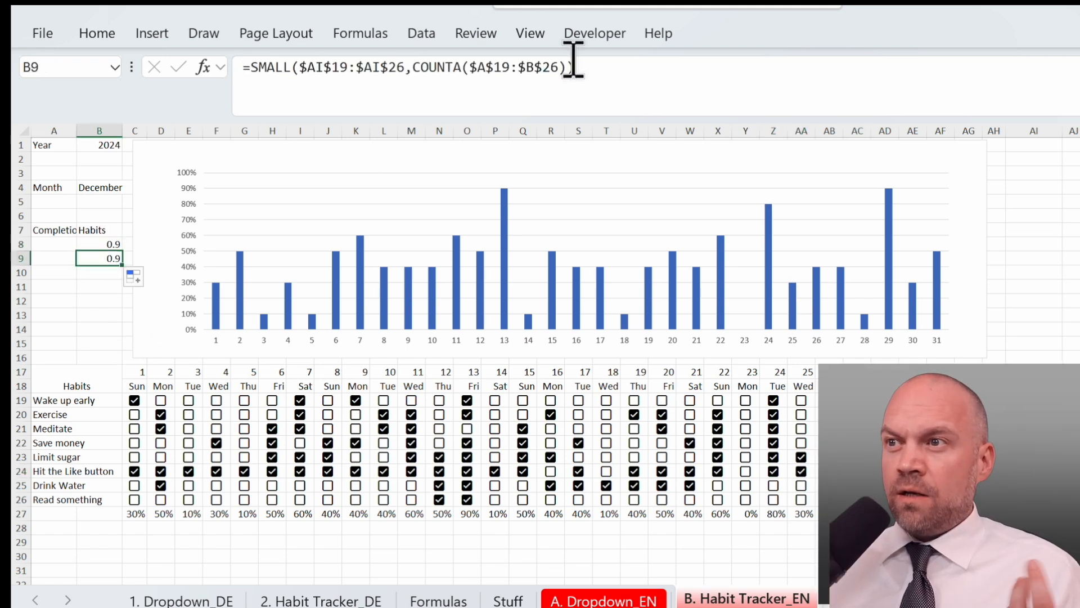
{"action": "type", "text": "-"}
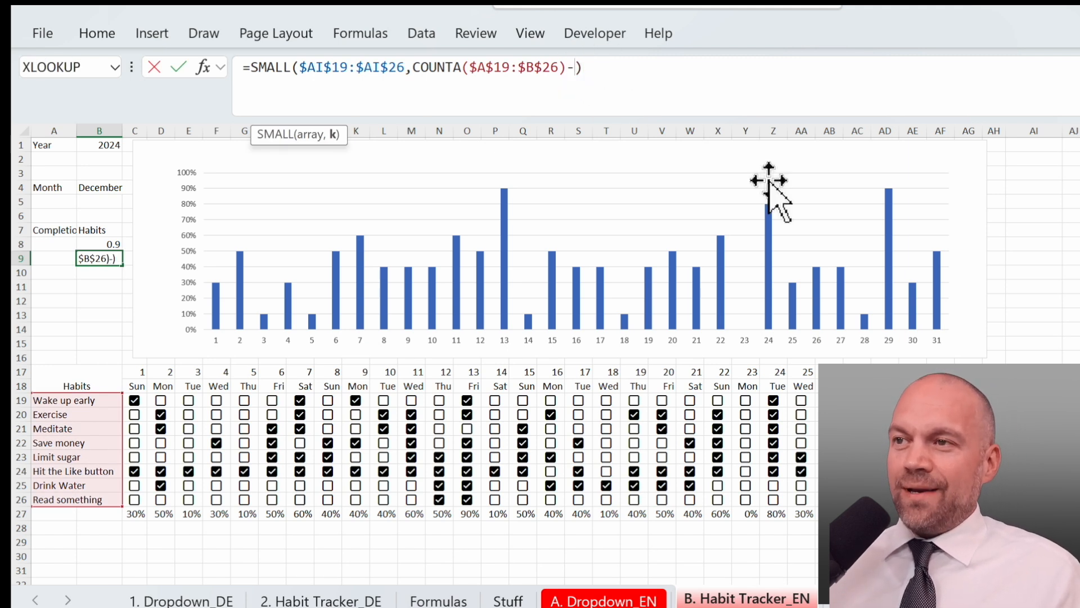
{"action": "left_click", "coordinate": [602, 600]}
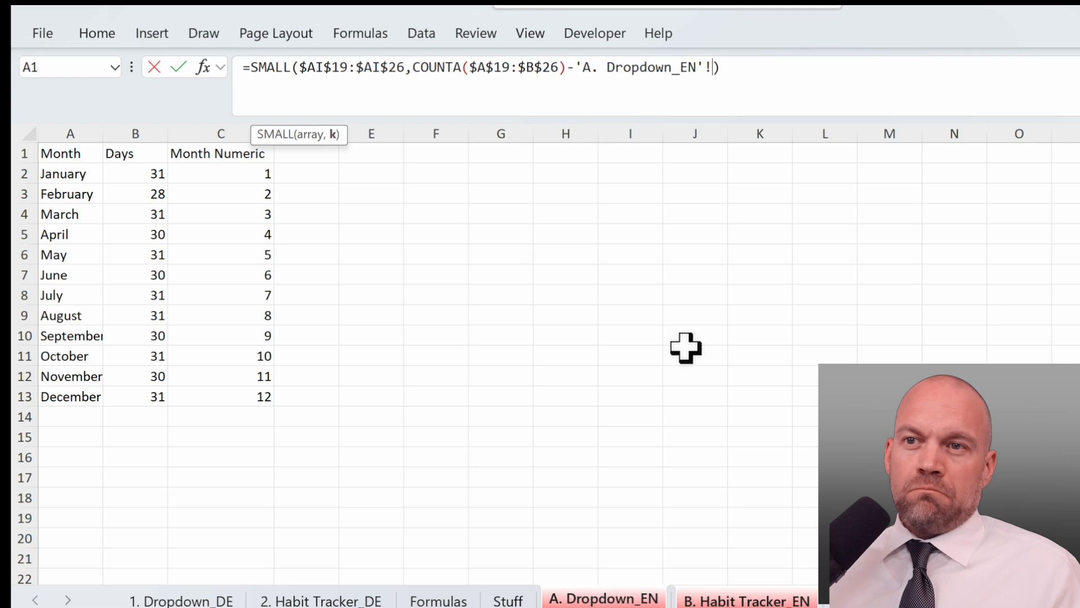
{"action": "left_click", "coordinate": [221, 172]}
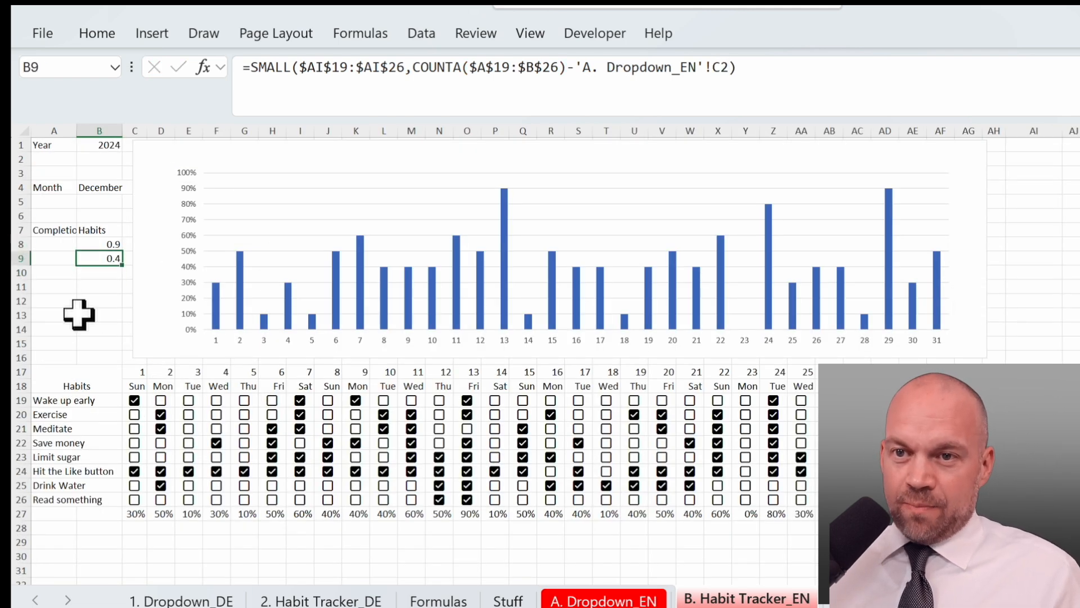
{"action": "left_click_drag", "start_coordinate": [98, 258], "coordinate": [99, 331]}
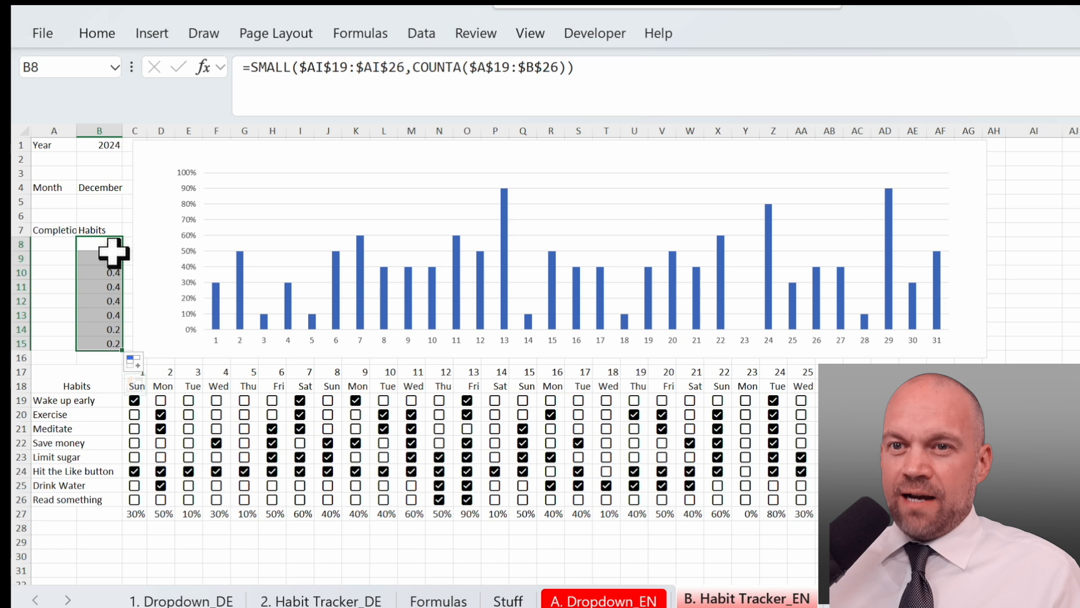
Enter =XLOOKUP(B8,$AI$19:$AI$26,A19:A26) in A8 and fill it down to A15.
{"action": "left_click", "coordinate": [53, 243]}
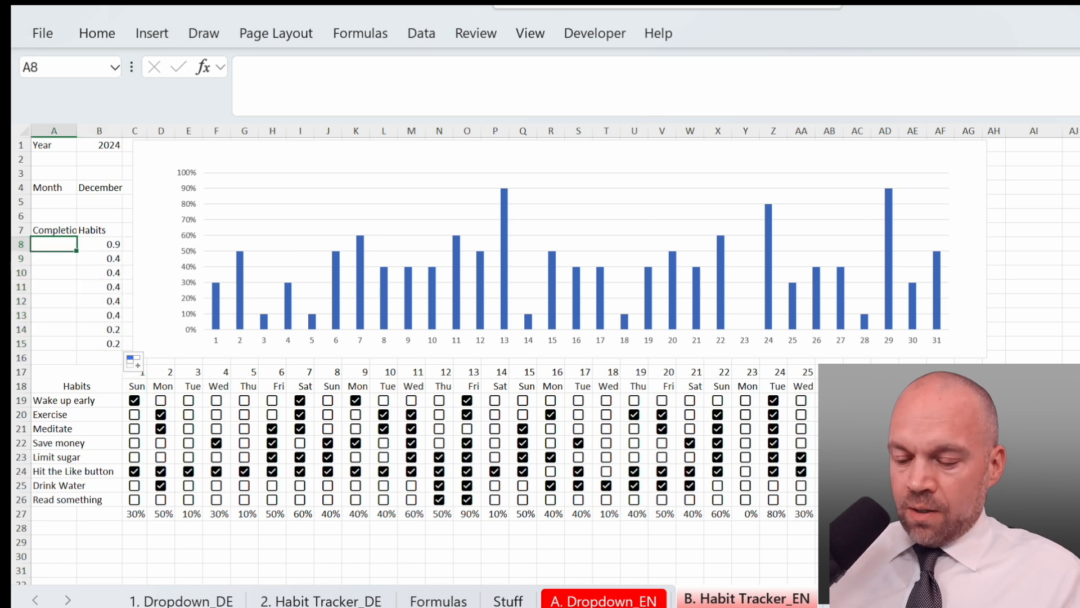
{"action": "type", "text": "=XLOOKUP("}
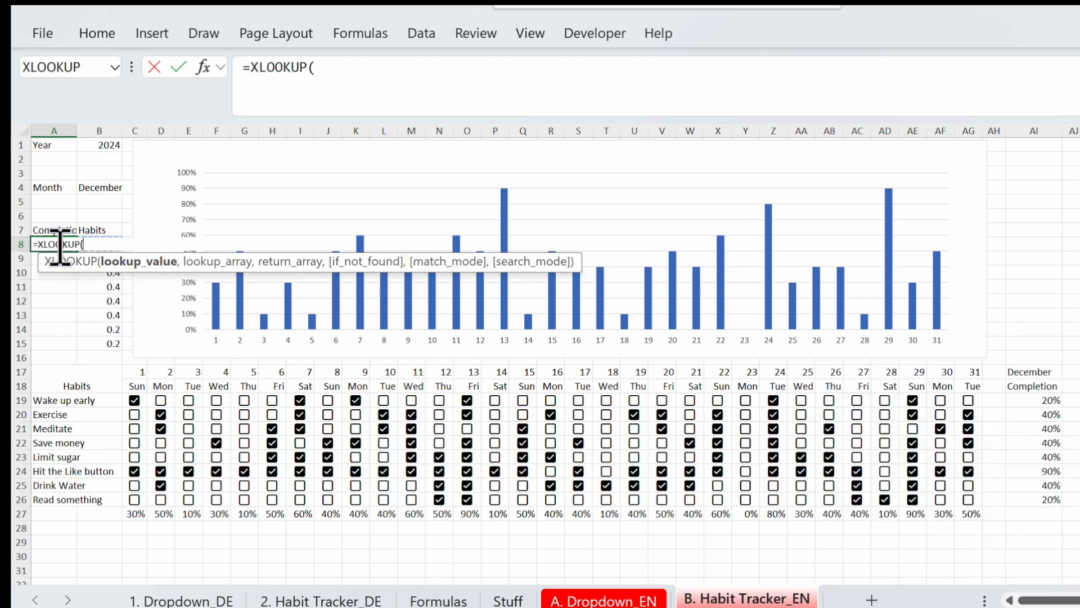
{"action": "left_click", "coordinate": [98, 243]}
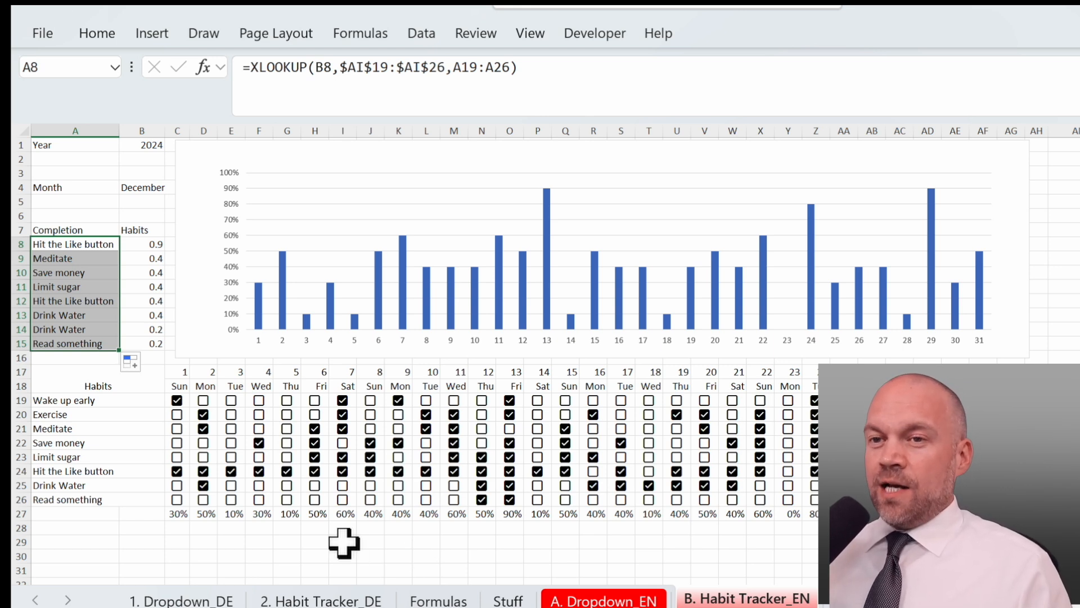
{"action": "left_click", "coordinate": [370, 556]}
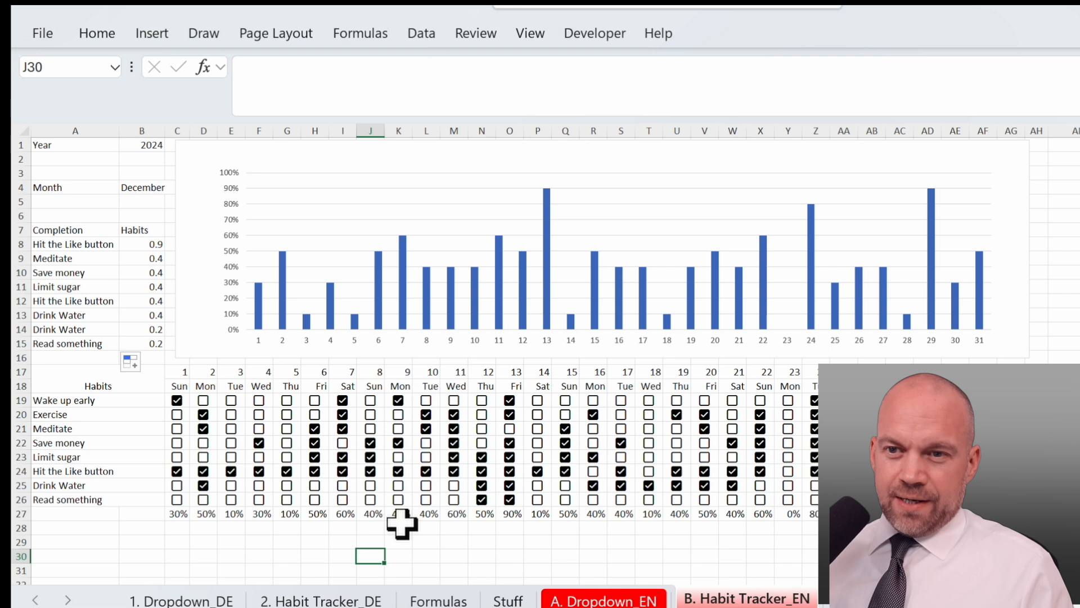
Hide gridlines and make Year, Month, Completion labels and day headers dark green with bold white text.
{"action": "left_click", "coordinate": [530, 32]}
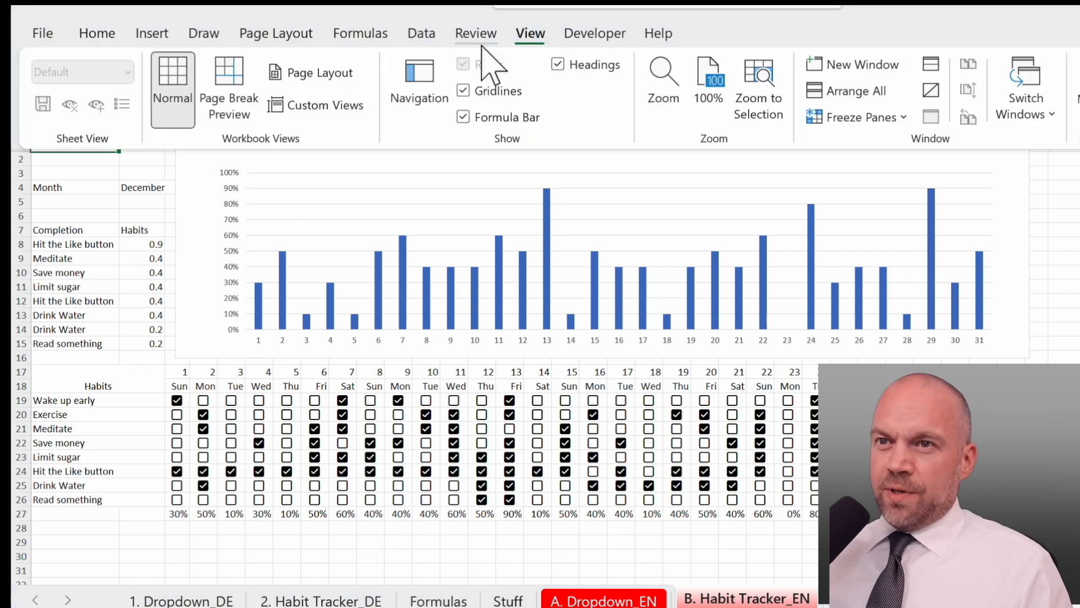
{"action": "left_click", "coordinate": [463, 90]}
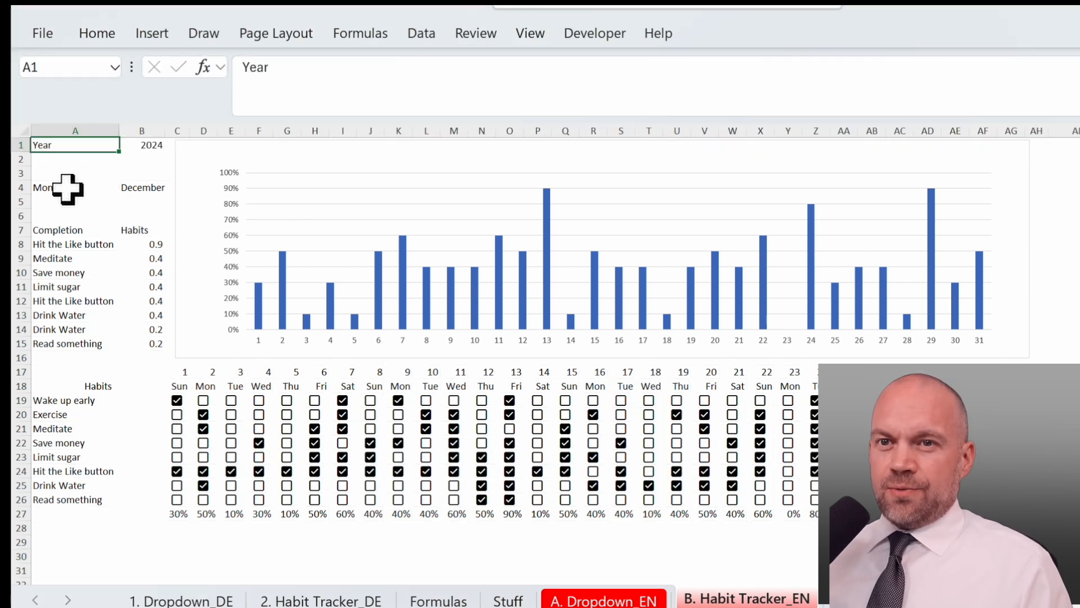
{"action": "left_click", "coordinate": [58, 229]}
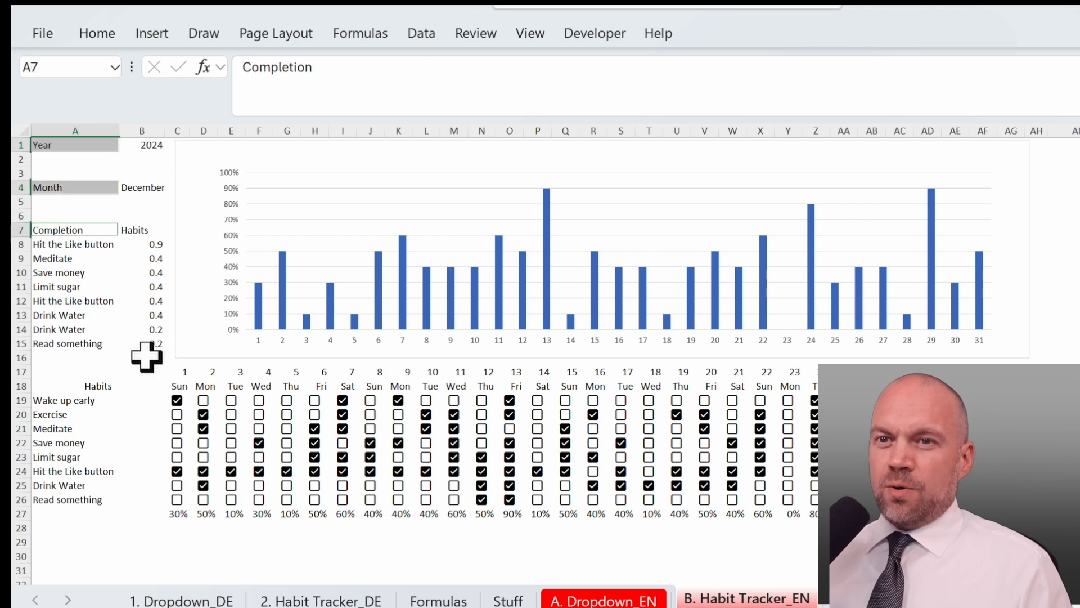
{"action": "left_click", "coordinate": [76, 384]}
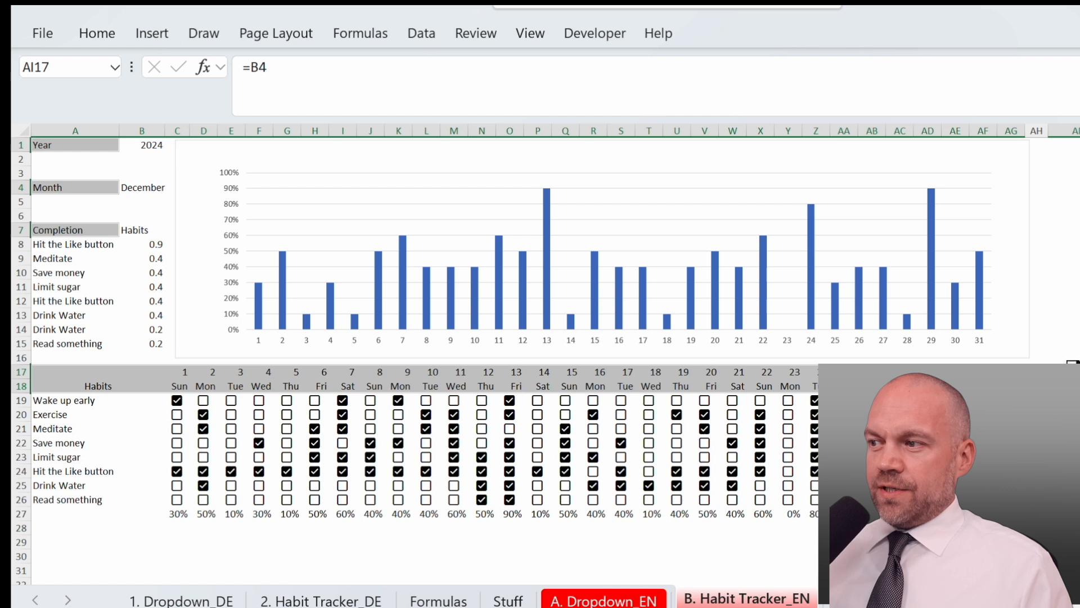
{"action": "left_click", "coordinate": [97, 32]}
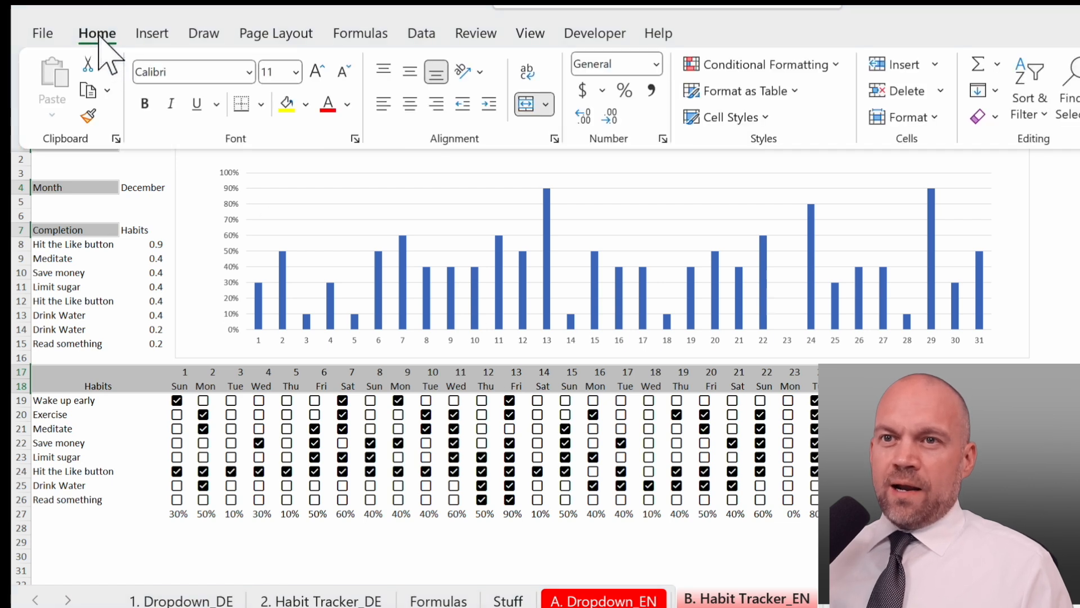
{"action": "left_click", "coordinate": [305, 104]}
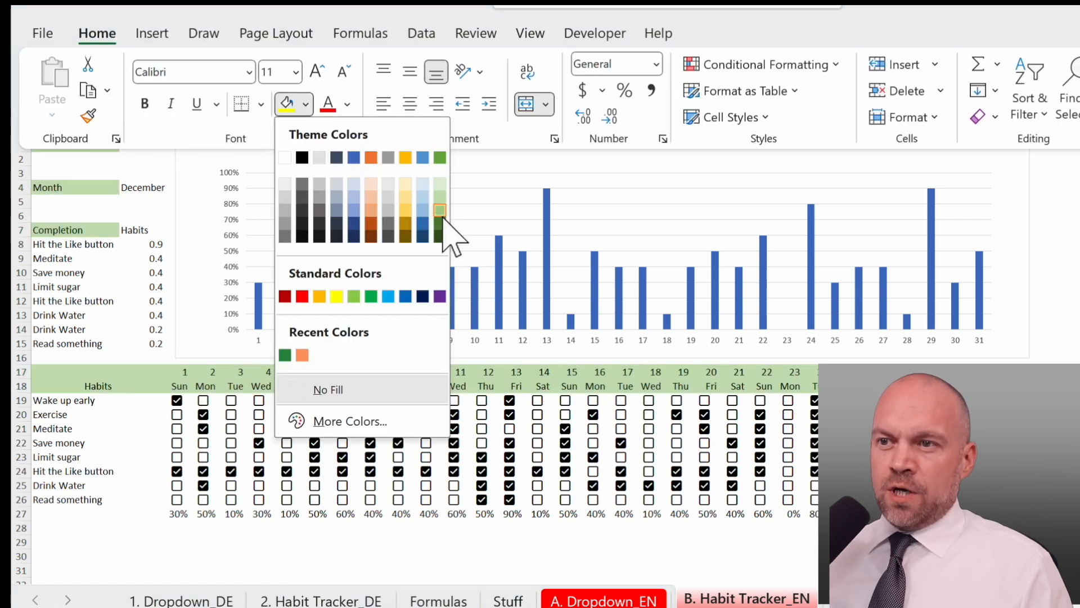
{"action": "left_click", "coordinate": [348, 104]}
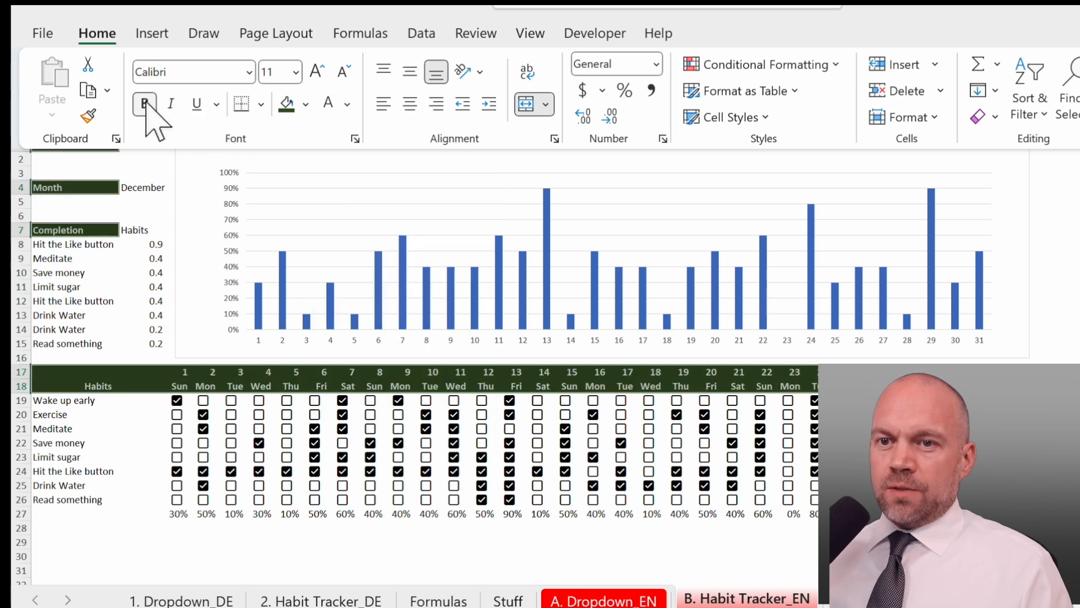
{"action": "left_click", "coordinate": [98, 378]}
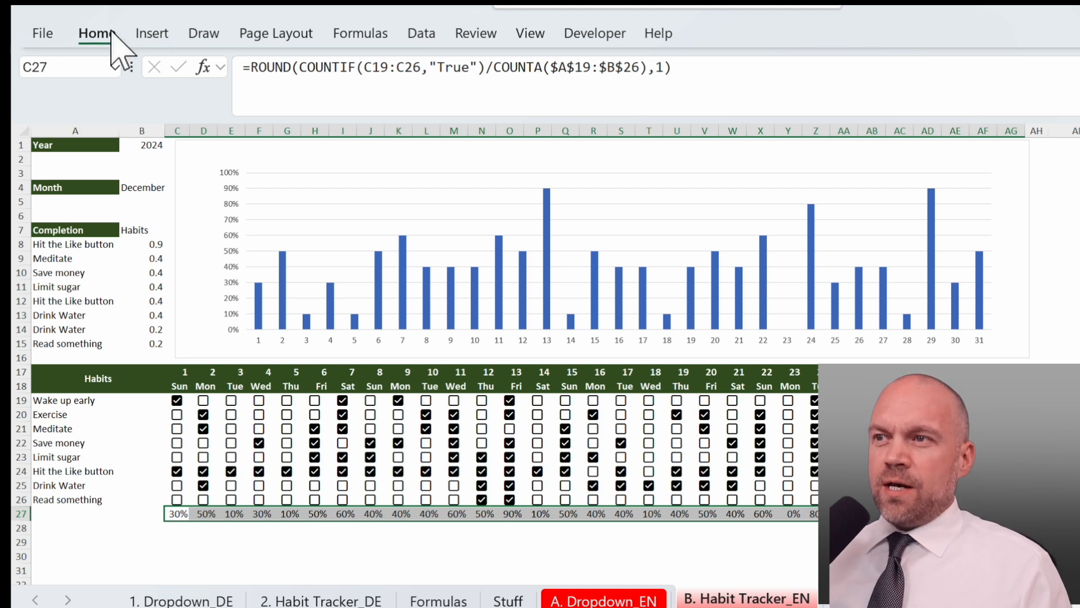
Apply a three-shape icon set to the row 27 completion percentages.
{"action": "left_click", "coordinate": [97, 33]}
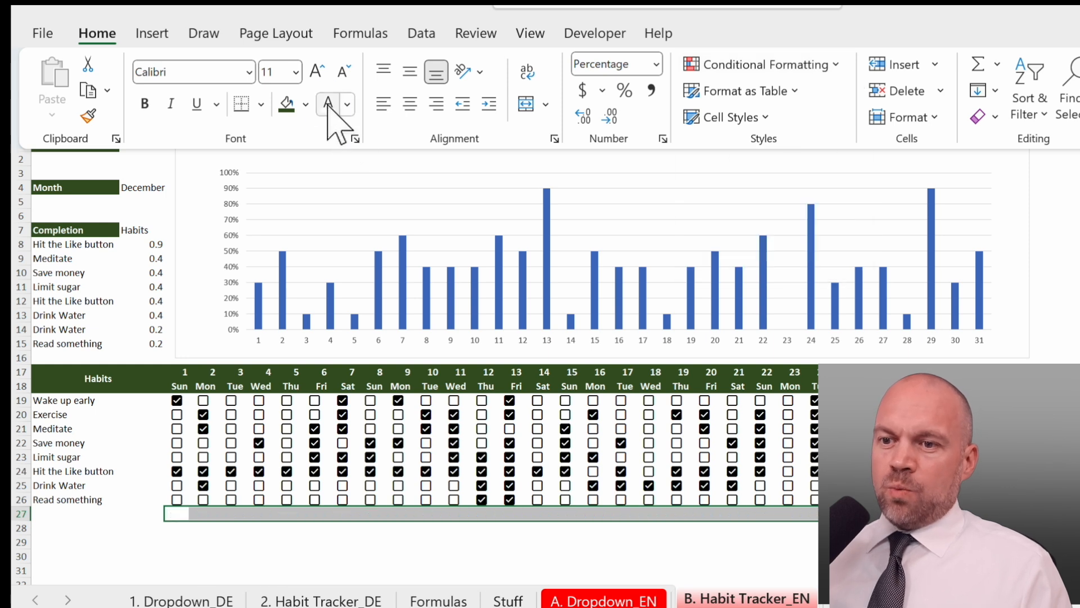
{"action": "left_click", "coordinate": [758, 64]}
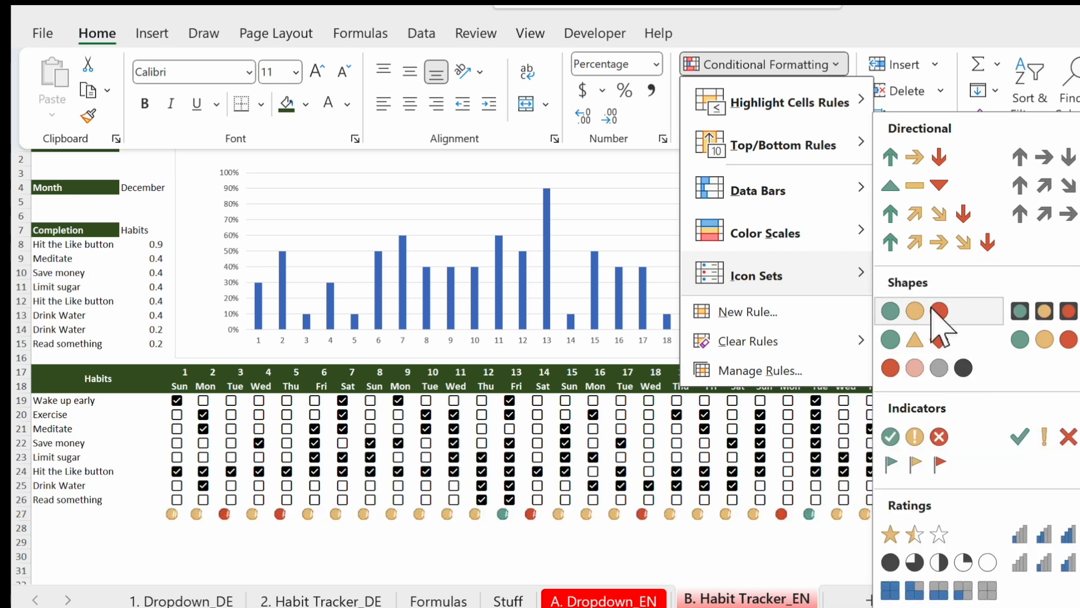
{"action": "mouse_move", "coordinate": [917, 436]}
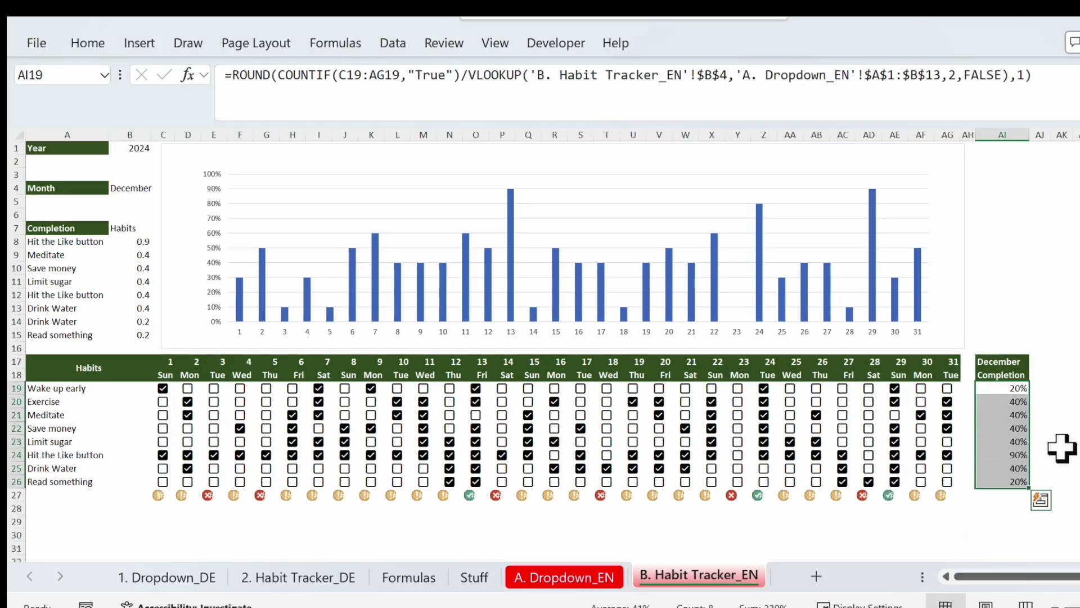
Give AI19:AI26 a Red-Yellow-Green colour scale and tick Exercise for day 25 plus another box.
{"action": "left_click", "coordinate": [87, 43]}
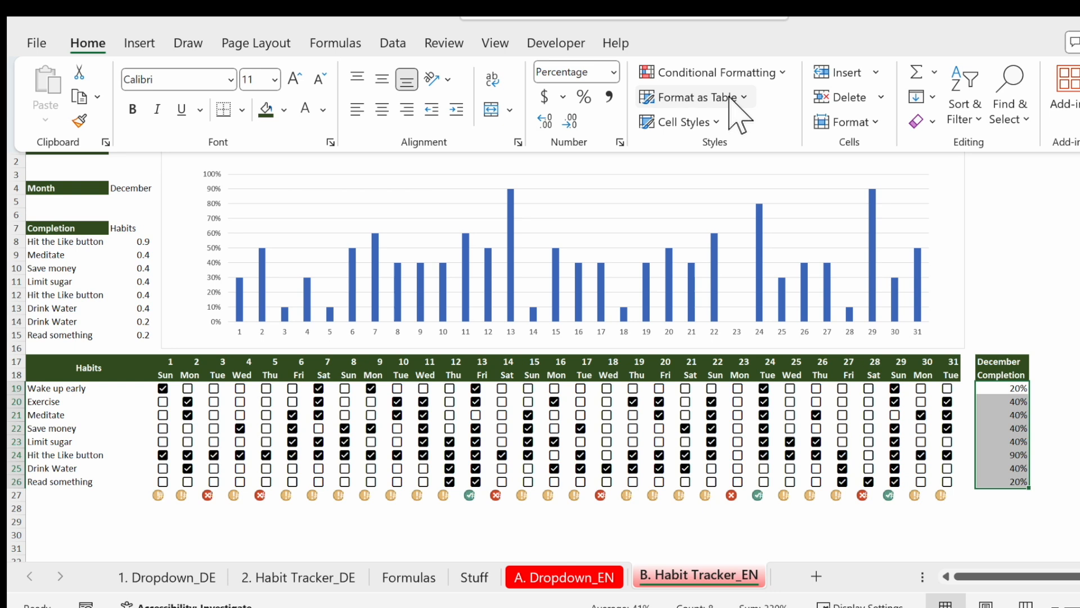
{"action": "left_click", "coordinate": [713, 72]}
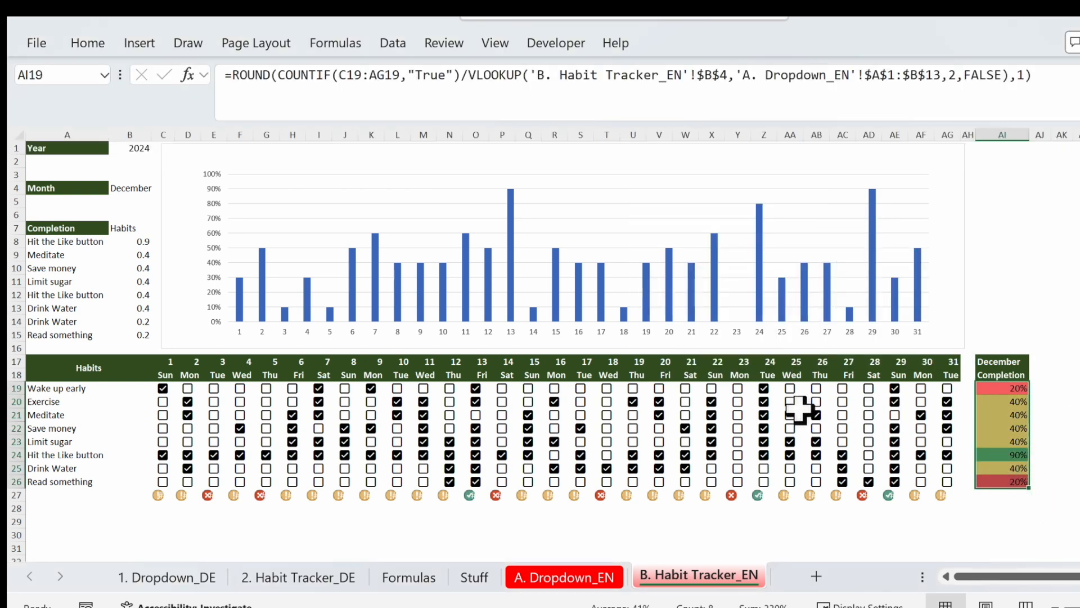
{"action": "left_click", "coordinate": [791, 402]}
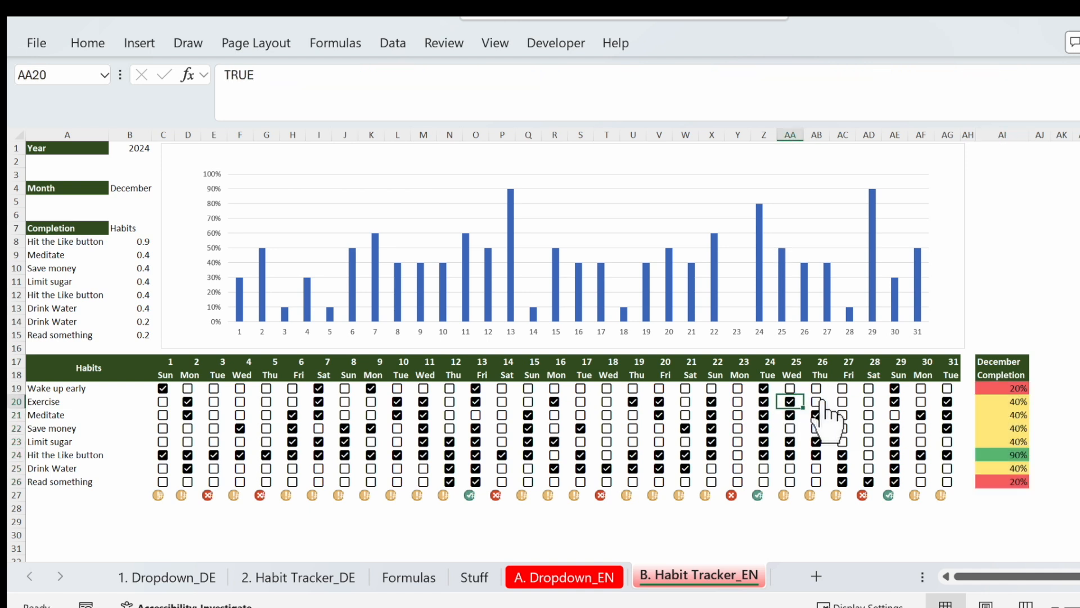
{"action": "left_click", "coordinate": [841, 402]}
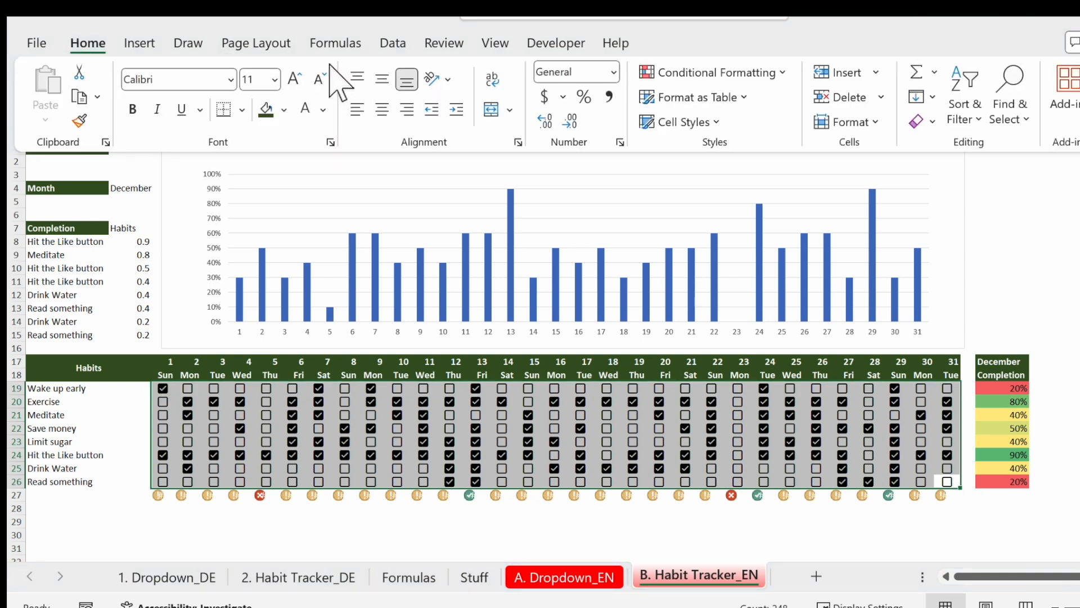
Set the checkbox grid's font colour to dark green through Format Cells.
{"action": "right_click", "coordinate": [948, 481]}
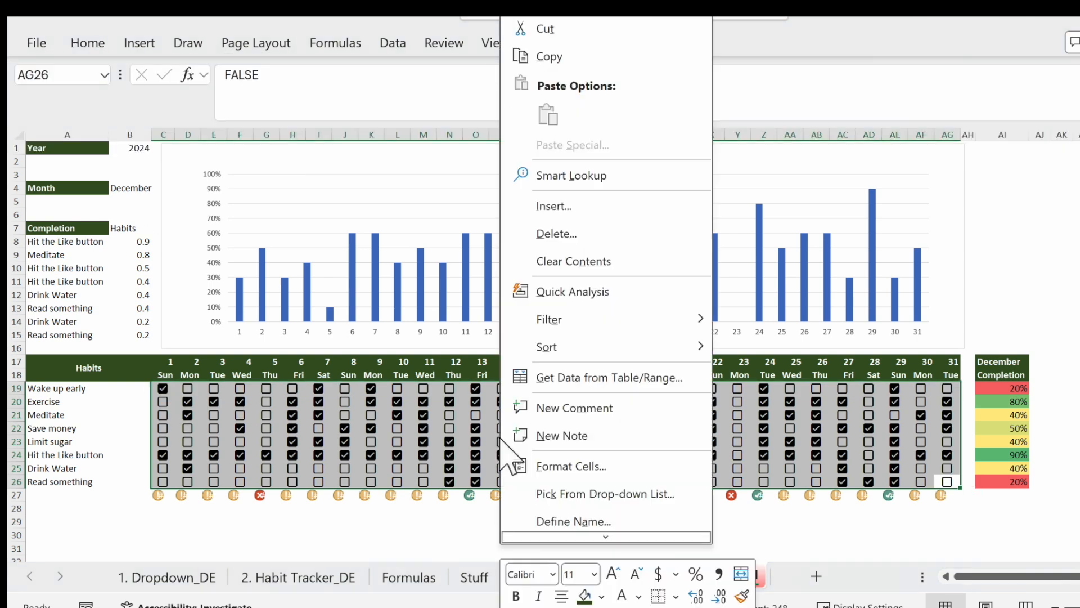
{"action": "left_click", "coordinate": [571, 466]}
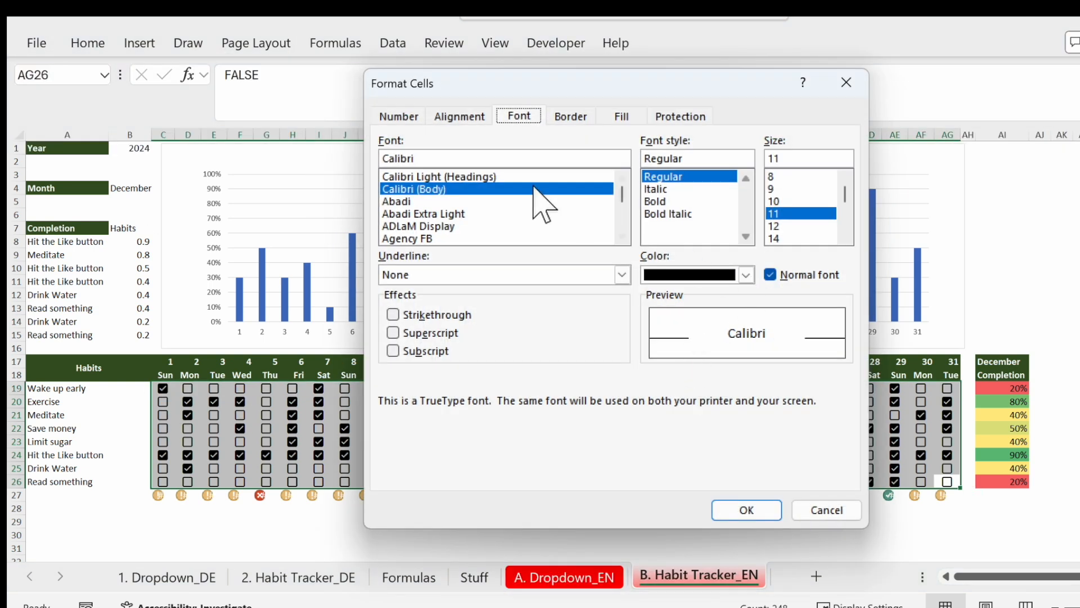
{"action": "left_click", "coordinate": [745, 274]}
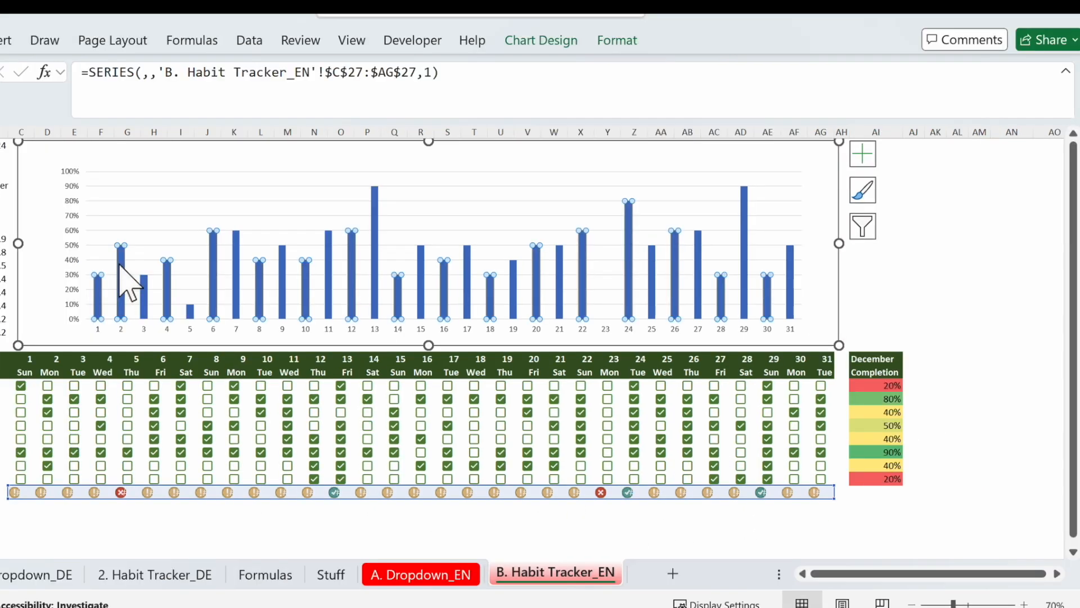
Switch the chart's daily completion bars to a solid fill in Format Data Series.
{"action": "right_click", "coordinate": [120, 286]}
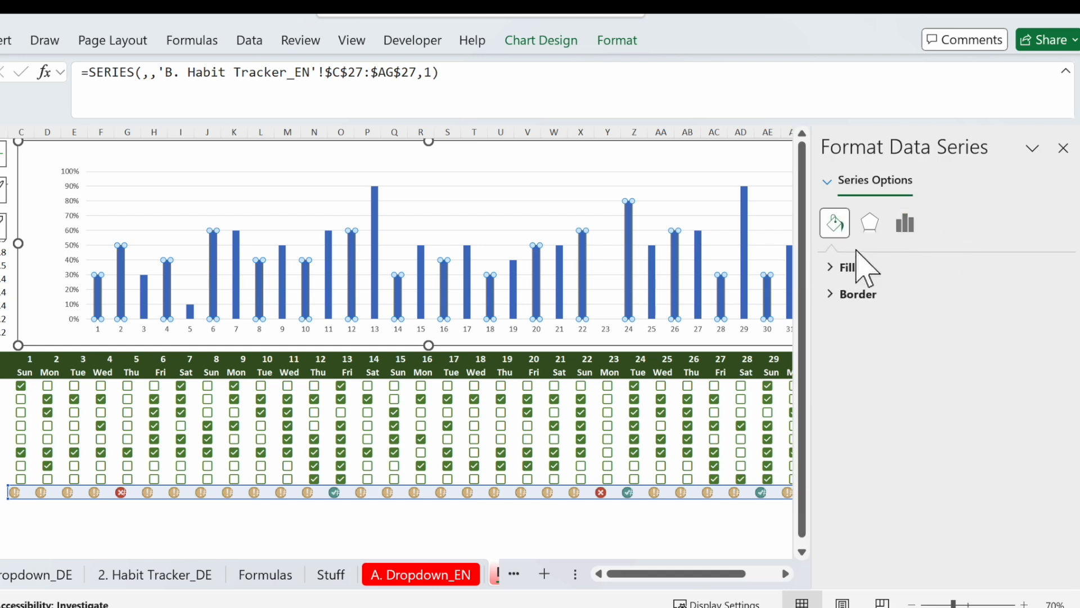
{"action": "left_click", "coordinate": [846, 267]}
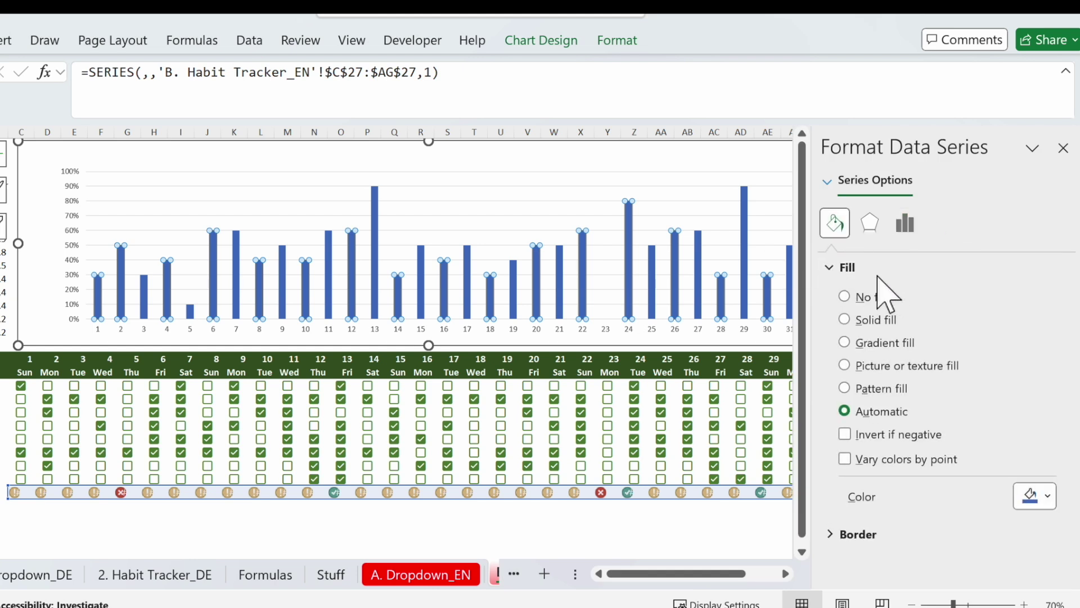
{"action": "left_click", "coordinate": [843, 319]}
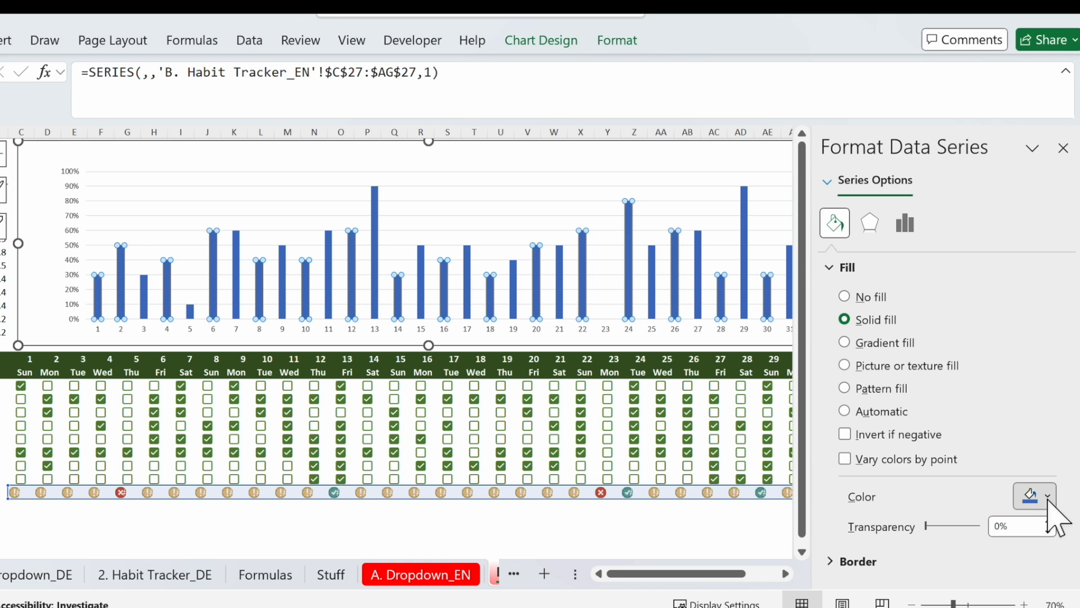
{"action": "mouse_move", "coordinate": [1016, 403]}
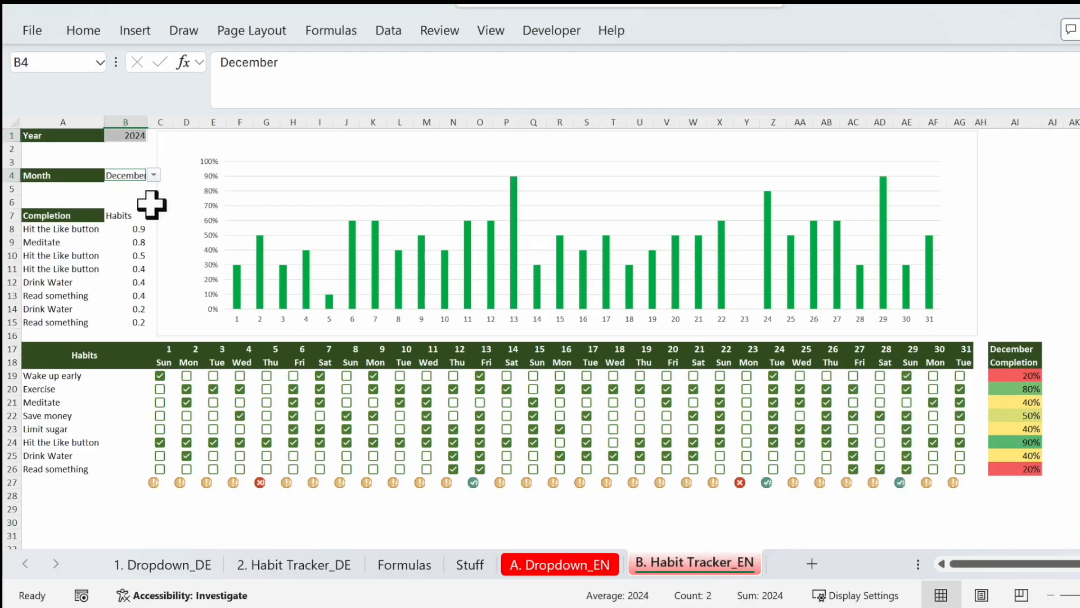
Give the Completion table headers dark green fill with white text.
{"action": "left_click", "coordinate": [82, 30]}
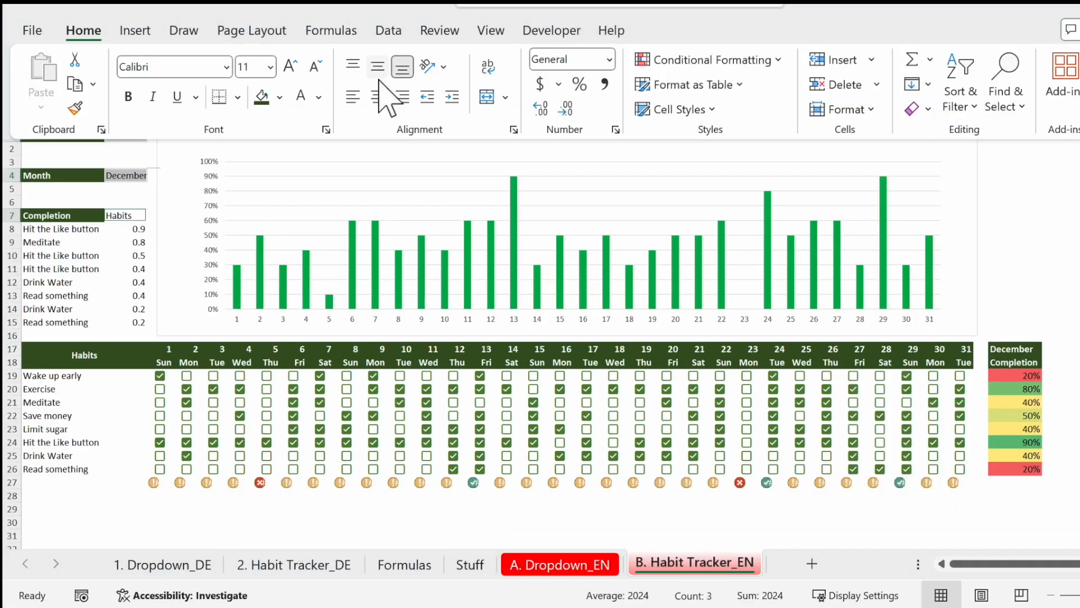
{"action": "left_click", "coordinate": [281, 96]}
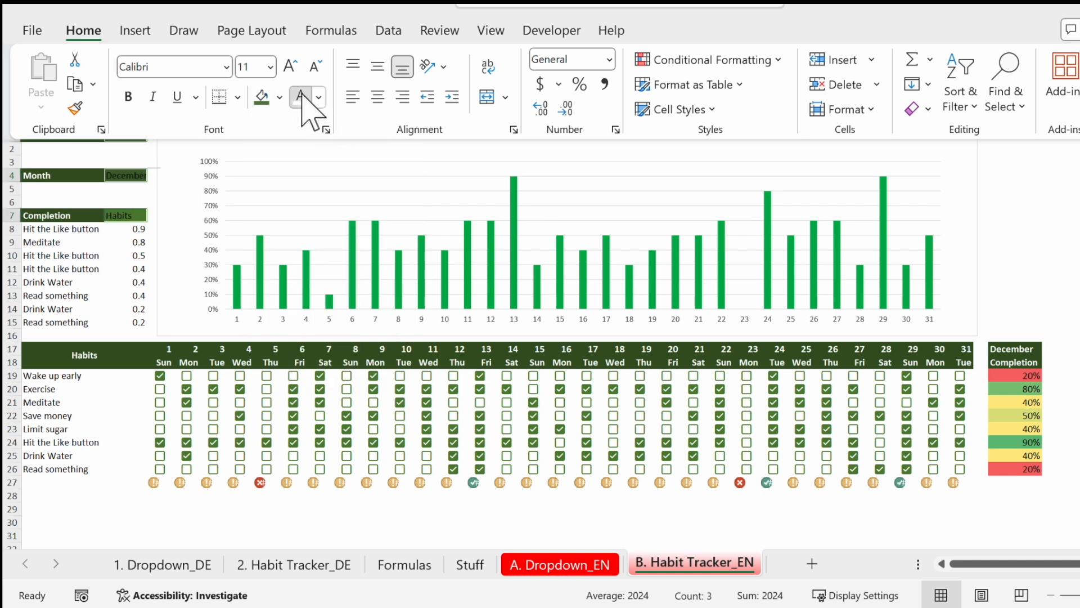
{"action": "left_click", "coordinate": [83, 30]}
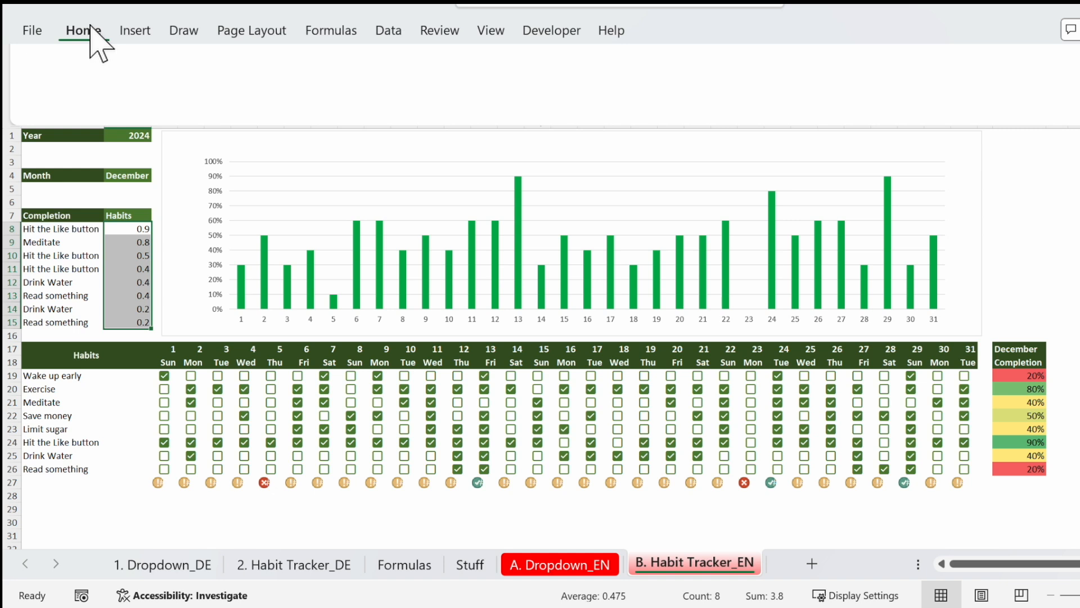
Format the completion scores in B8:B15 as percentages.
{"action": "left_click", "coordinate": [82, 30]}
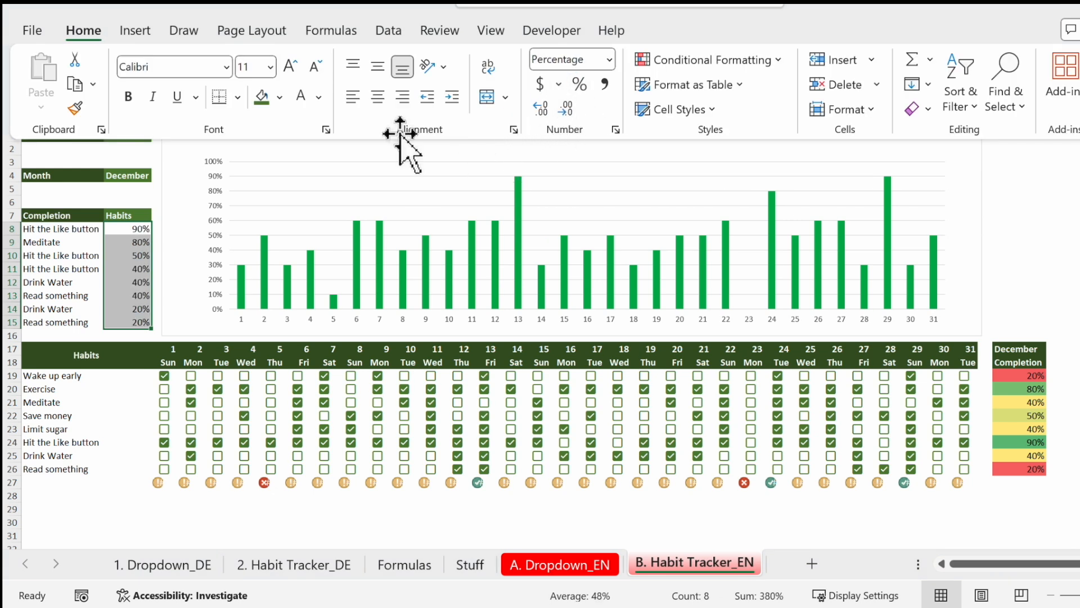
{"action": "left_click", "coordinate": [709, 59]}
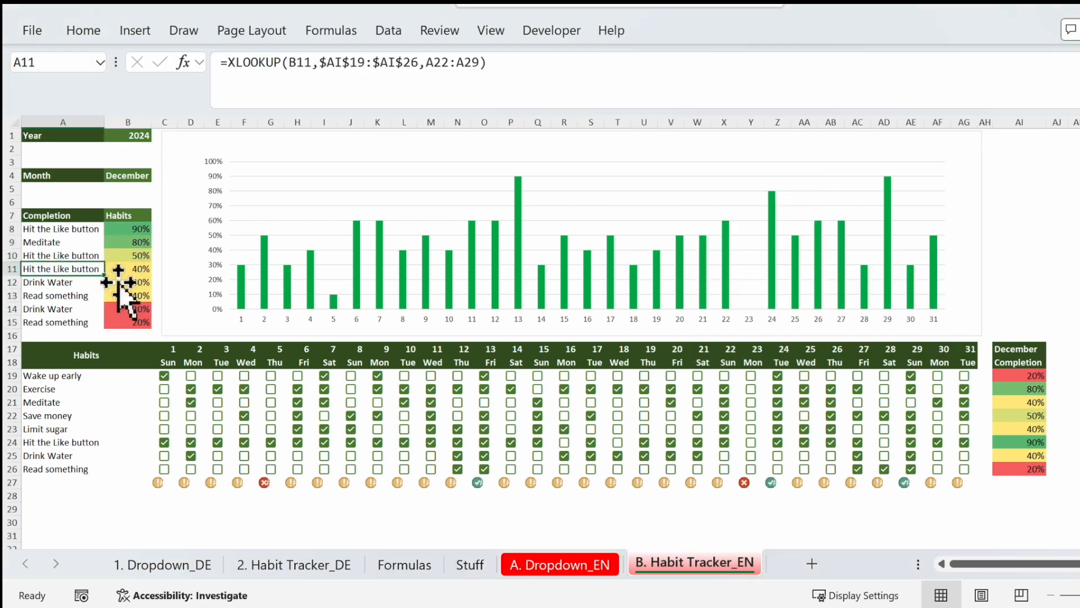
{"action": "mouse_move", "coordinate": [407, 344]}
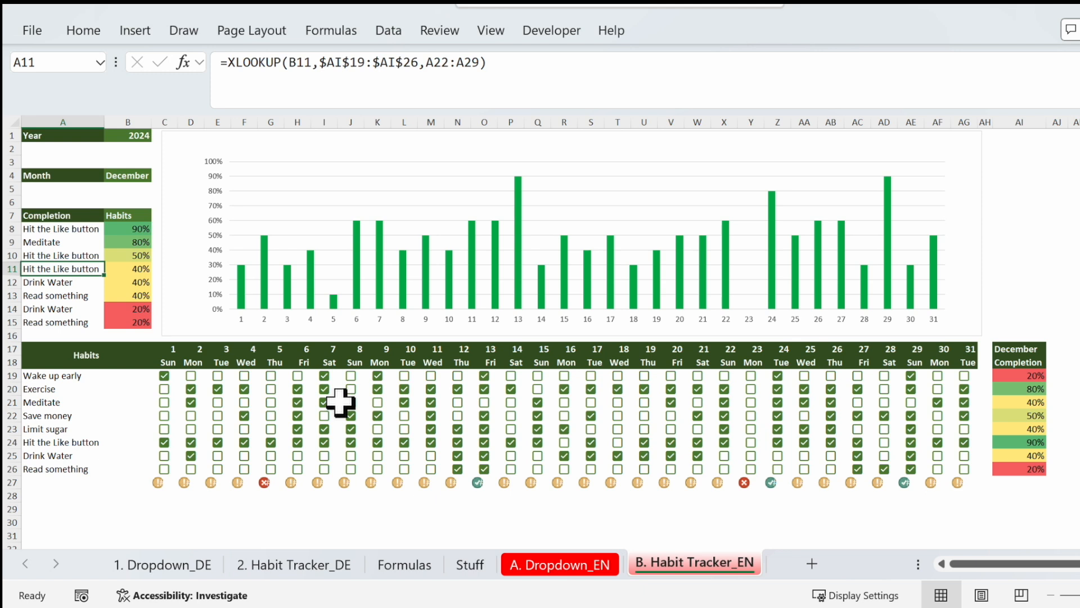
{"action": "left_click", "coordinate": [172, 357]}
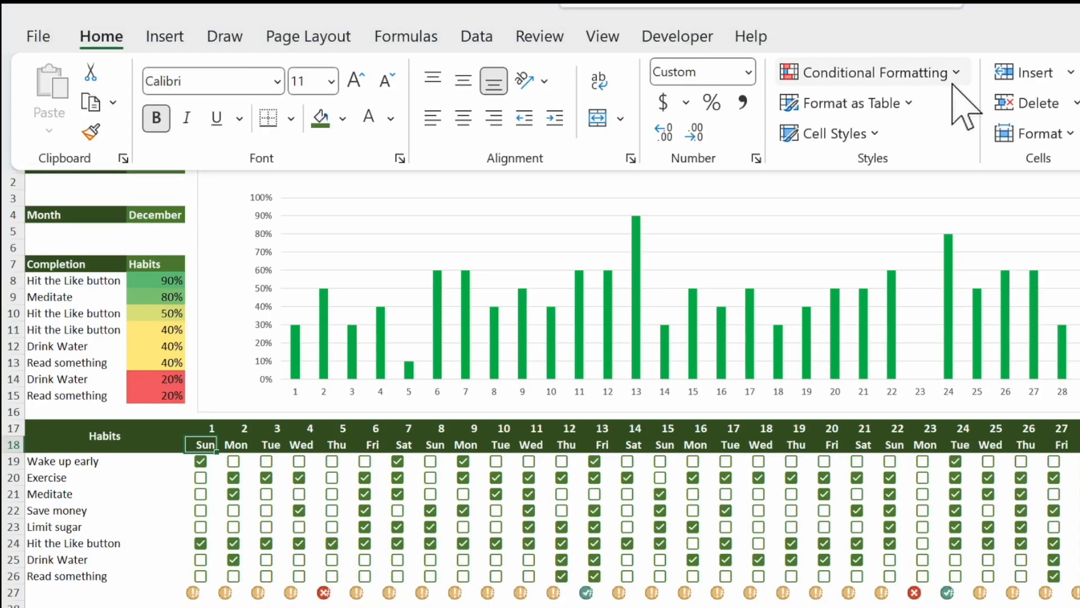
Create a new formula-based conditional rule =WEEKDAY(C$18,2)>5 for the first day header.
{"action": "left_click", "coordinate": [882, 71]}
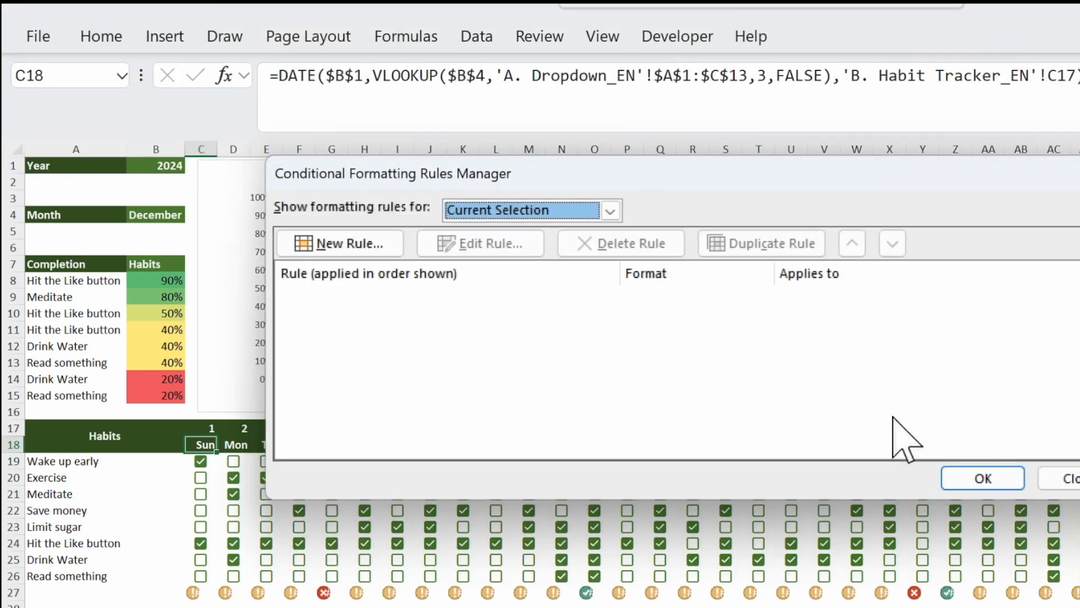
{"action": "left_click", "coordinate": [346, 243]}
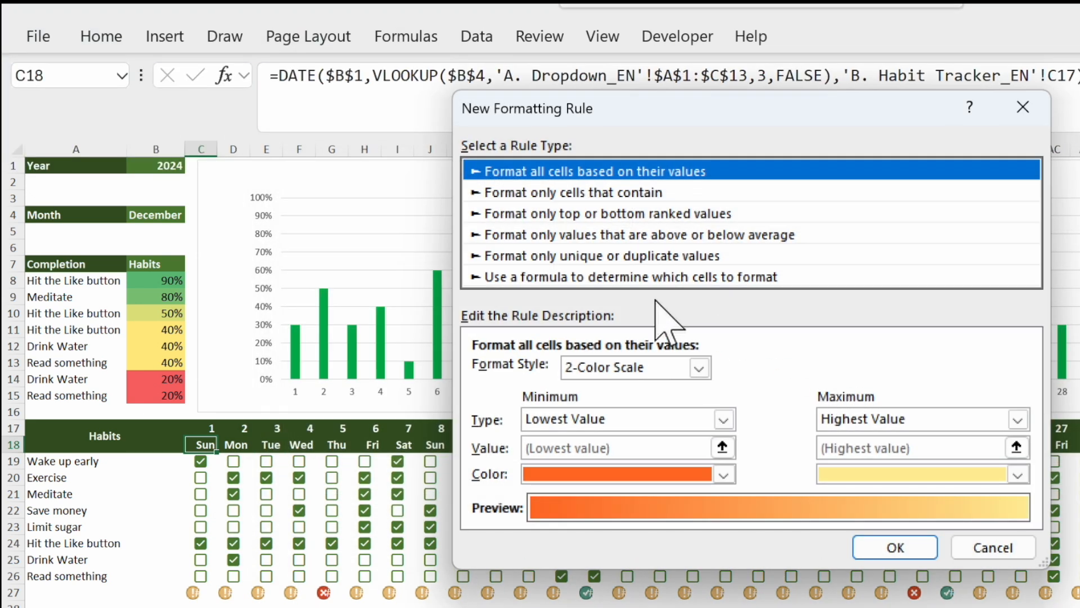
{"action": "left_click", "coordinate": [623, 276]}
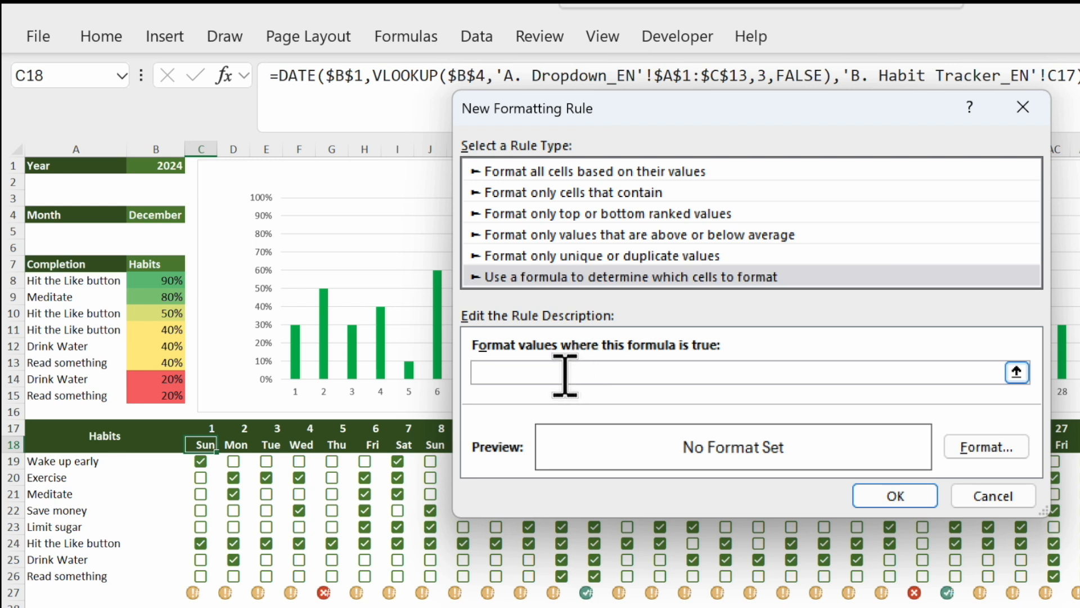
{"action": "mouse_move", "coordinate": [755, 420]}
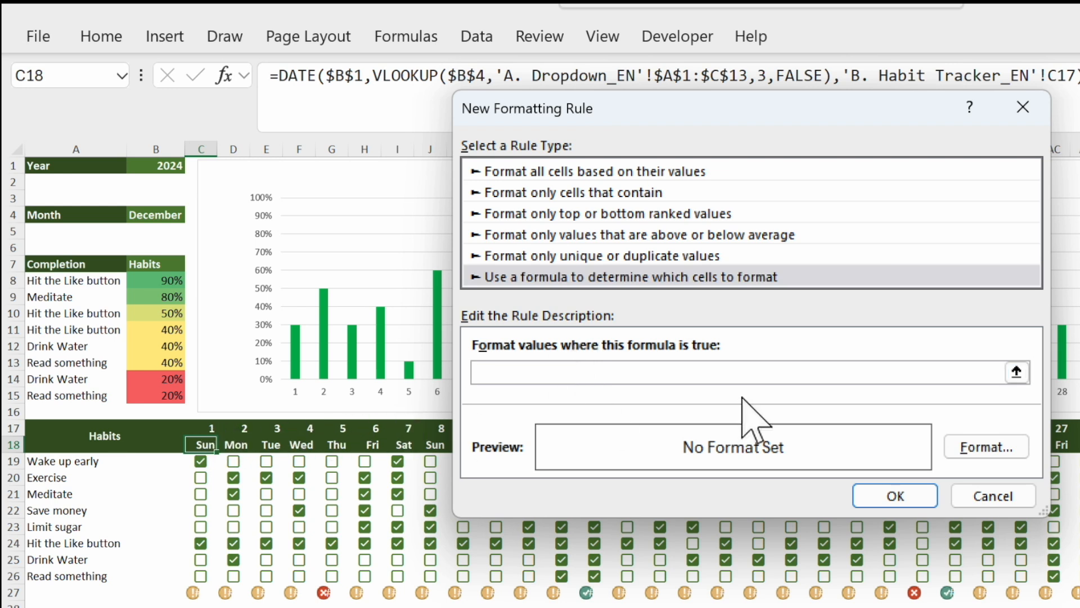
{"action": "type", "text": "=week"}
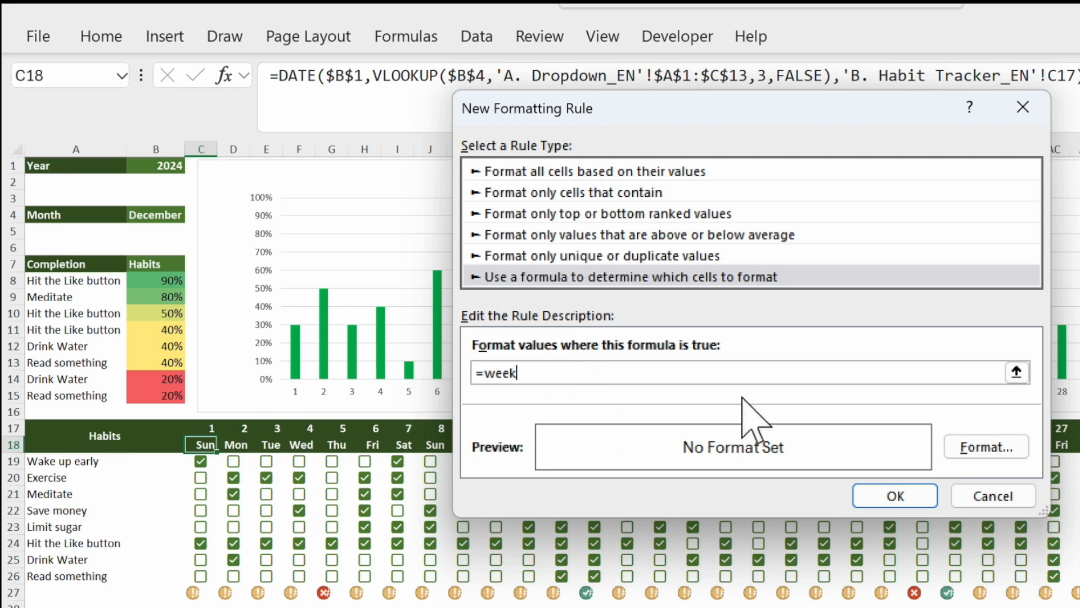
{"action": "type", "text": "day($C$18"}
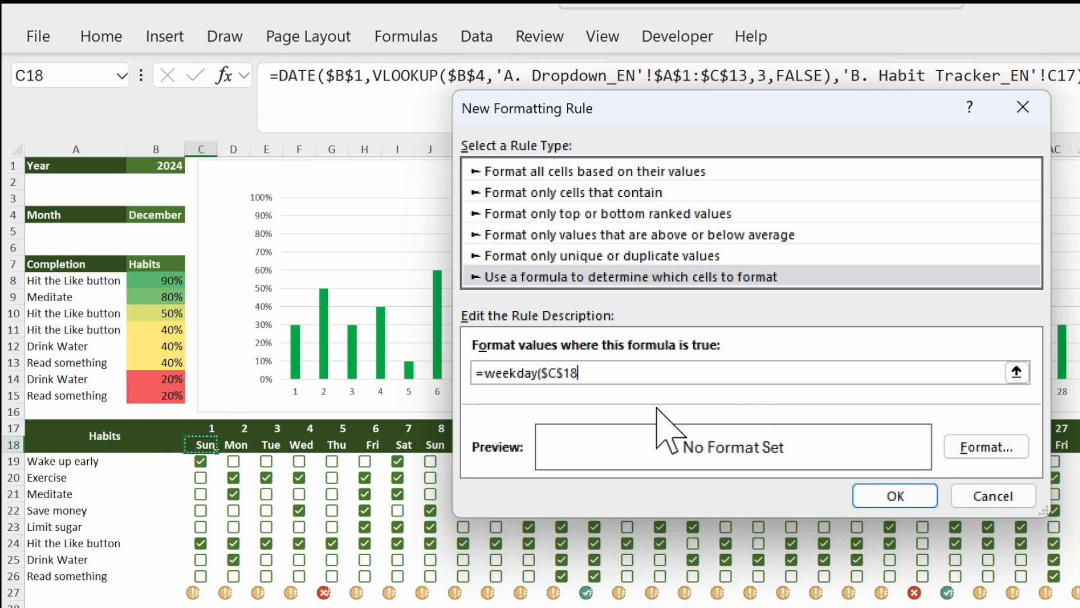
{"action": "type", "text": ",2)"}
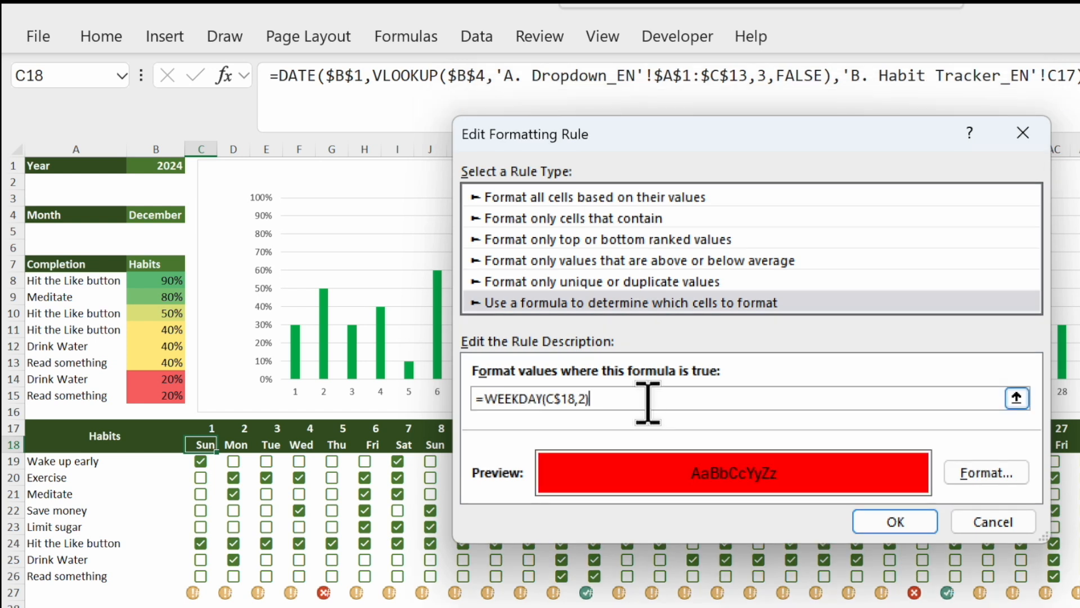
{"action": "type", "text": ">5"}
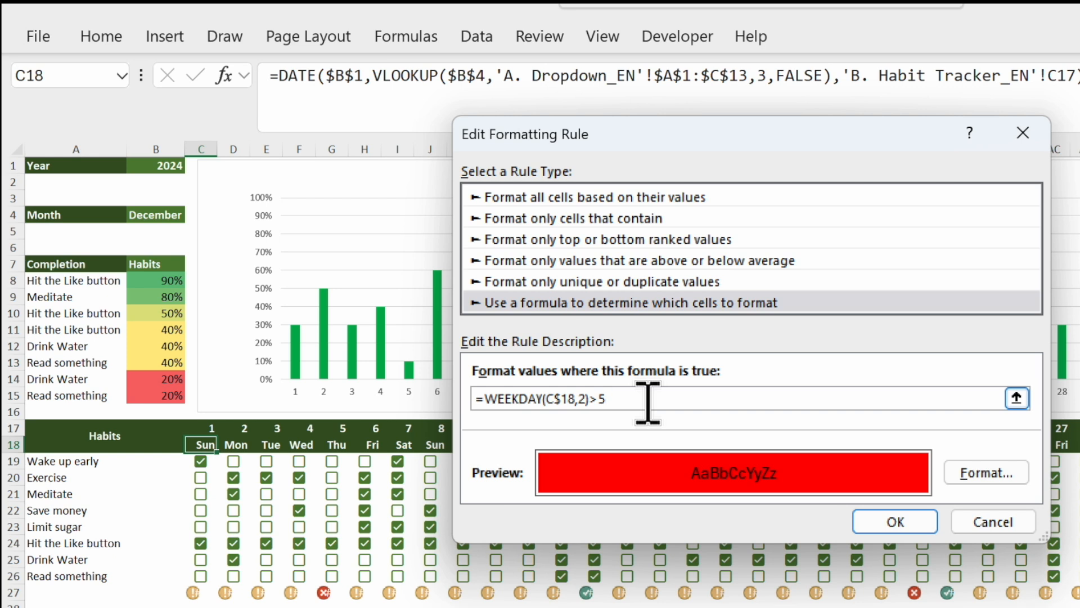
Format the weekend rule with dark green fill and a new text colour, then apply it.
{"action": "left_click", "coordinate": [985, 472]}
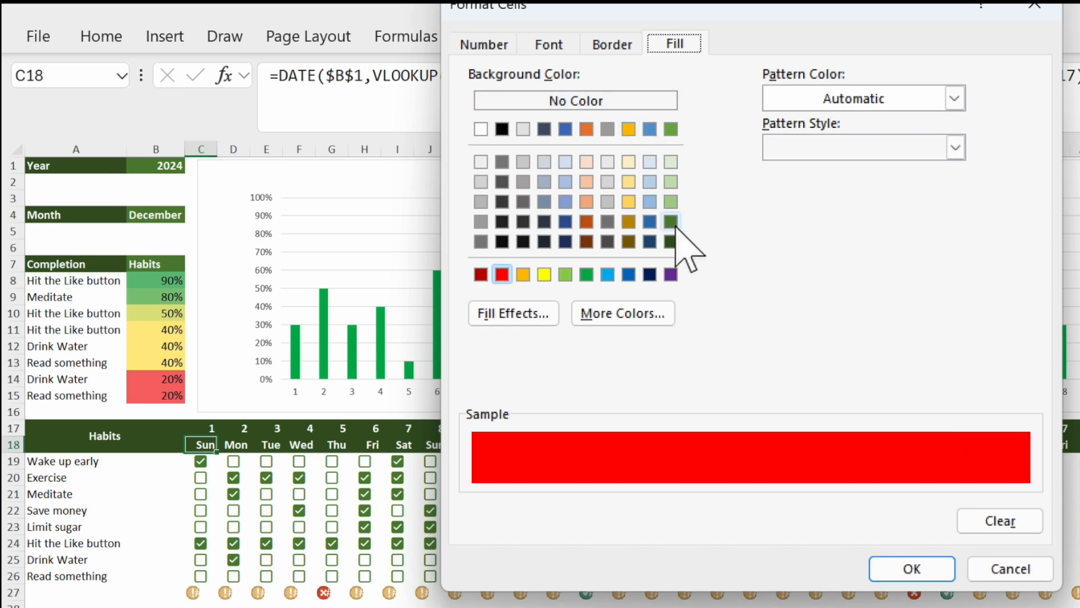
{"action": "mouse_move", "coordinate": [672, 230]}
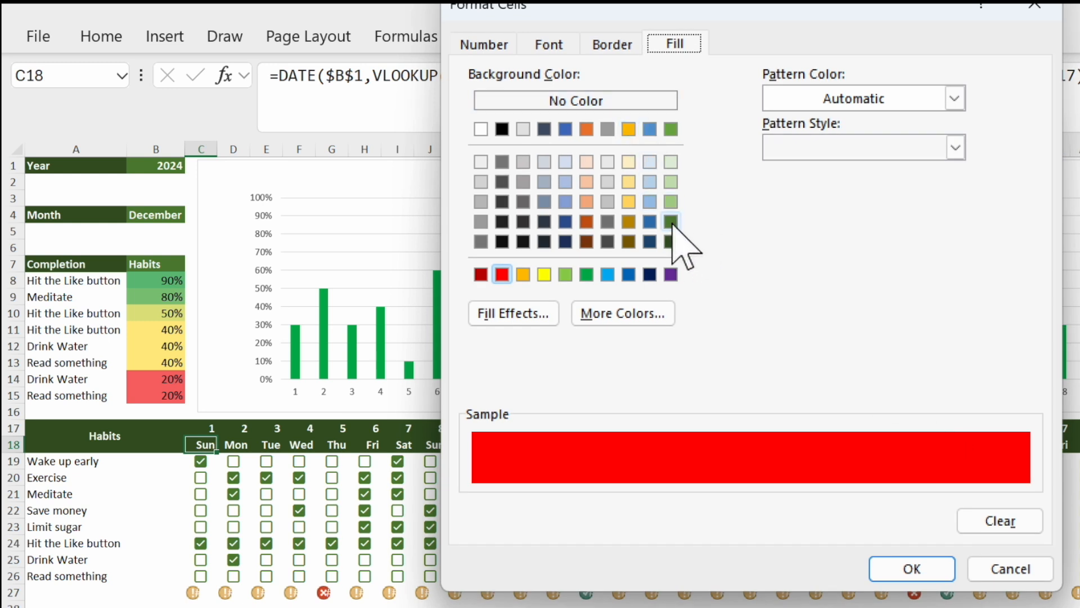
{"action": "left_click", "coordinate": [670, 221]}
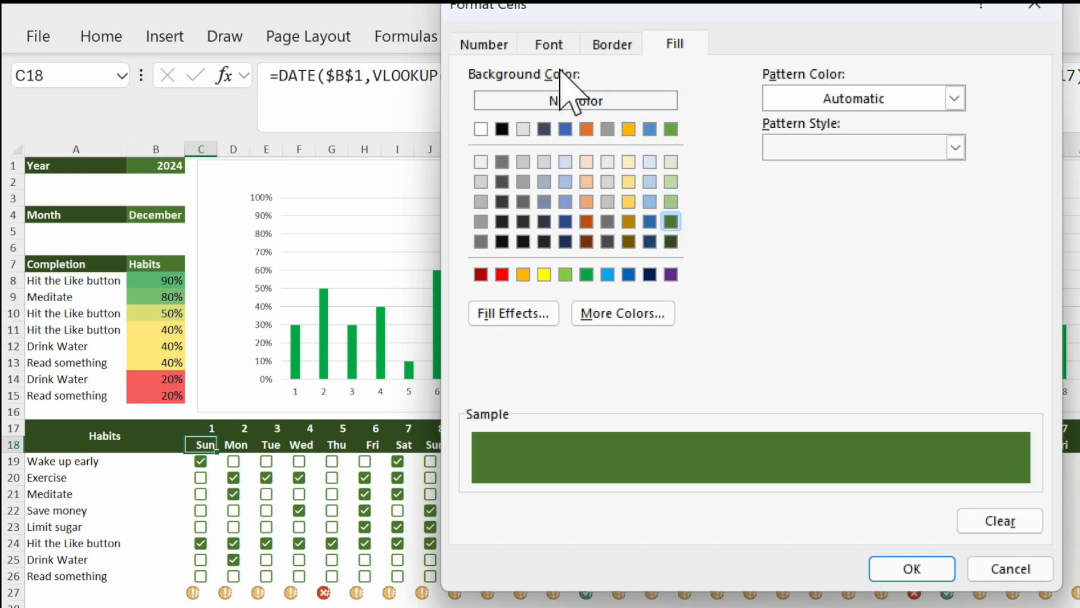
{"action": "left_click", "coordinate": [547, 44]}
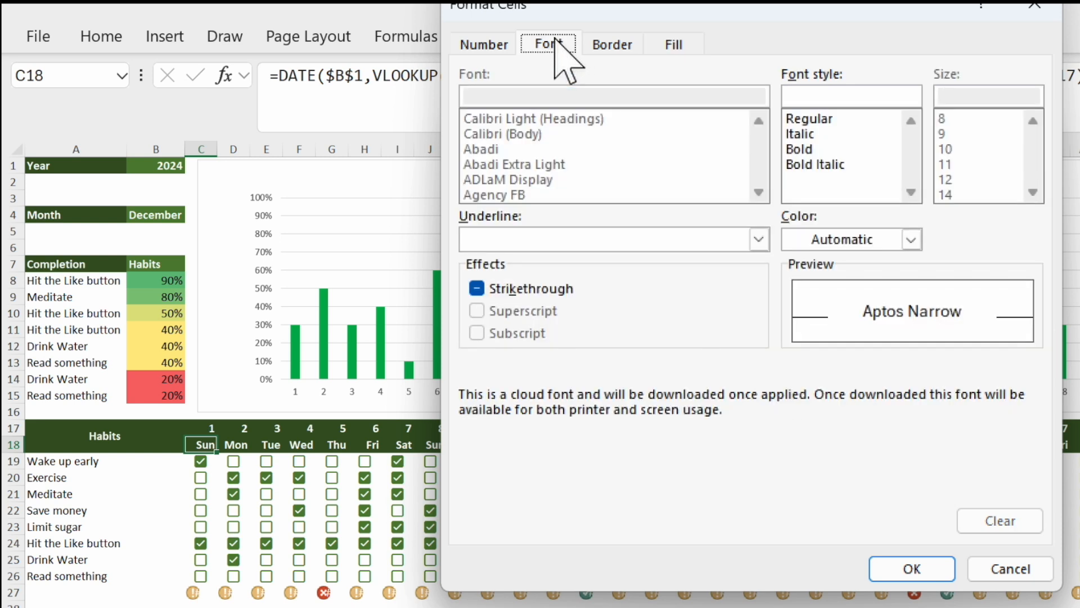
{"action": "left_click", "coordinate": [846, 239]}
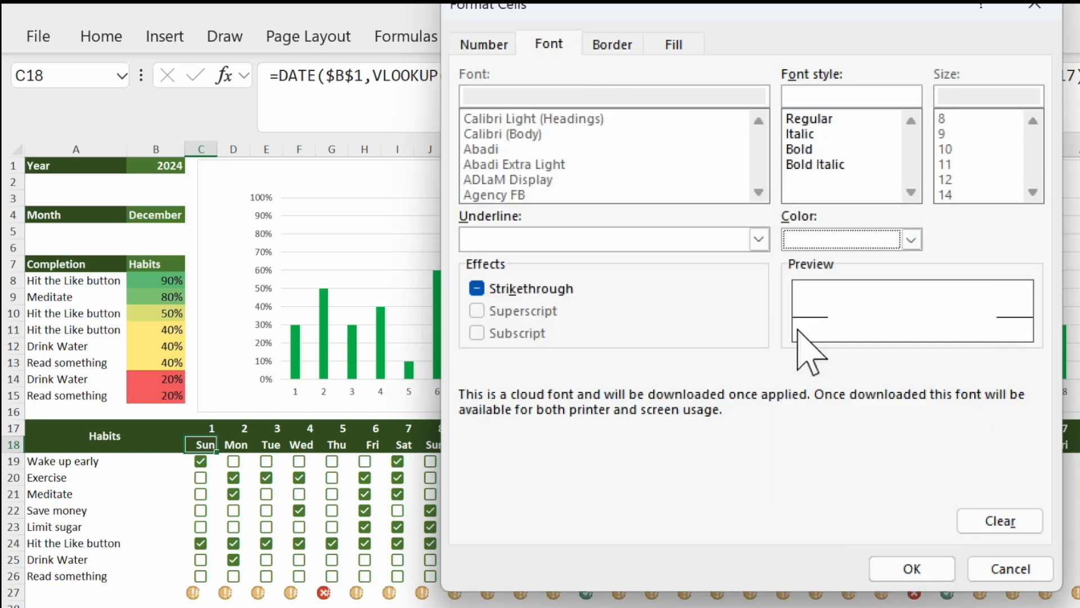
{"action": "mouse_move", "coordinate": [992, 403]}
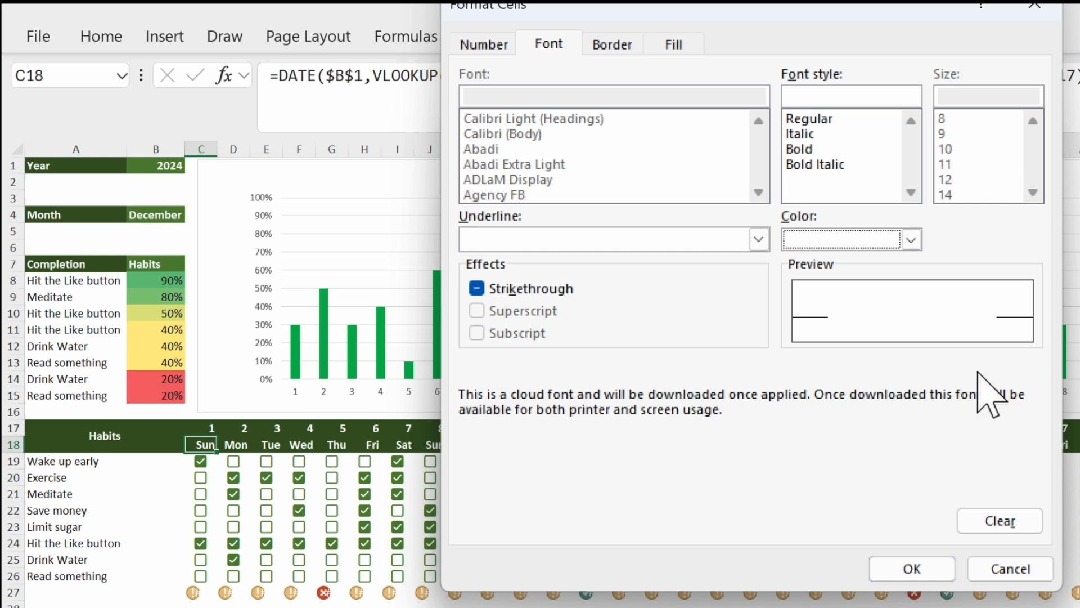
{"action": "mouse_move", "coordinate": [912, 569]}
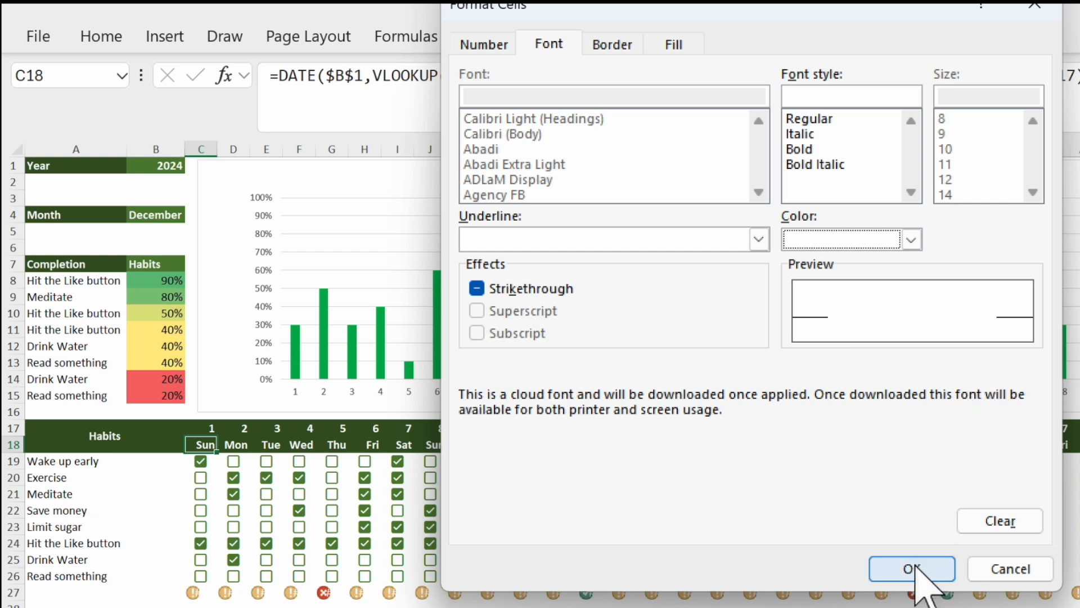
{"action": "left_click", "coordinate": [911, 569]}
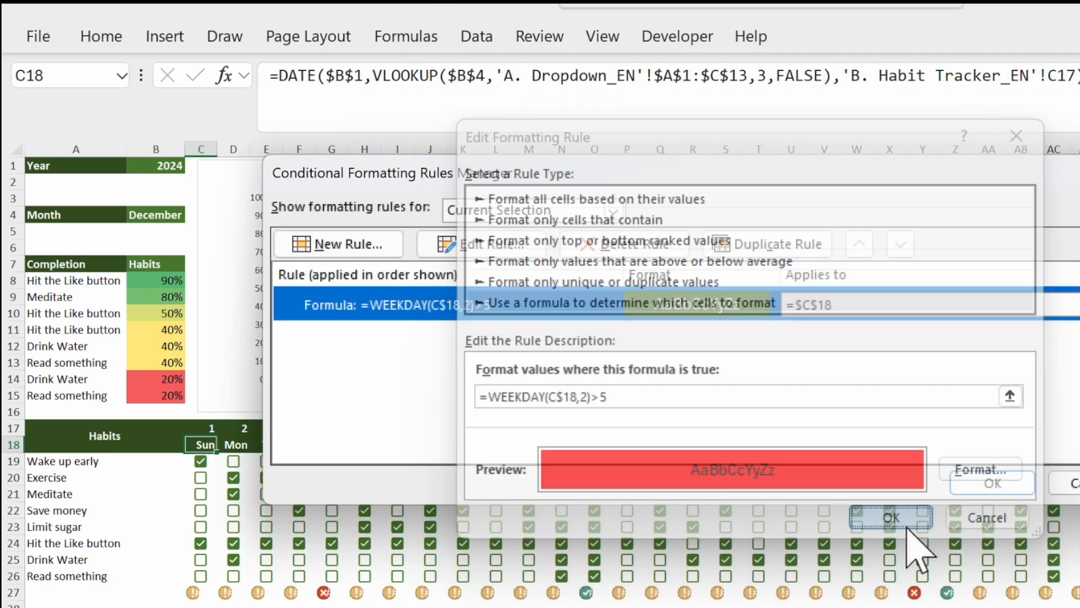
{"action": "left_click", "coordinate": [891, 518]}
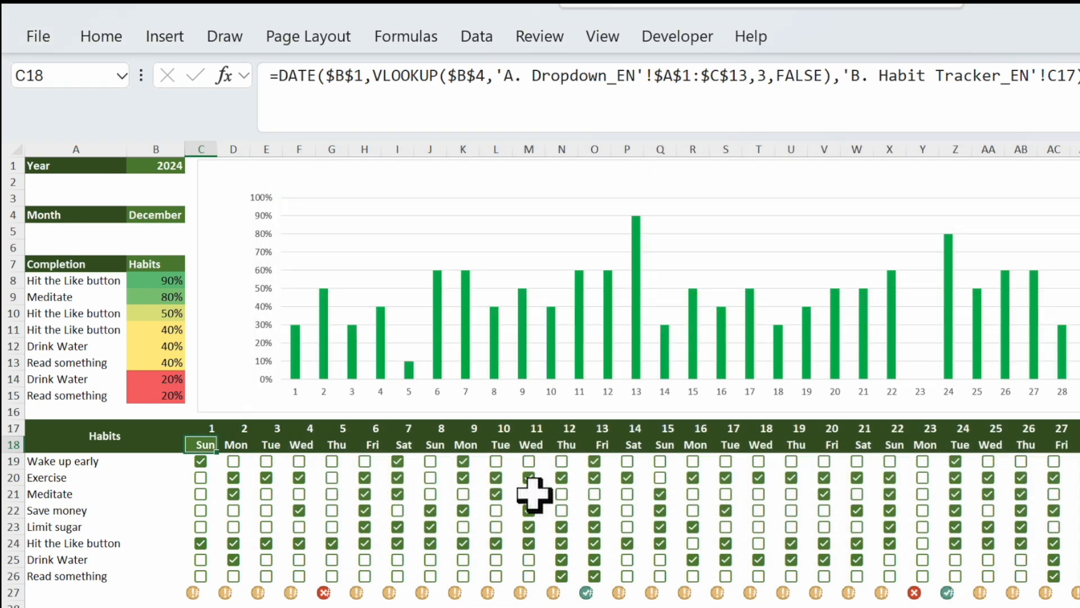
{"action": "mouse_move", "coordinate": [255, 482]}
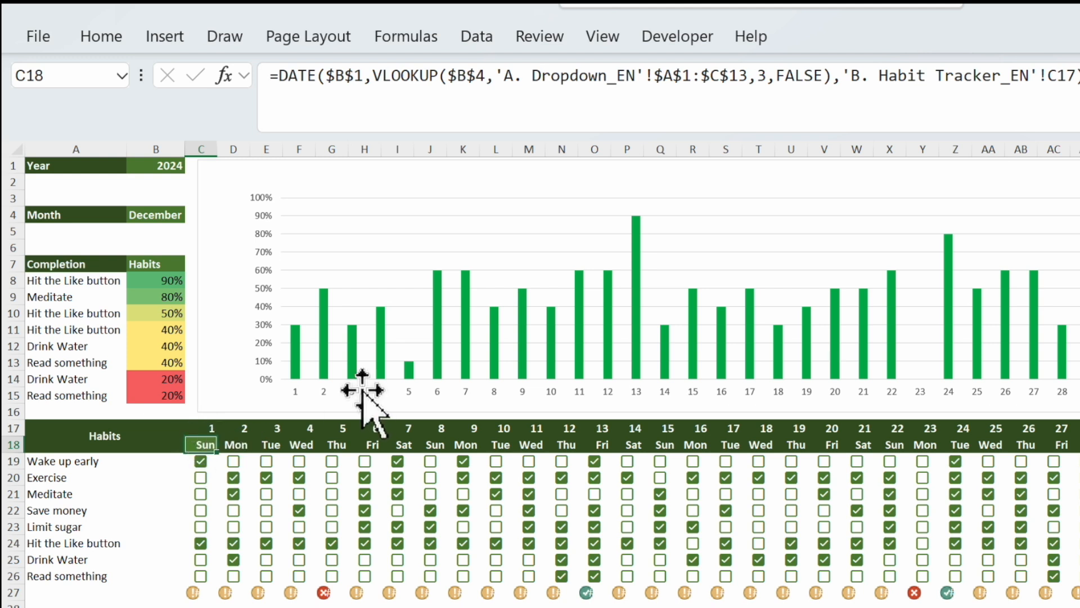
{"action": "left_click", "coordinate": [101, 36]}
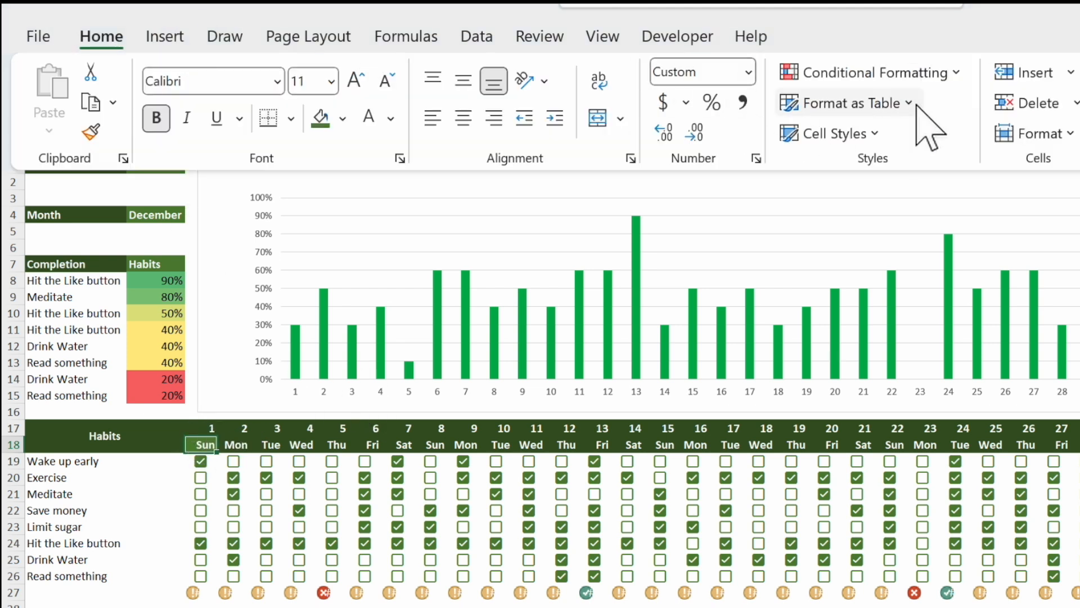
{"action": "mouse_move", "coordinate": [892, 434]}
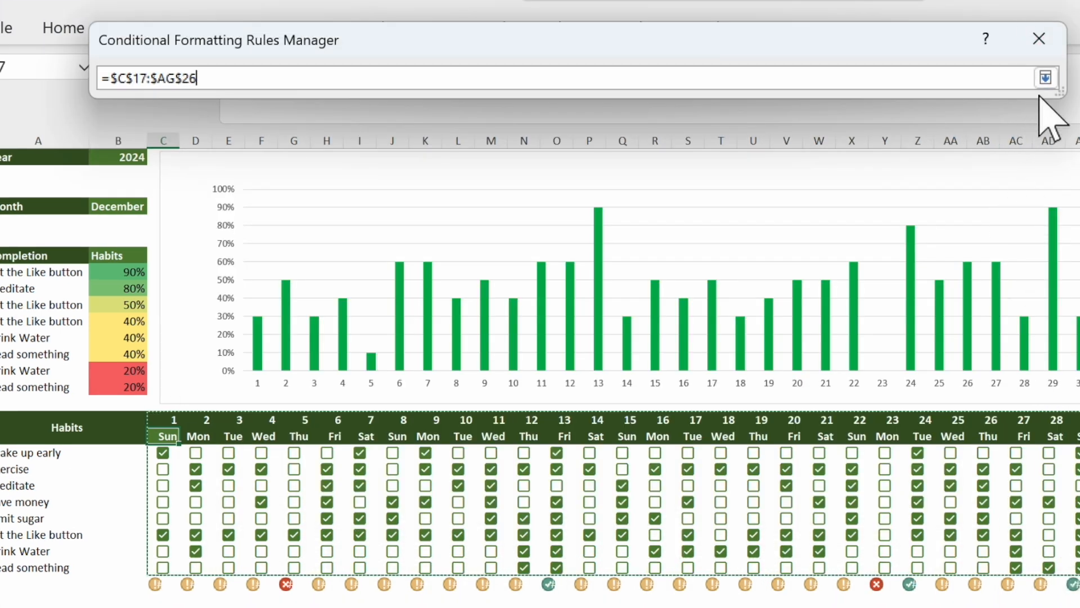
Extend the weekend rule over the whole habit grid, then open the B4 month dropdown.
{"action": "left_click", "coordinate": [1045, 76]}
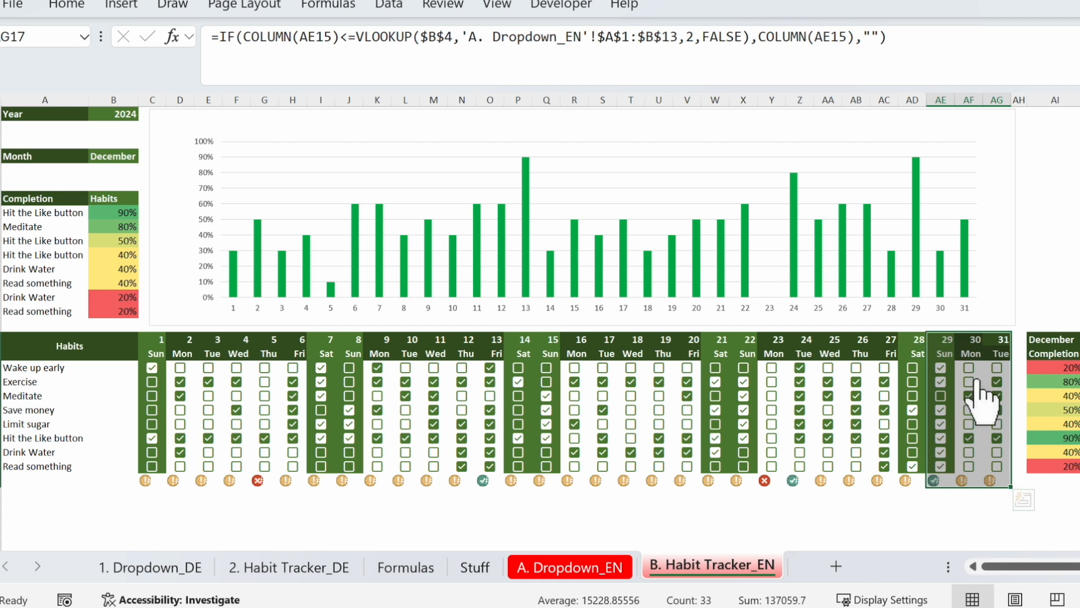
{"action": "left_click", "coordinate": [912, 507]}
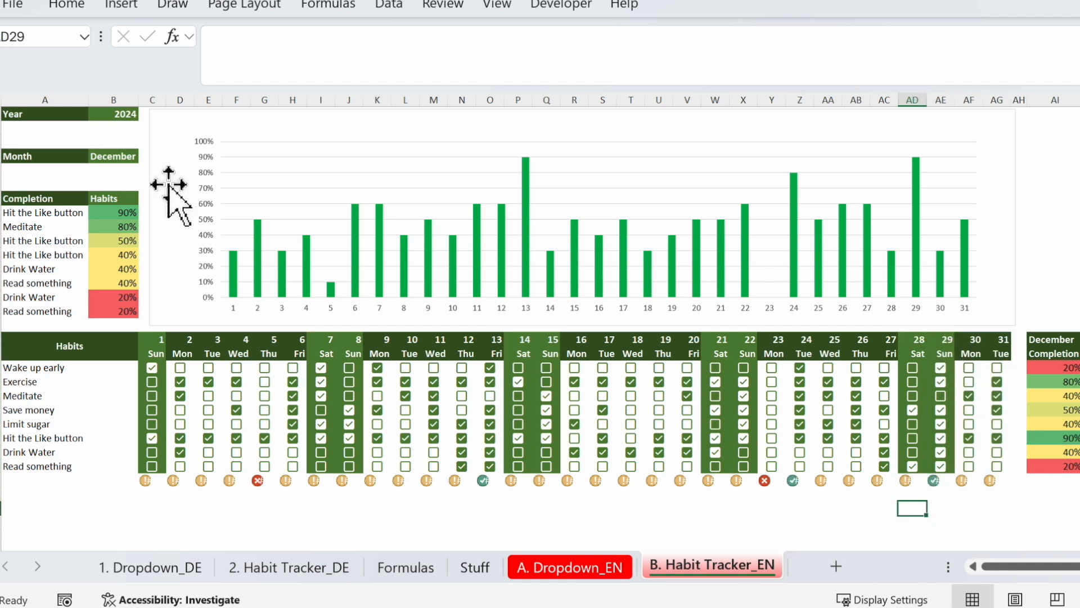
{"action": "left_click", "coordinate": [144, 156]}
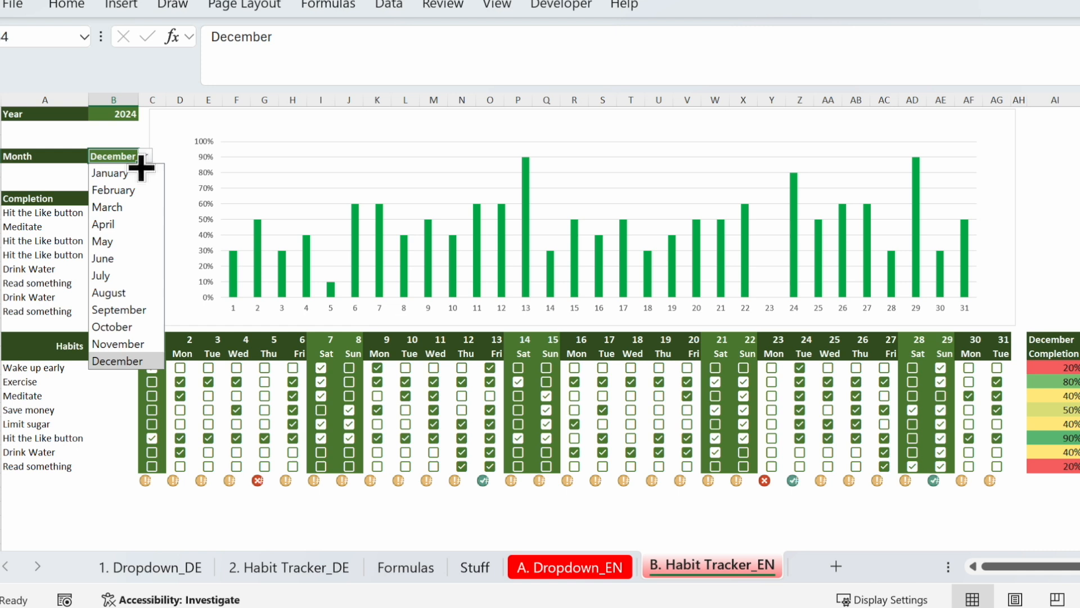
Switch the tracker to February and select the #### cell AE18 after day 28.
{"action": "left_click", "coordinate": [113, 190]}
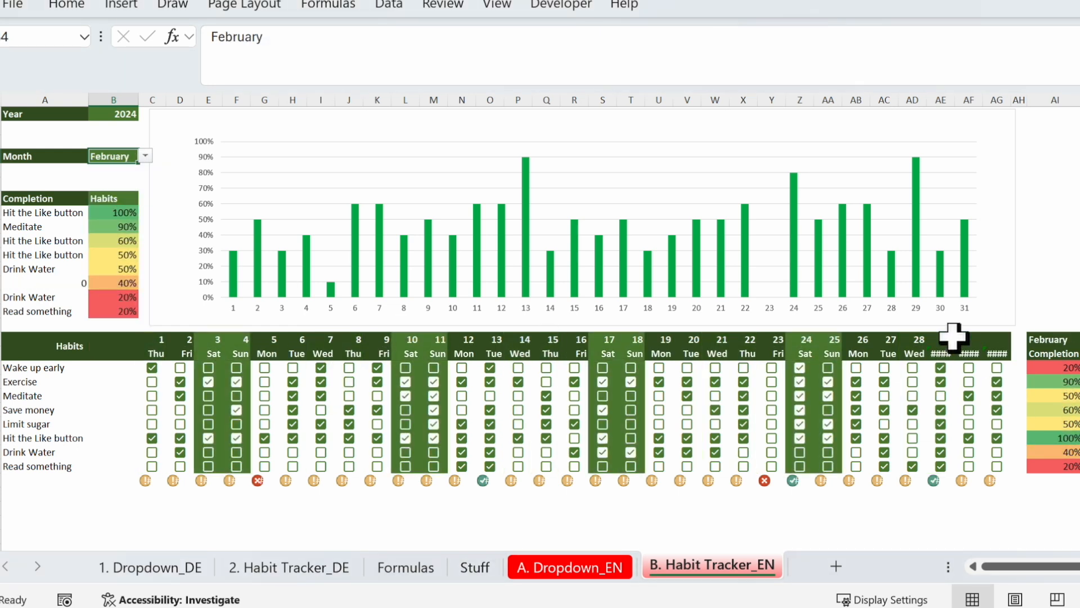
{"action": "mouse_move", "coordinate": [1006, 486]}
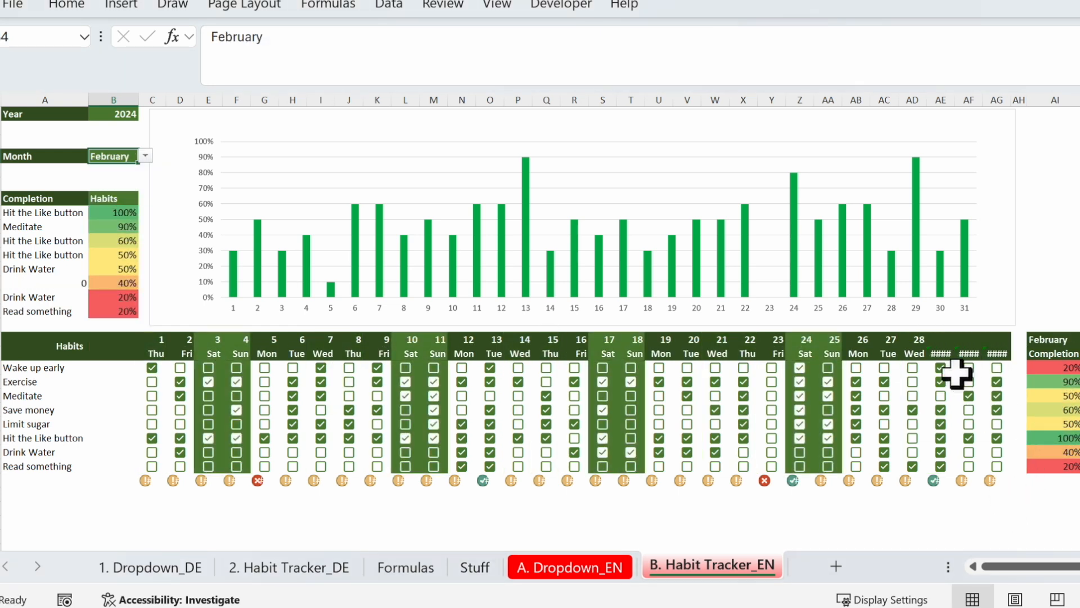
{"action": "left_click", "coordinate": [940, 353]}
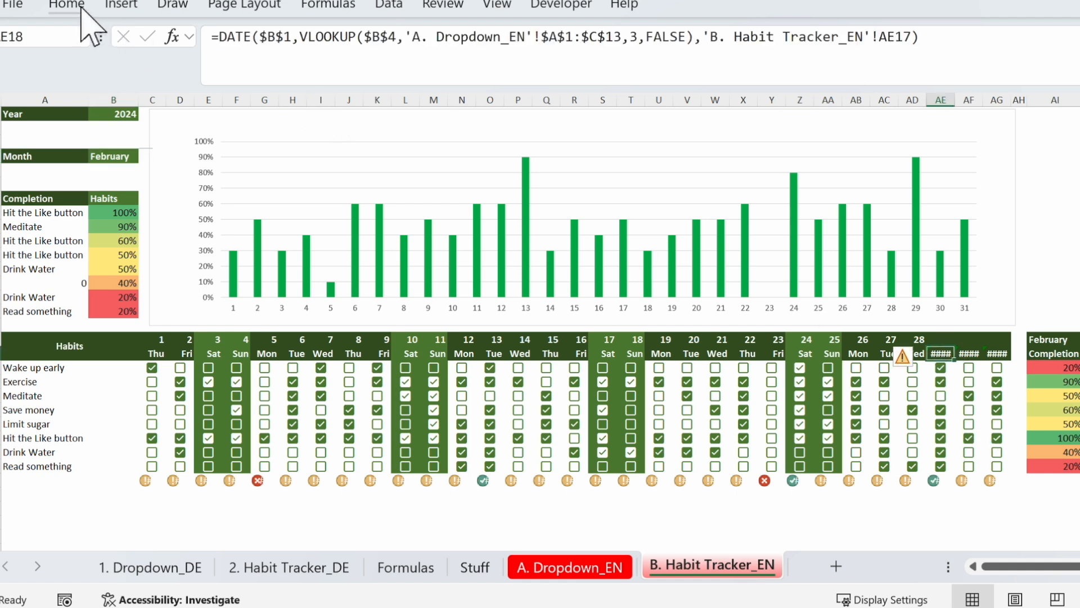
{"action": "left_click", "coordinate": [67, 5]}
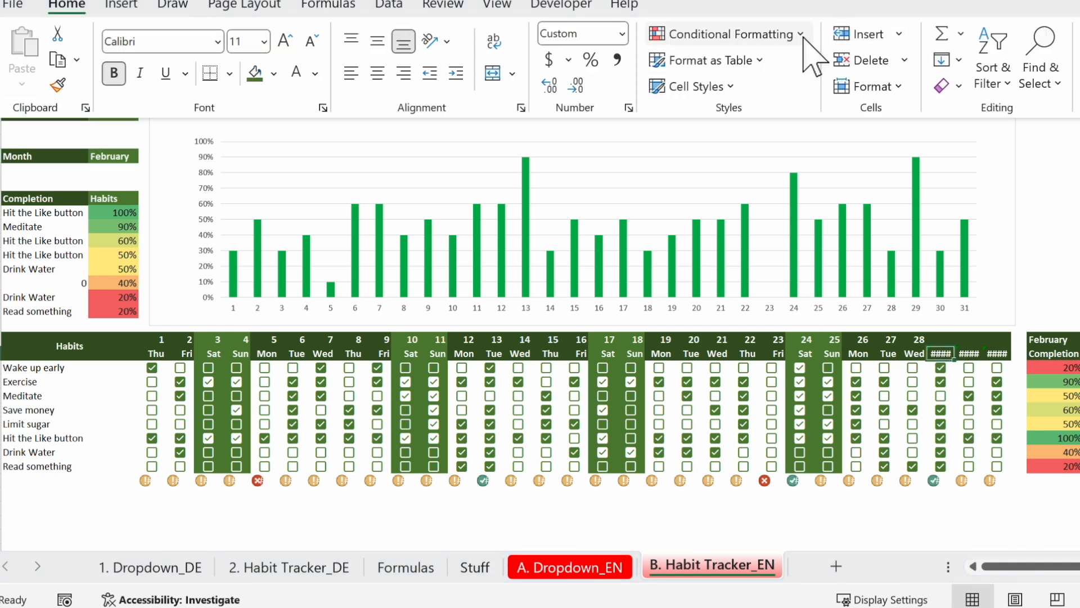
Add a formula rule =AE$17="" to AE18 with a font format that blanks nonexistent days.
{"action": "left_click", "coordinate": [731, 33]}
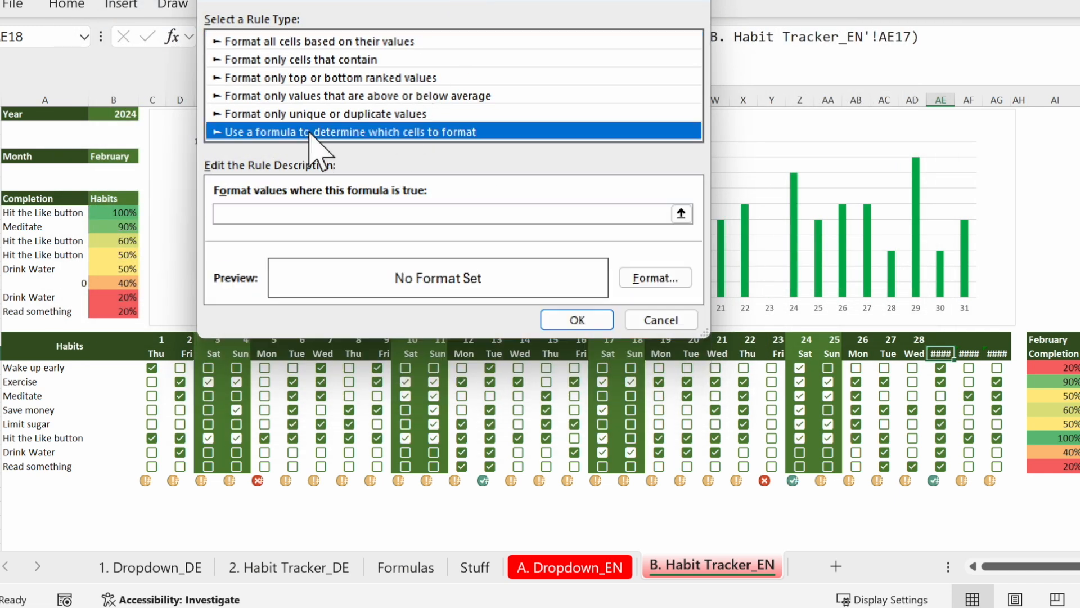
{"action": "type", "text": "=AE$17="}
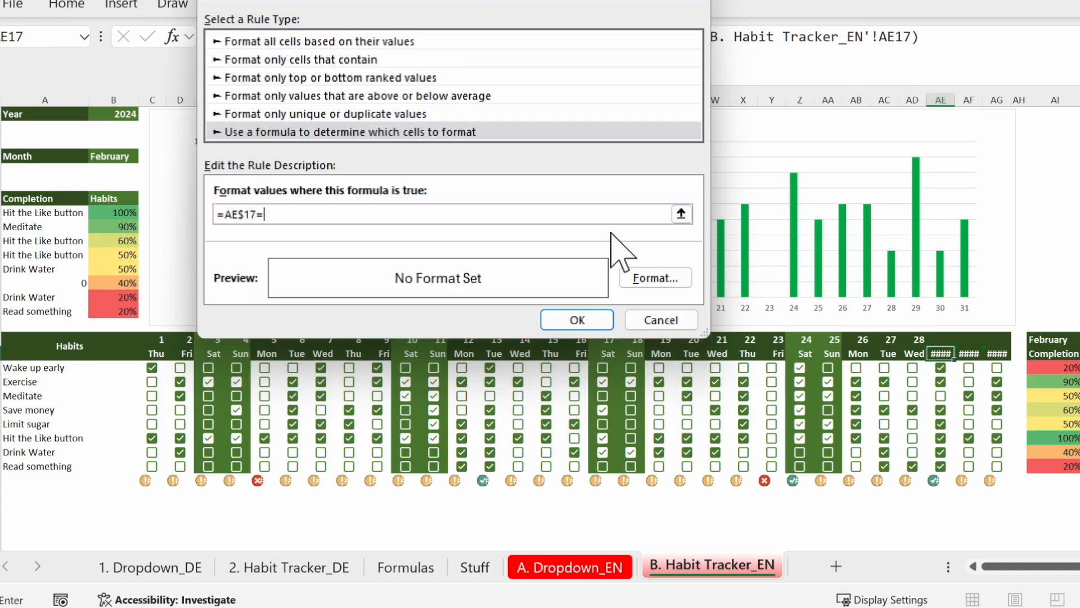
{"action": "type", "text": "\"\""}
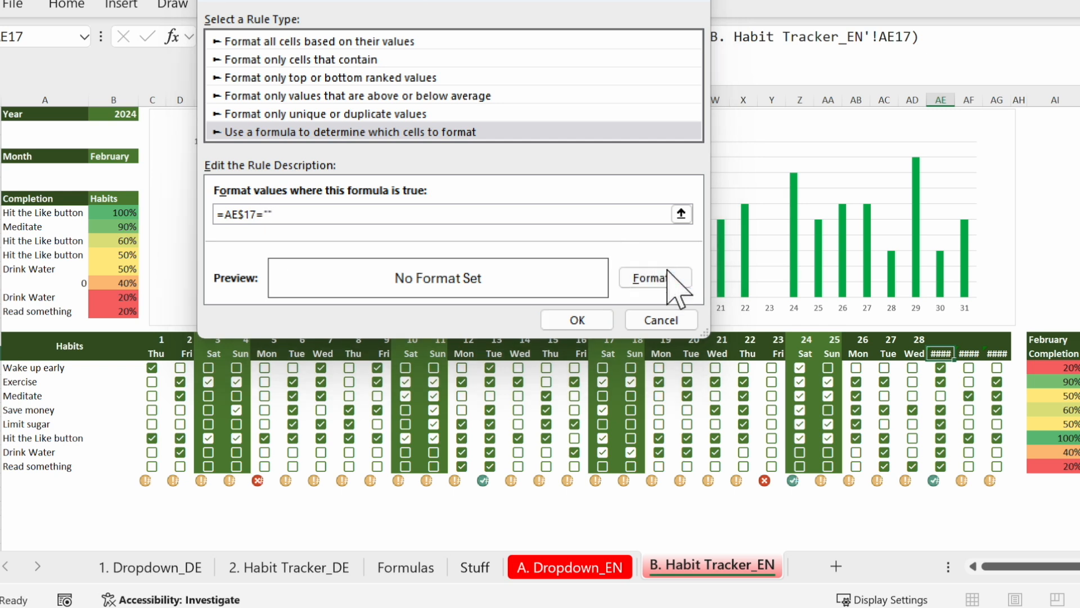
{"action": "left_click", "coordinate": [651, 277]}
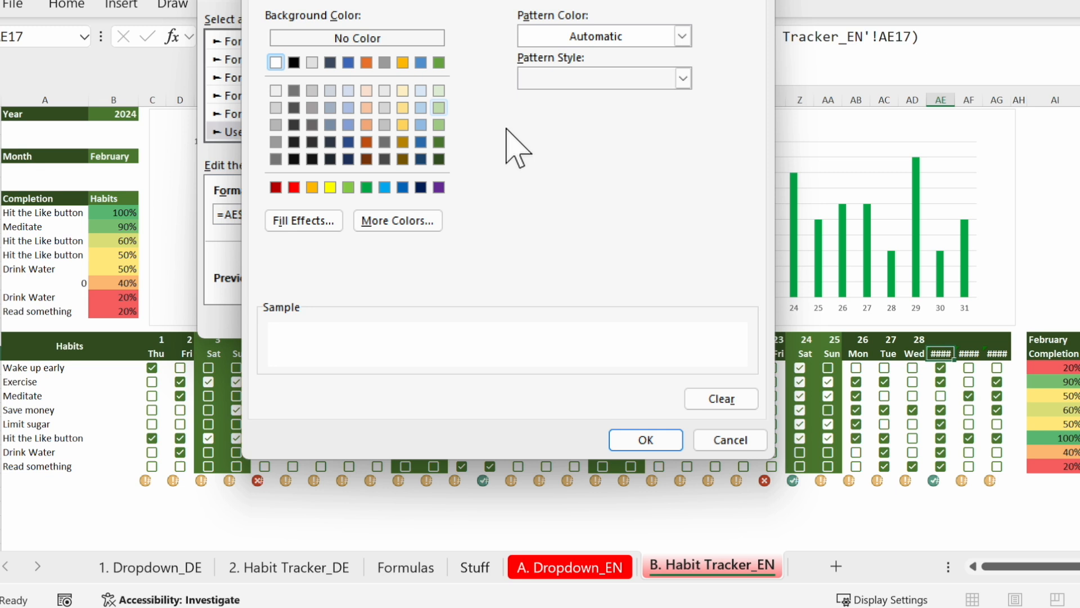
{"action": "left_click", "coordinate": [645, 157]}
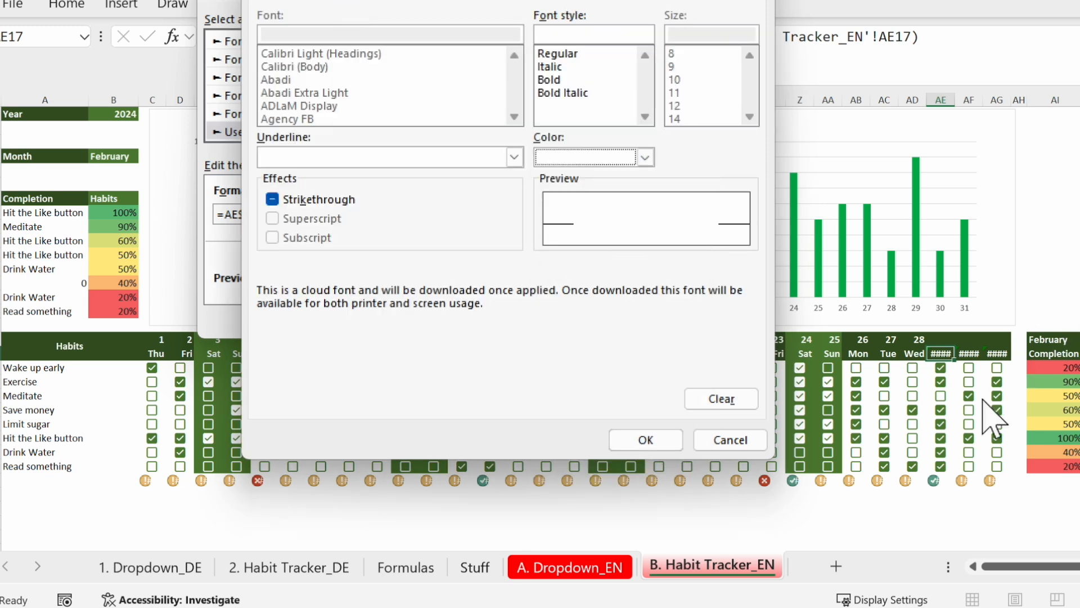
{"action": "left_click", "coordinate": [729, 440]}
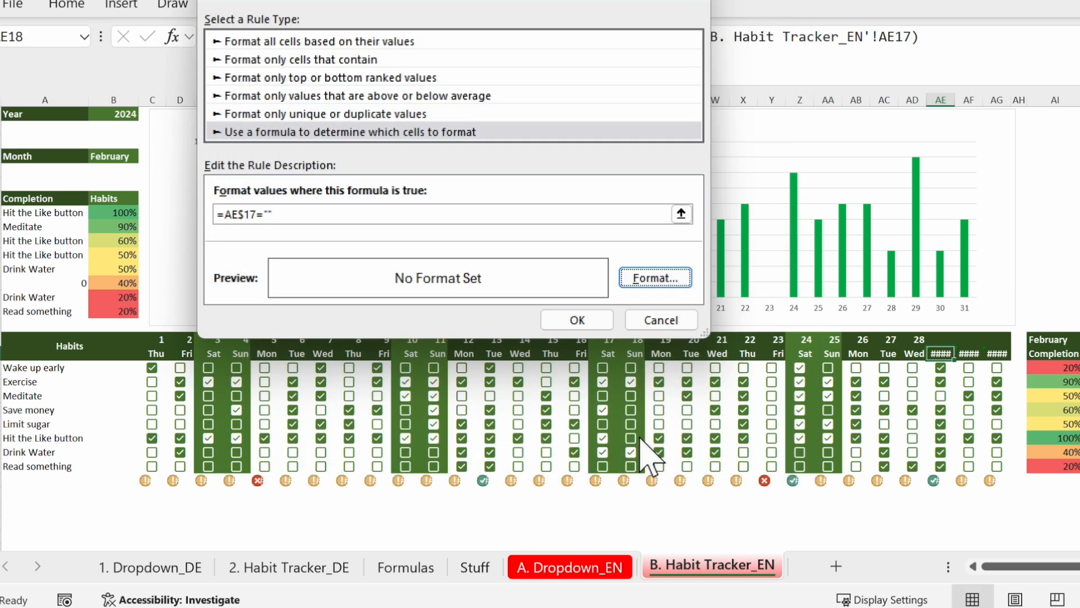
{"action": "left_click", "coordinate": [576, 320]}
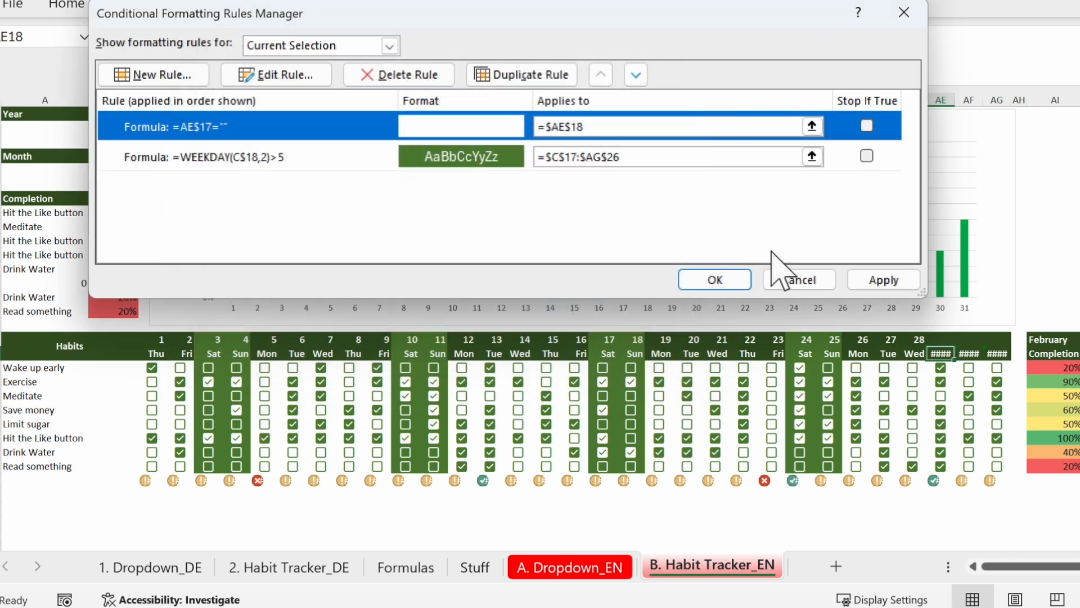
{"action": "left_click", "coordinate": [884, 279]}
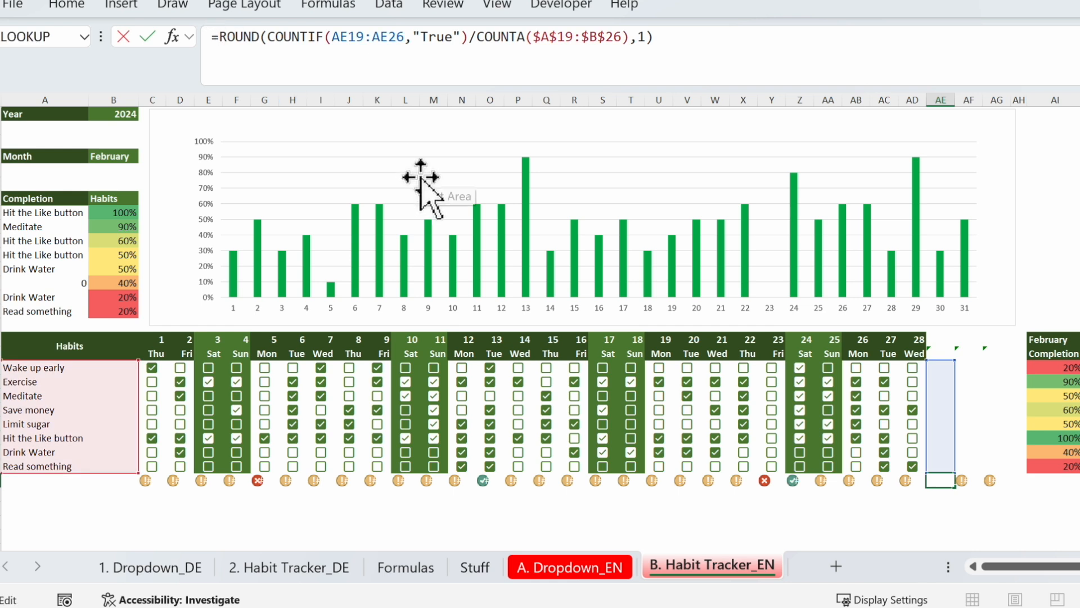
Wrap the row-27 completion formula in IF(AE17="","",...), confirm it, and copy it.
{"action": "type", "text": "if(AE17"}
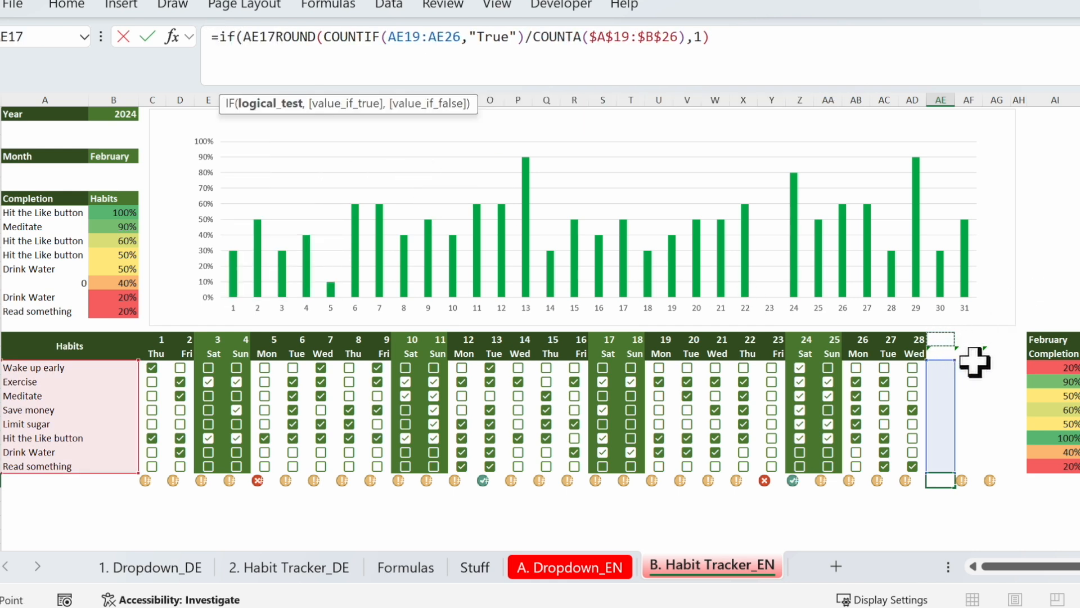
{"action": "type", "text": "=\"\""}
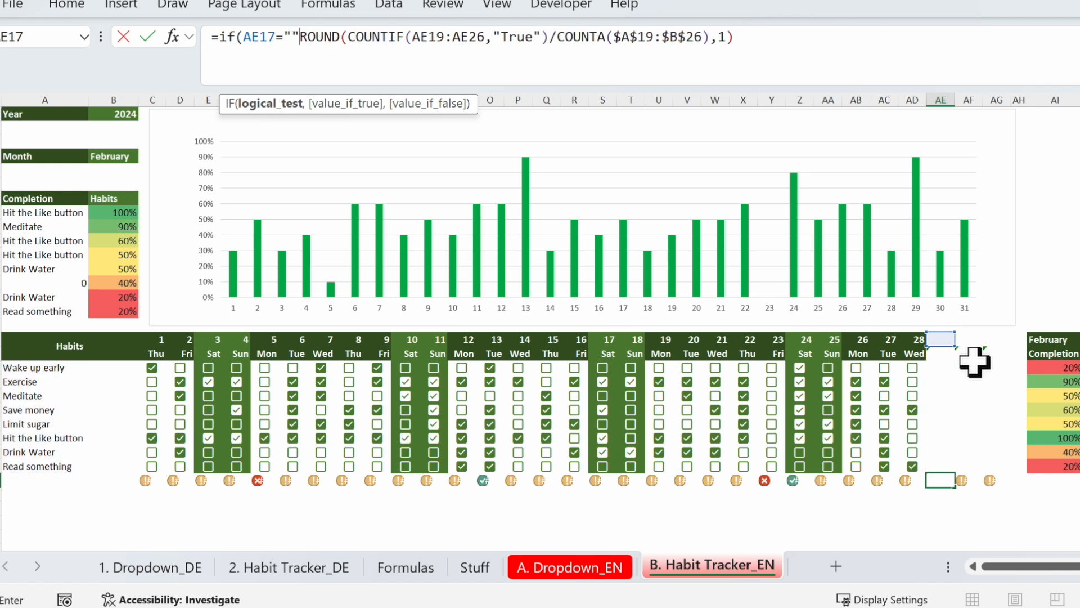
{"action": "type", "text": ","}
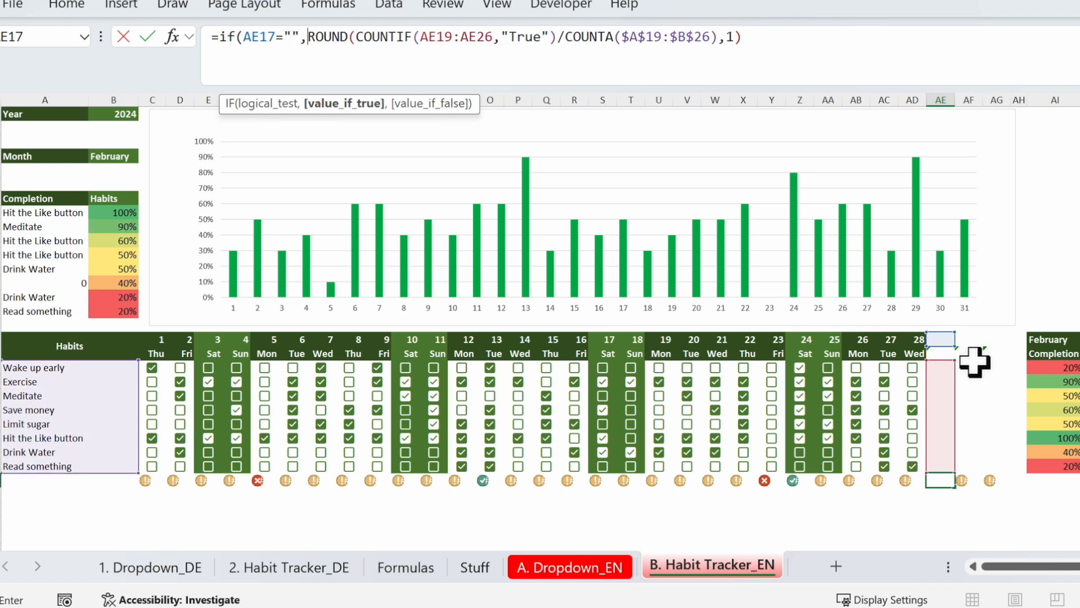
{"action": "type", "text": "\"\","}
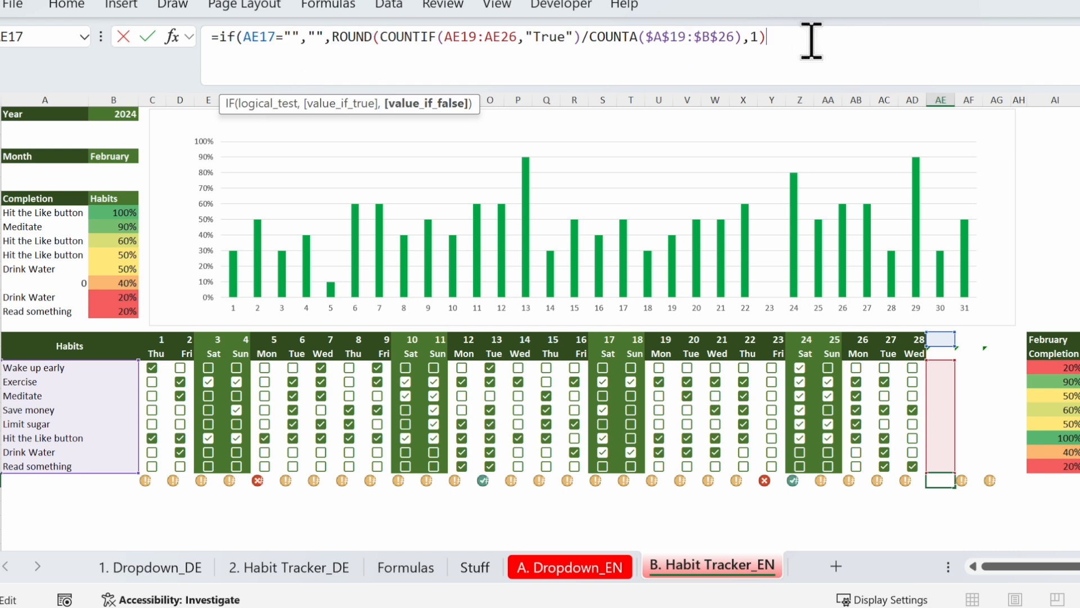
{"action": "type", "text": ")"}
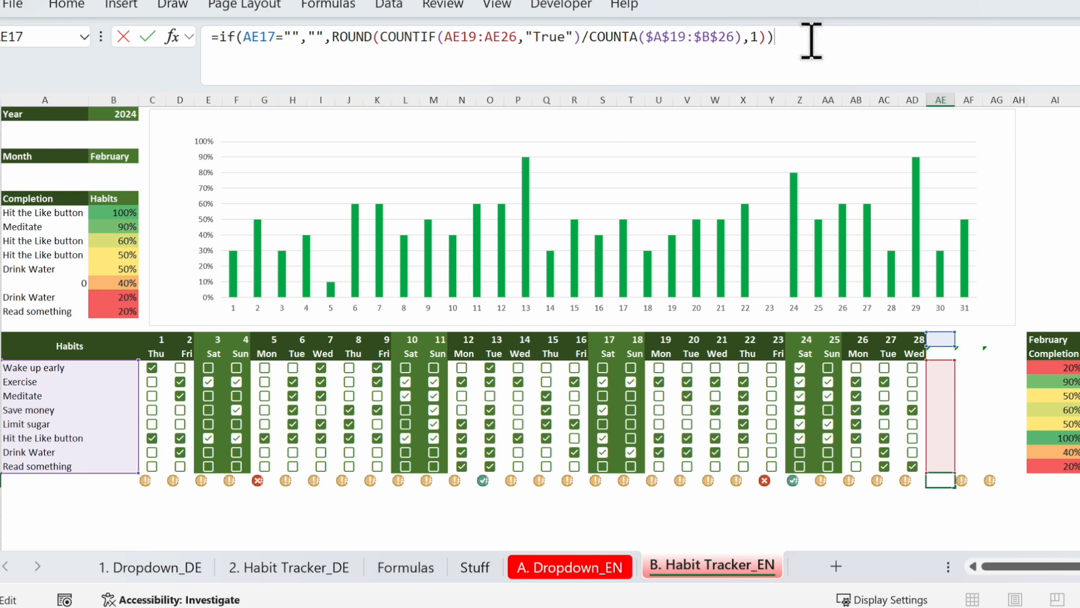
{"action": "key", "text": "Return"}
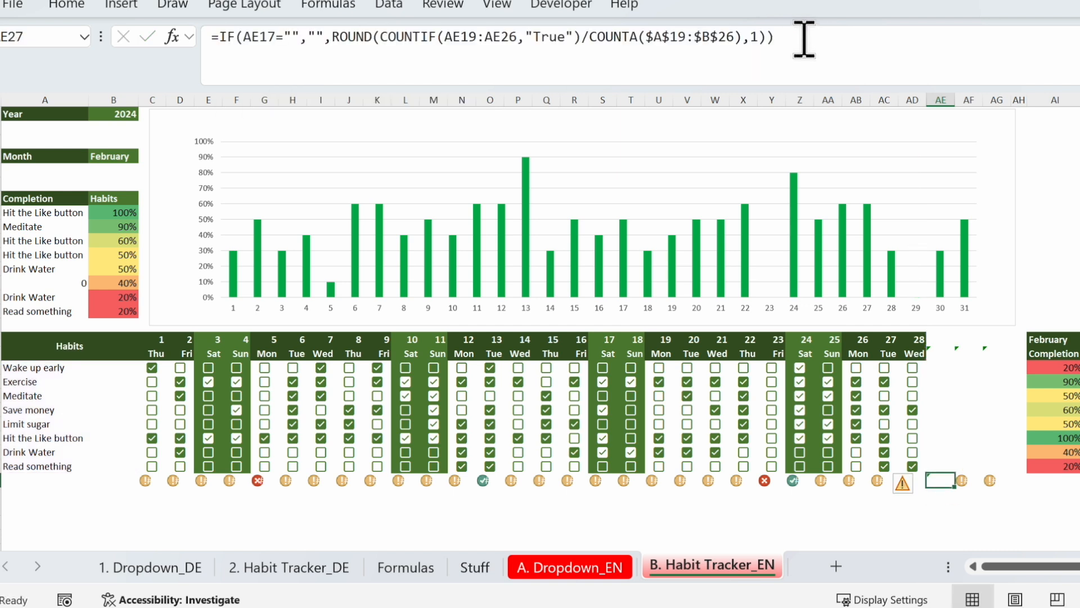
{"action": "key", "text": "ctrl+c"}
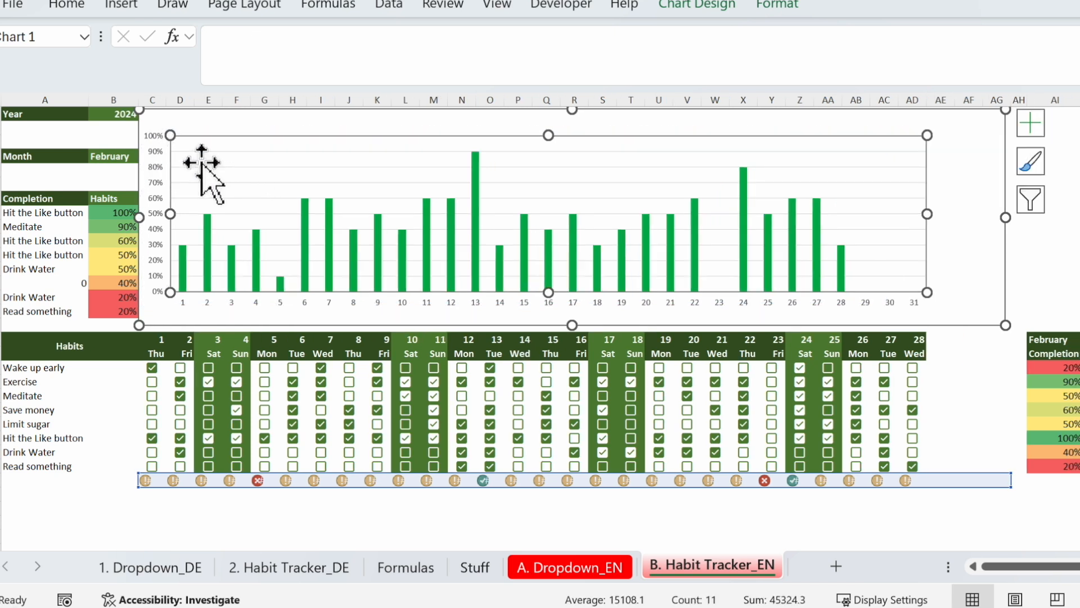
{"action": "mouse_move", "coordinate": [186, 182]}
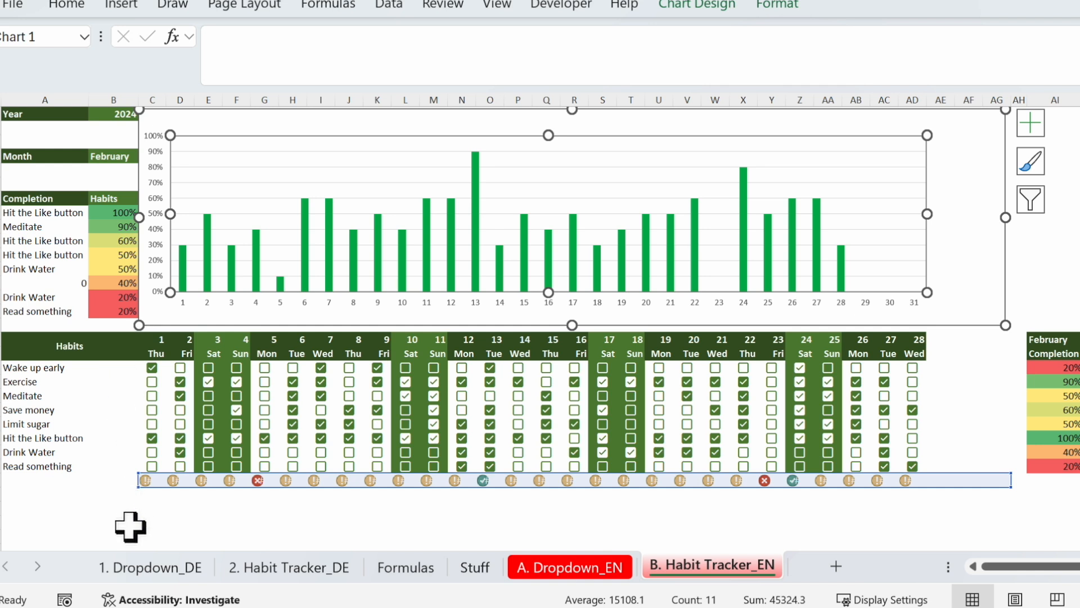
Ignore the error warning on the blank day cells AF18:AH18.
{"action": "left_click", "coordinate": [151, 99]}
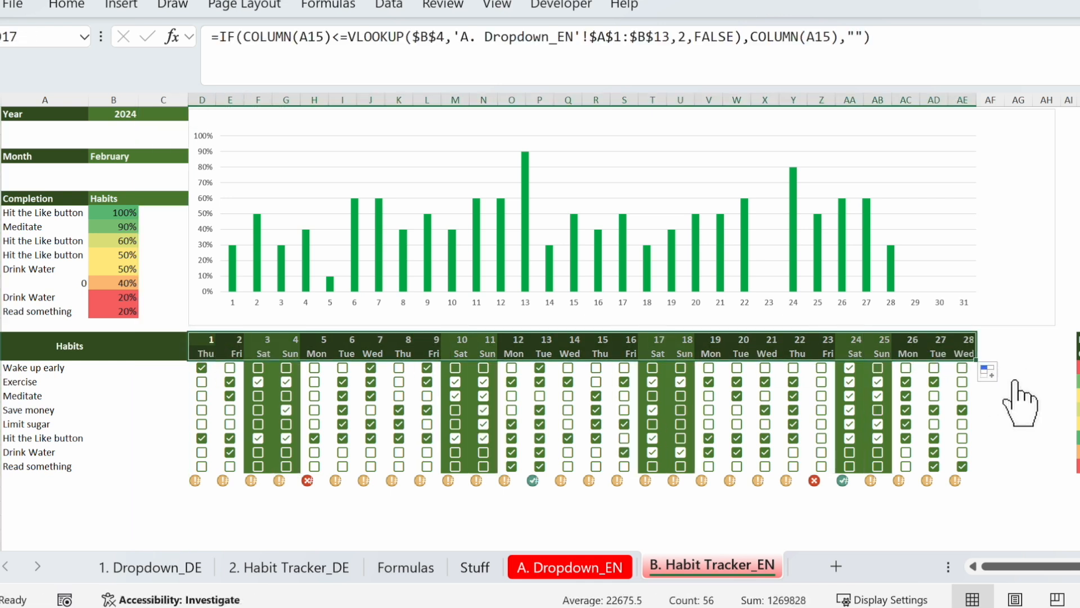
{"action": "mouse_move", "coordinate": [979, 365]}
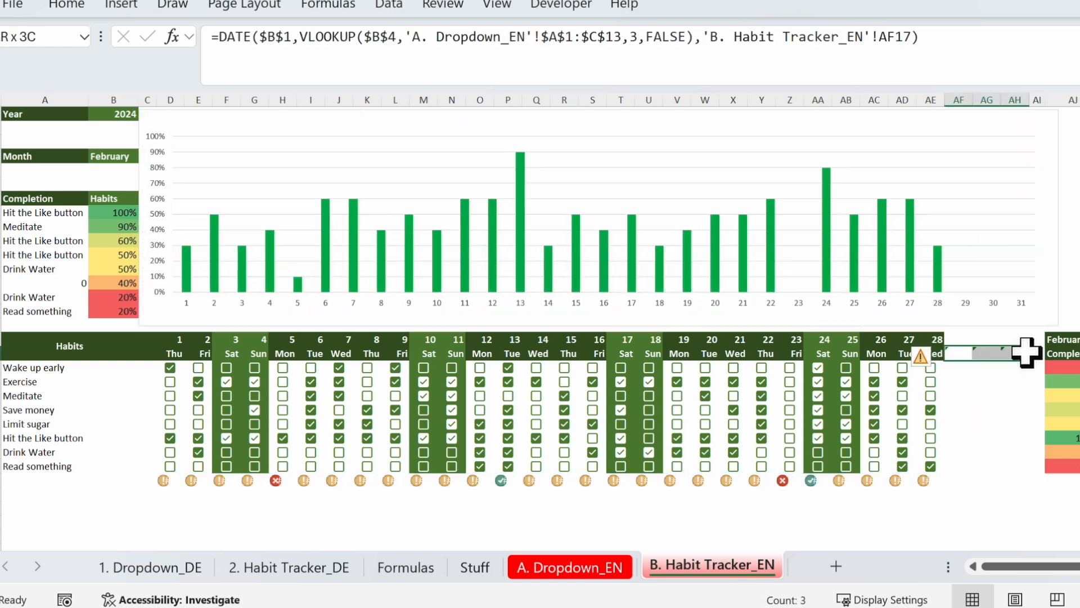
{"action": "left_click", "coordinate": [923, 357]}
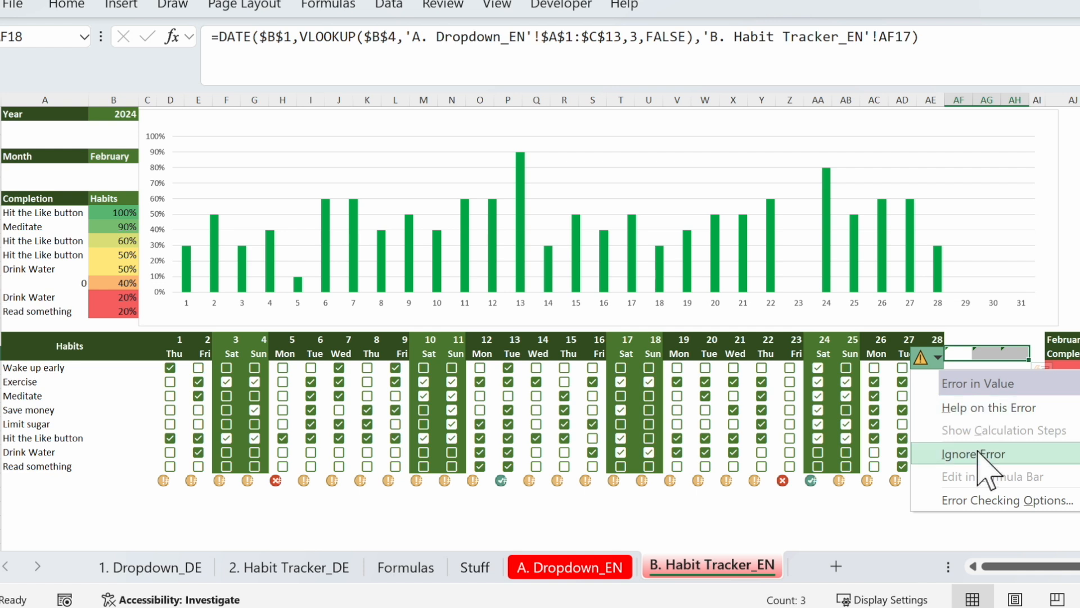
{"action": "left_click", "coordinate": [971, 453]}
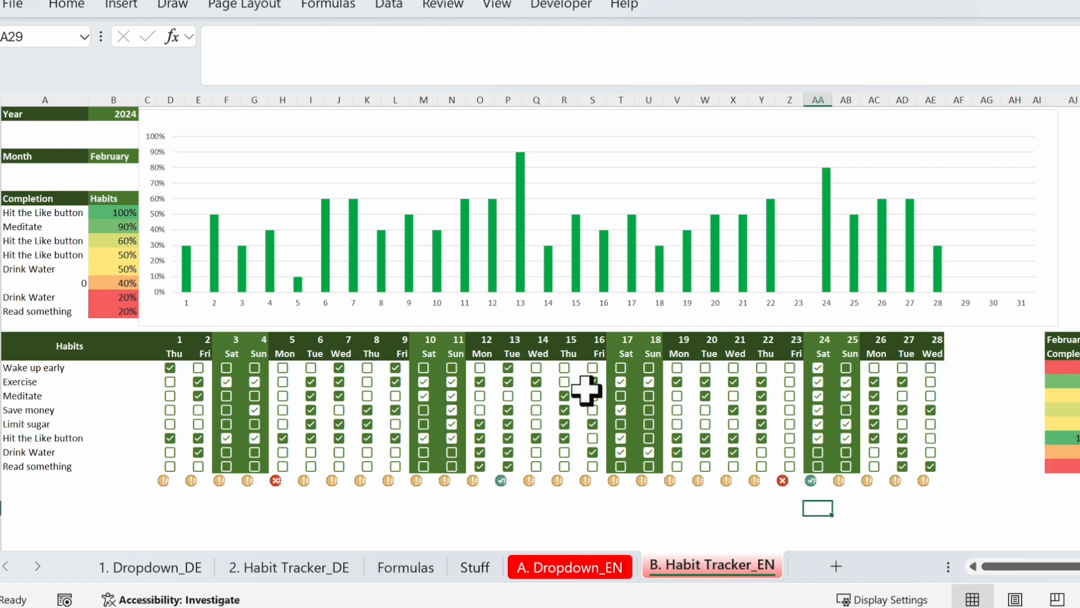
{"action": "mouse_move", "coordinate": [411, 498]}
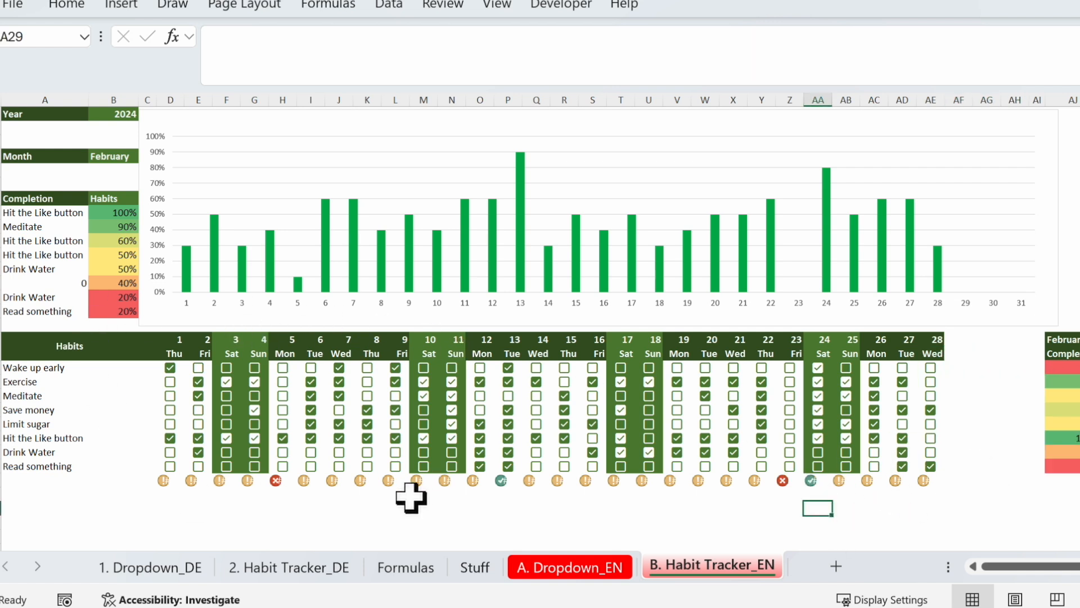
Pick July from the Month dropdown in B4, extending the tracker to 31 days.
{"action": "left_click", "coordinate": [110, 156]}
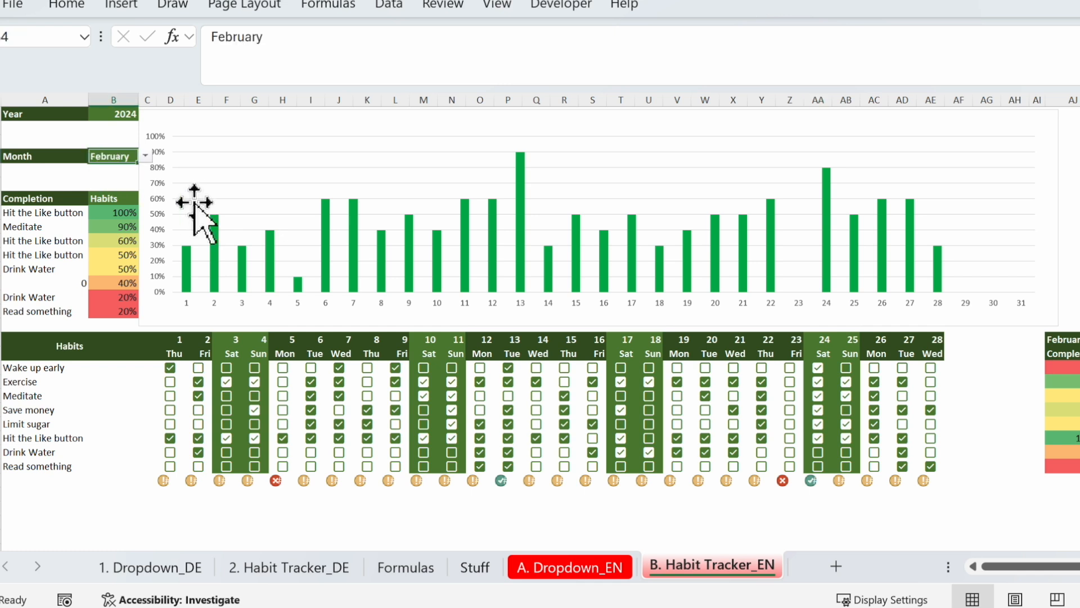
{"action": "left_click", "coordinate": [144, 156]}
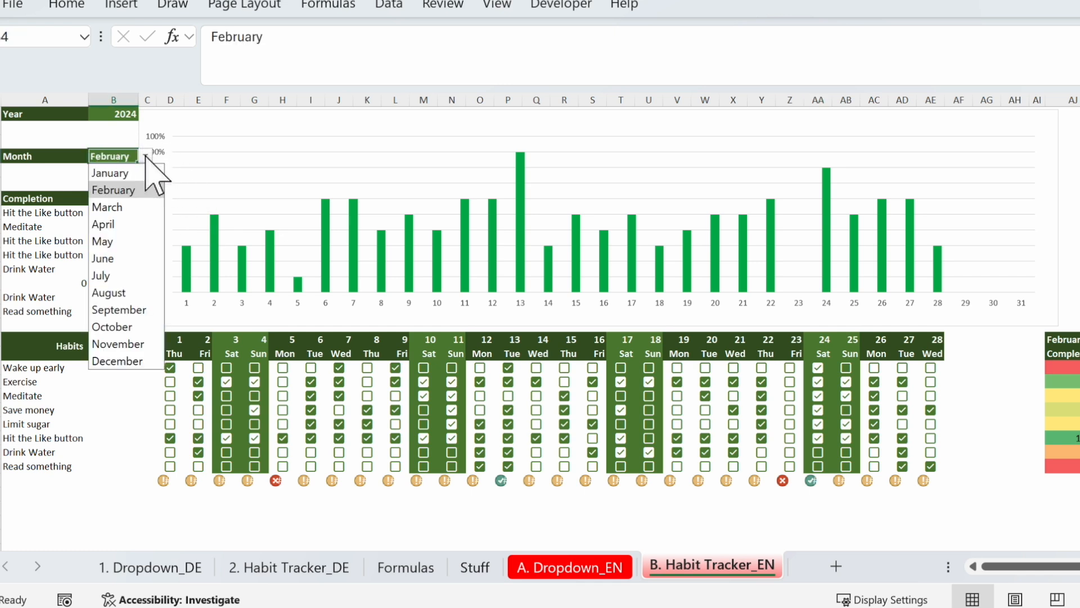
{"action": "left_click", "coordinate": [100, 276]}
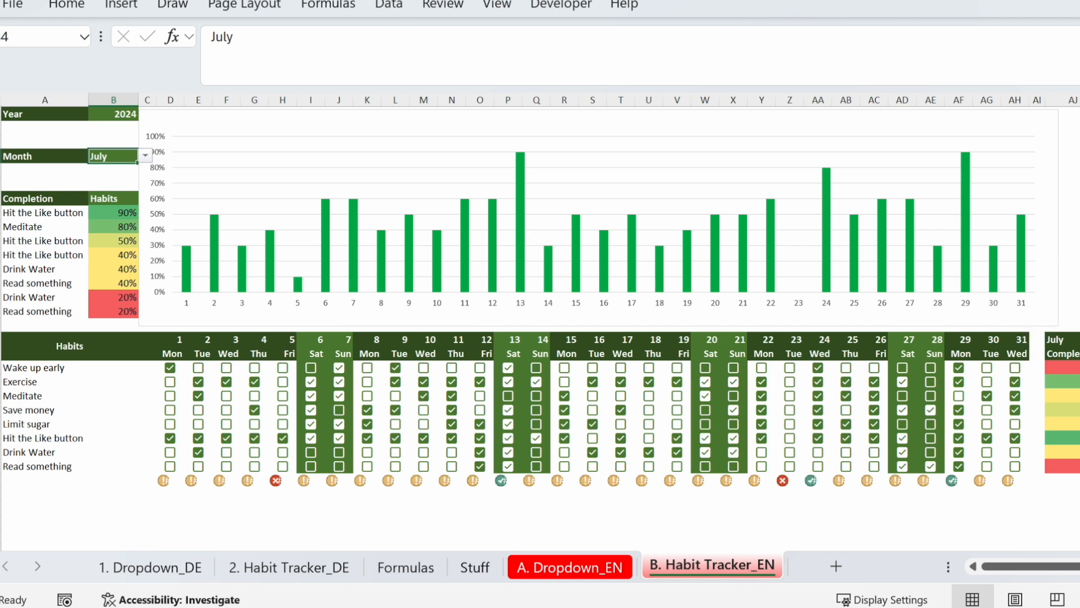
{"action": "left_click", "coordinate": [147, 521]}
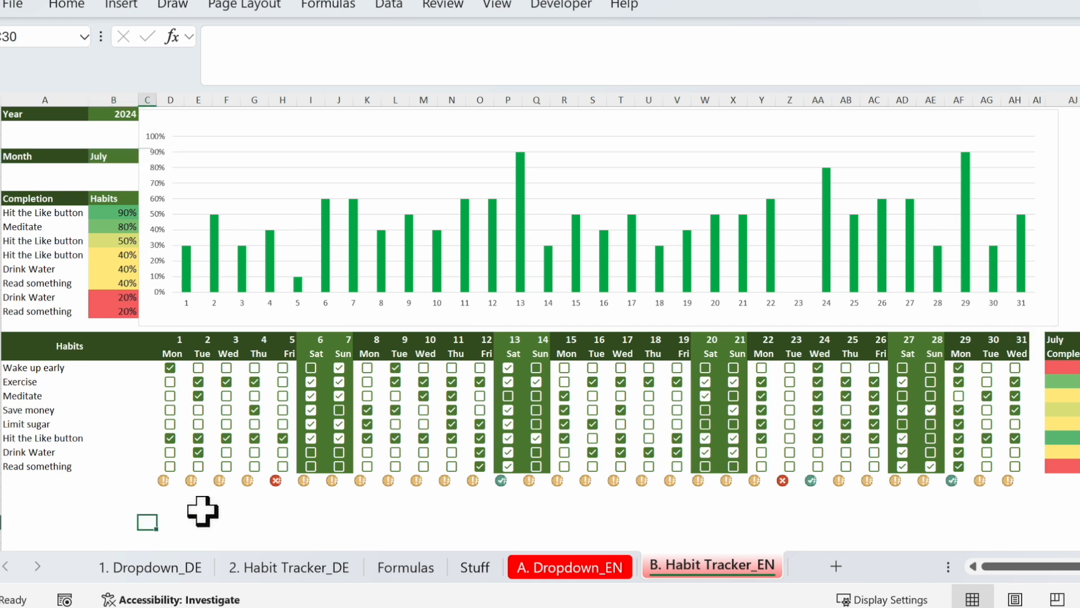
{"action": "left_click", "coordinate": [536, 520]}
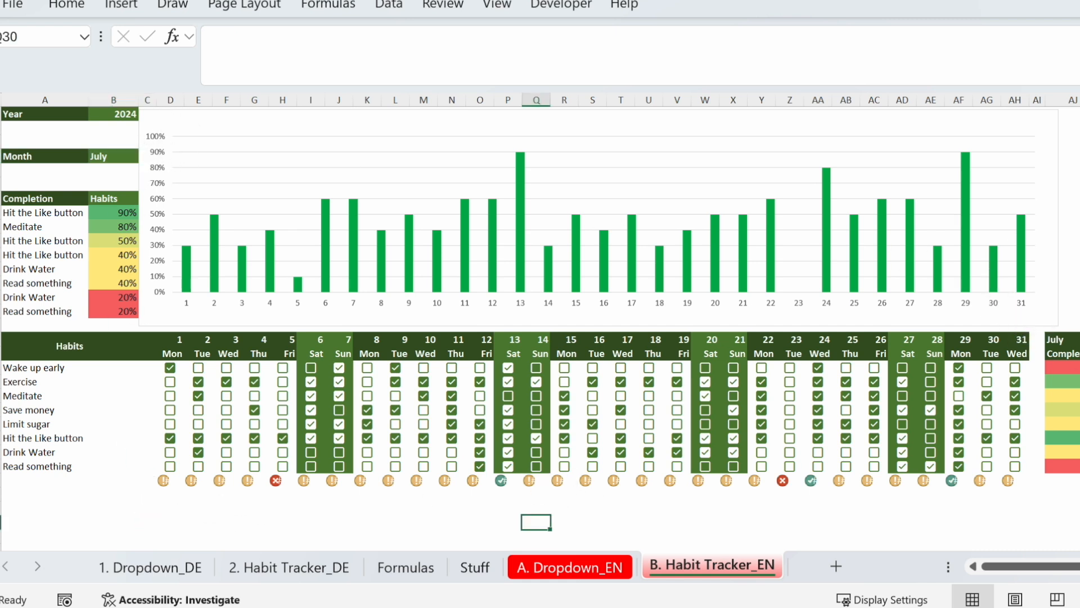